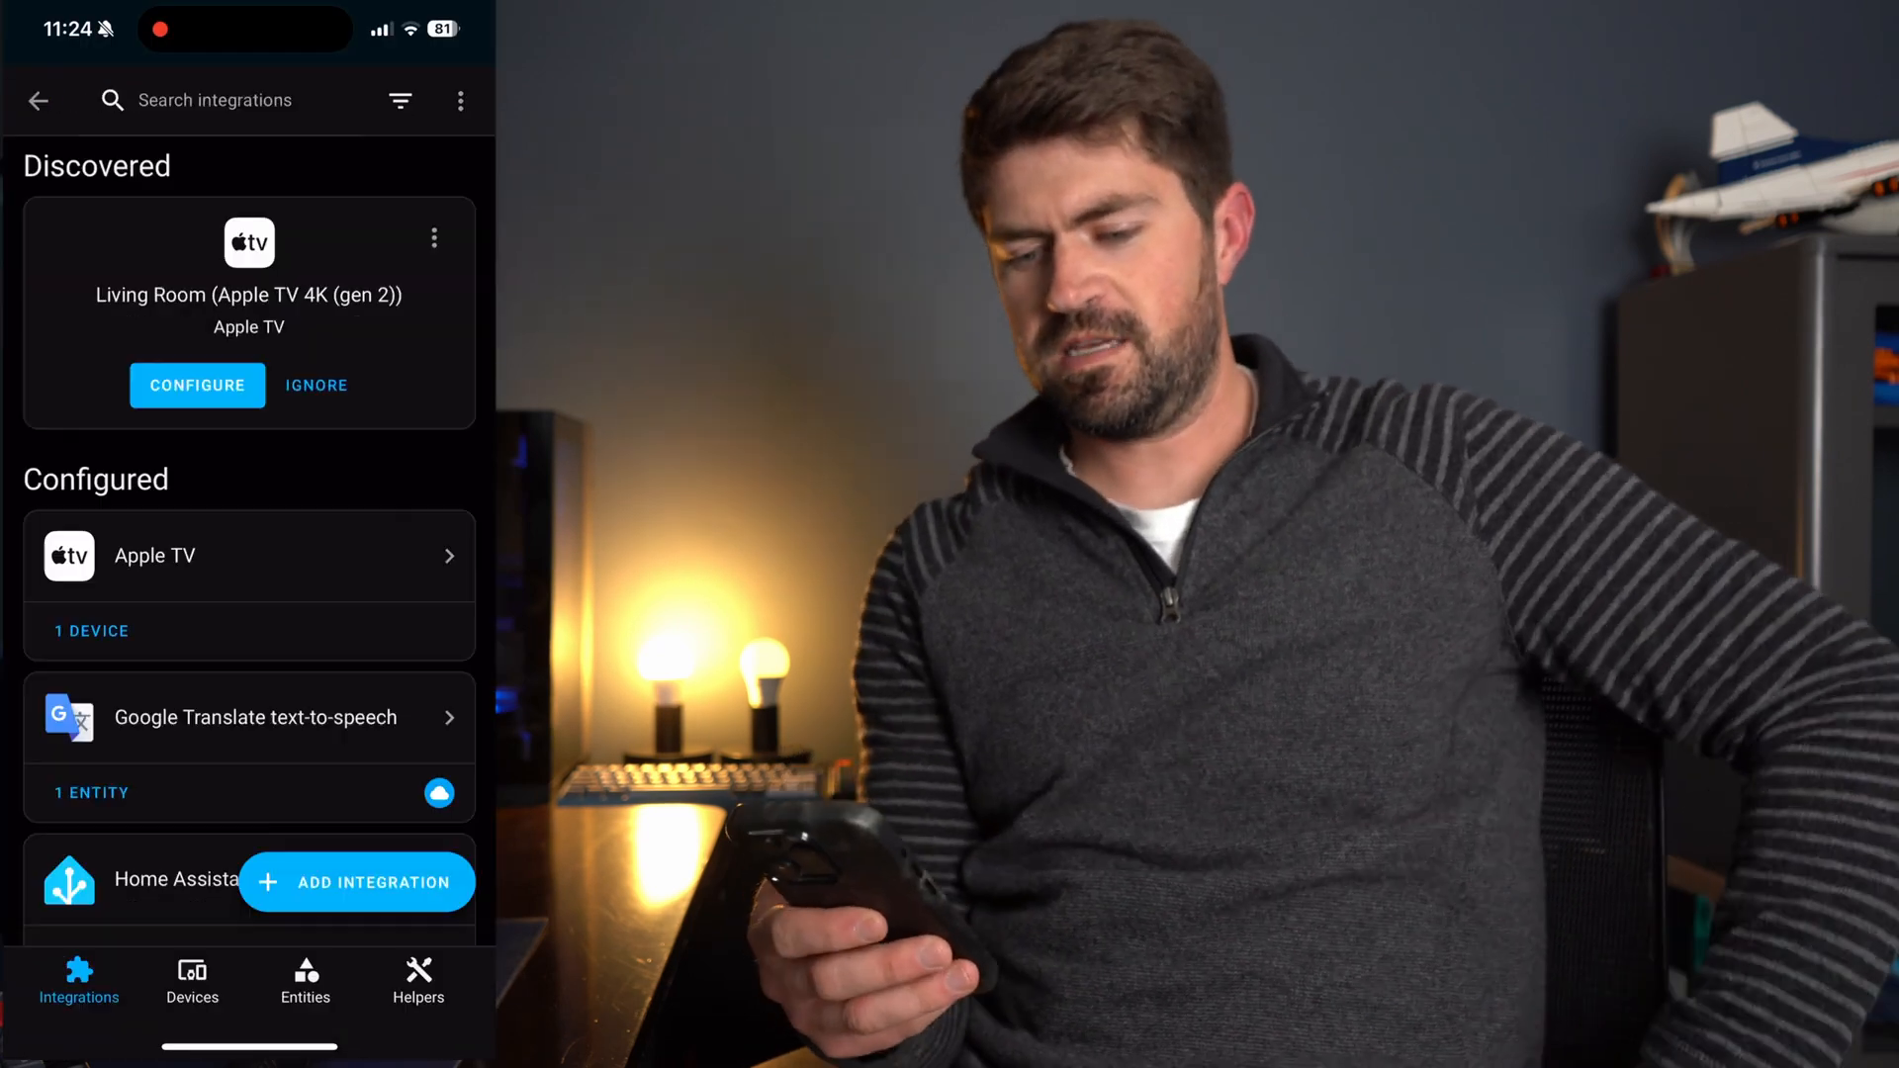
- Review the door sensor devices and return to the Home overview dashboard
{"action": "left_click", "coordinate": [191, 980]}
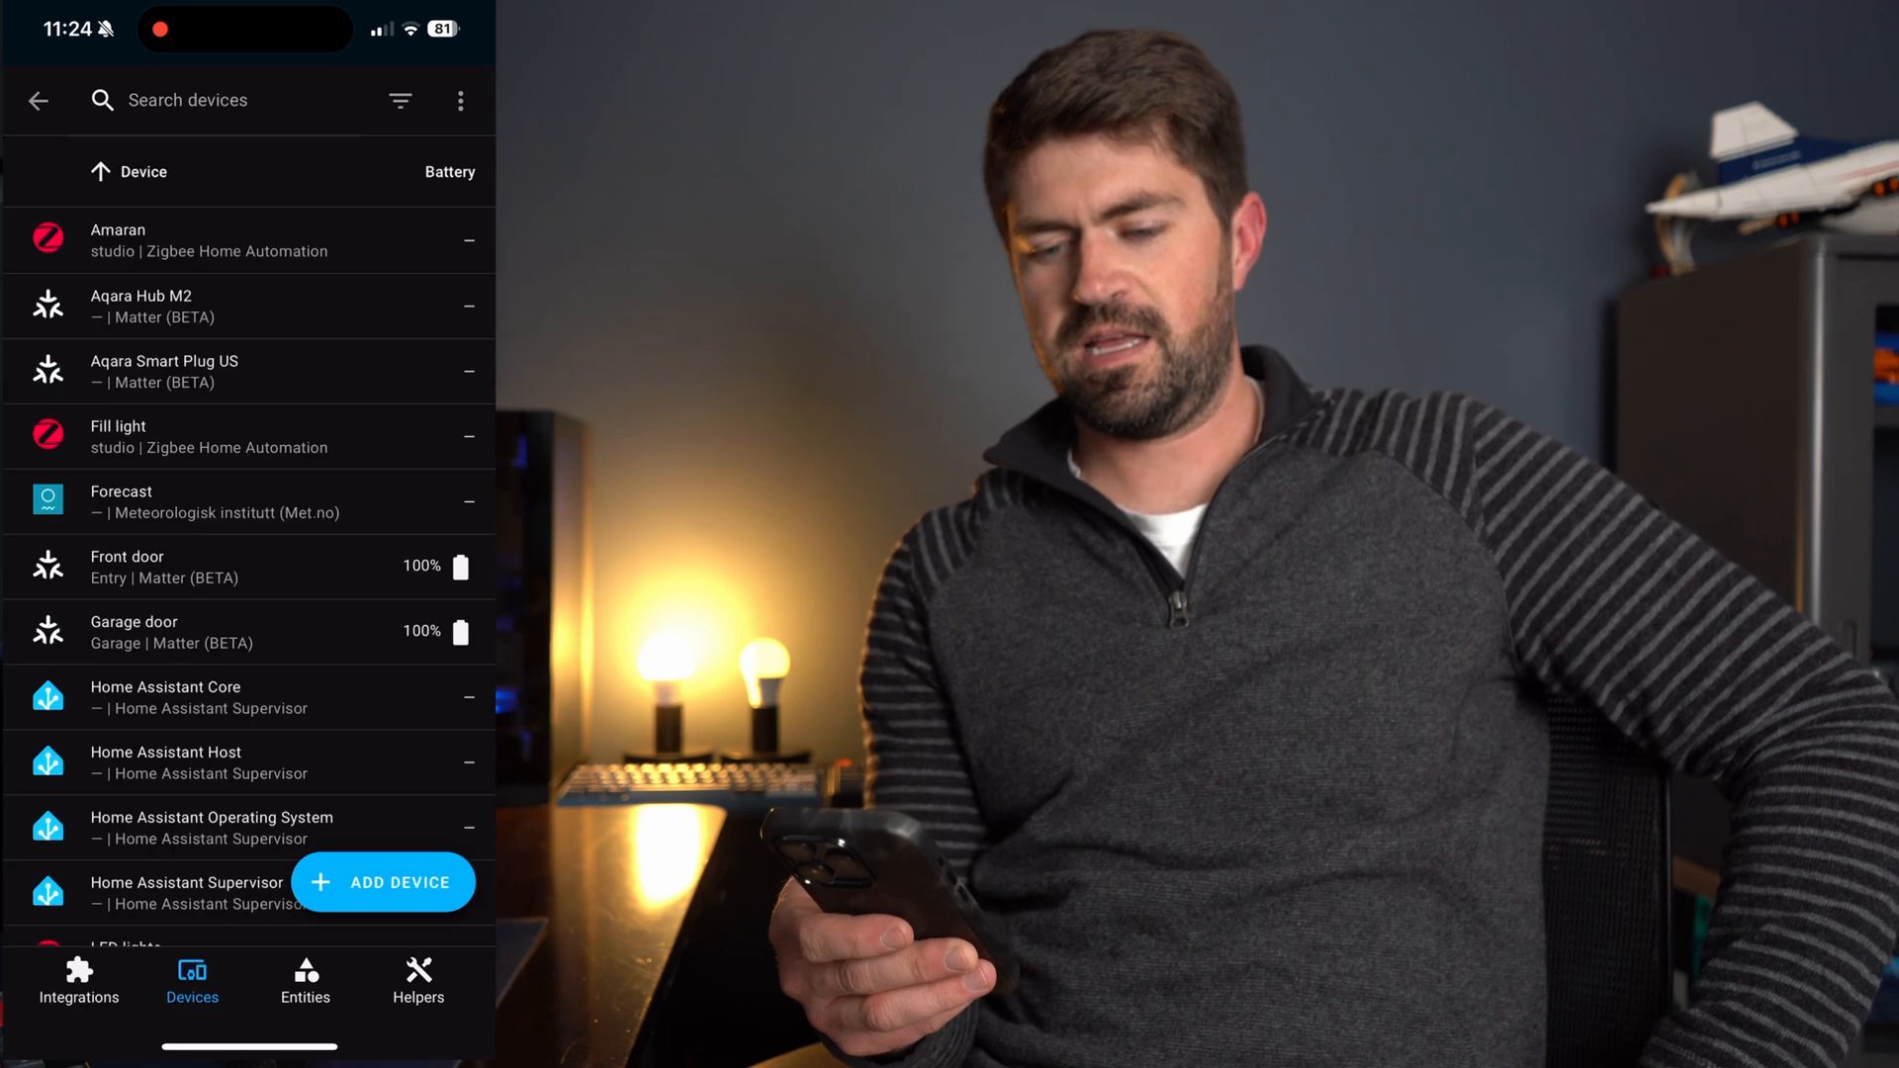
{"action": "left_click", "coordinate": [382, 883]}
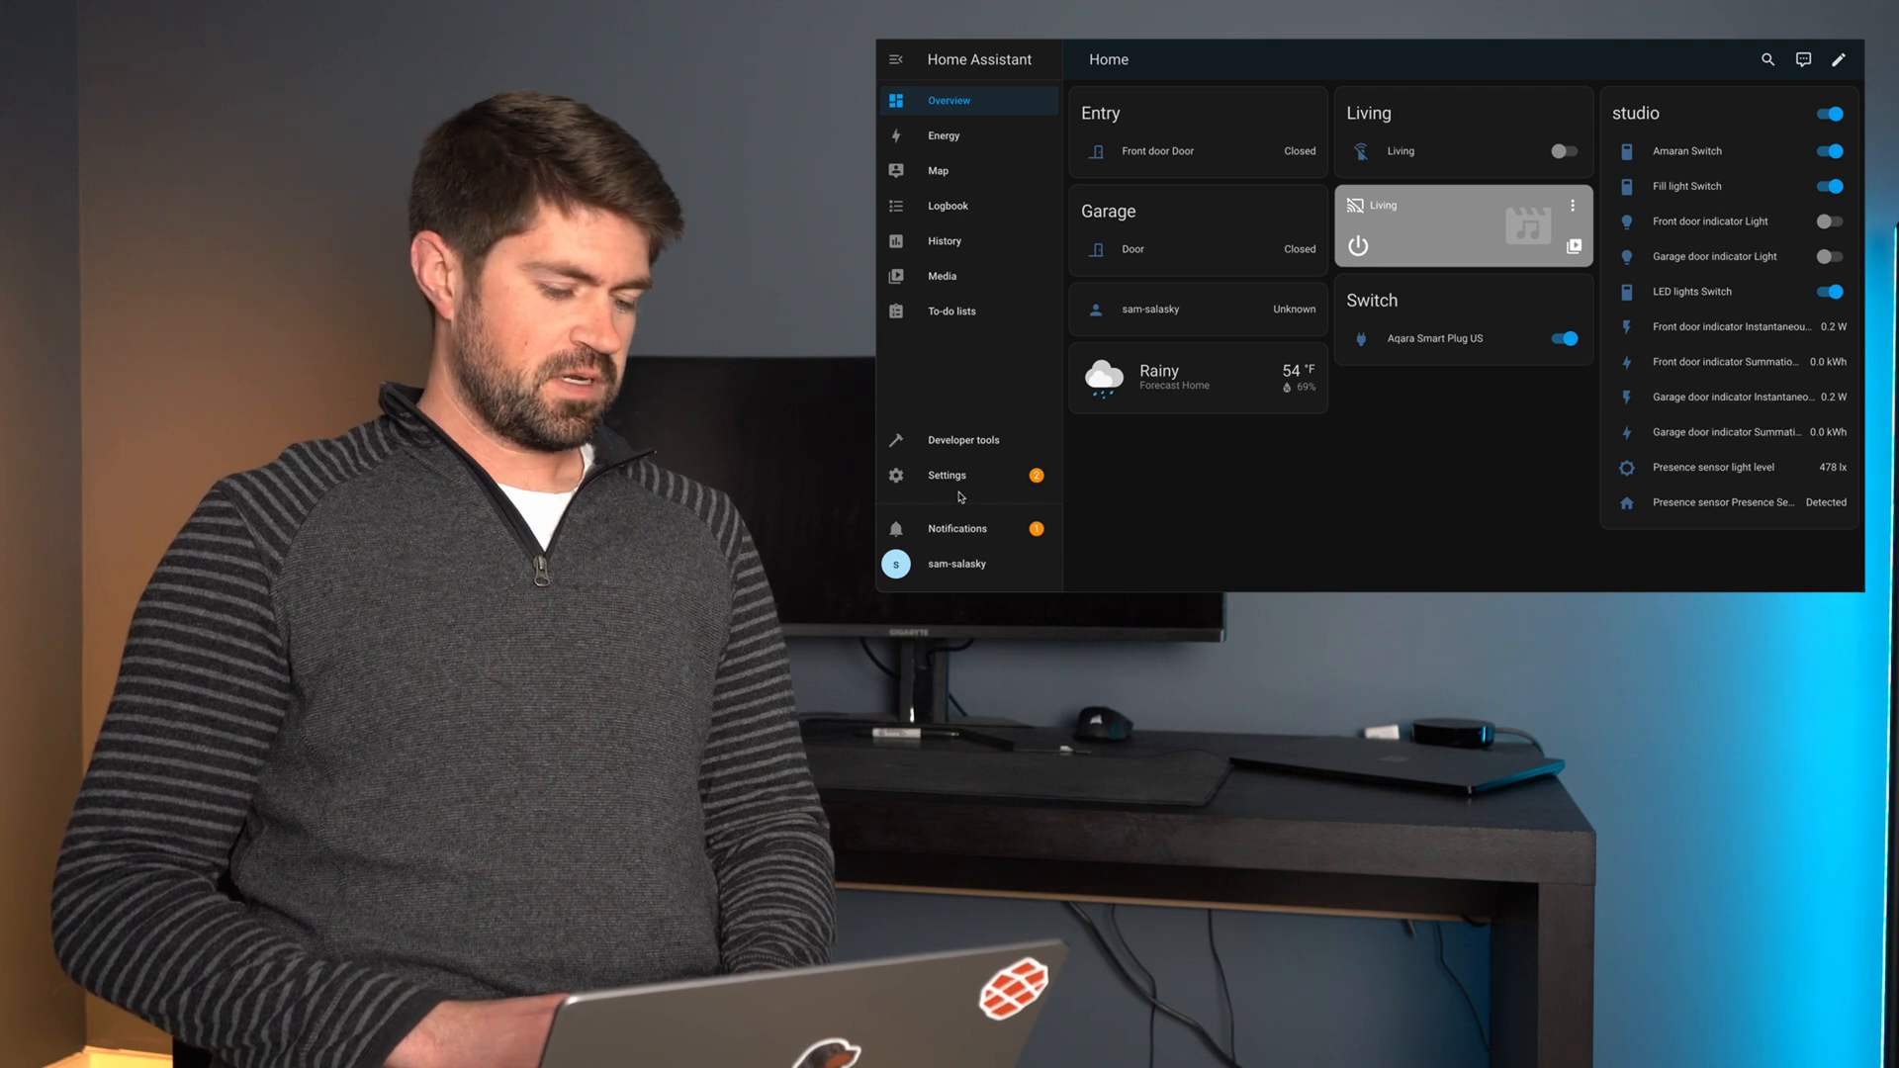
- Go to Settings > Automations & scenes and start Create Automation
{"action": "left_click", "coordinate": [947, 475]}
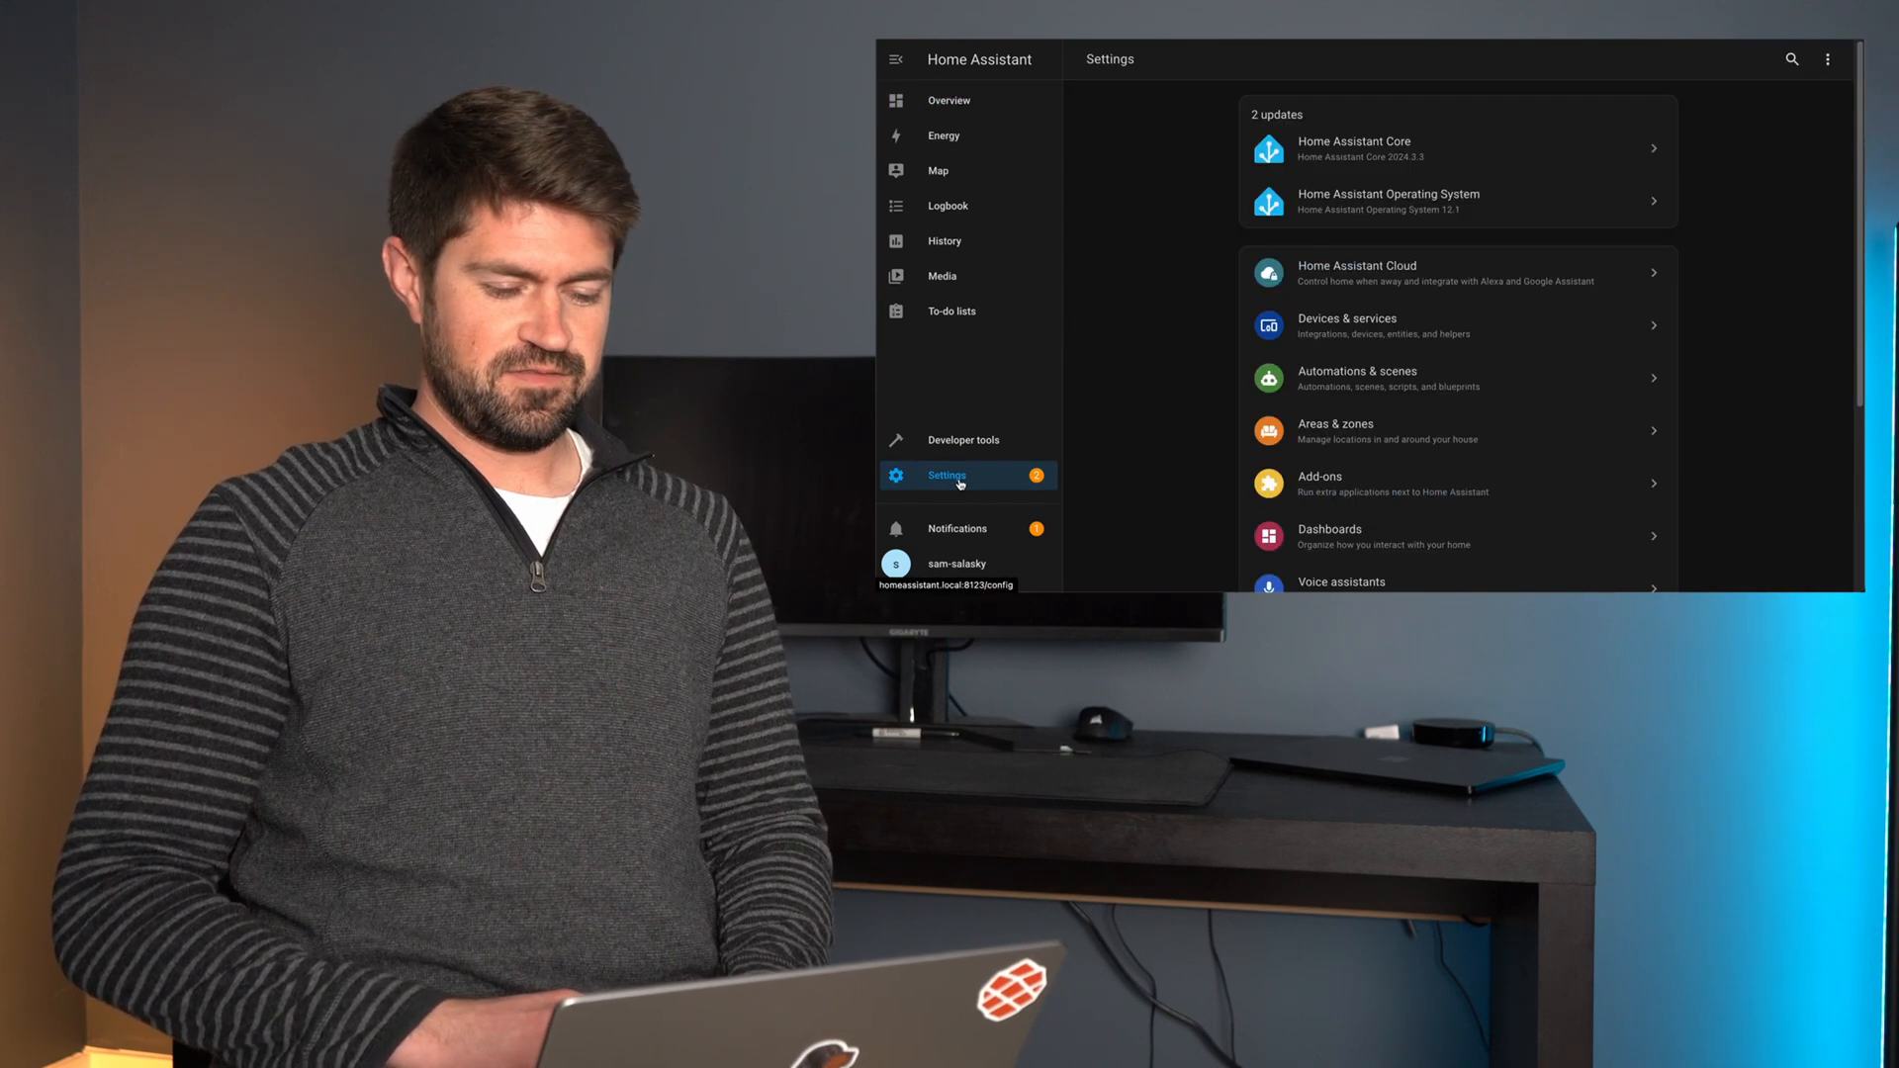
{"action": "left_click", "coordinate": [1355, 376]}
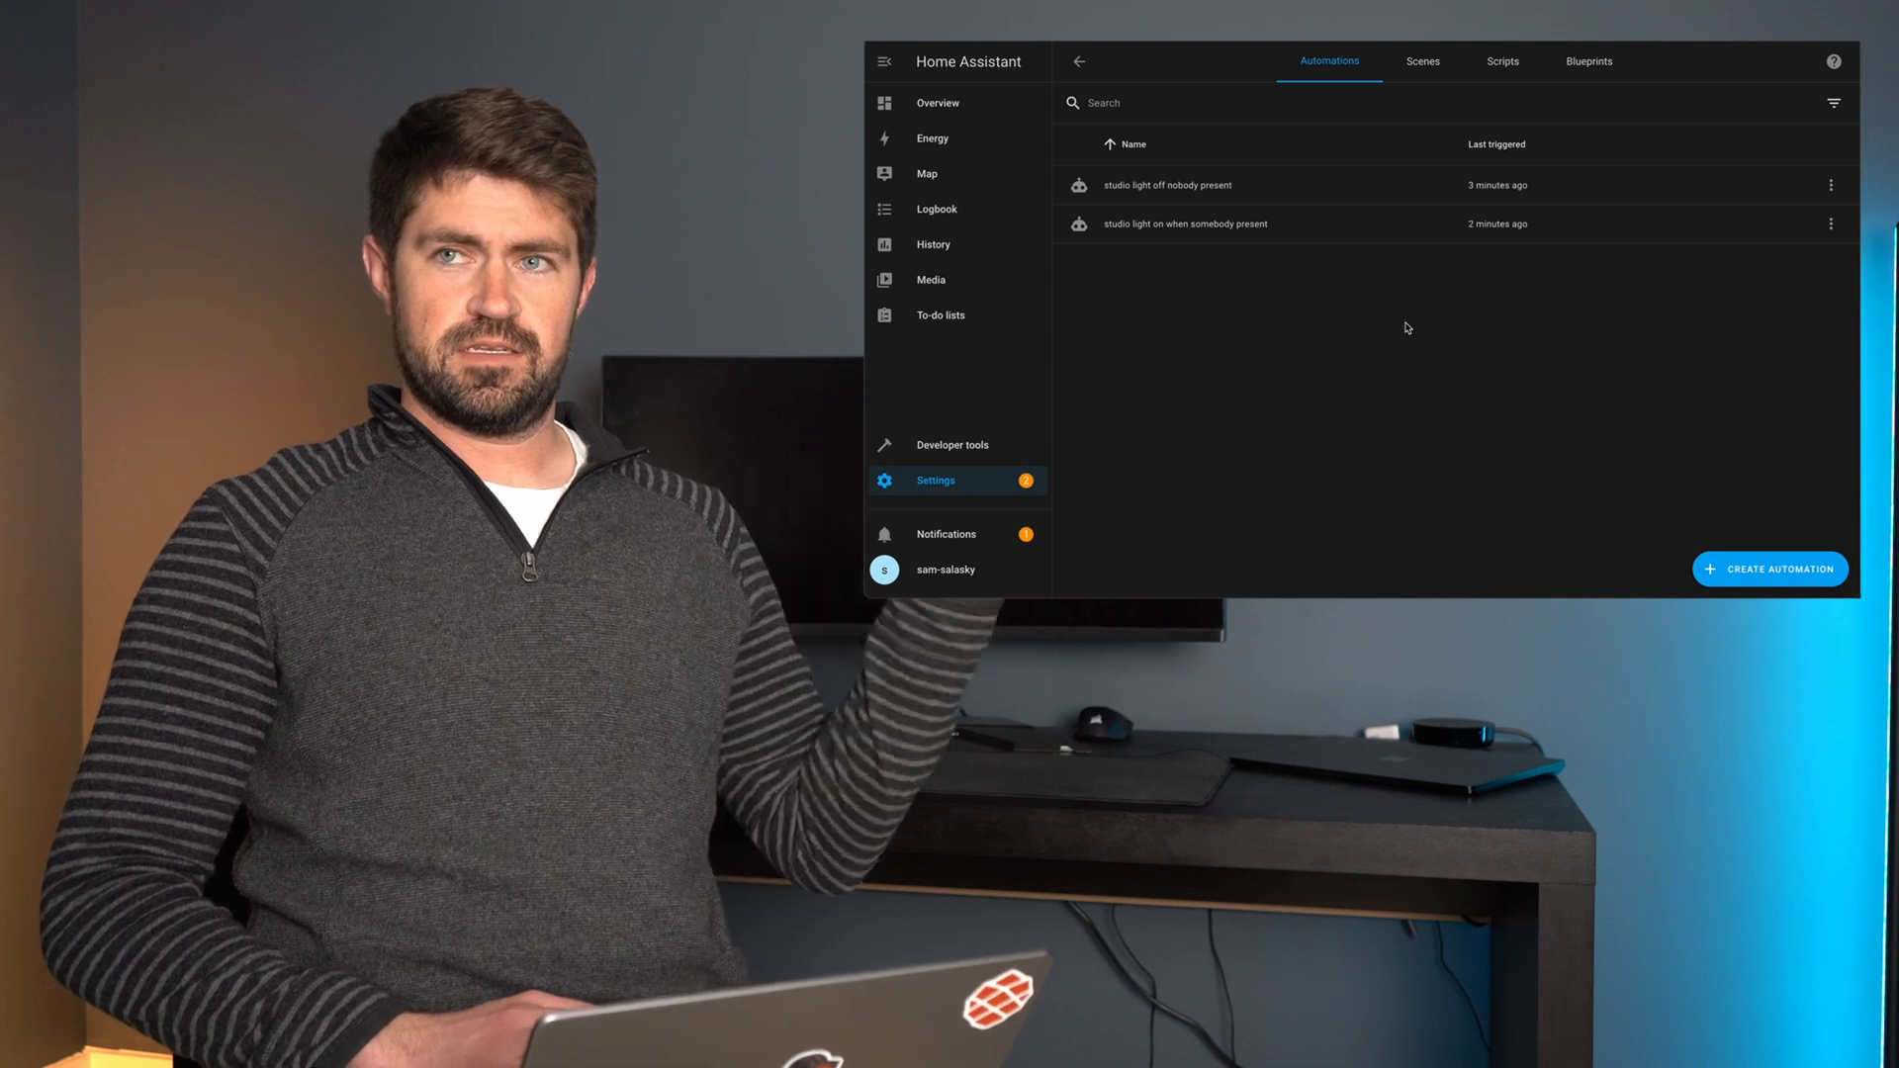
{"action": "left_click", "coordinate": [1768, 570]}
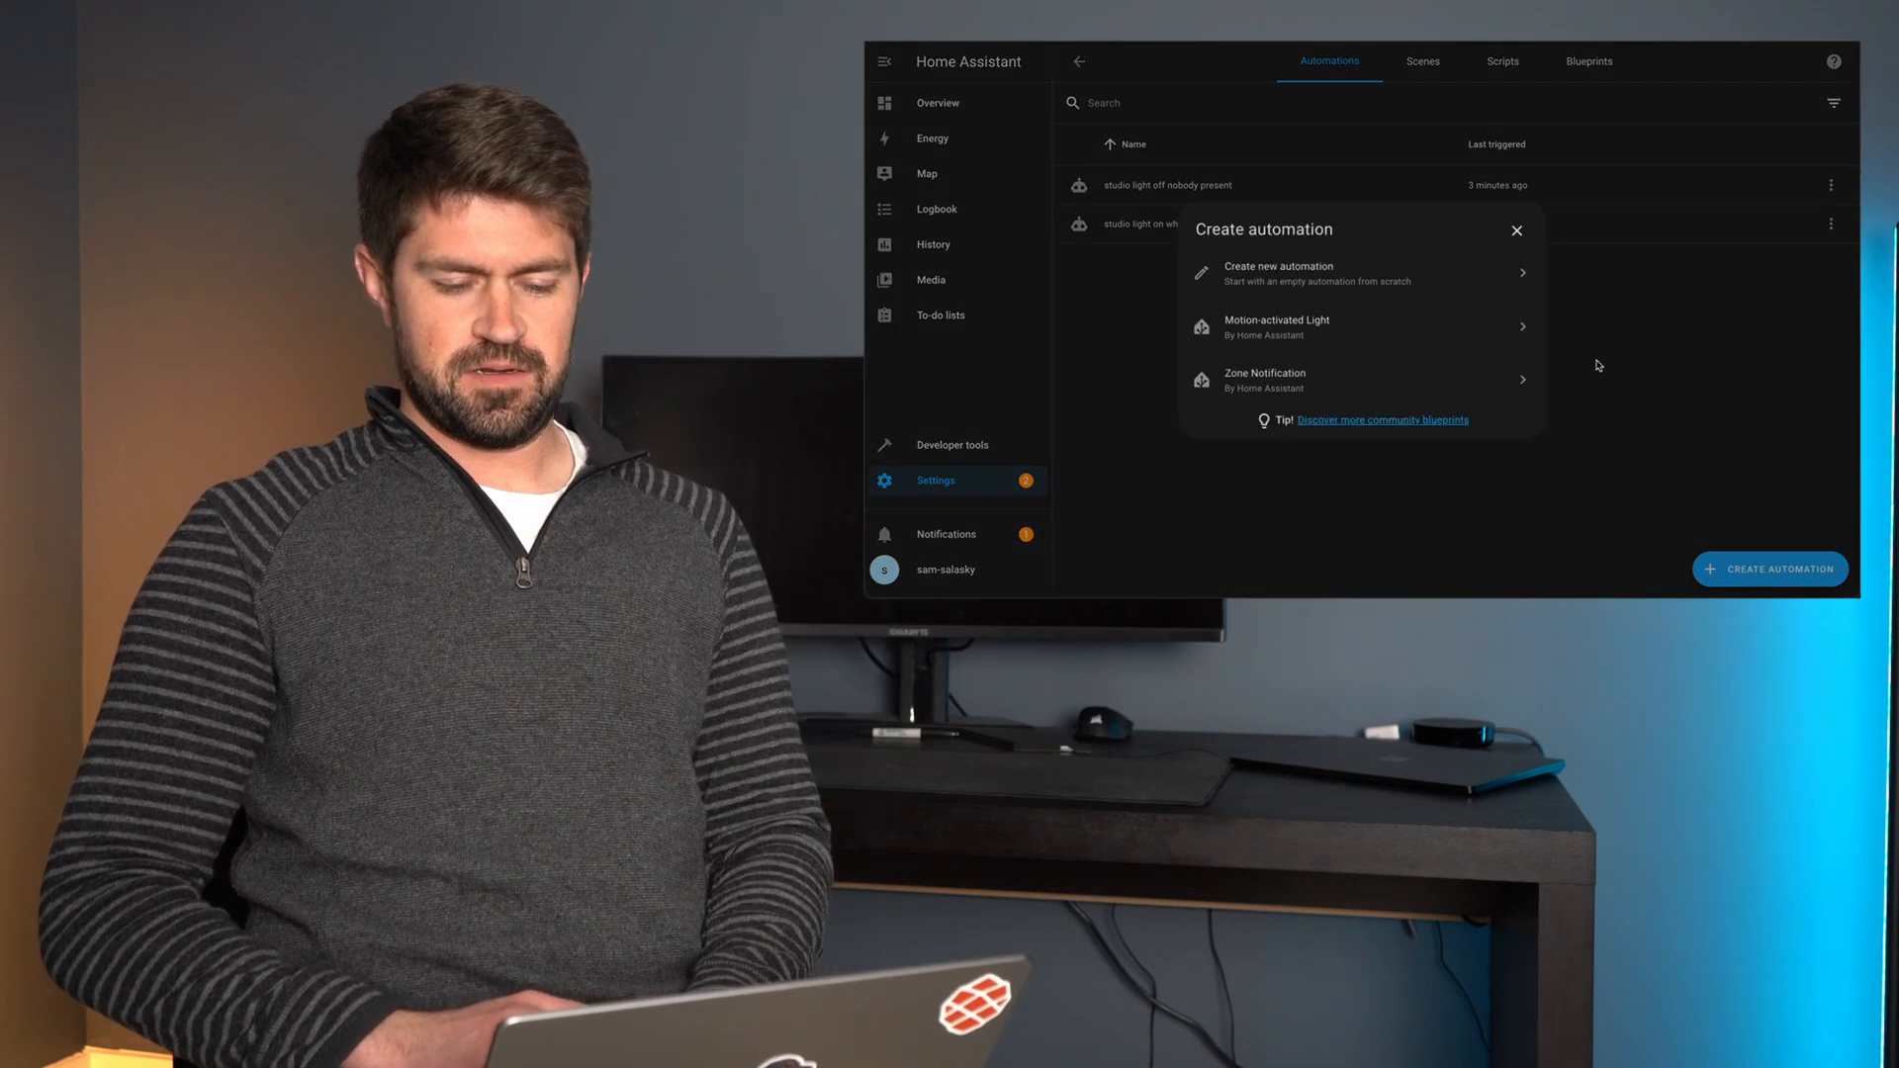
- Start a blank automation with a Front door 'Door opened' device trigger and begin adding an action
{"action": "left_click", "coordinate": [1280, 273]}
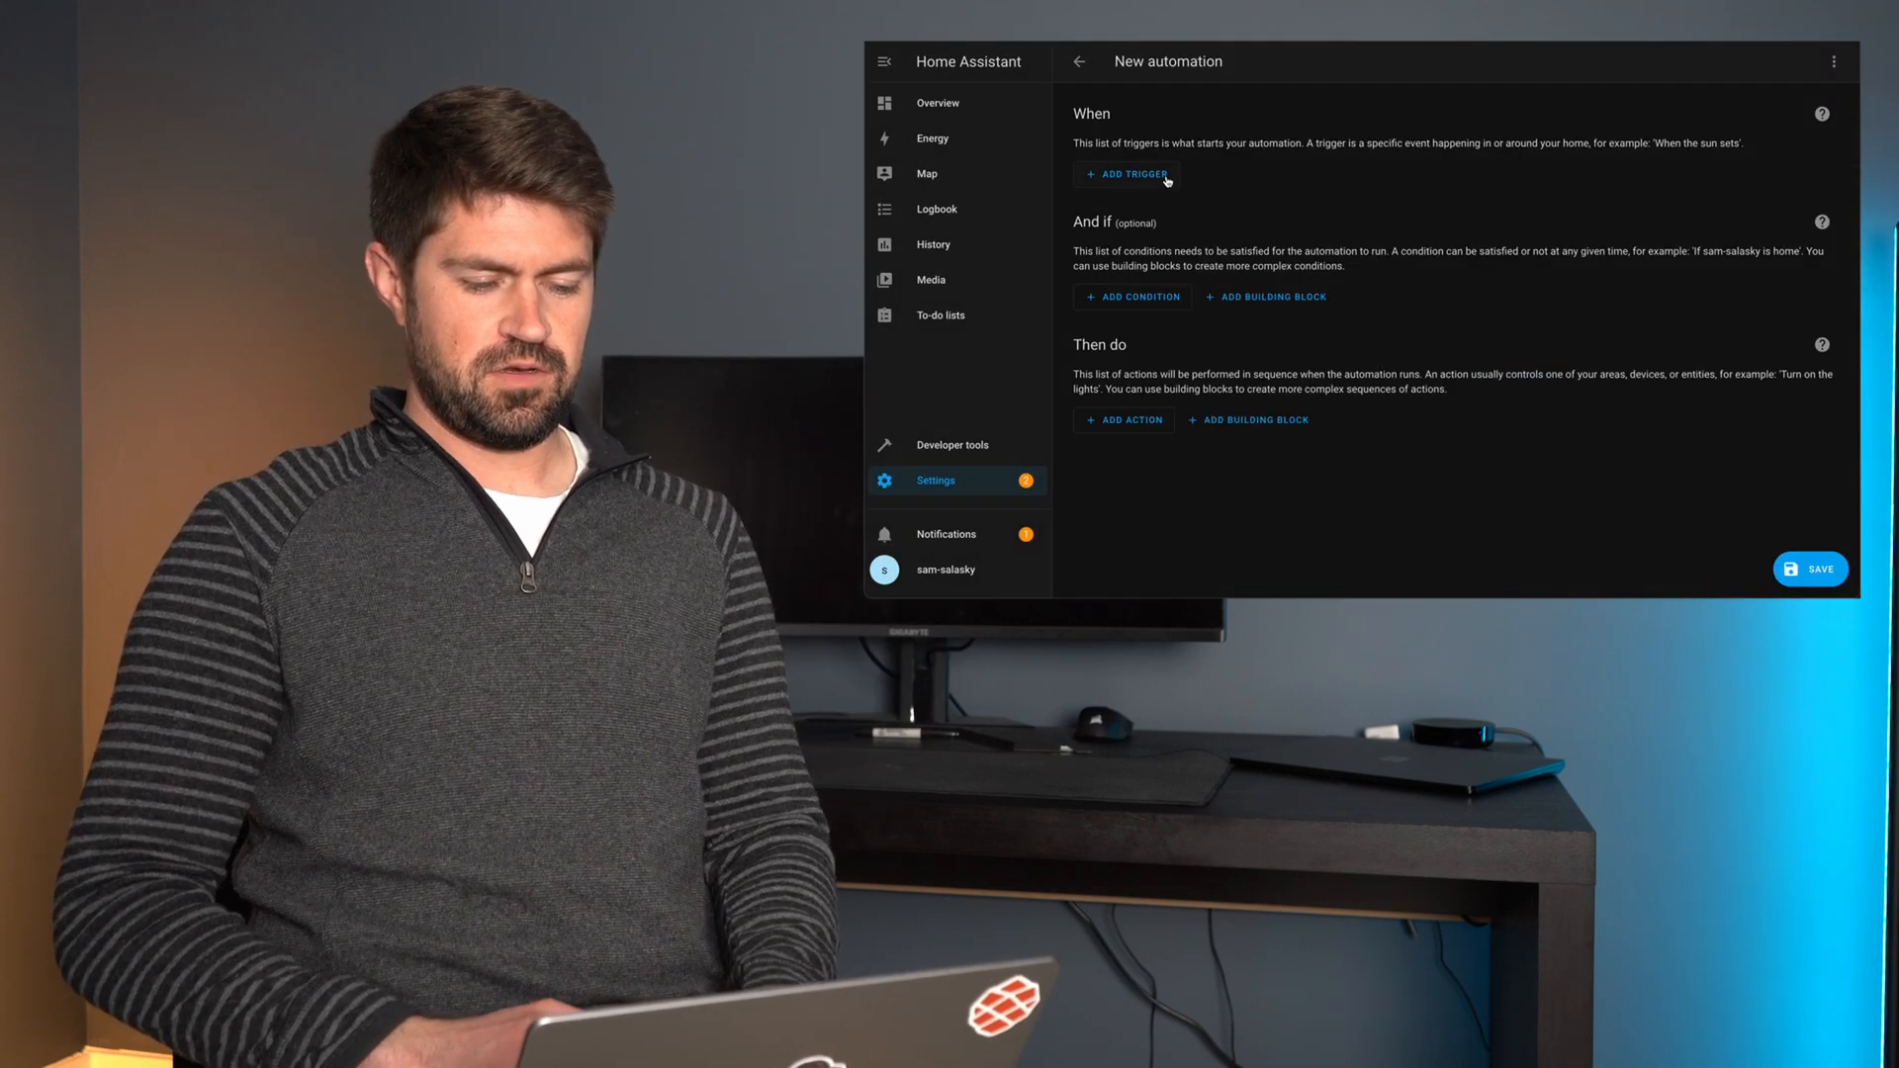
{"action": "left_click", "coordinate": [1125, 175]}
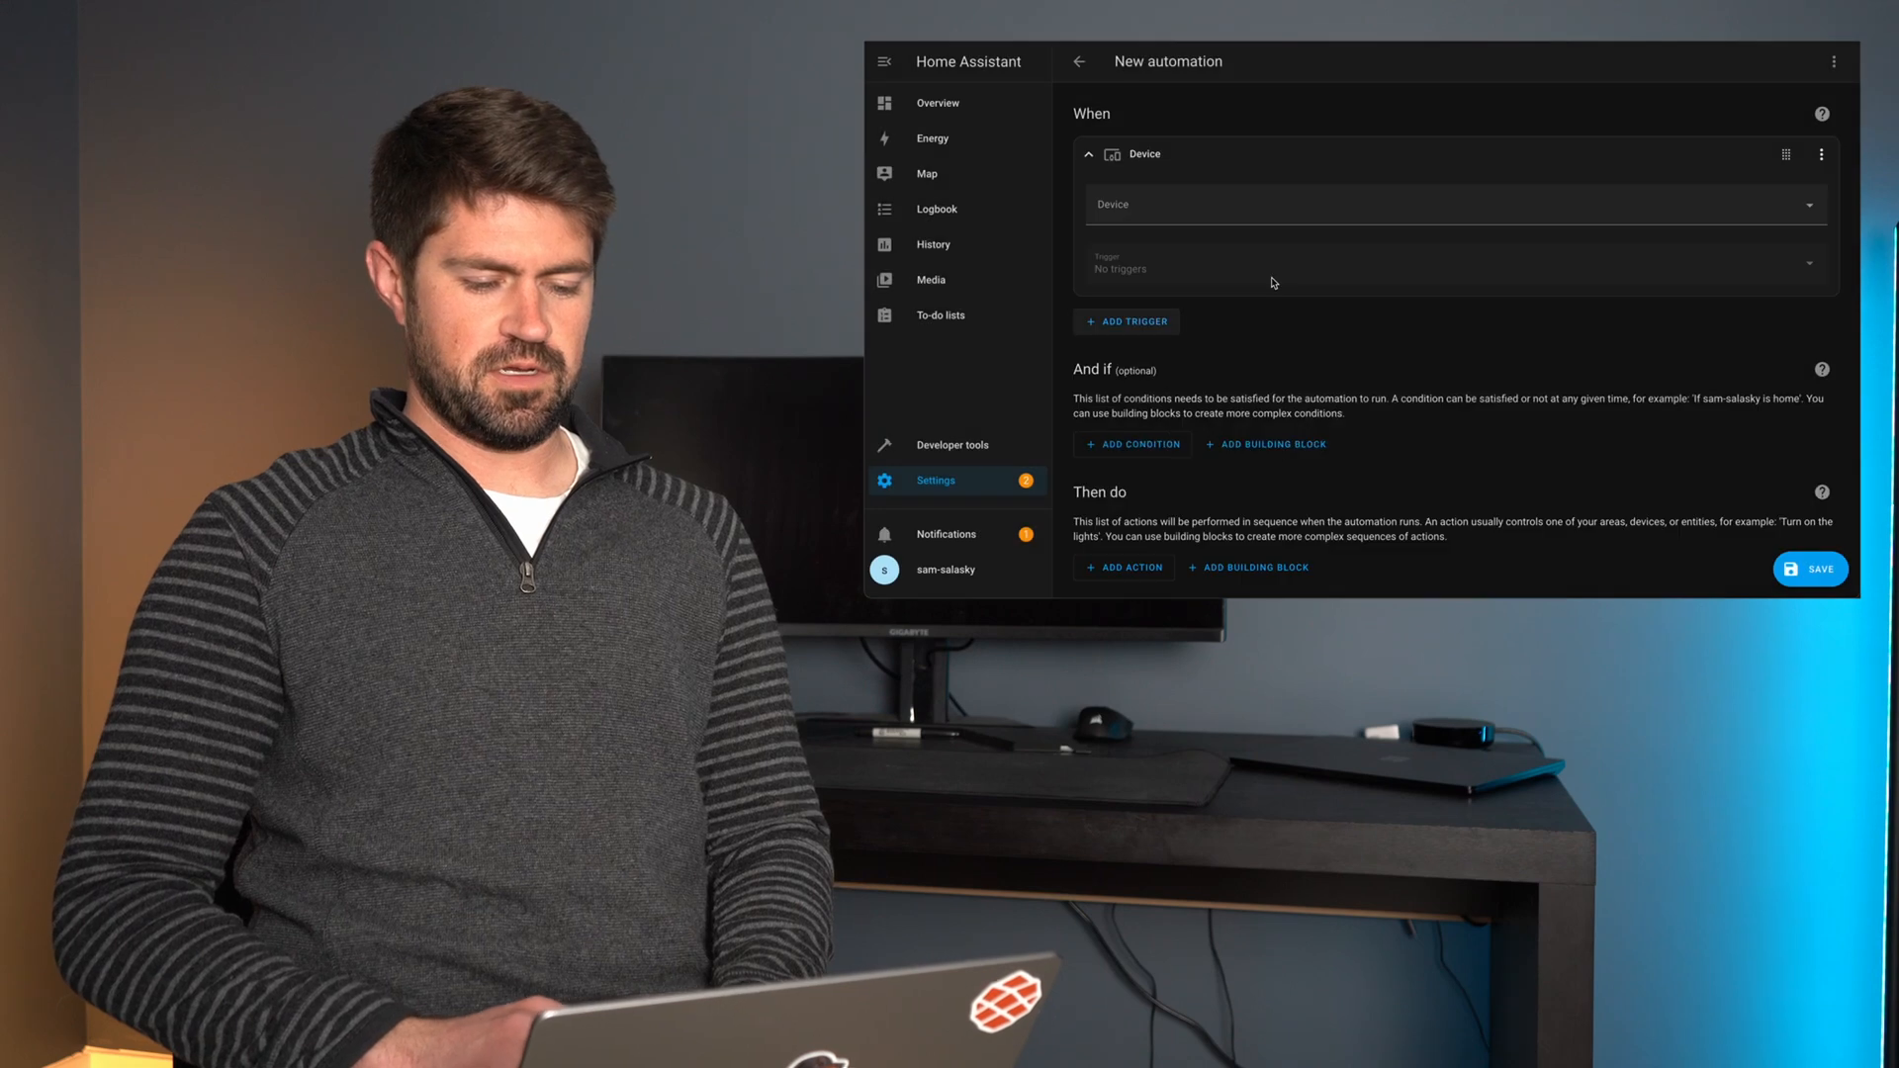
{"action": "type", "text": "fr"}
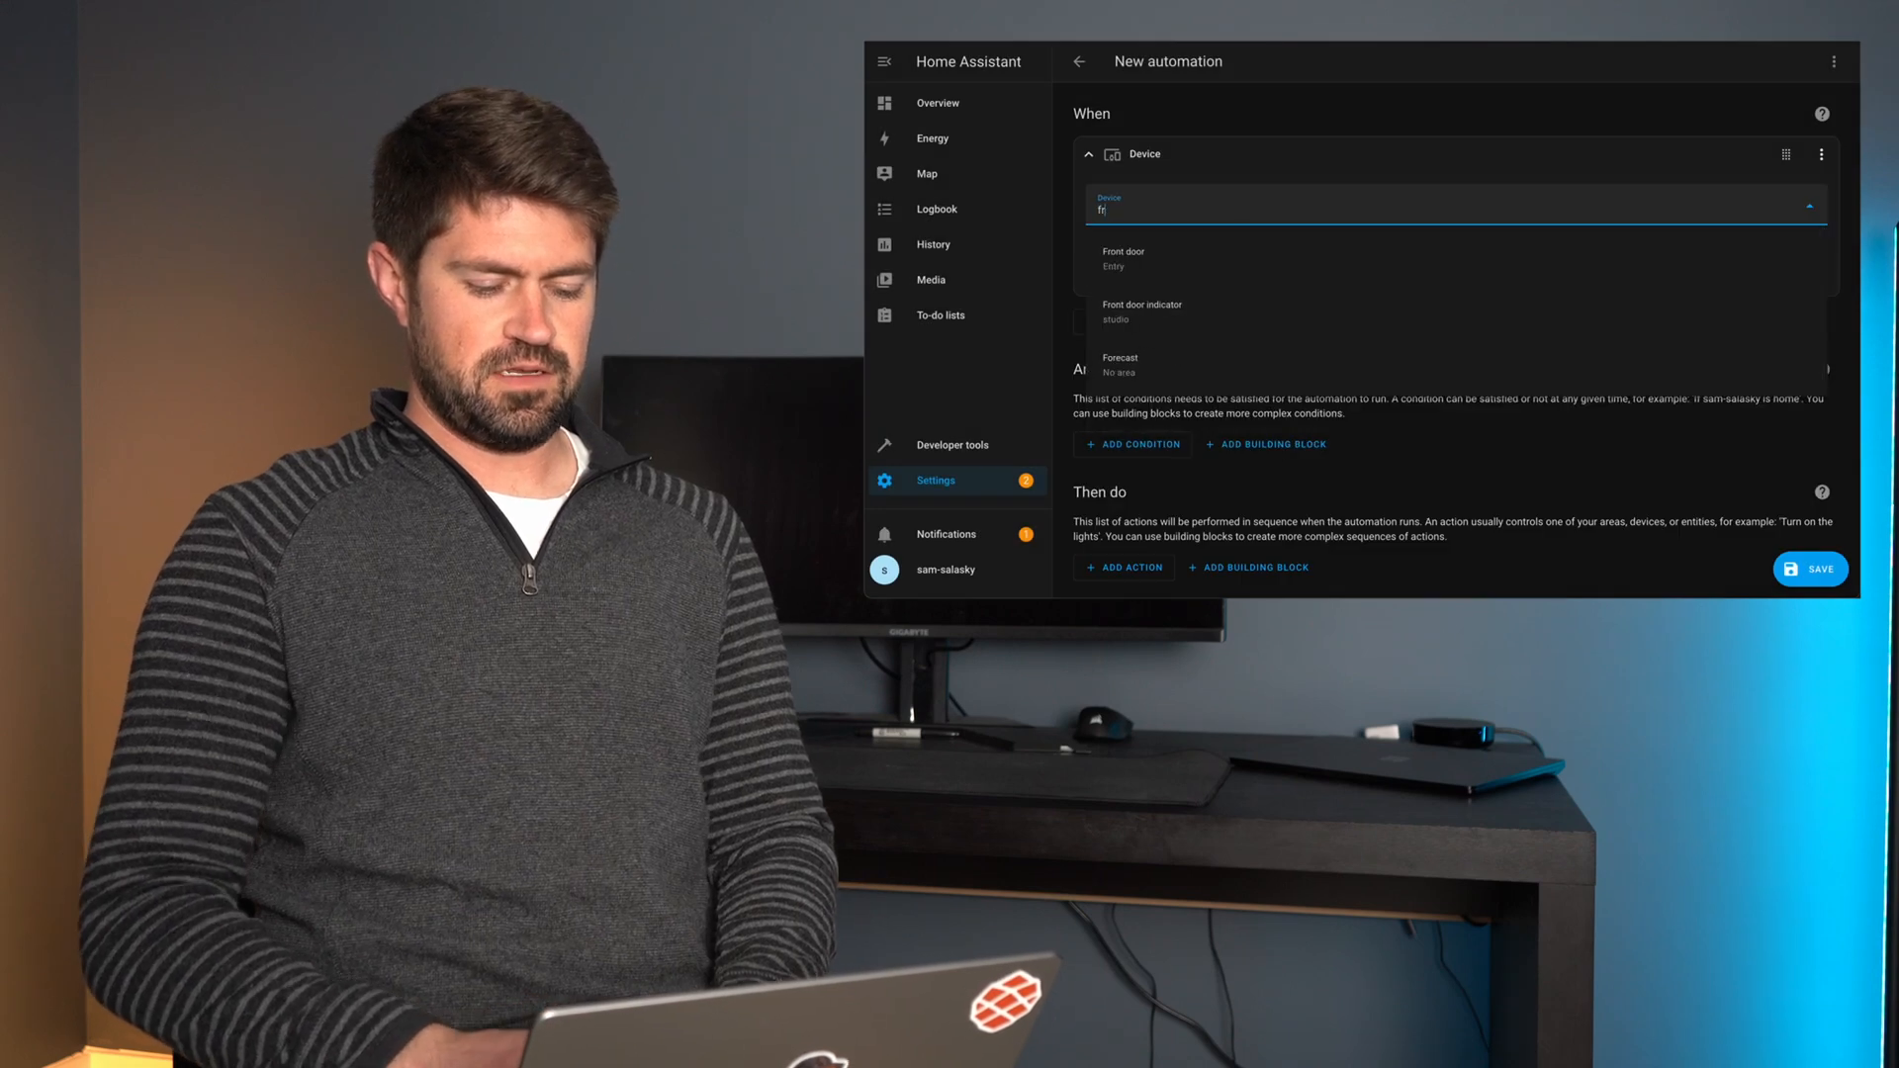
{"action": "left_click", "coordinate": [1124, 258]}
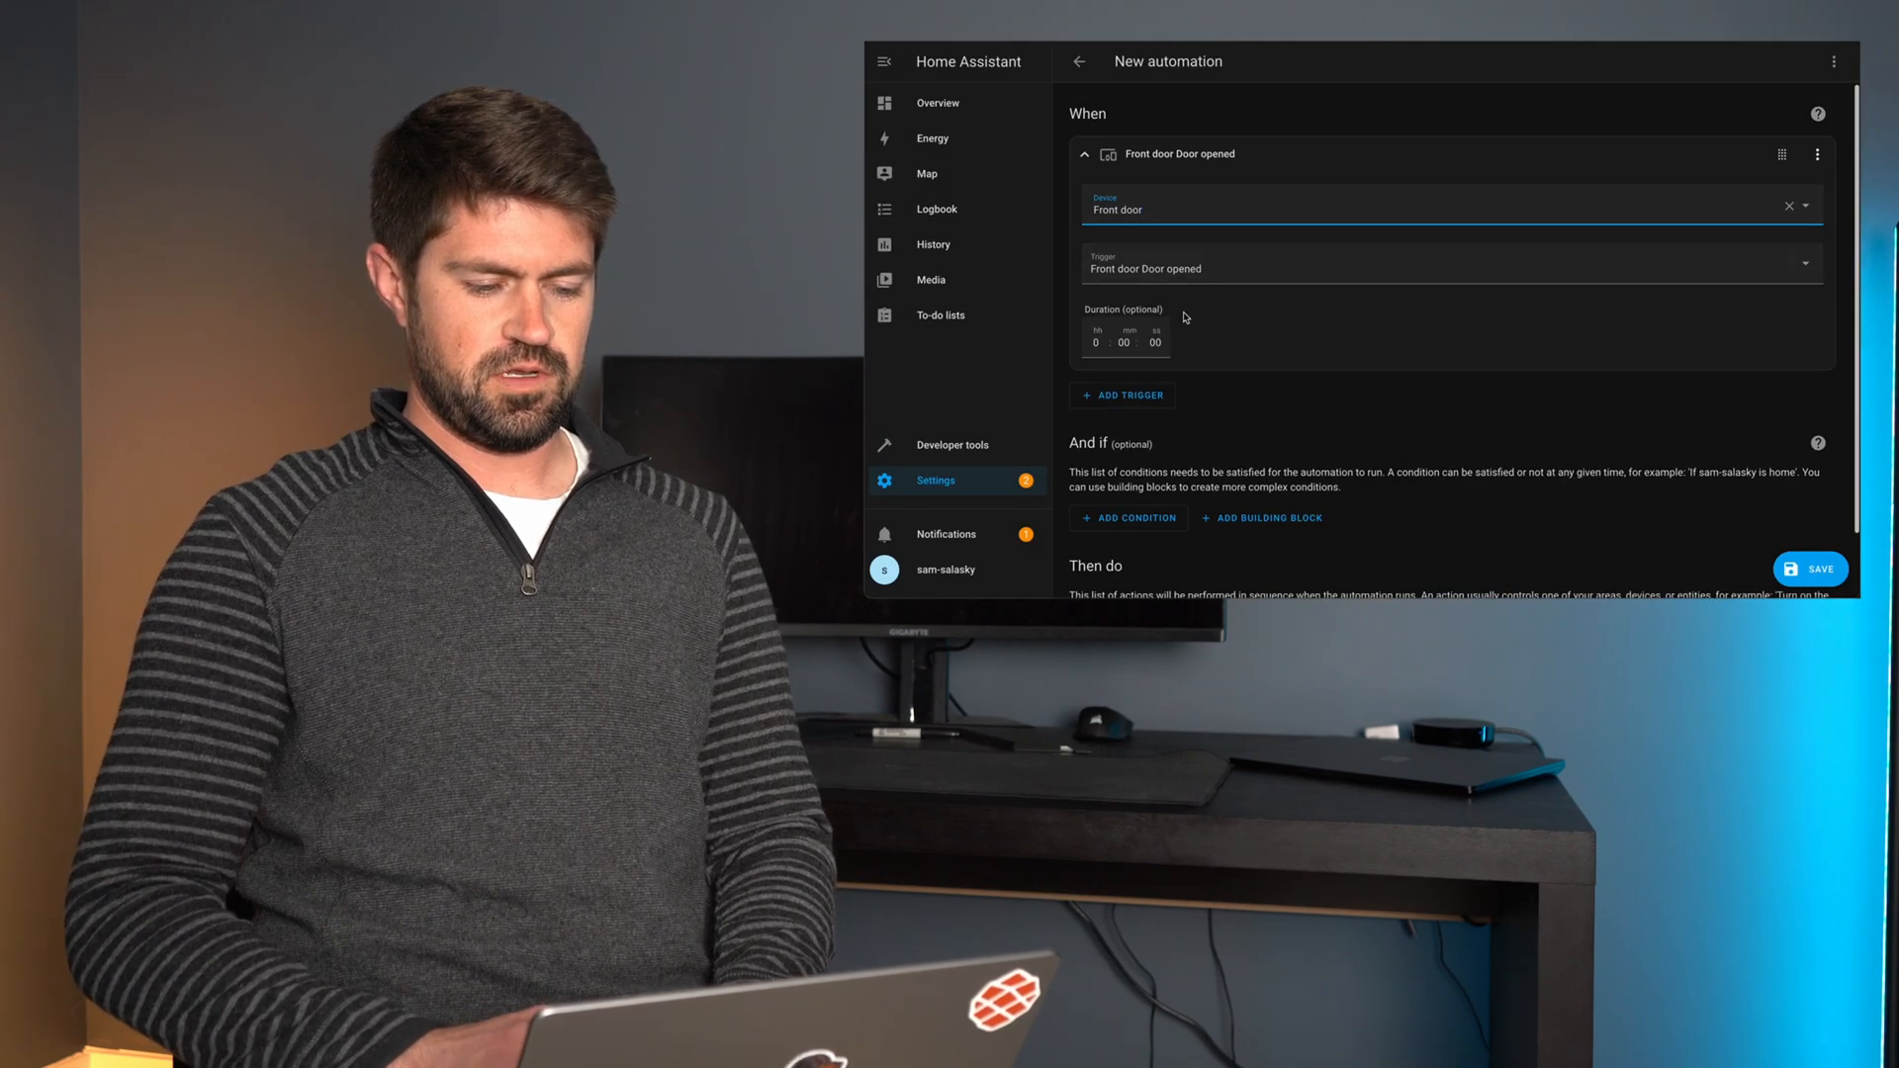
{"action": "scroll", "scroll_direction": "down", "scroll_amount": 3}
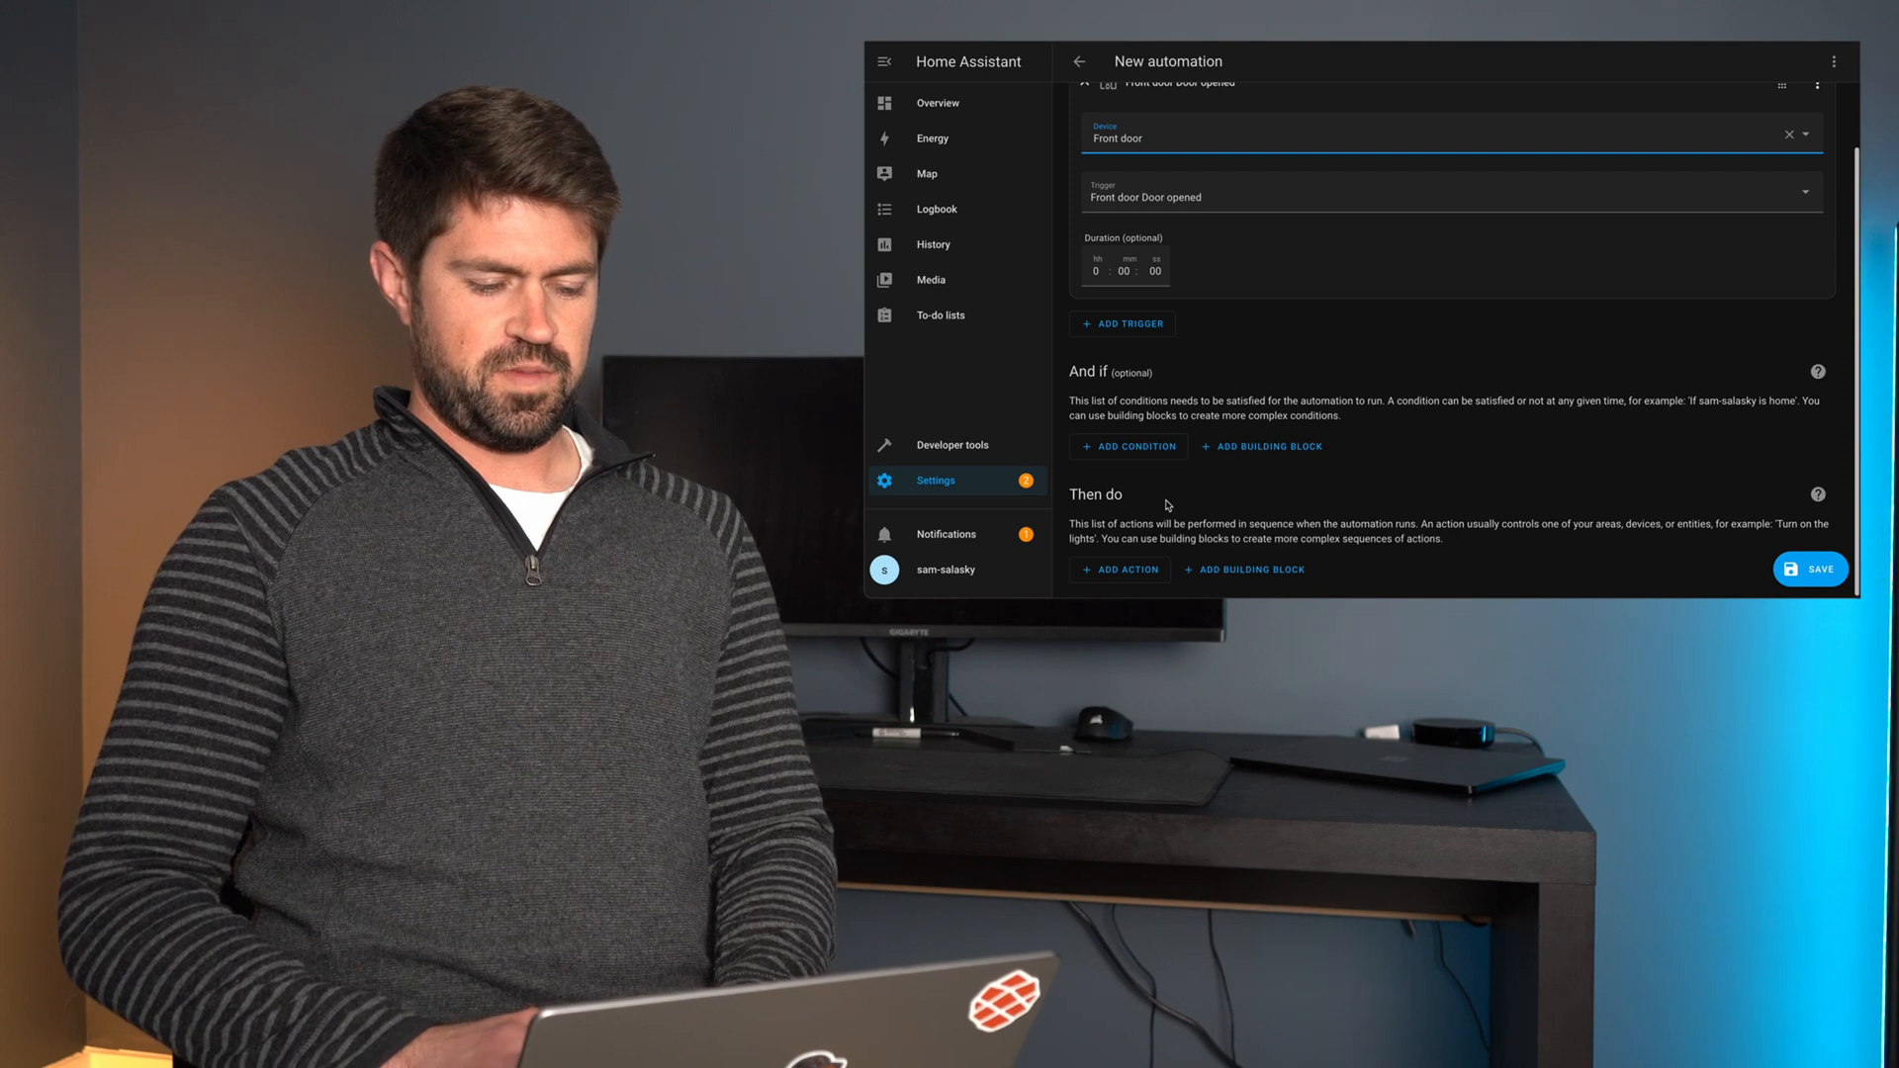
{"action": "left_click", "coordinate": [1117, 570]}
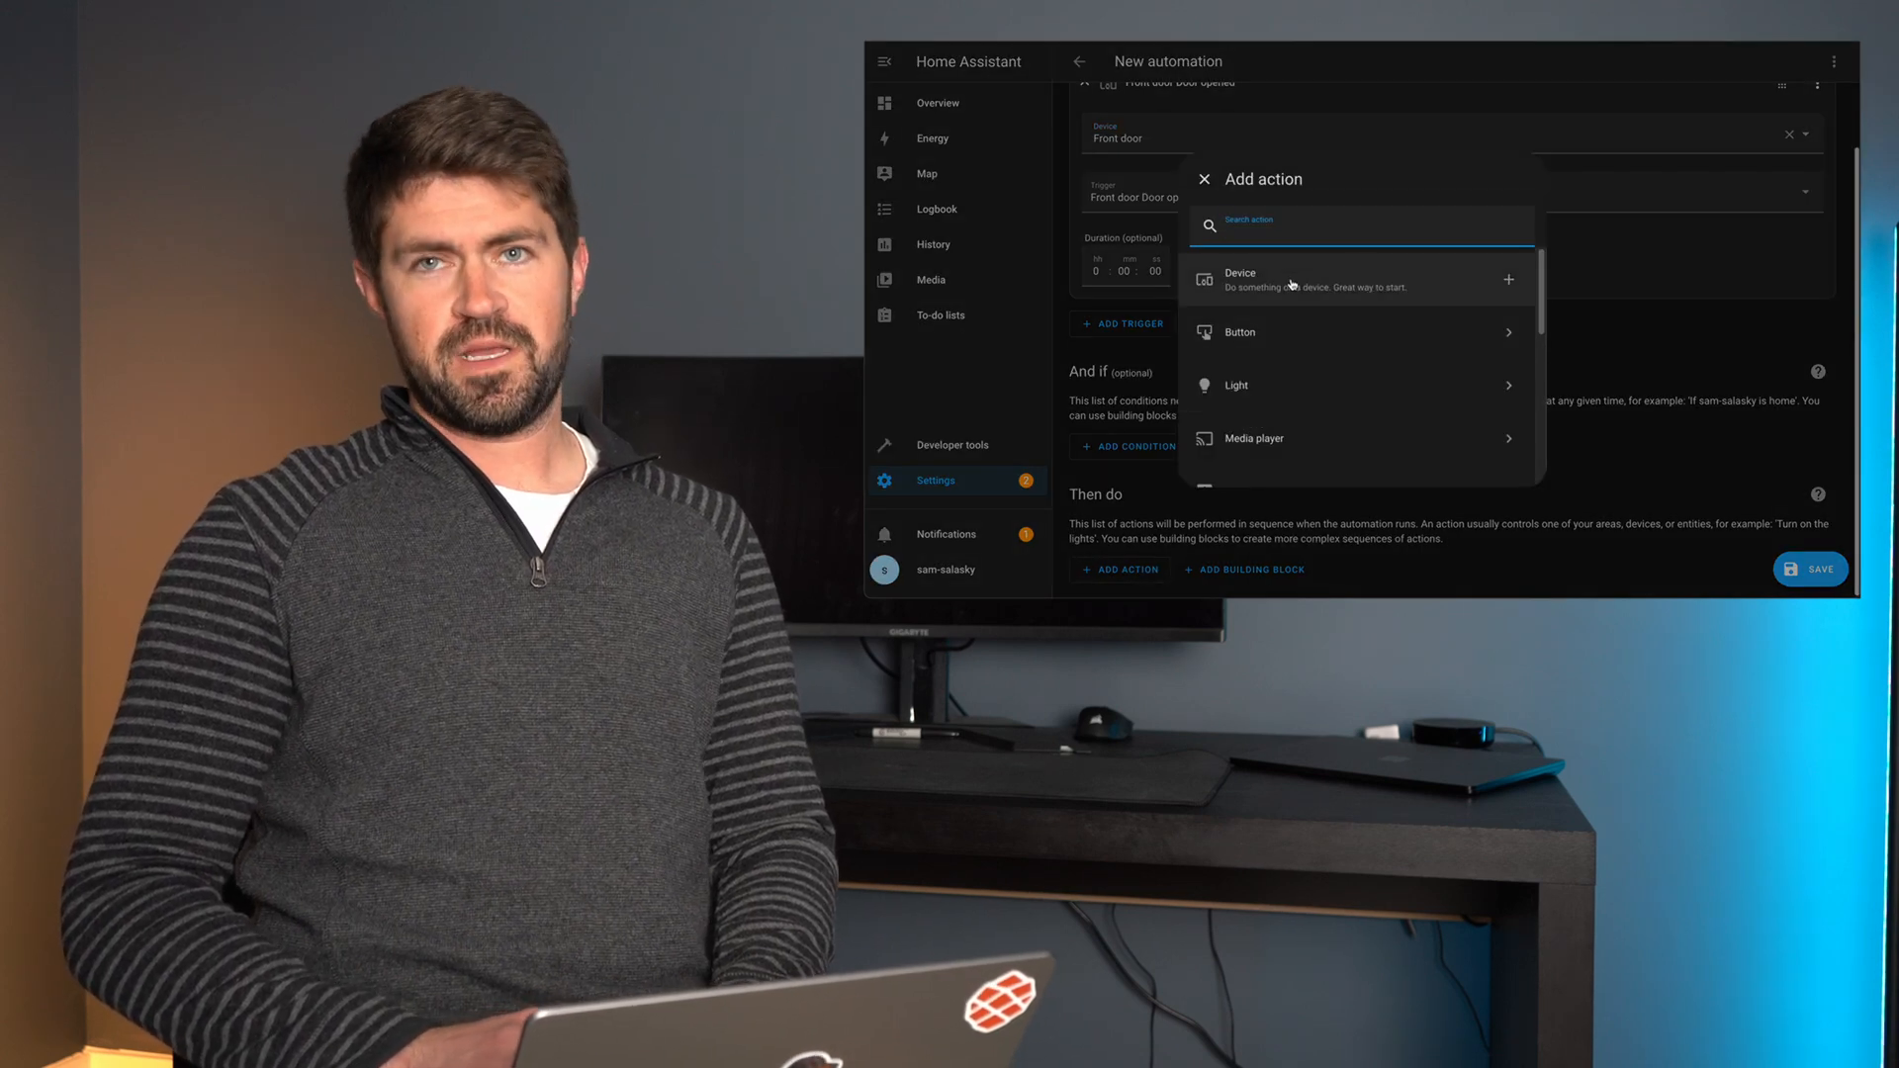
{"action": "mouse_move", "coordinate": [1270, 384]}
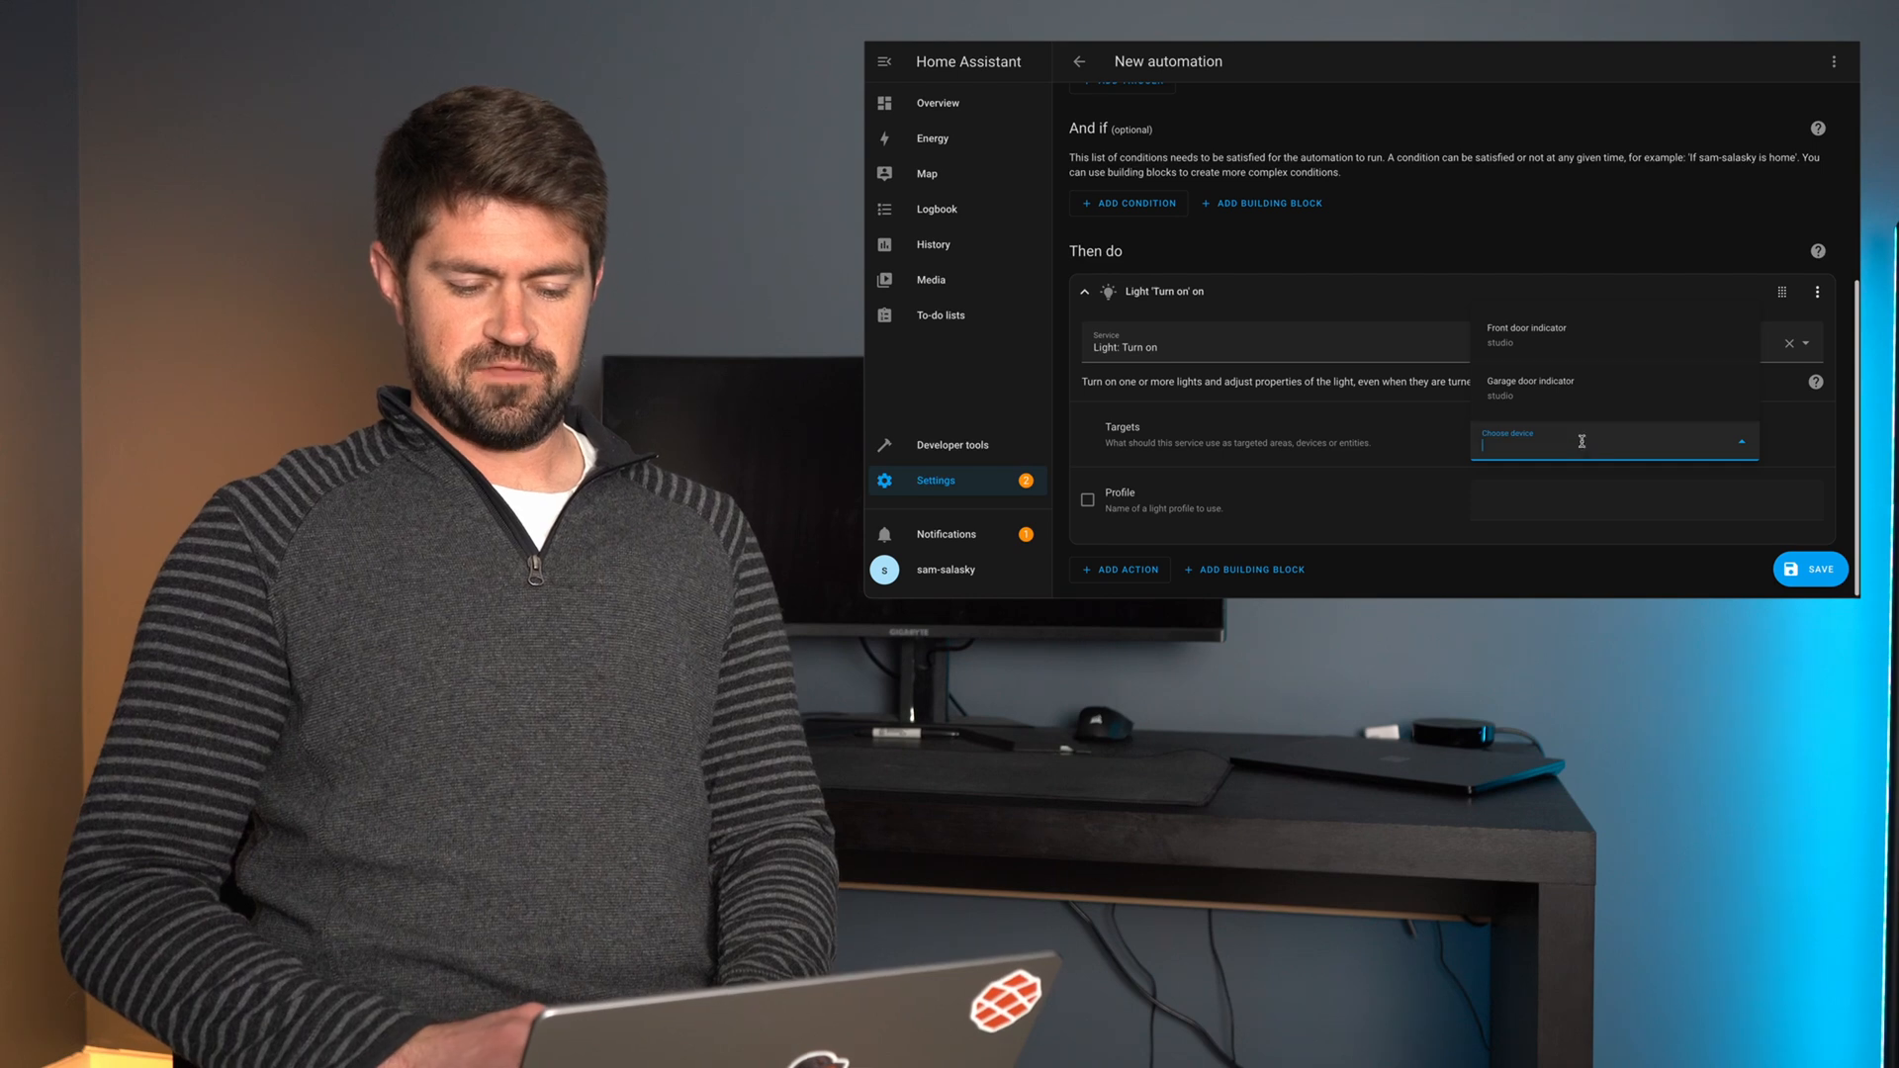
- Target the Light Turn on action at the Front door indicator and reach its light options
{"action": "left_click", "coordinate": [1525, 326]}
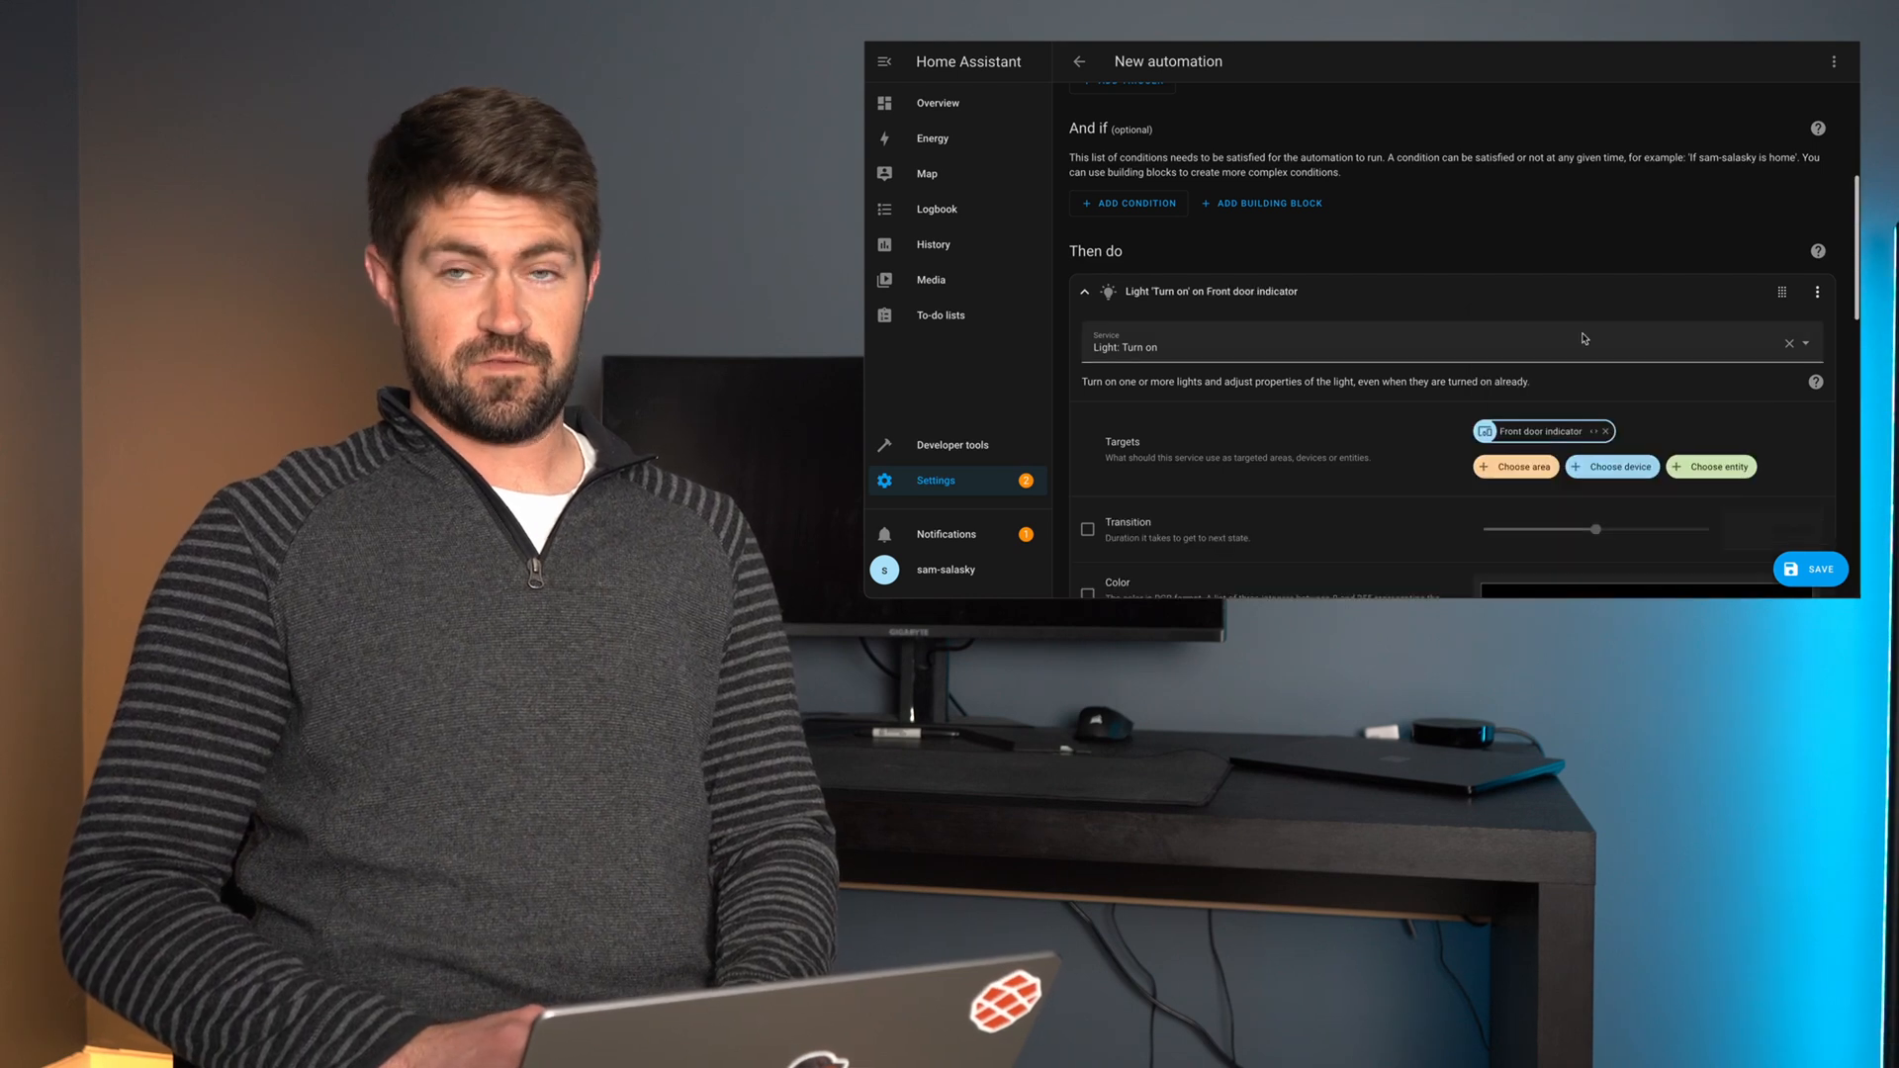
{"action": "scroll", "scroll_direction": "down", "scroll_amount": 3}
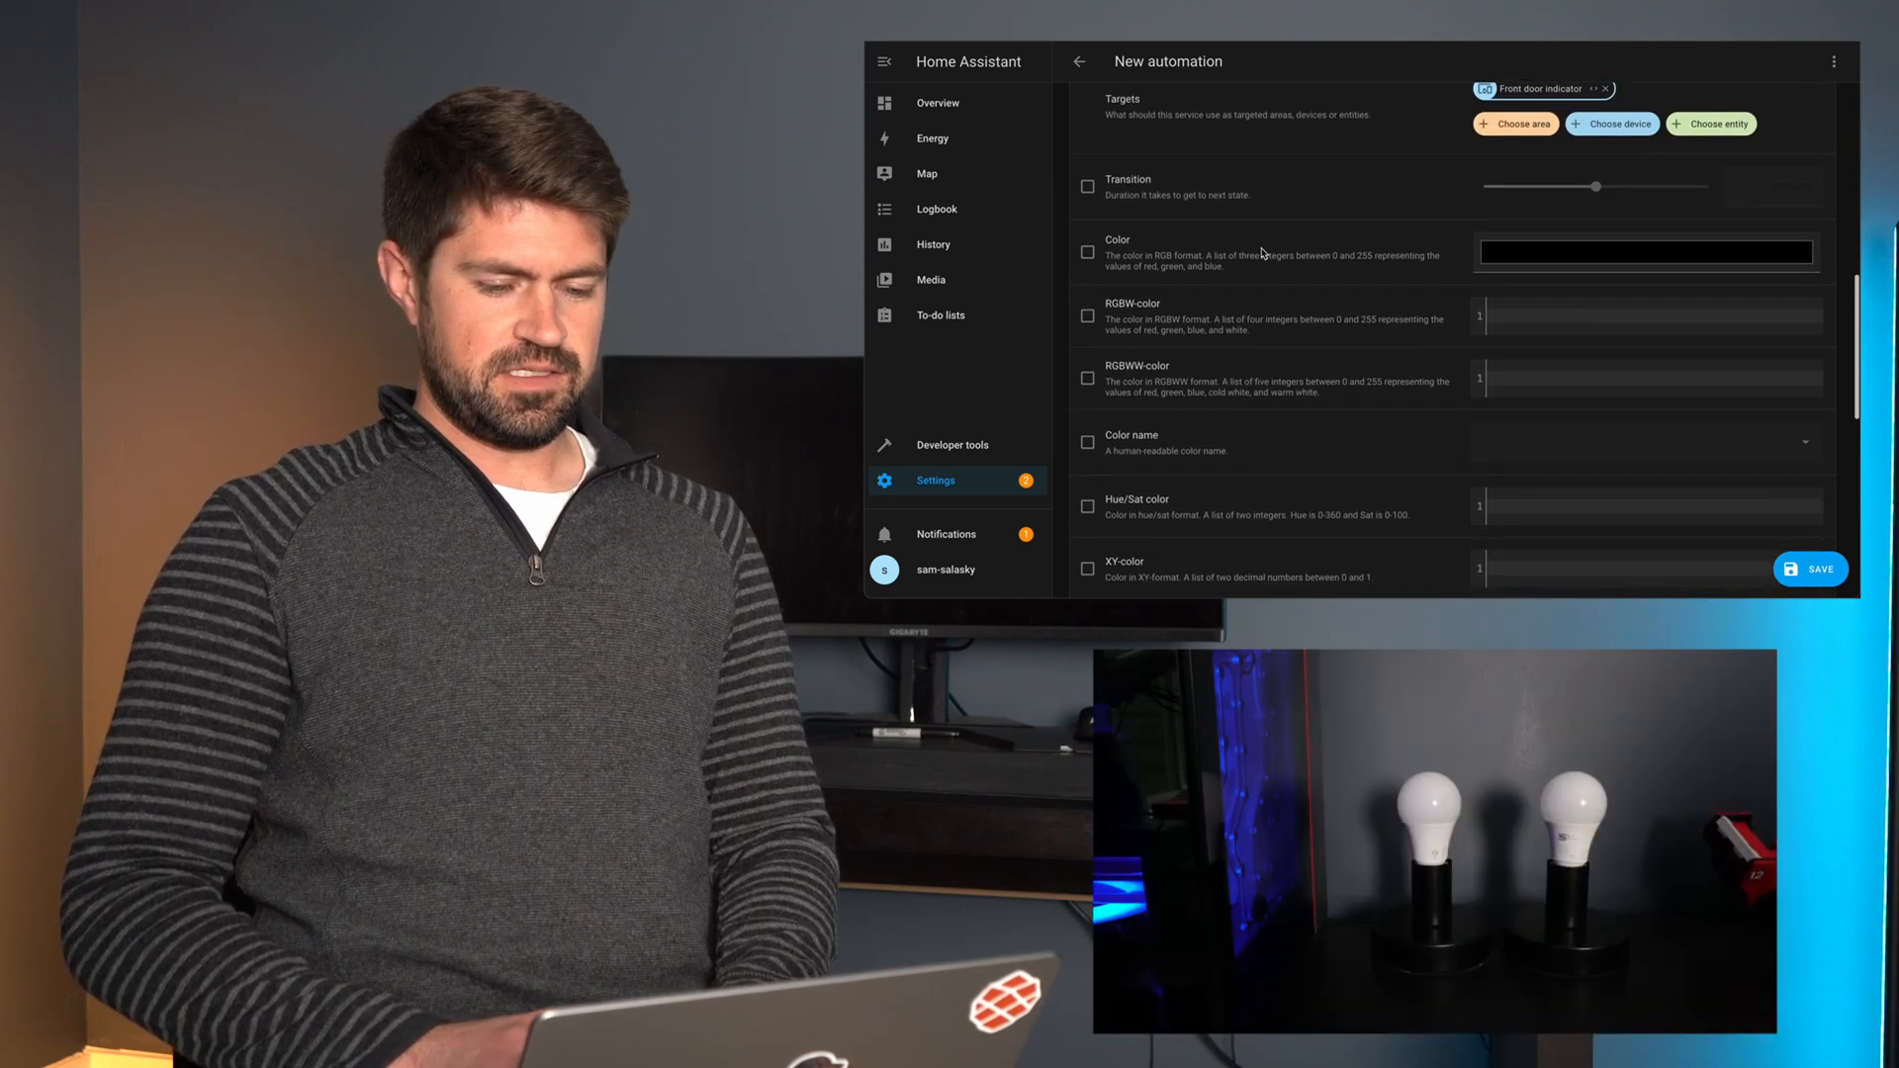
{"action": "scroll", "scroll_direction": "down", "scroll_amount": 3}
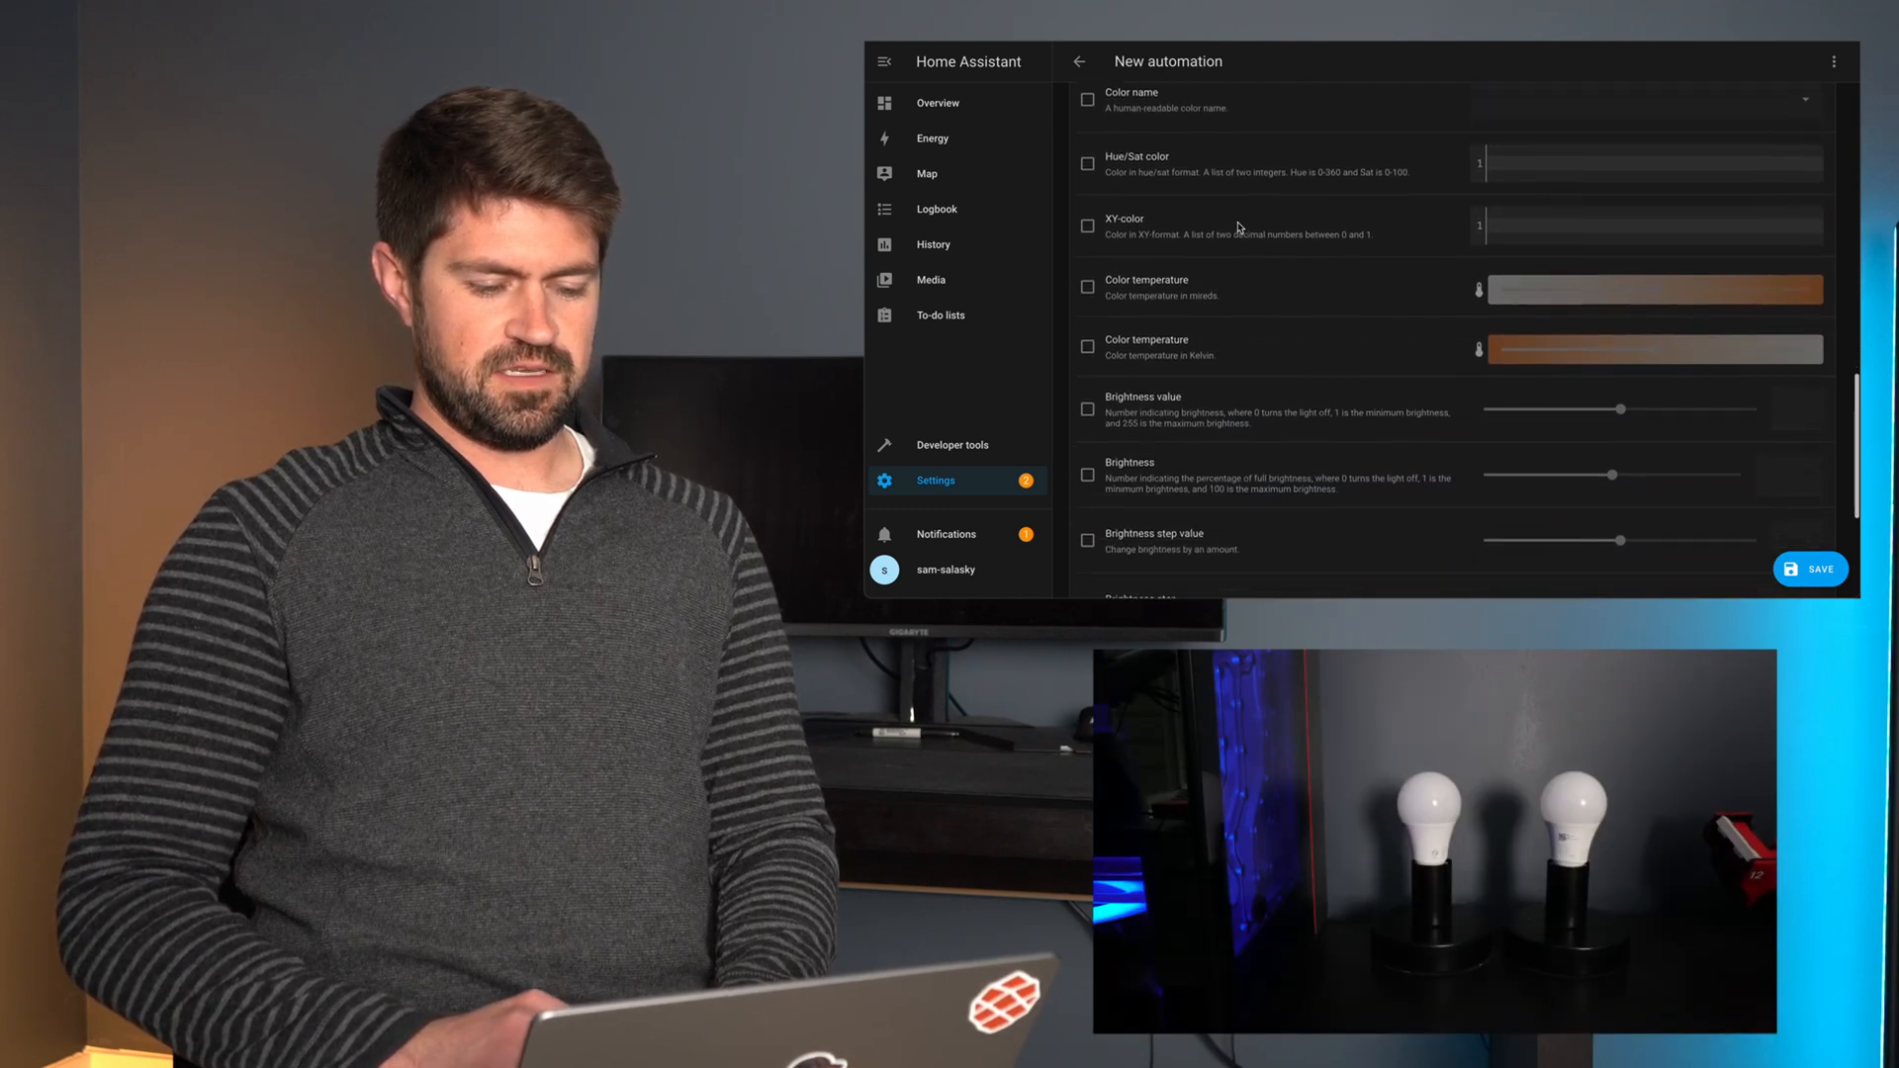
{"action": "scroll", "scroll_direction": "down", "scroll_amount": 3}
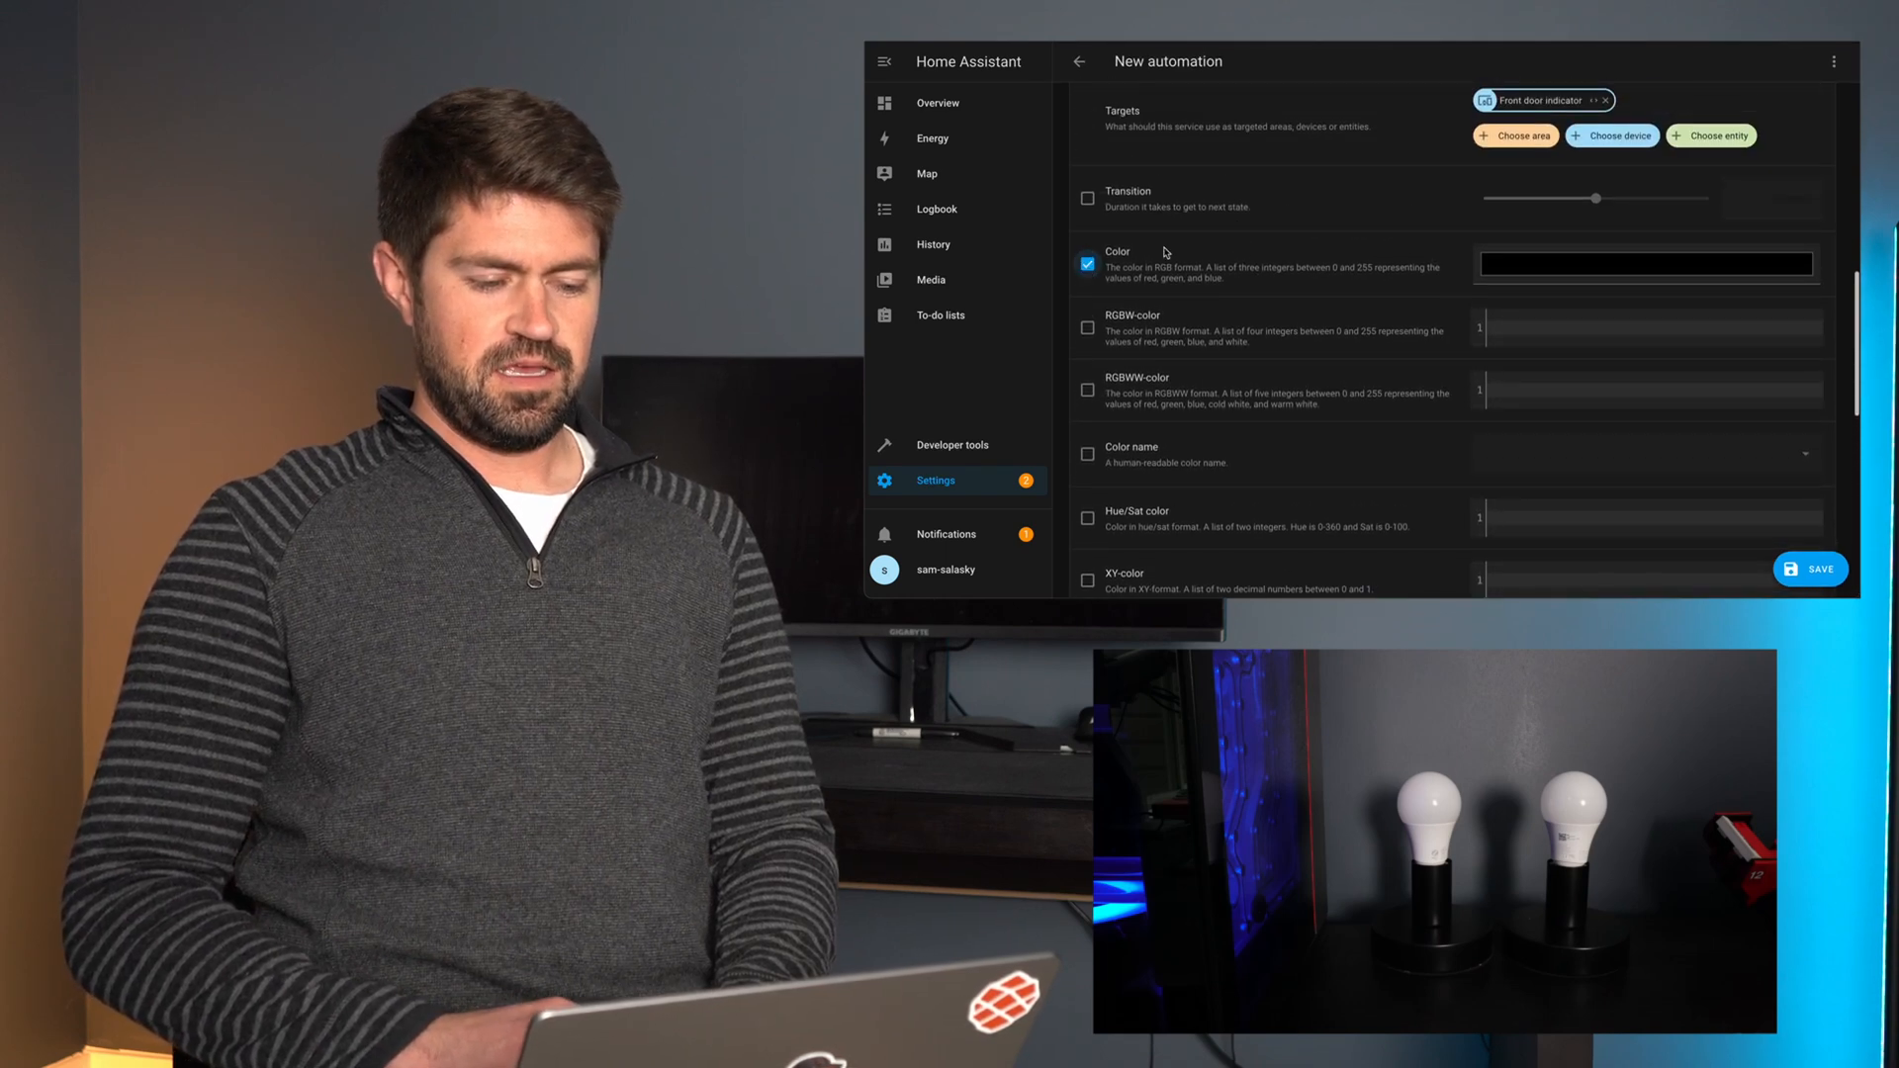
- Set the light colour to purple and brightness to 16%, then start saving
{"action": "left_click", "coordinate": [1644, 263]}
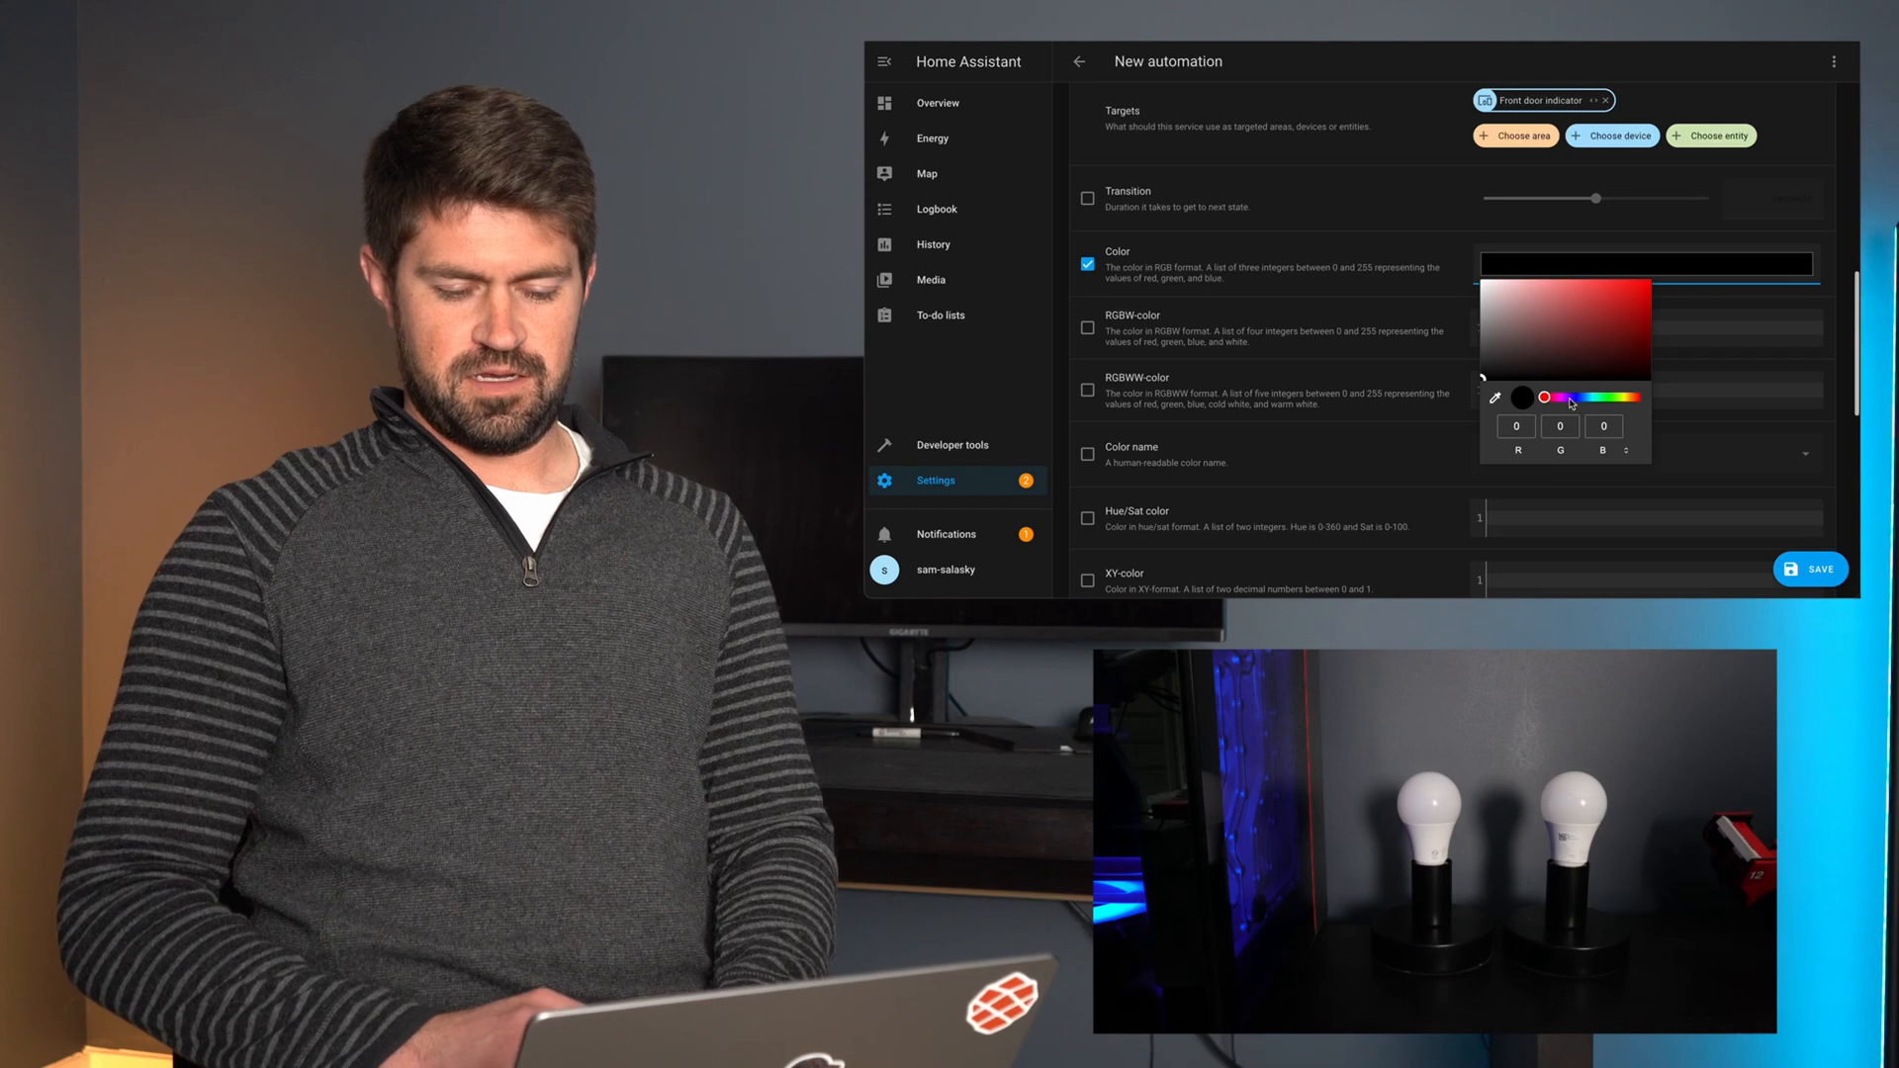
{"action": "left_click", "coordinate": [1567, 348]}
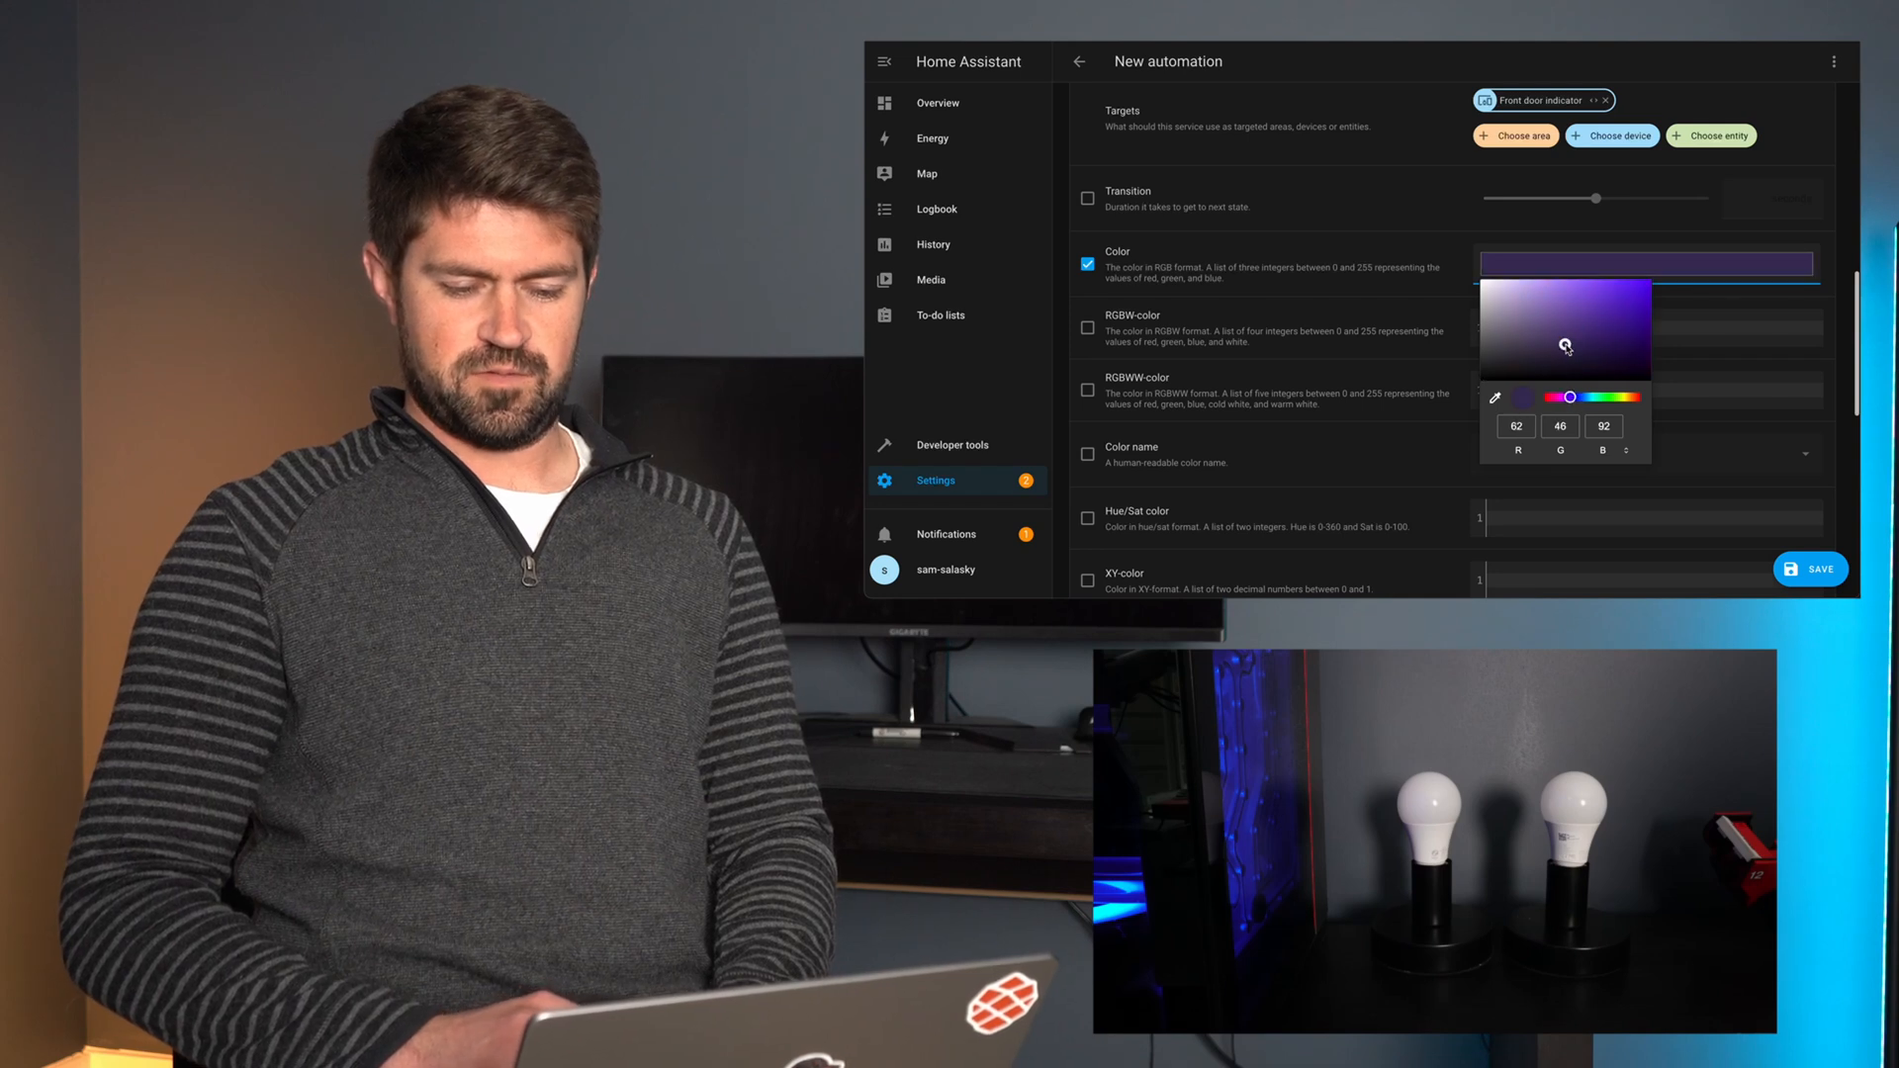
{"action": "left_click", "coordinate": [1695, 324]}
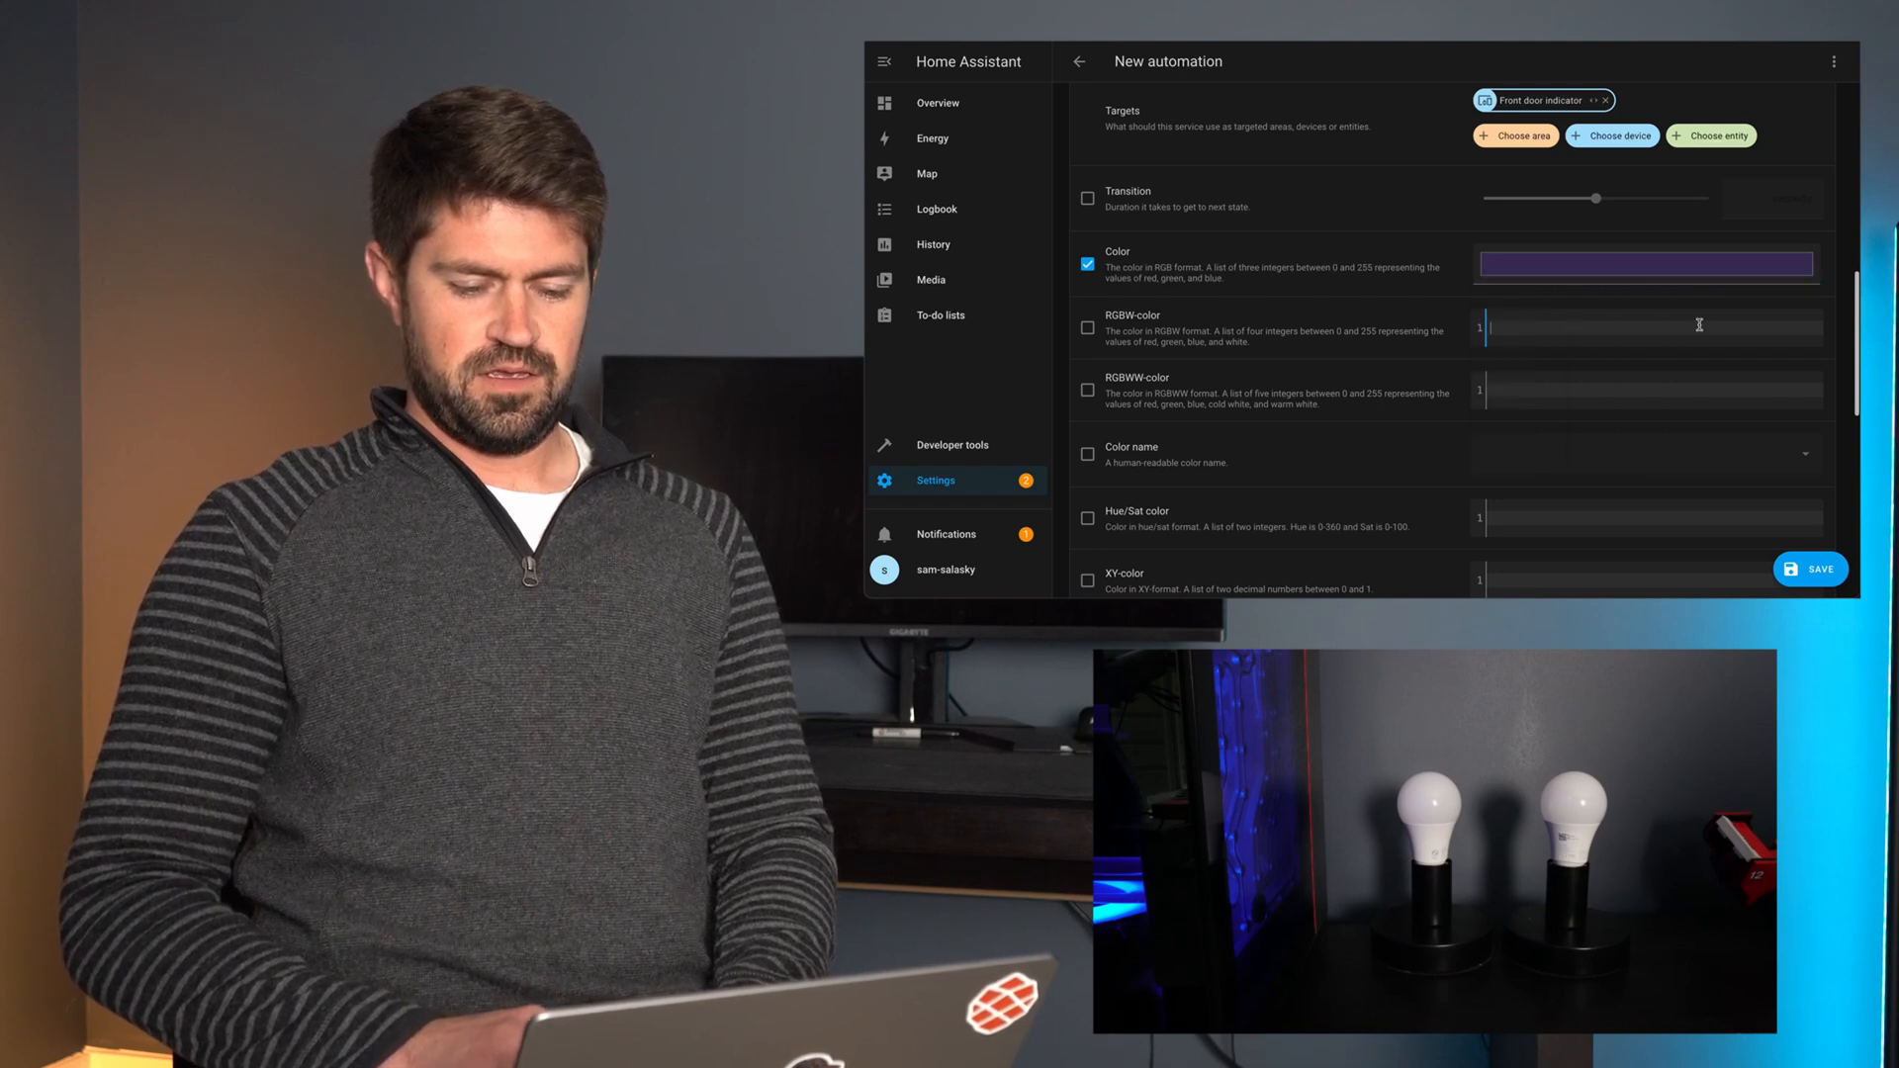
{"action": "scroll", "scroll_direction": "down", "scroll_amount": 3}
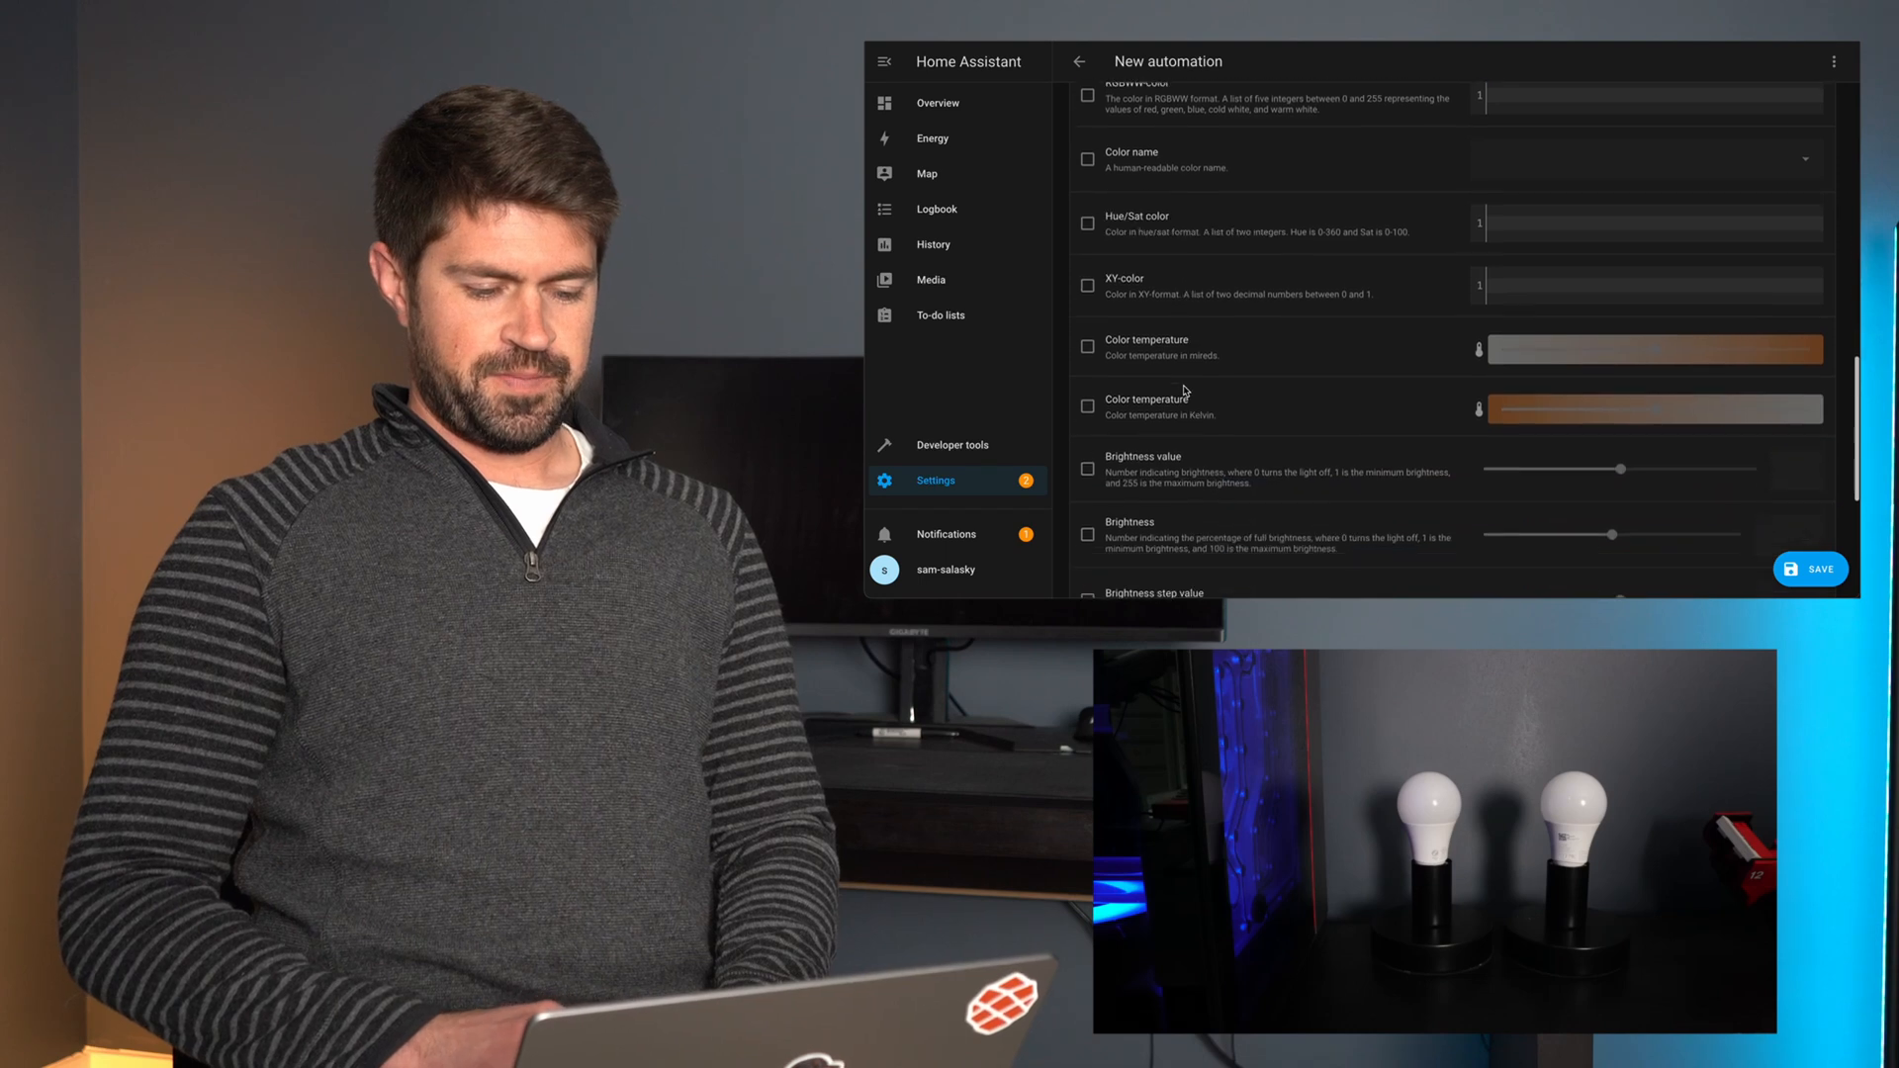
{"action": "scroll", "scroll_direction": "down", "scroll_amount": 3}
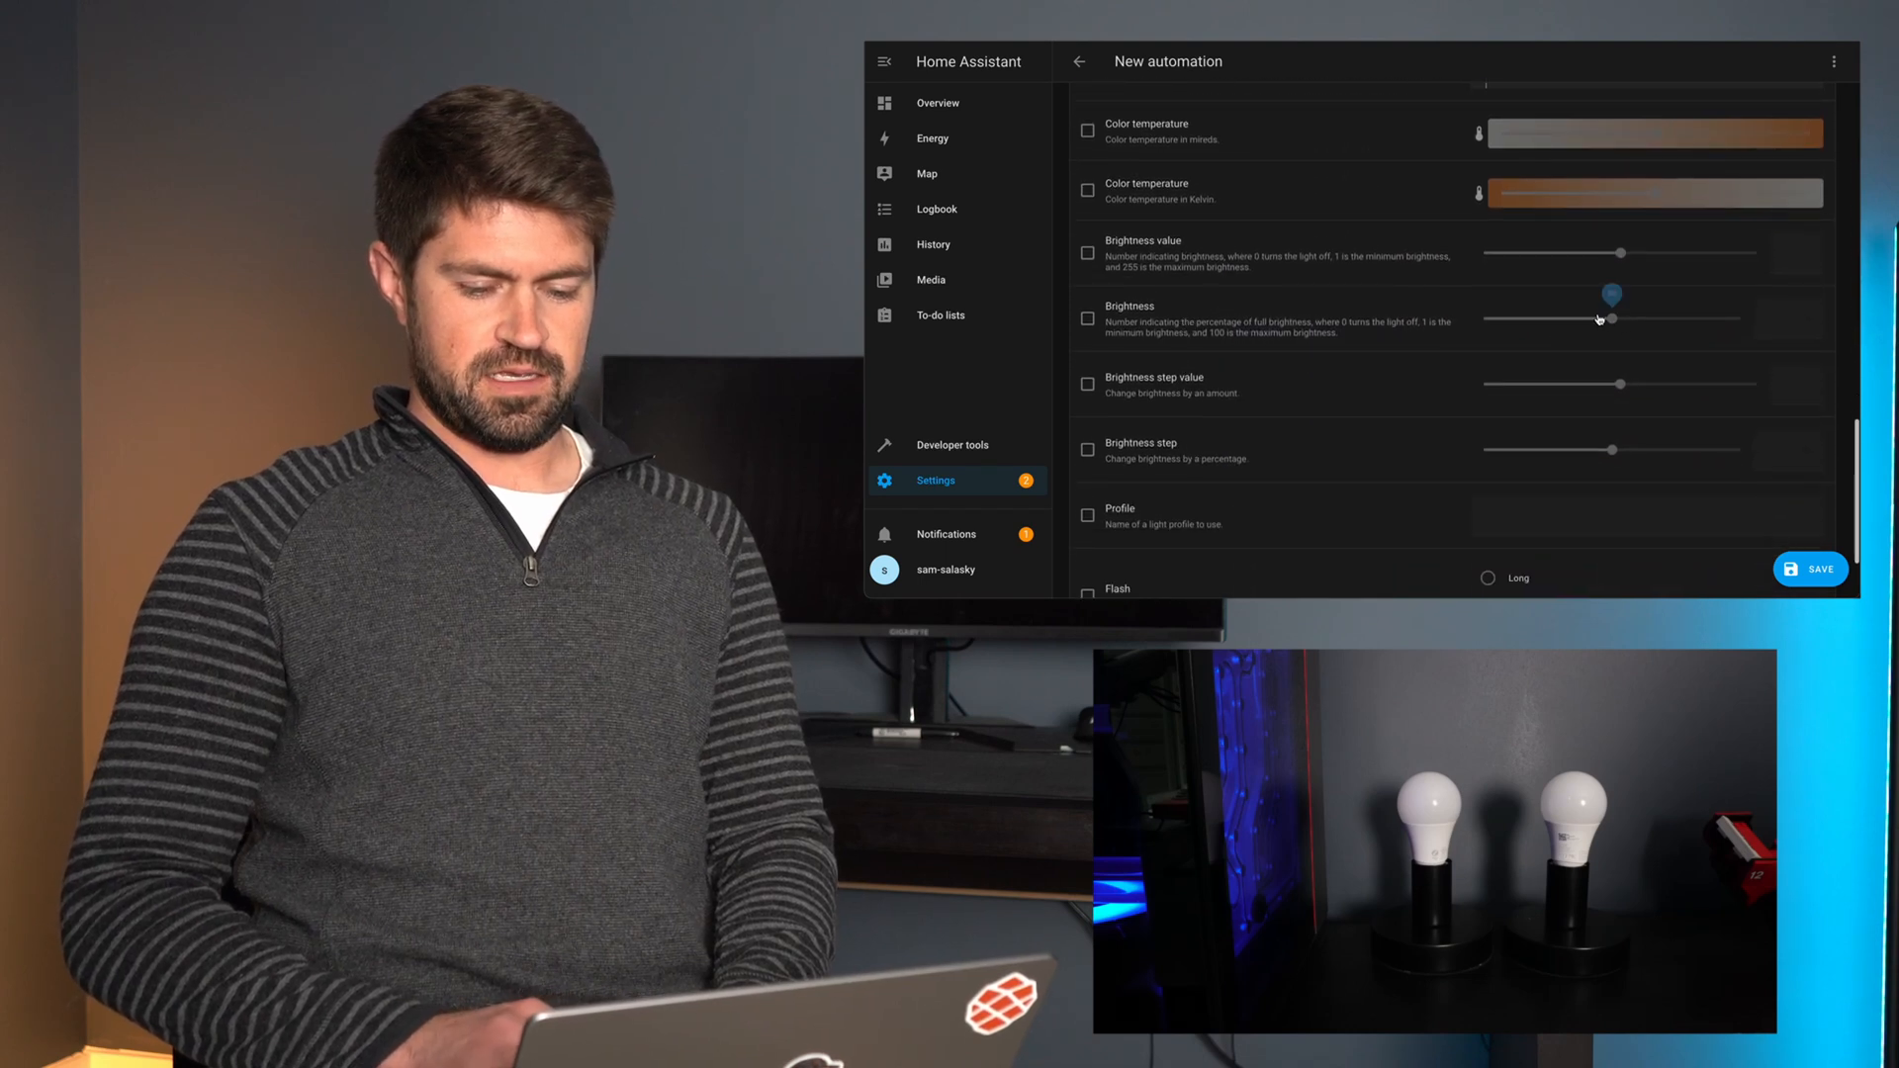
{"action": "left_click", "coordinate": [1086, 319]}
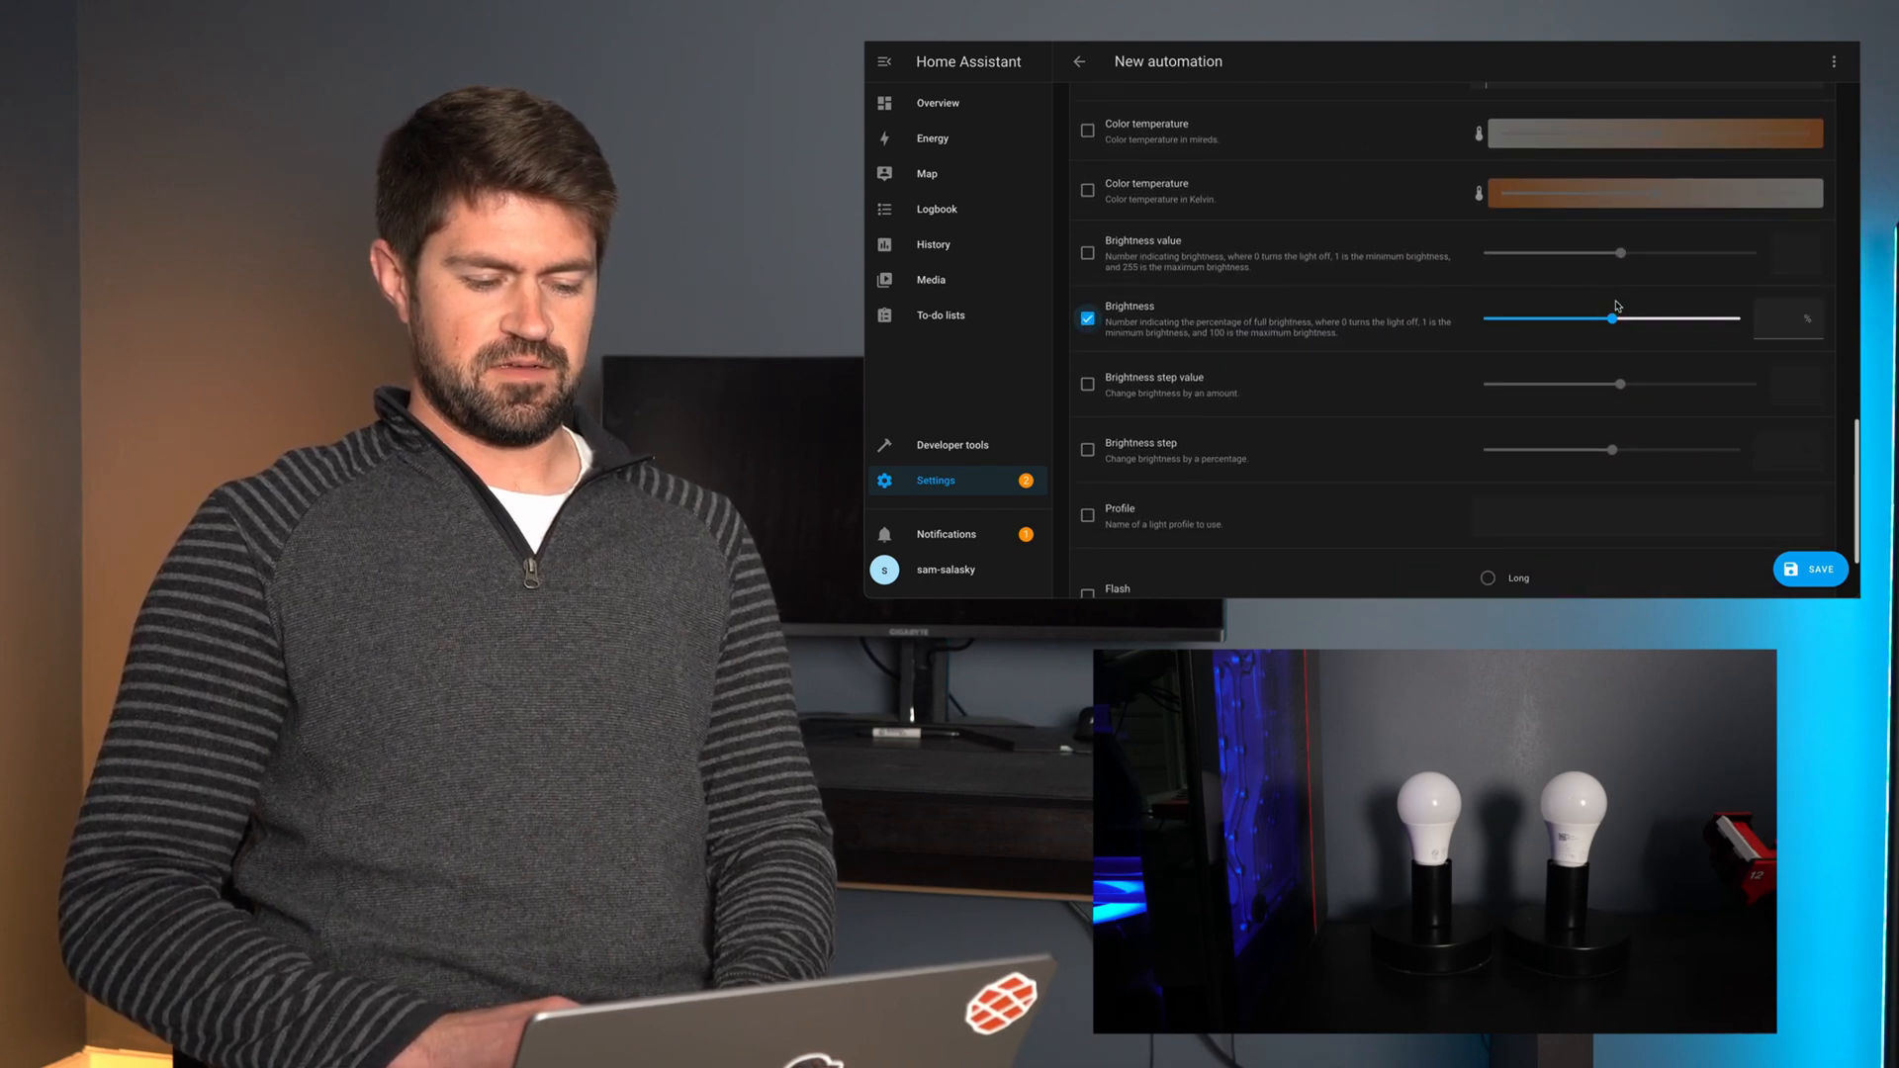
{"action": "left_click_drag", "start_coordinate": [1611, 318], "coordinate": [1530, 319]}
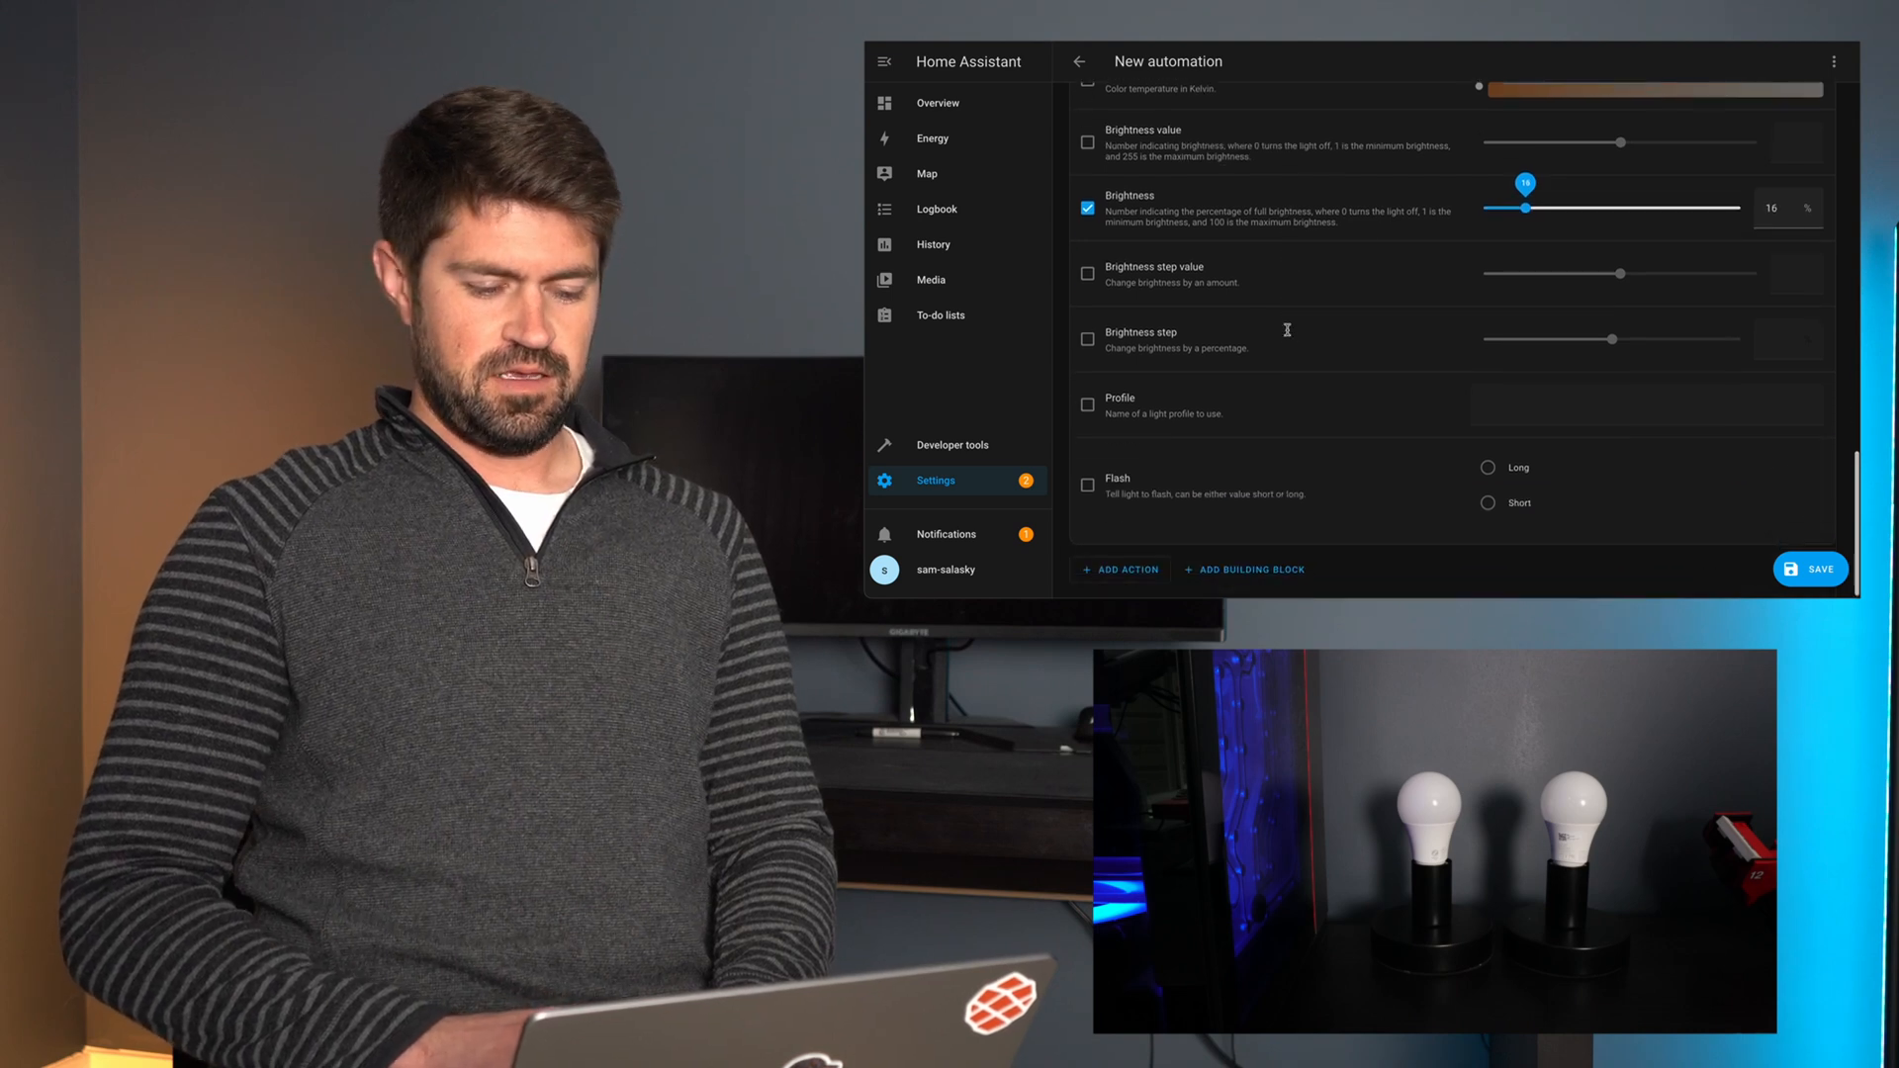
{"action": "left_click", "coordinate": [1810, 570]}
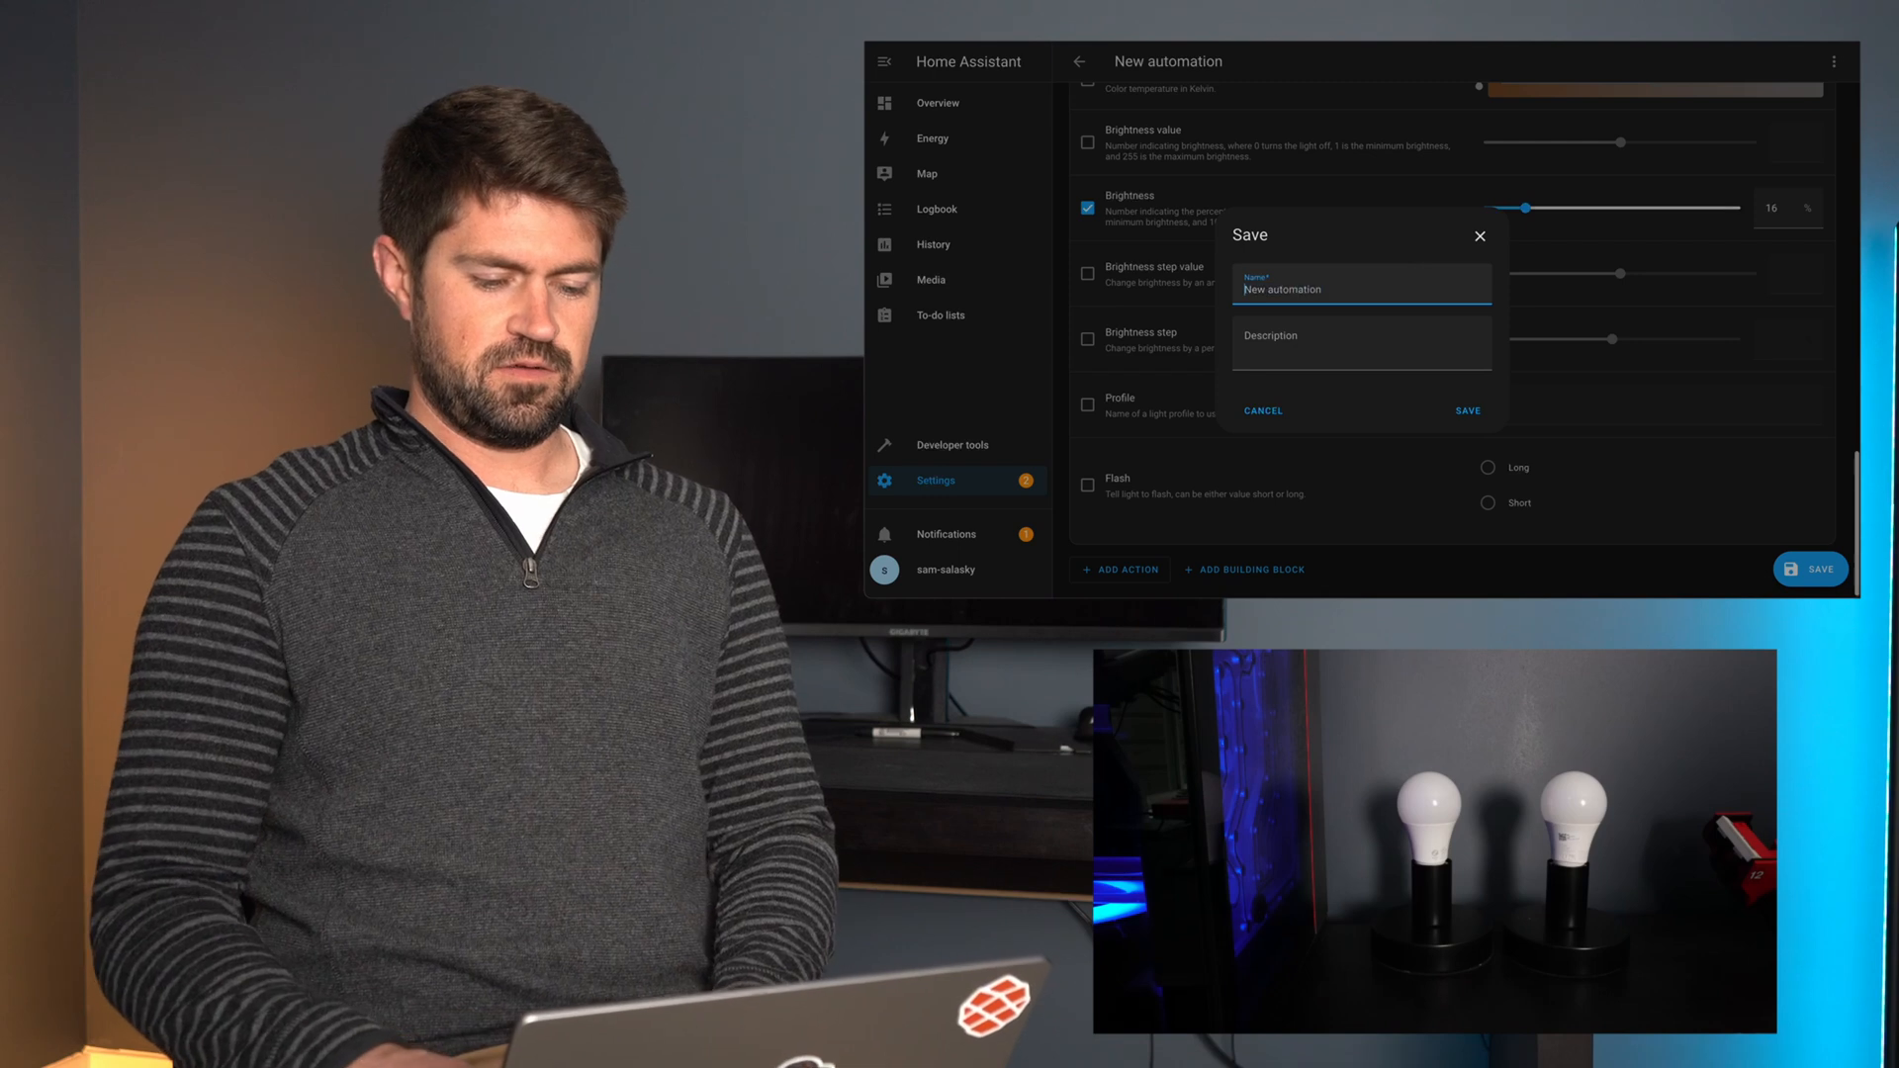
- Save the automation as 'Front Door Open' and navigate back to Settings
{"action": "type", "text": "Front Door O"}
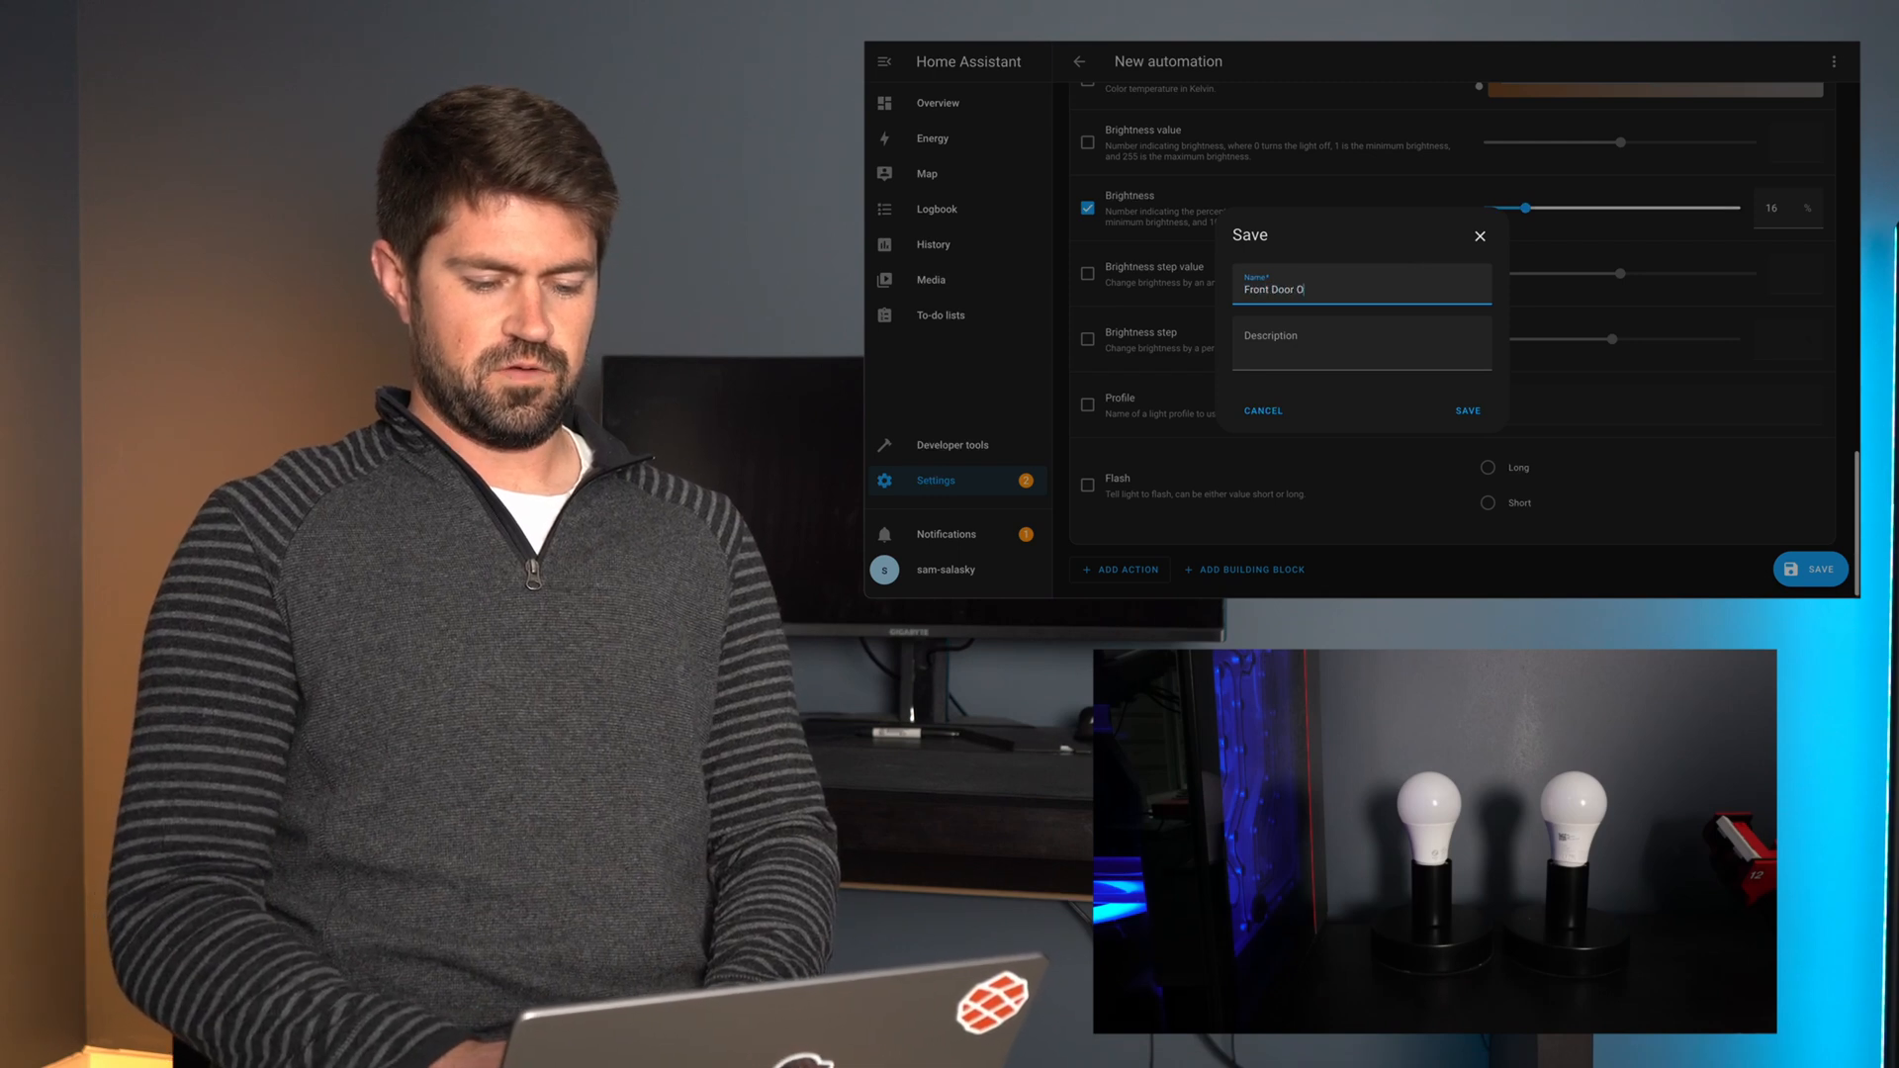
{"action": "left_click", "coordinate": [1466, 411]}
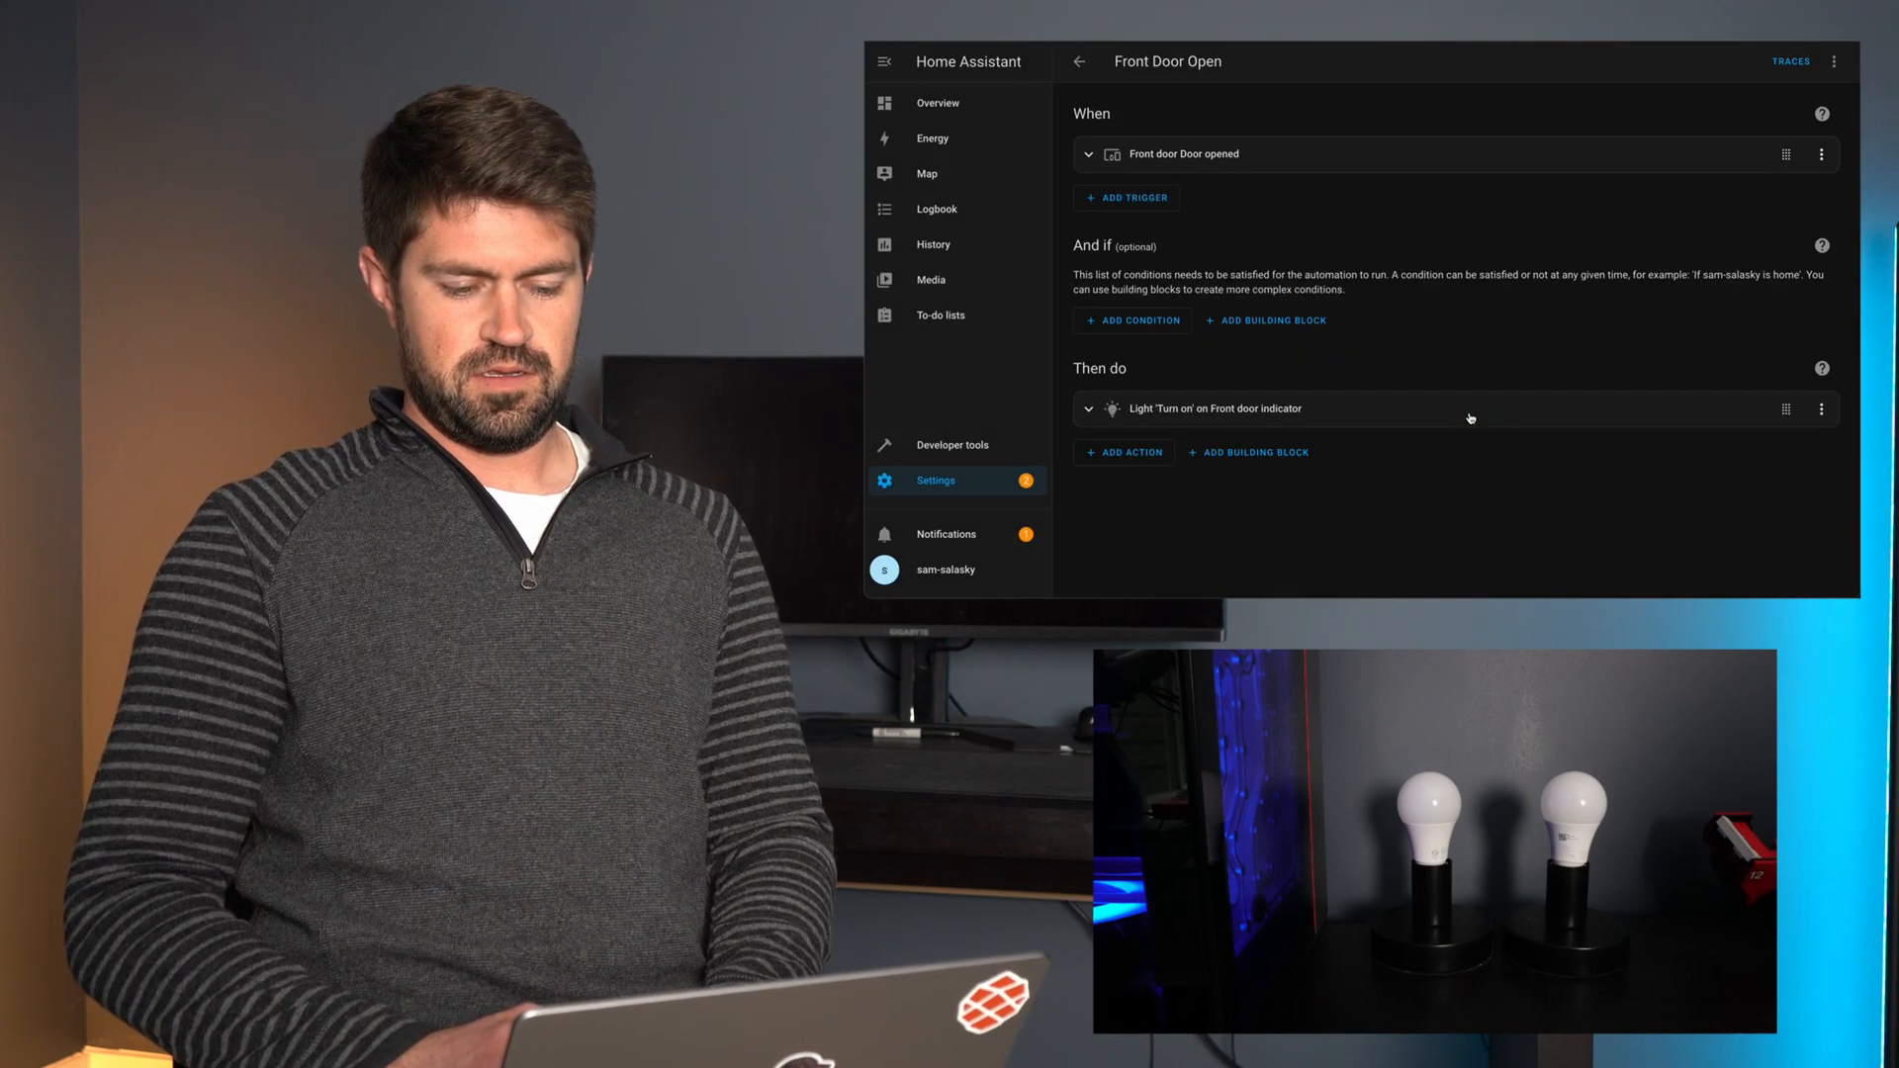
{"action": "left_click", "coordinate": [1832, 61]}
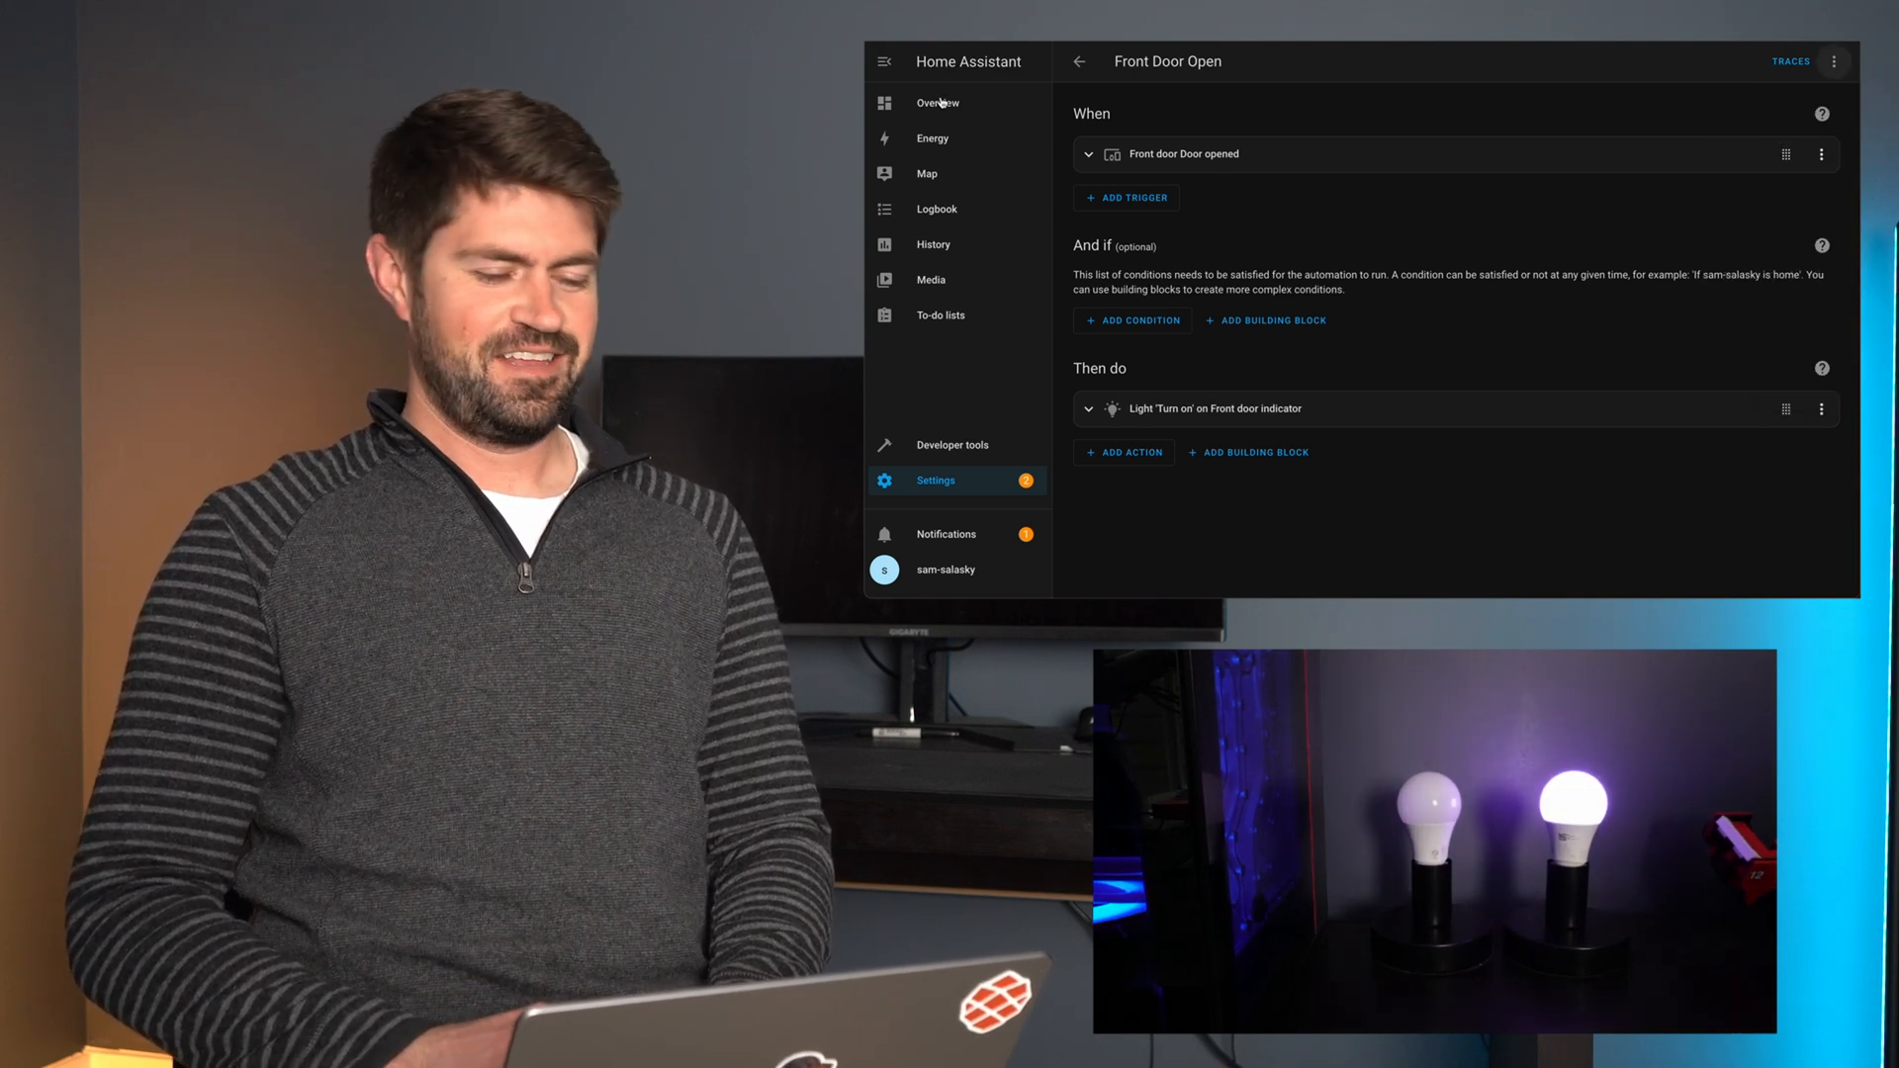
{"action": "left_click", "coordinate": [935, 103]}
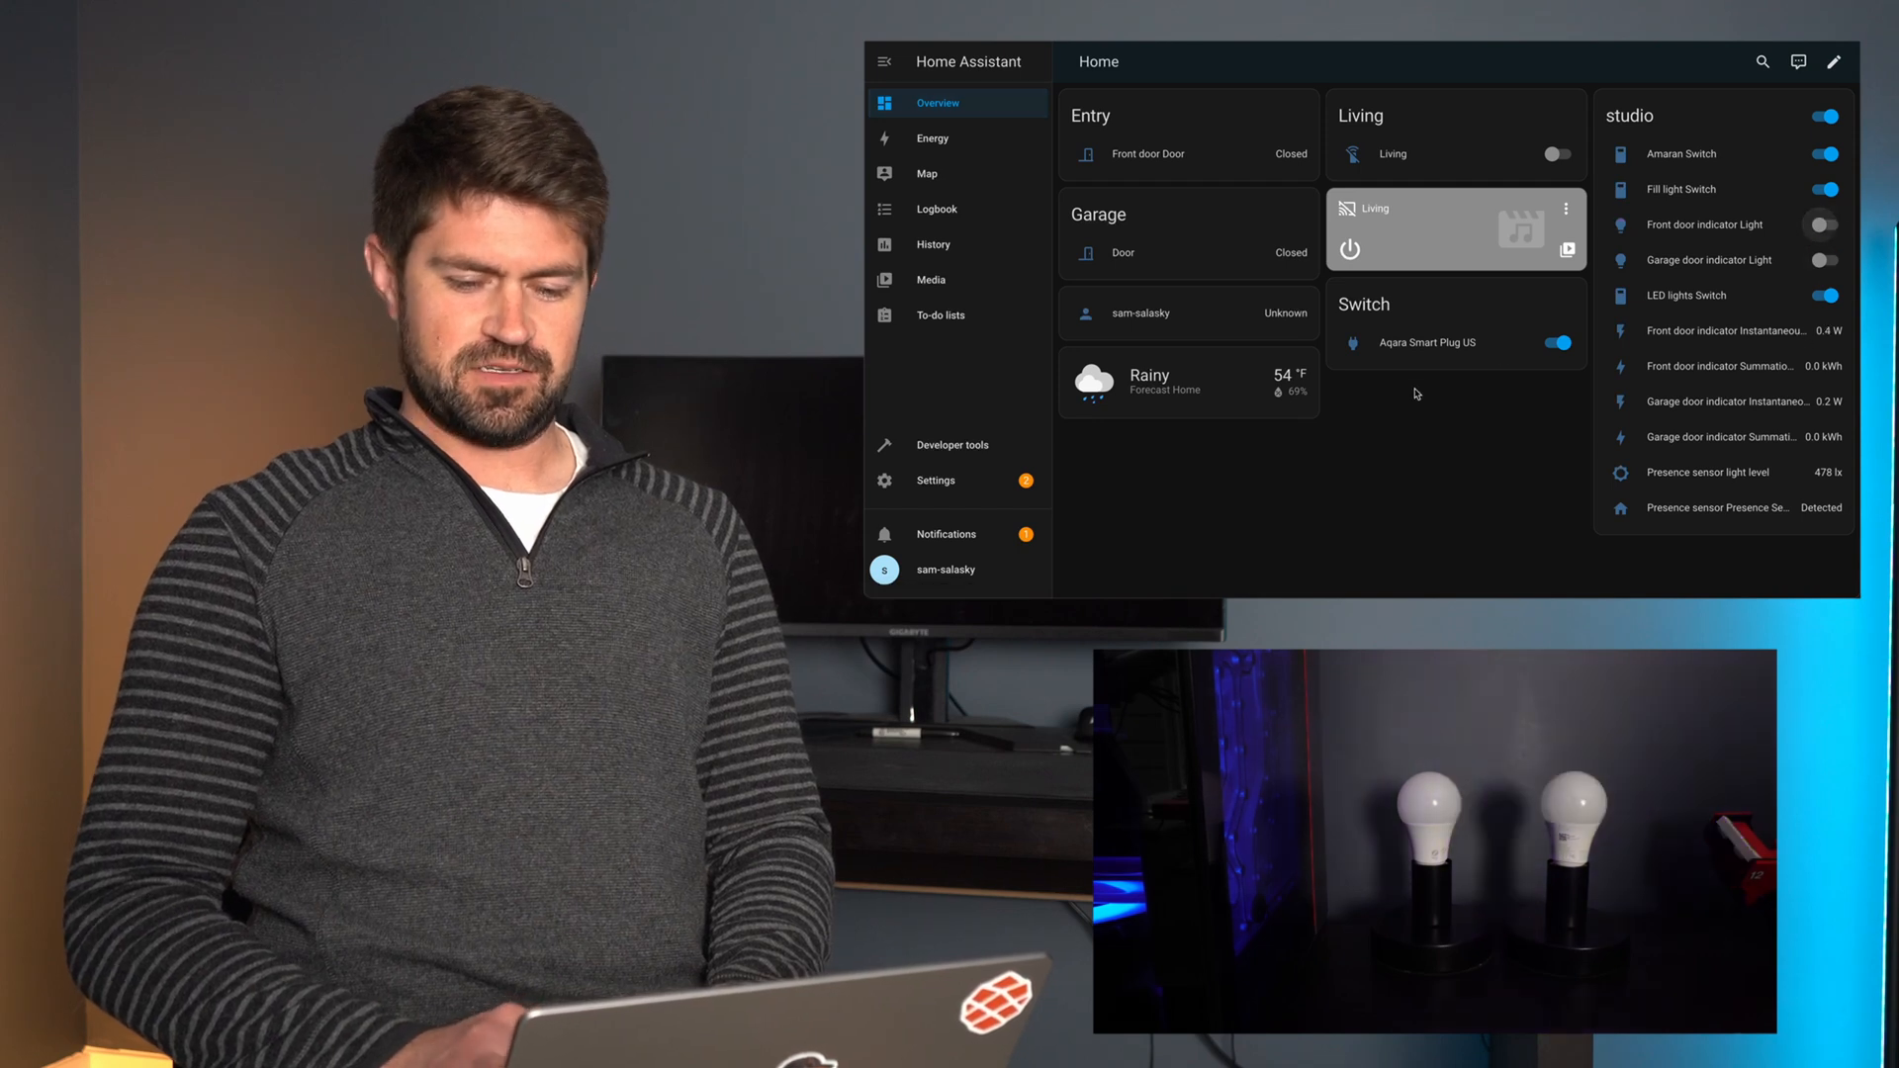
{"action": "left_click", "coordinate": [934, 478]}
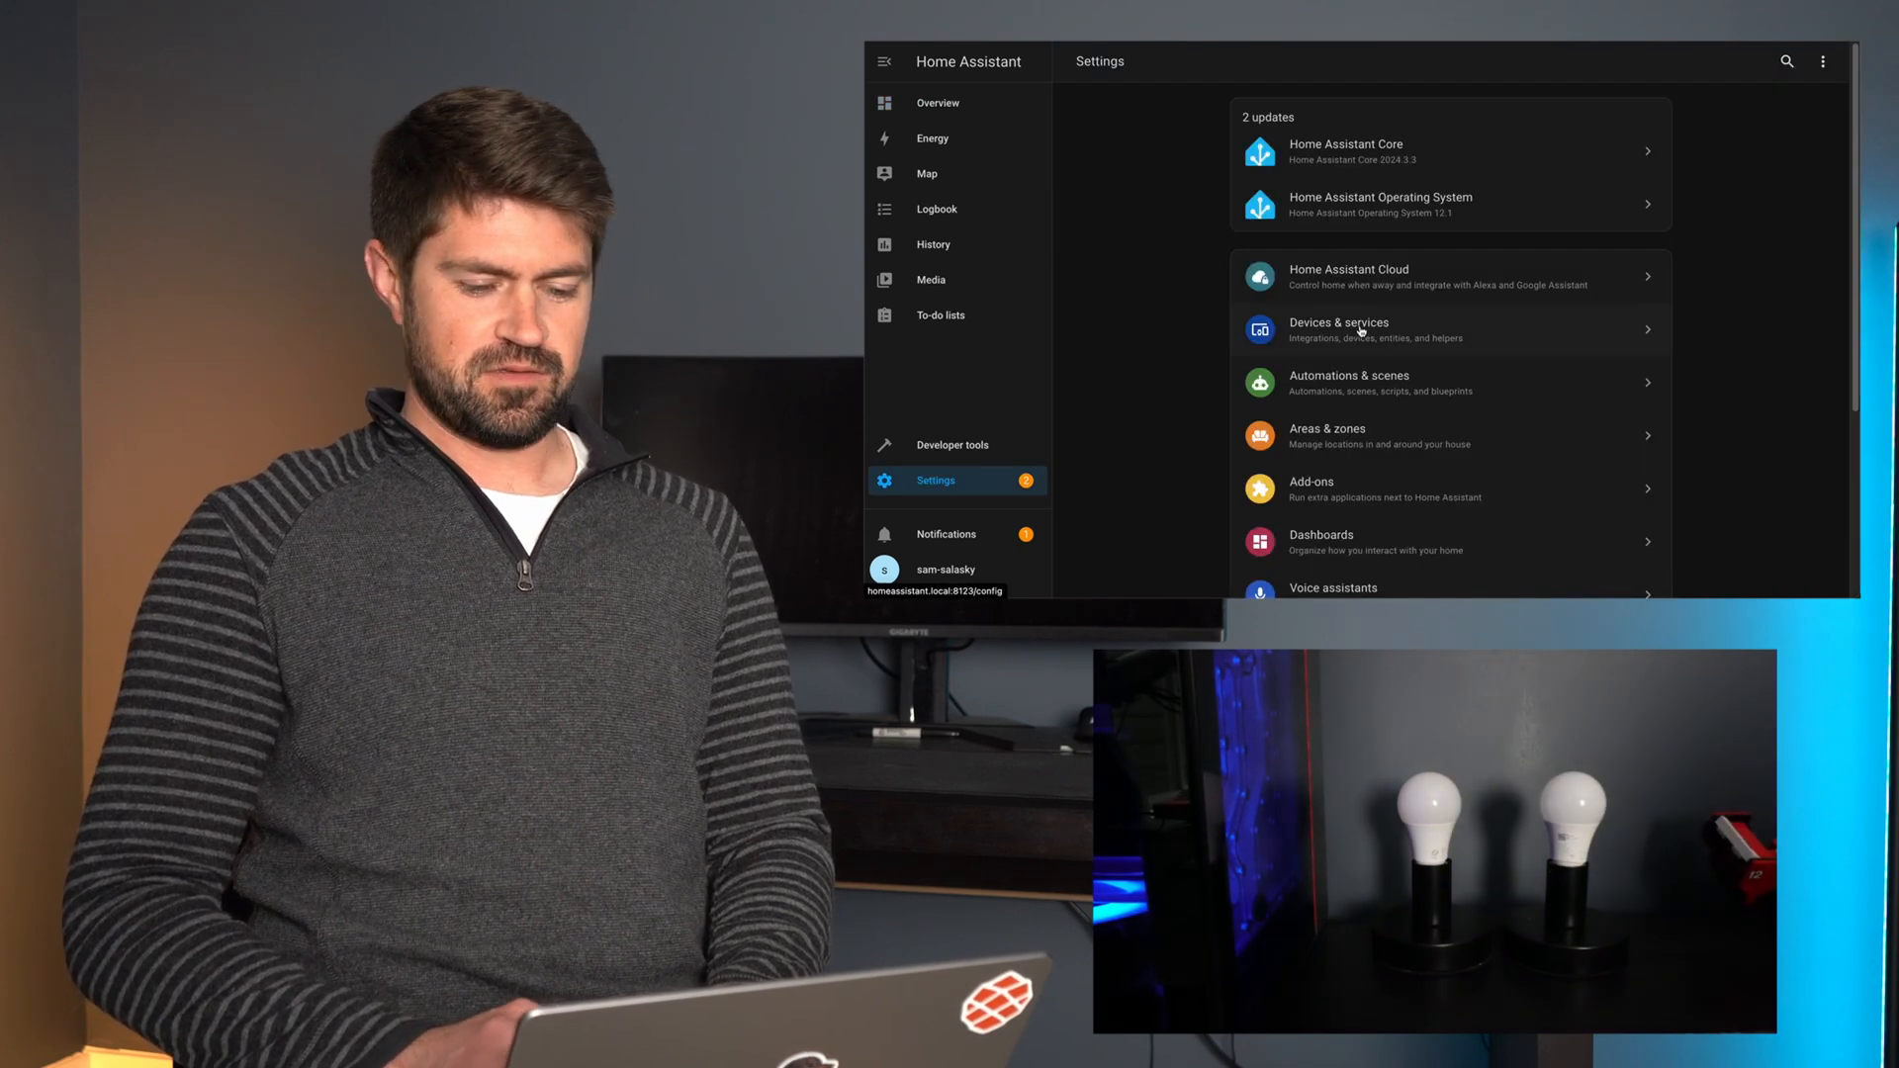
- Create another automation with a Front door 'Door opened' device trigger
{"action": "left_click", "coordinate": [1767, 568]}
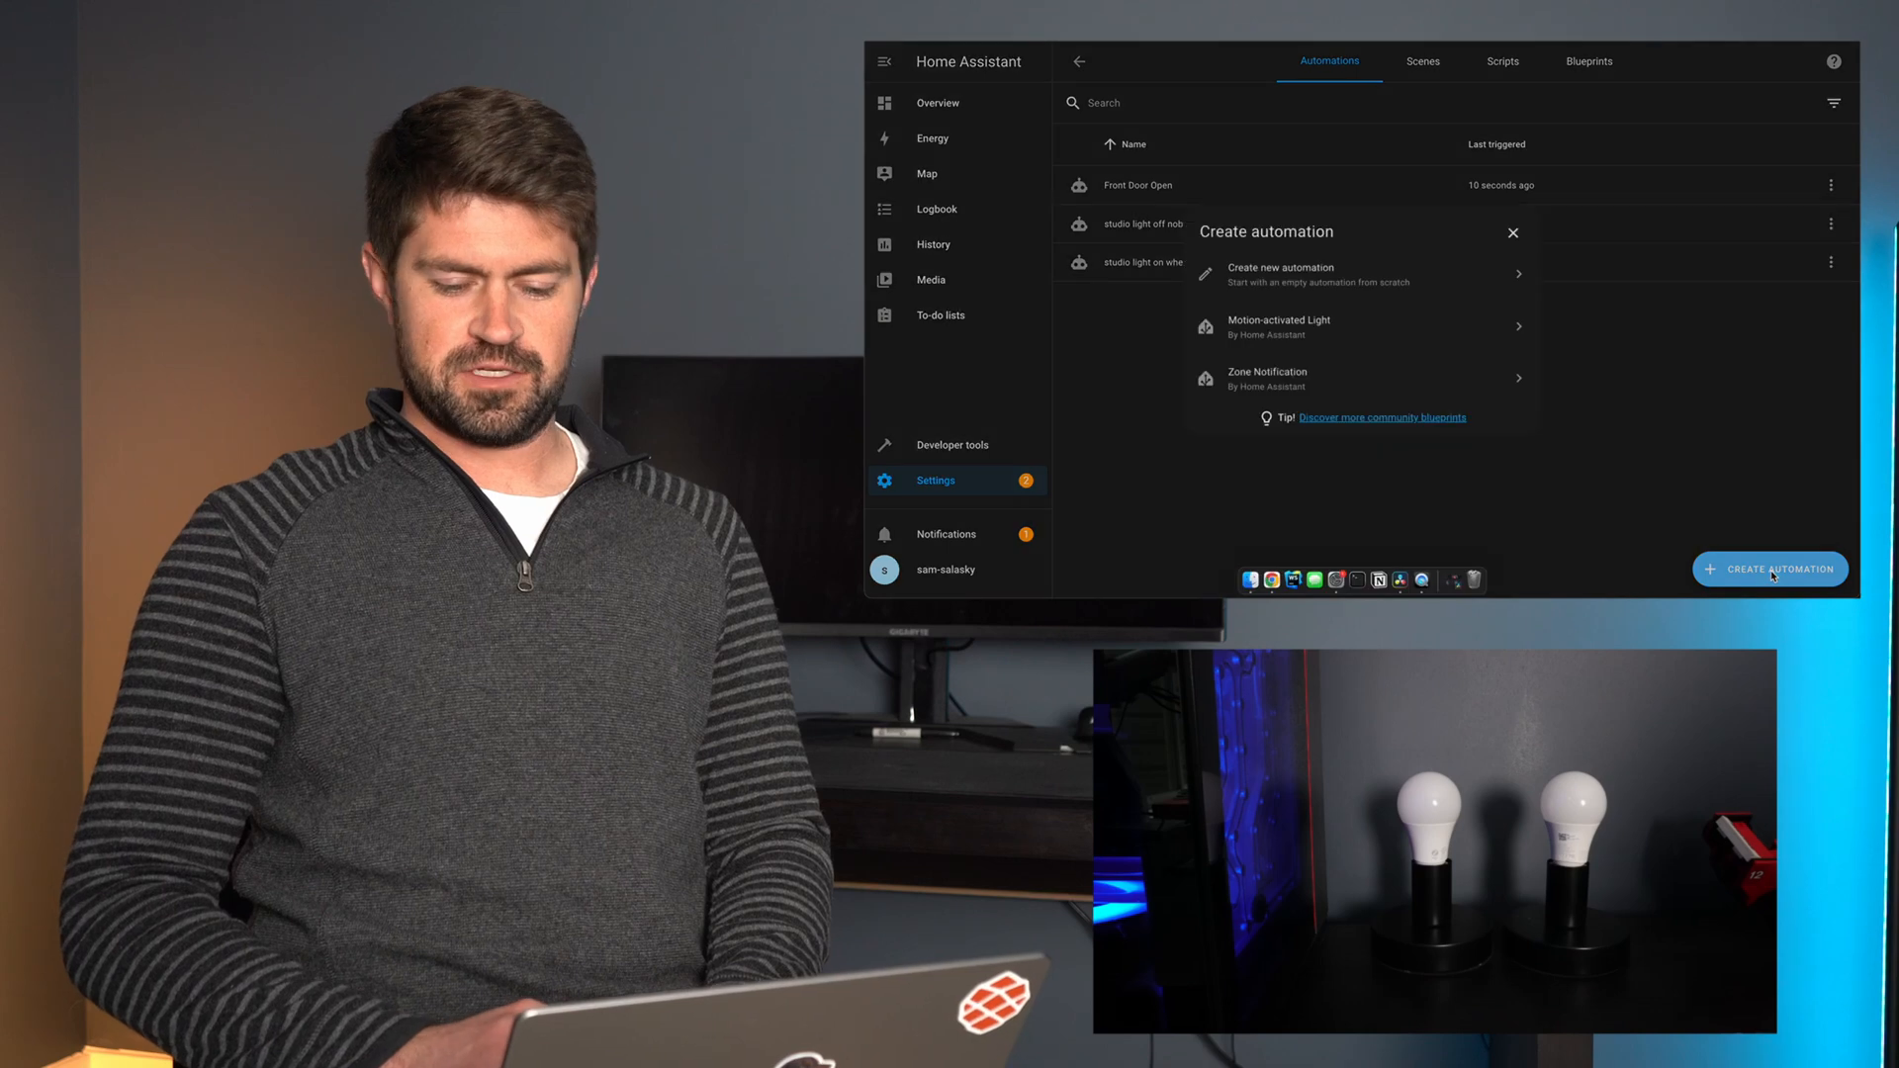
{"action": "left_click", "coordinate": [1280, 273]}
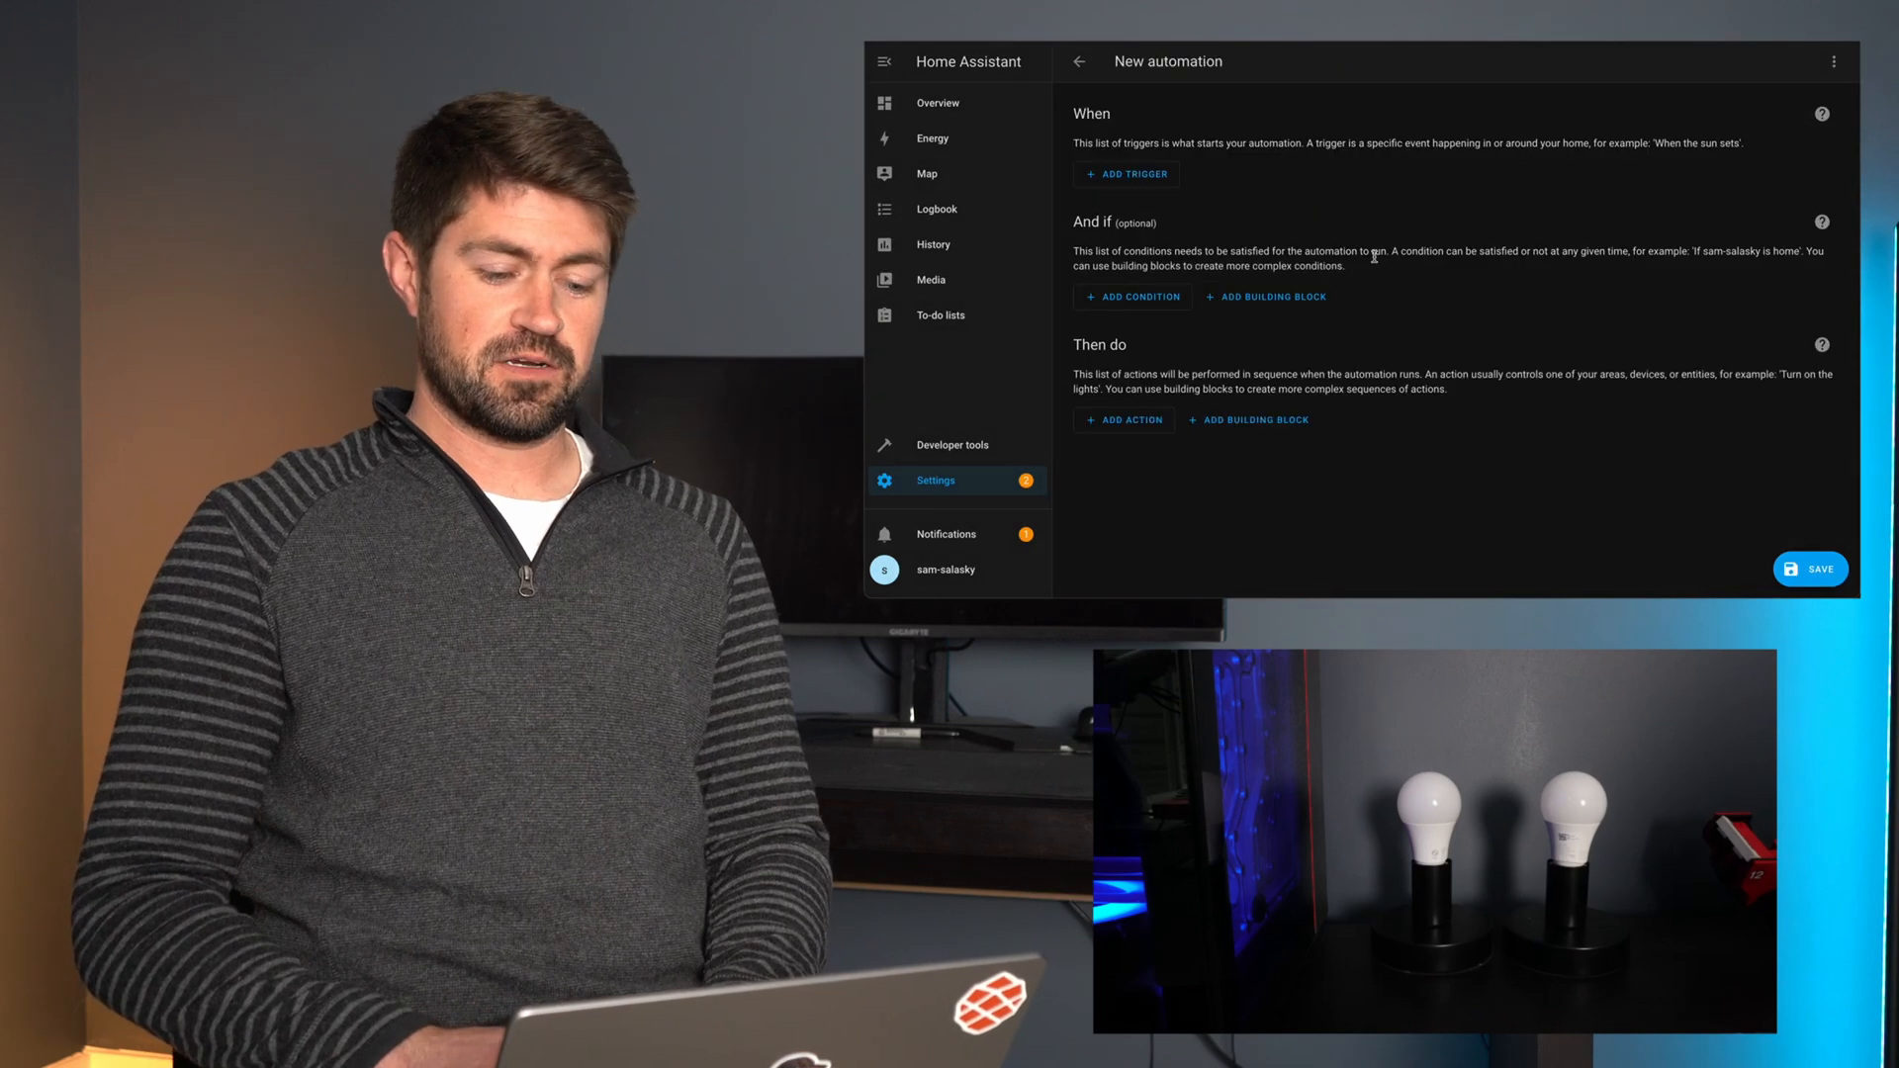
{"action": "left_click", "coordinate": [1125, 175]}
{"action": "type", "text": "f"}
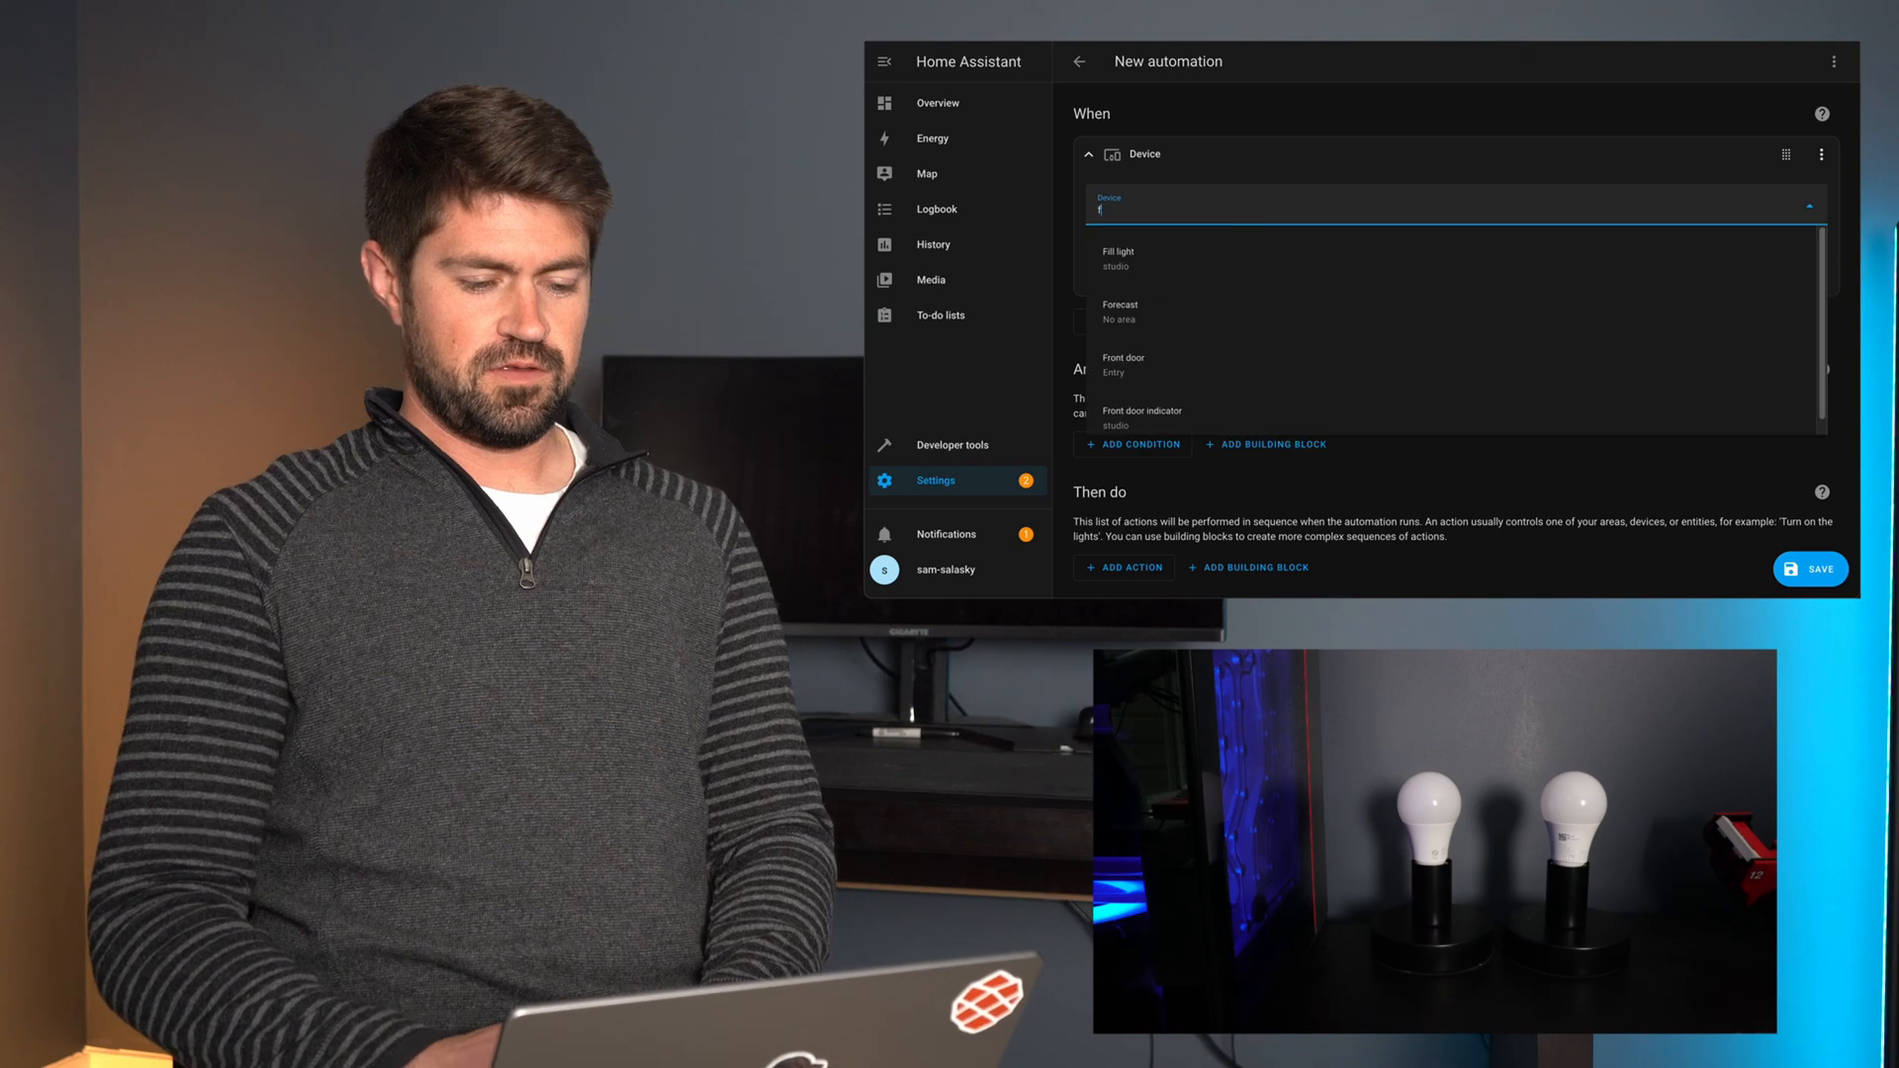
{"action": "left_click", "coordinate": [1122, 364]}
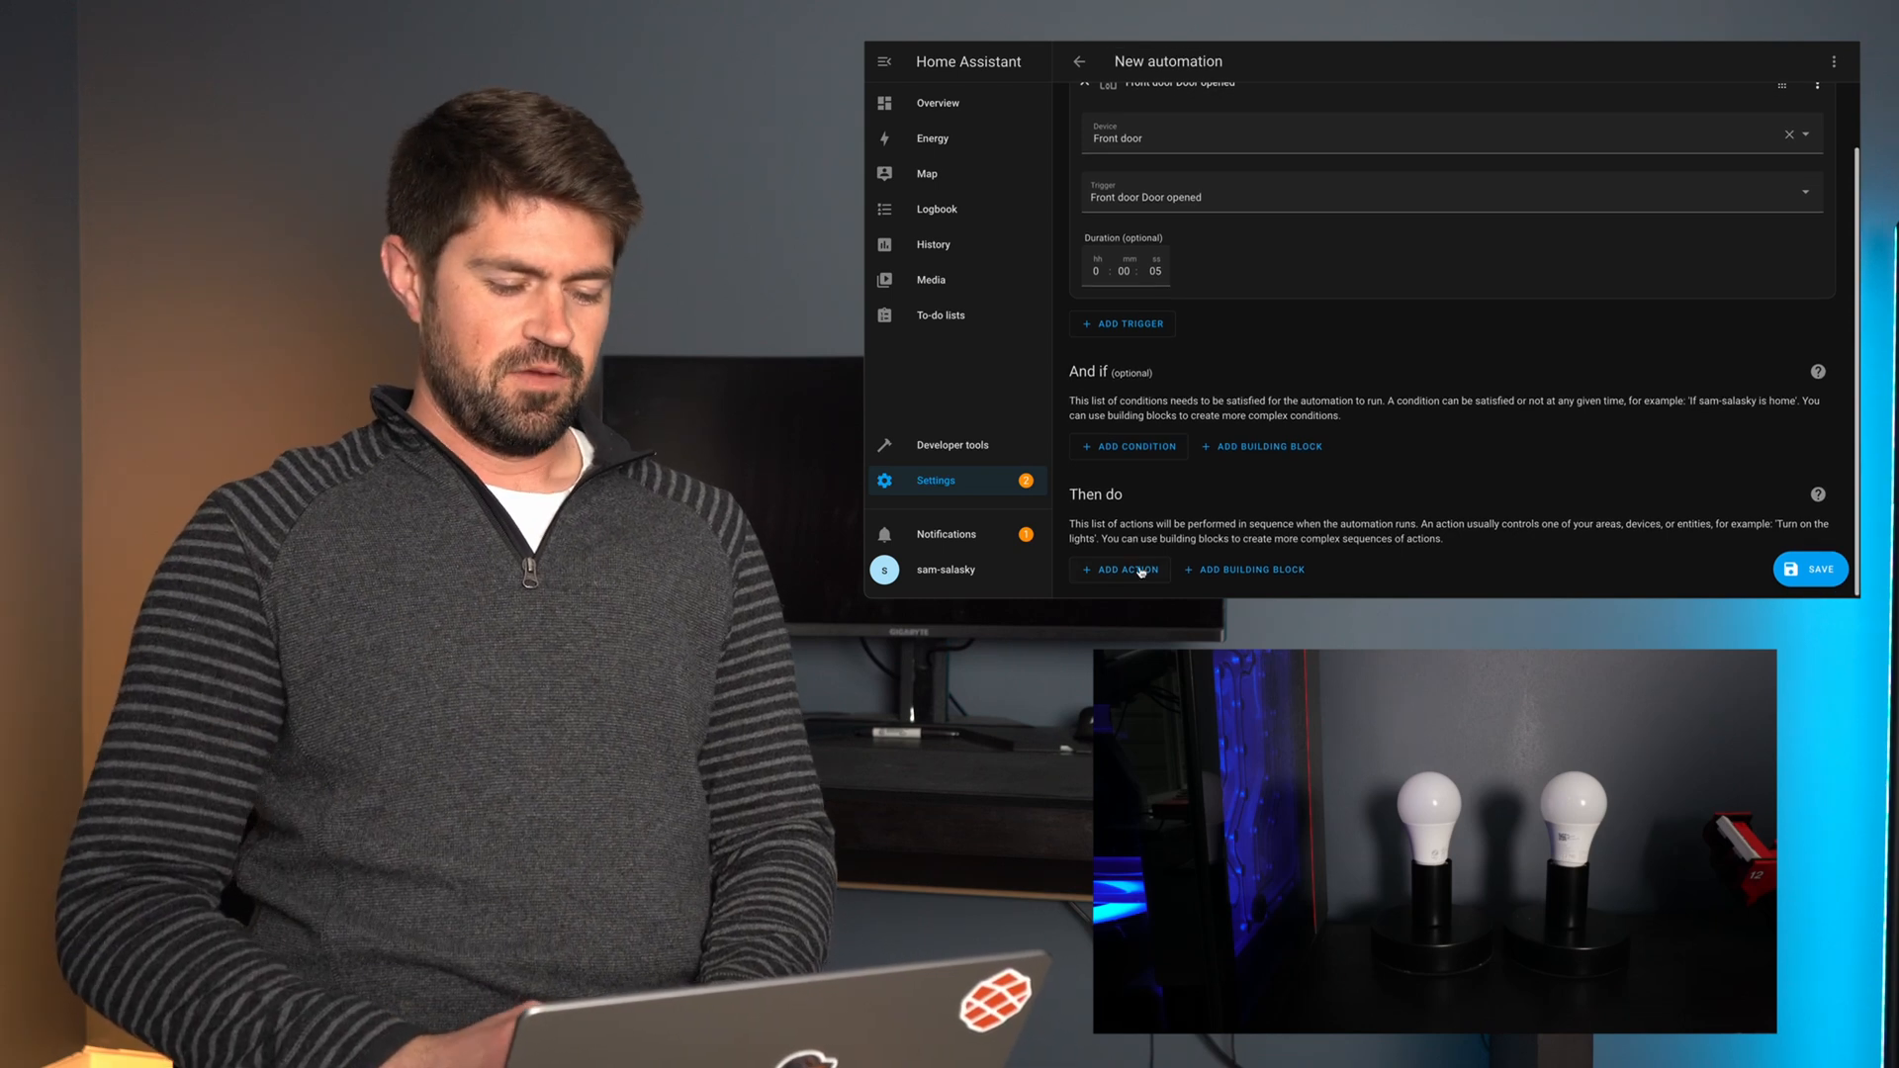
- Add a Light Turn off action on the Front door indicator and start saving
{"action": "left_click", "coordinate": [1118, 570]}
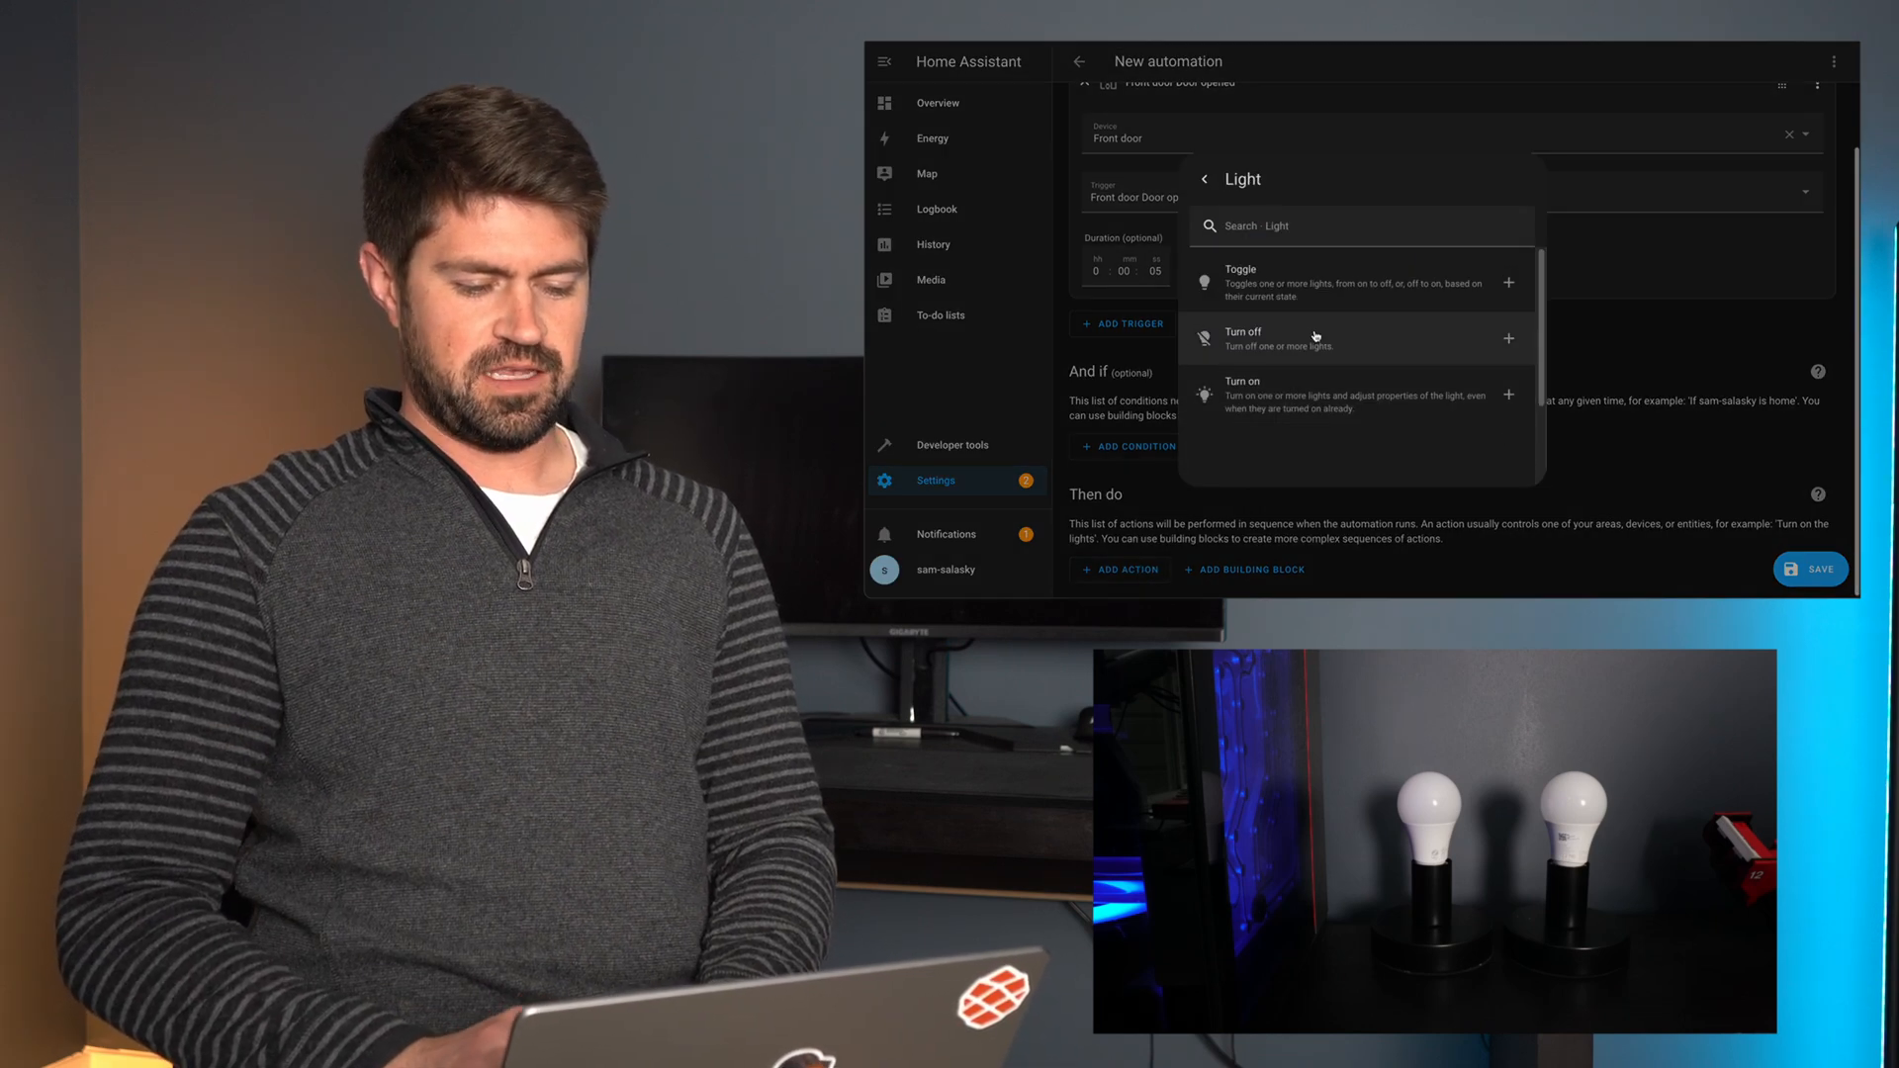
{"action": "left_click", "coordinate": [1242, 339]}
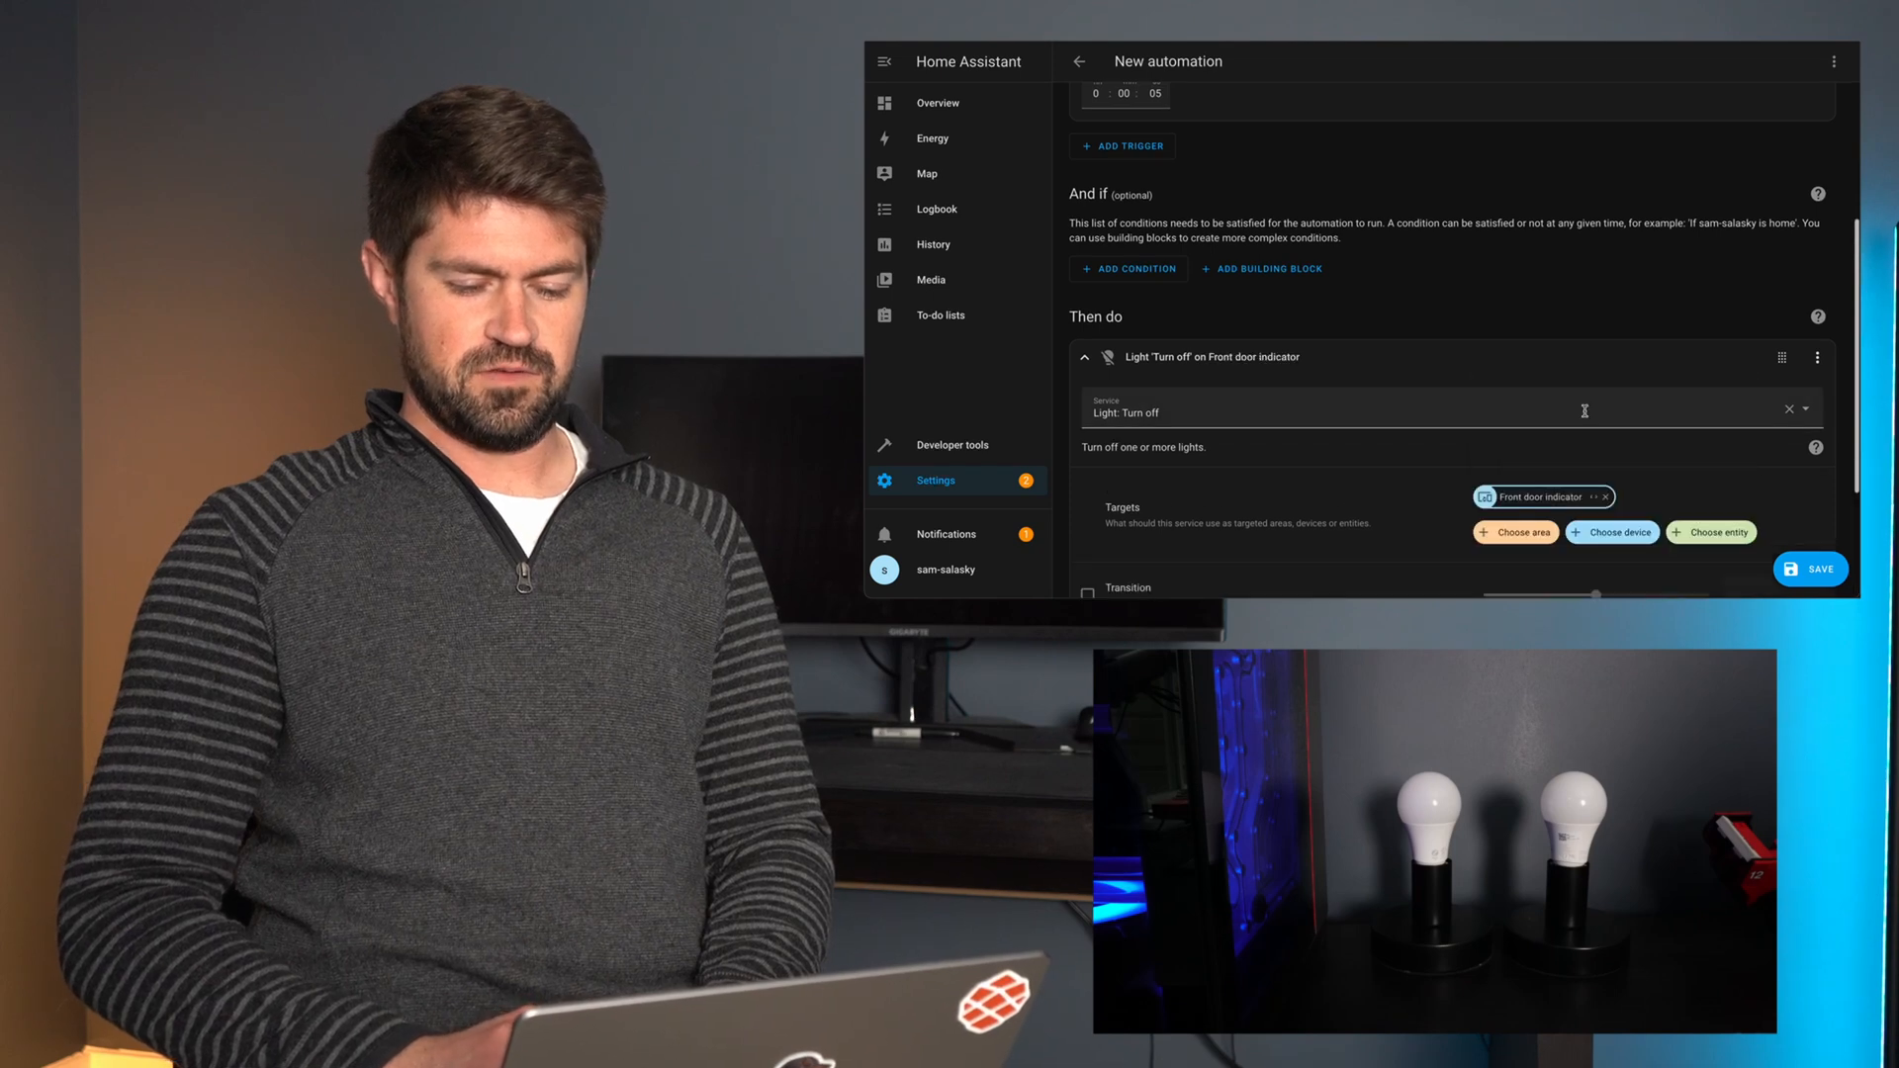
{"action": "scroll", "scroll_direction": "down", "scroll_amount": 3}
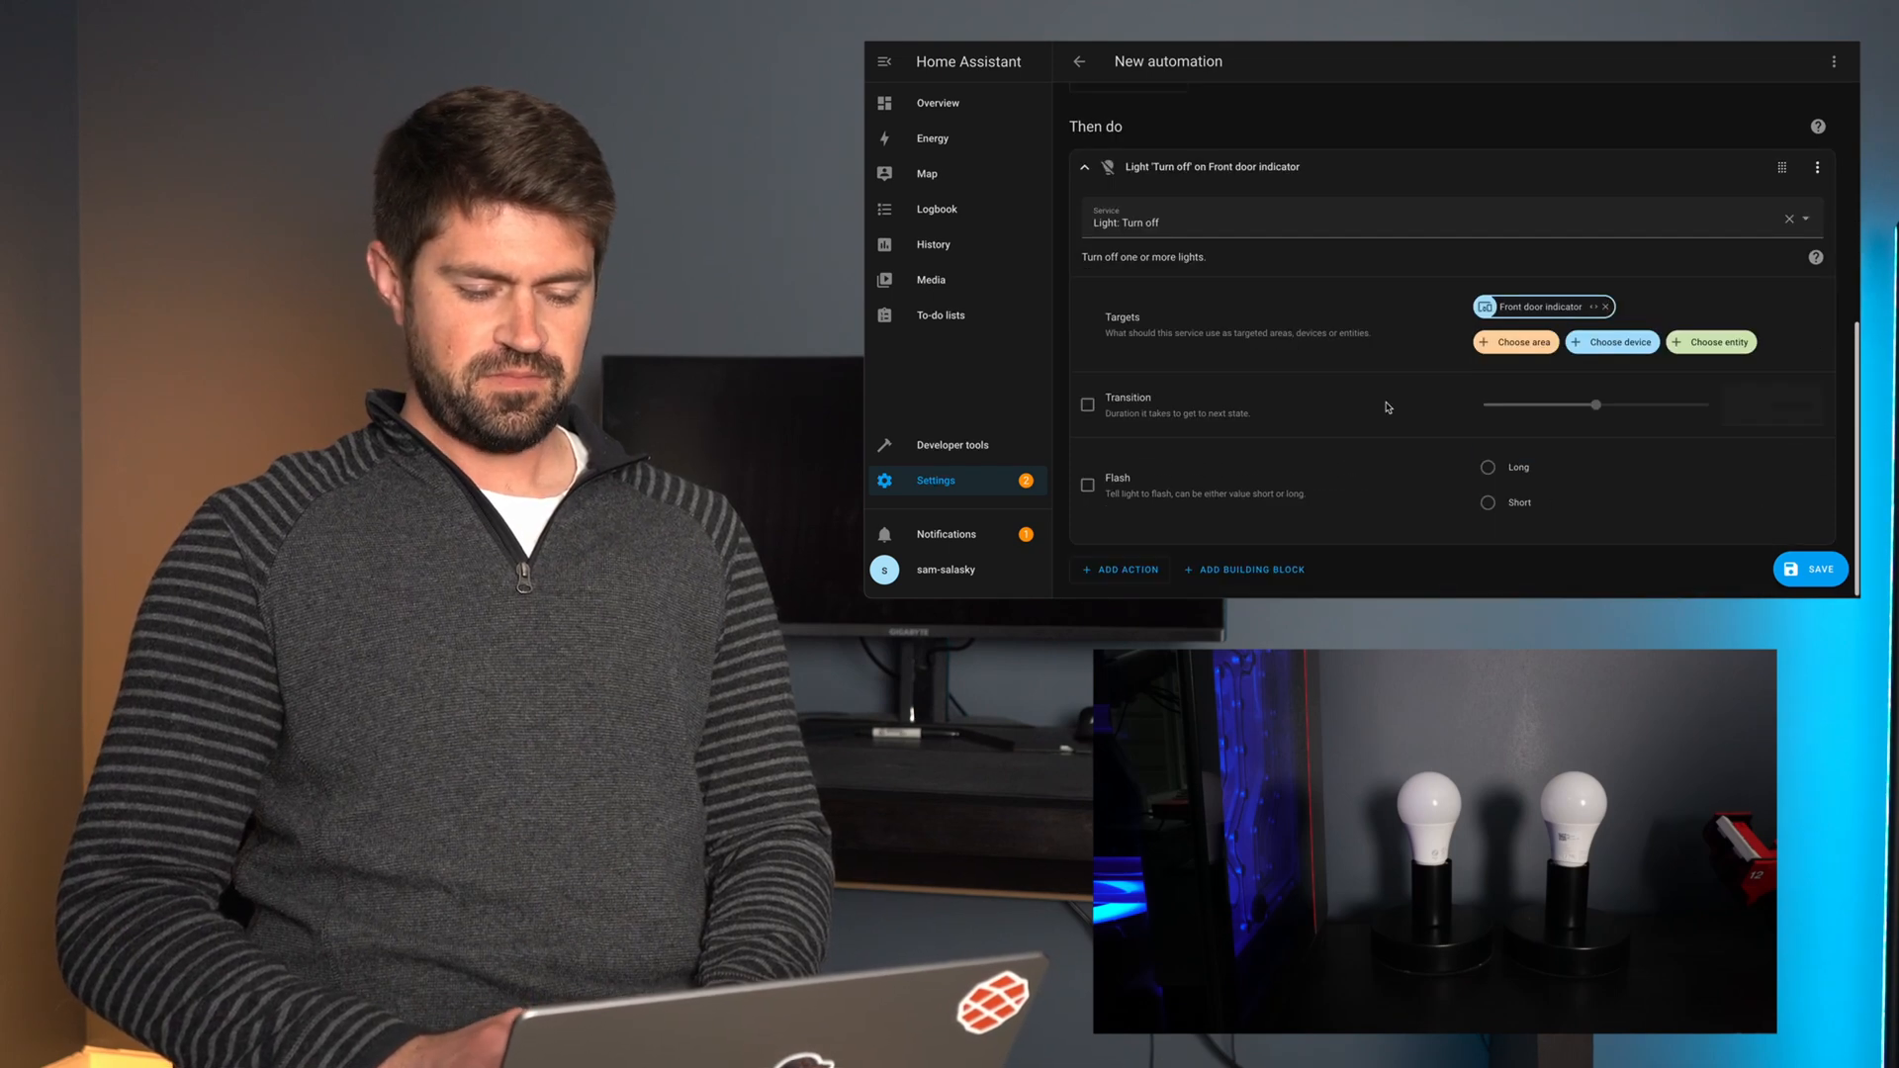
{"action": "mouse_move", "coordinate": [1417, 419]}
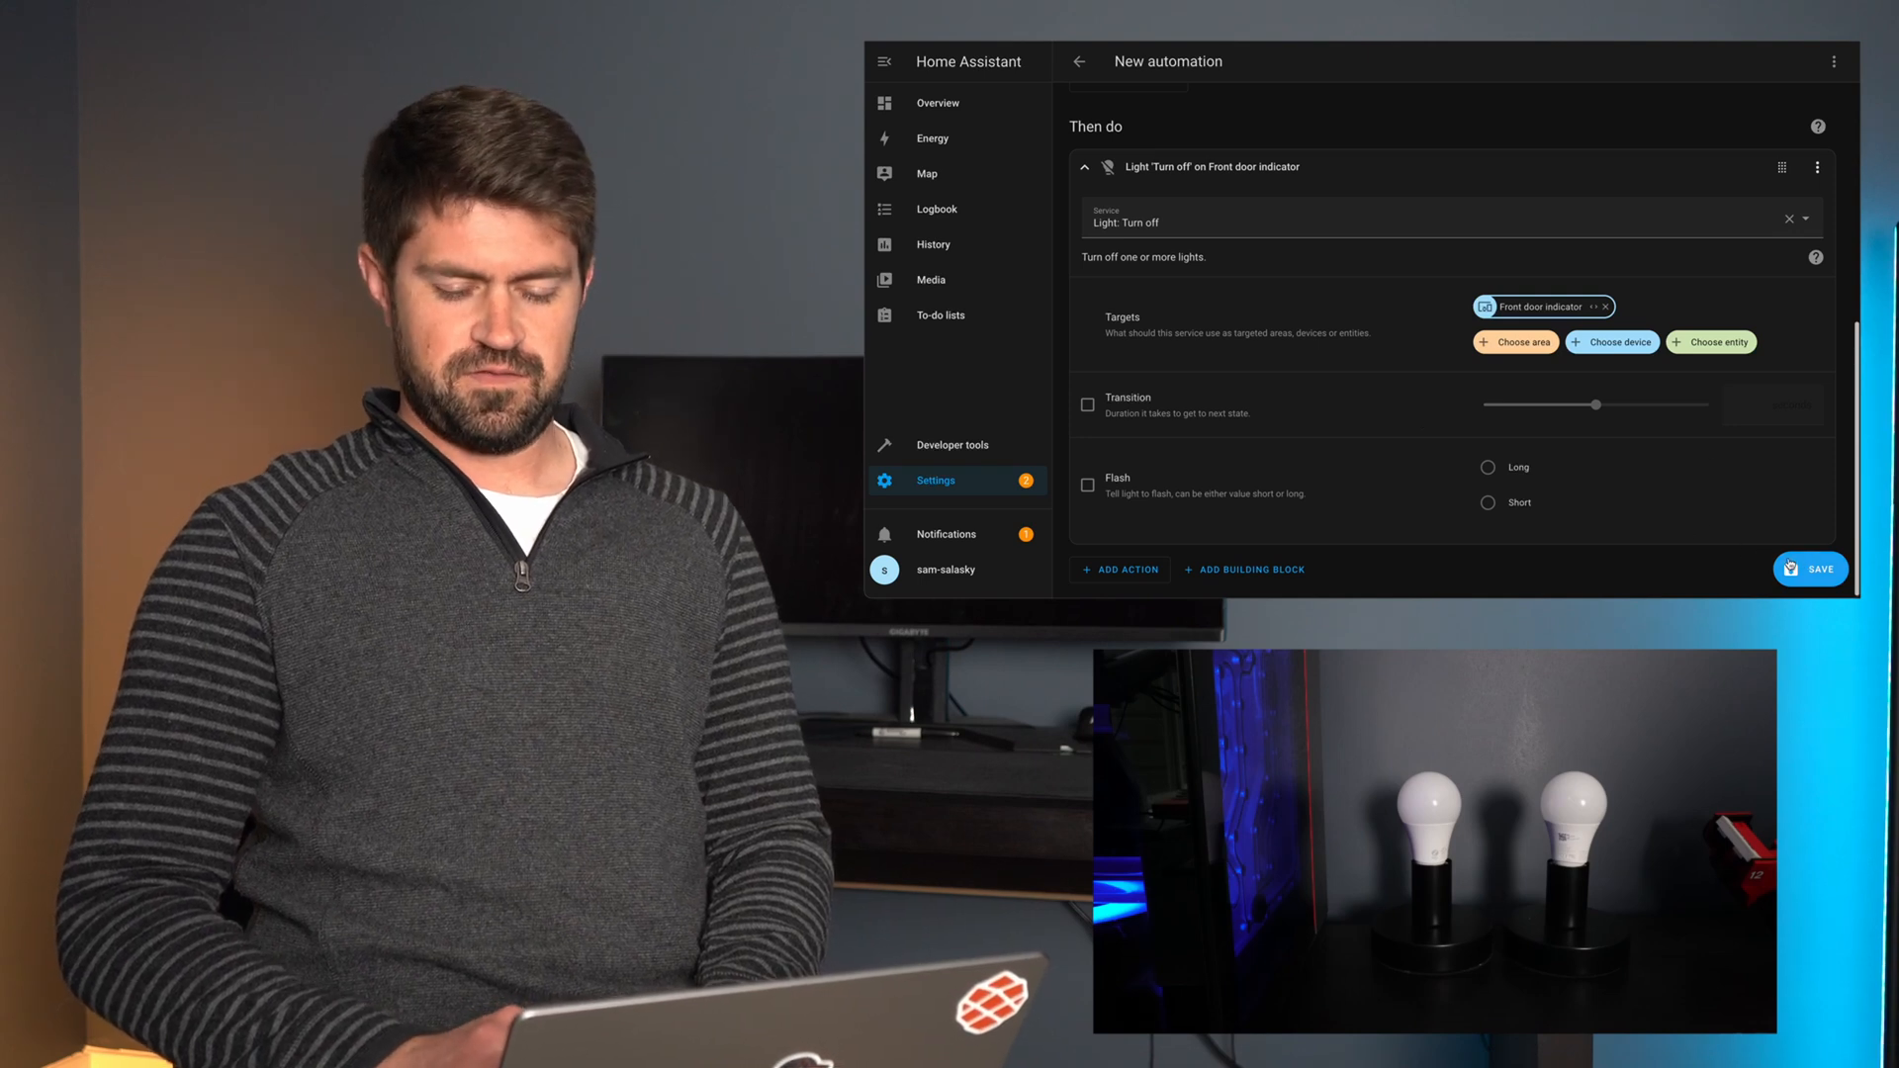
{"action": "mouse_move", "coordinate": [1579, 516]}
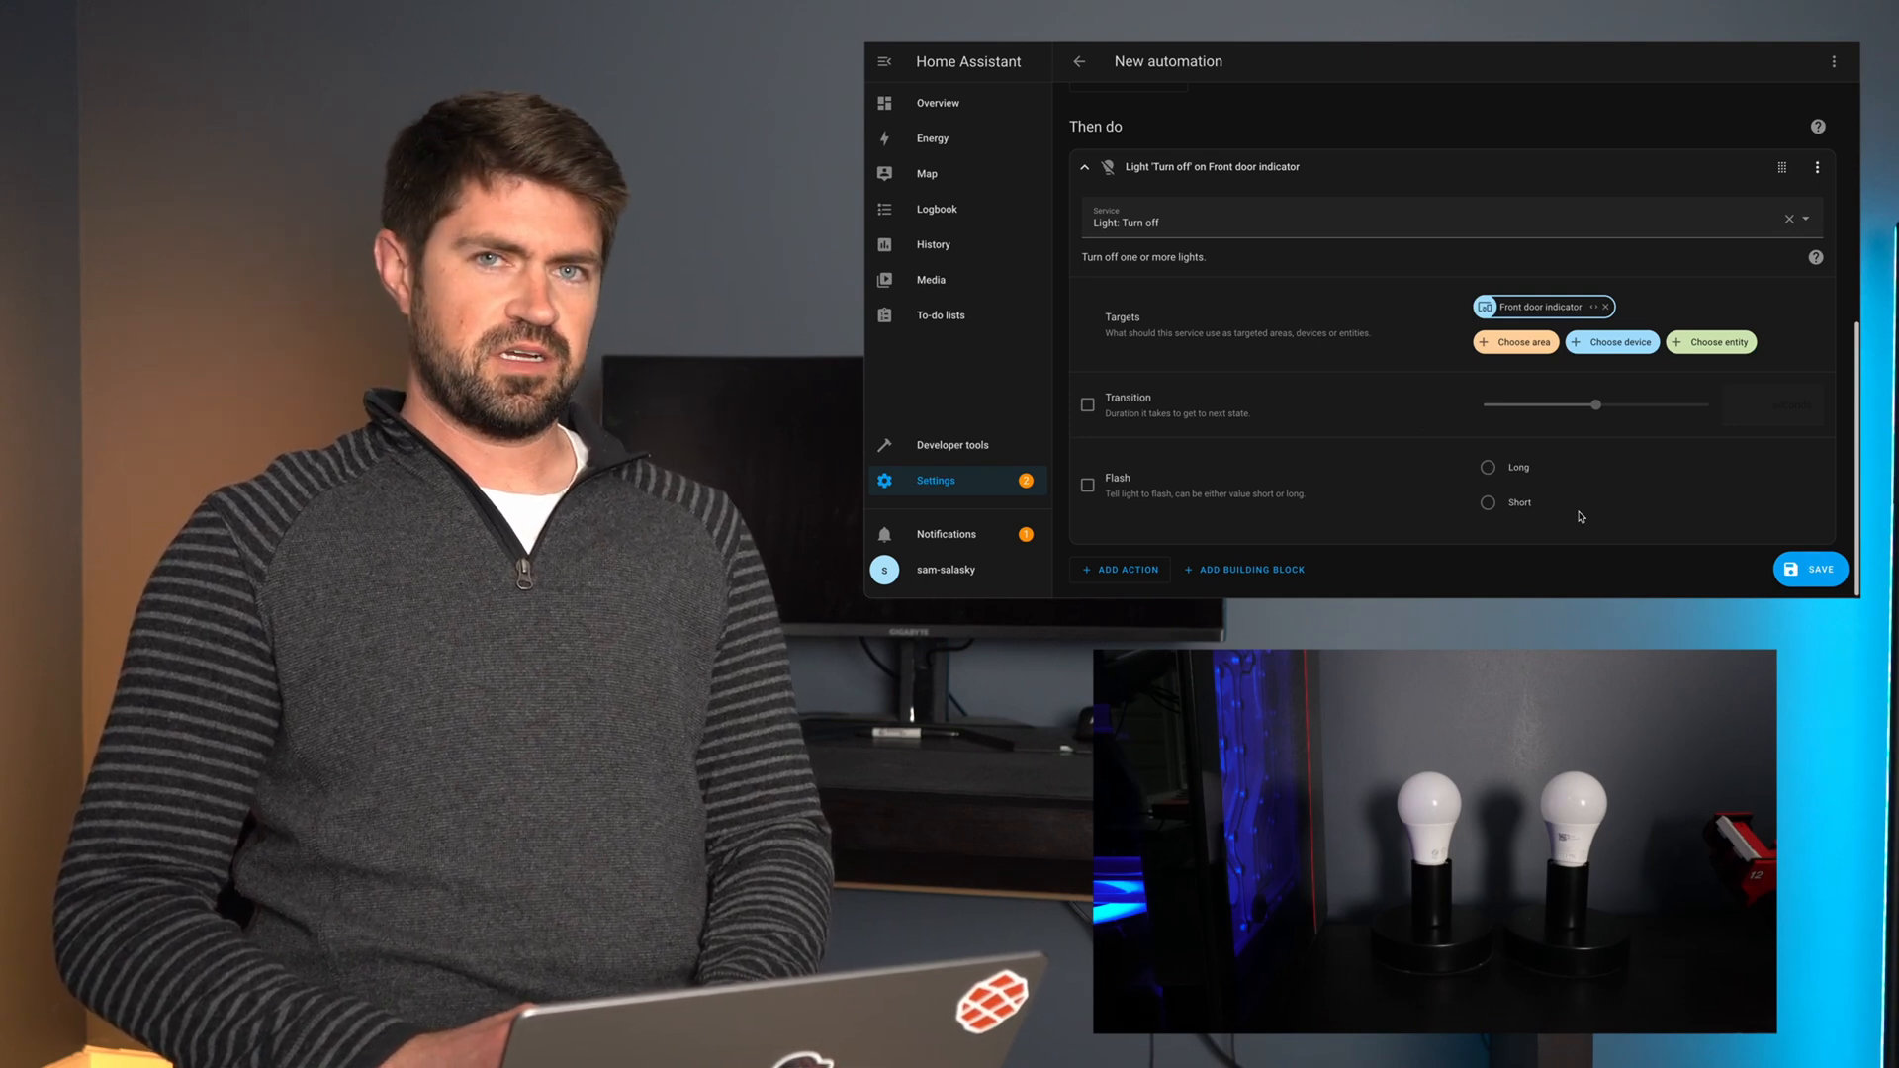
{"action": "left_click", "coordinate": [1810, 570]}
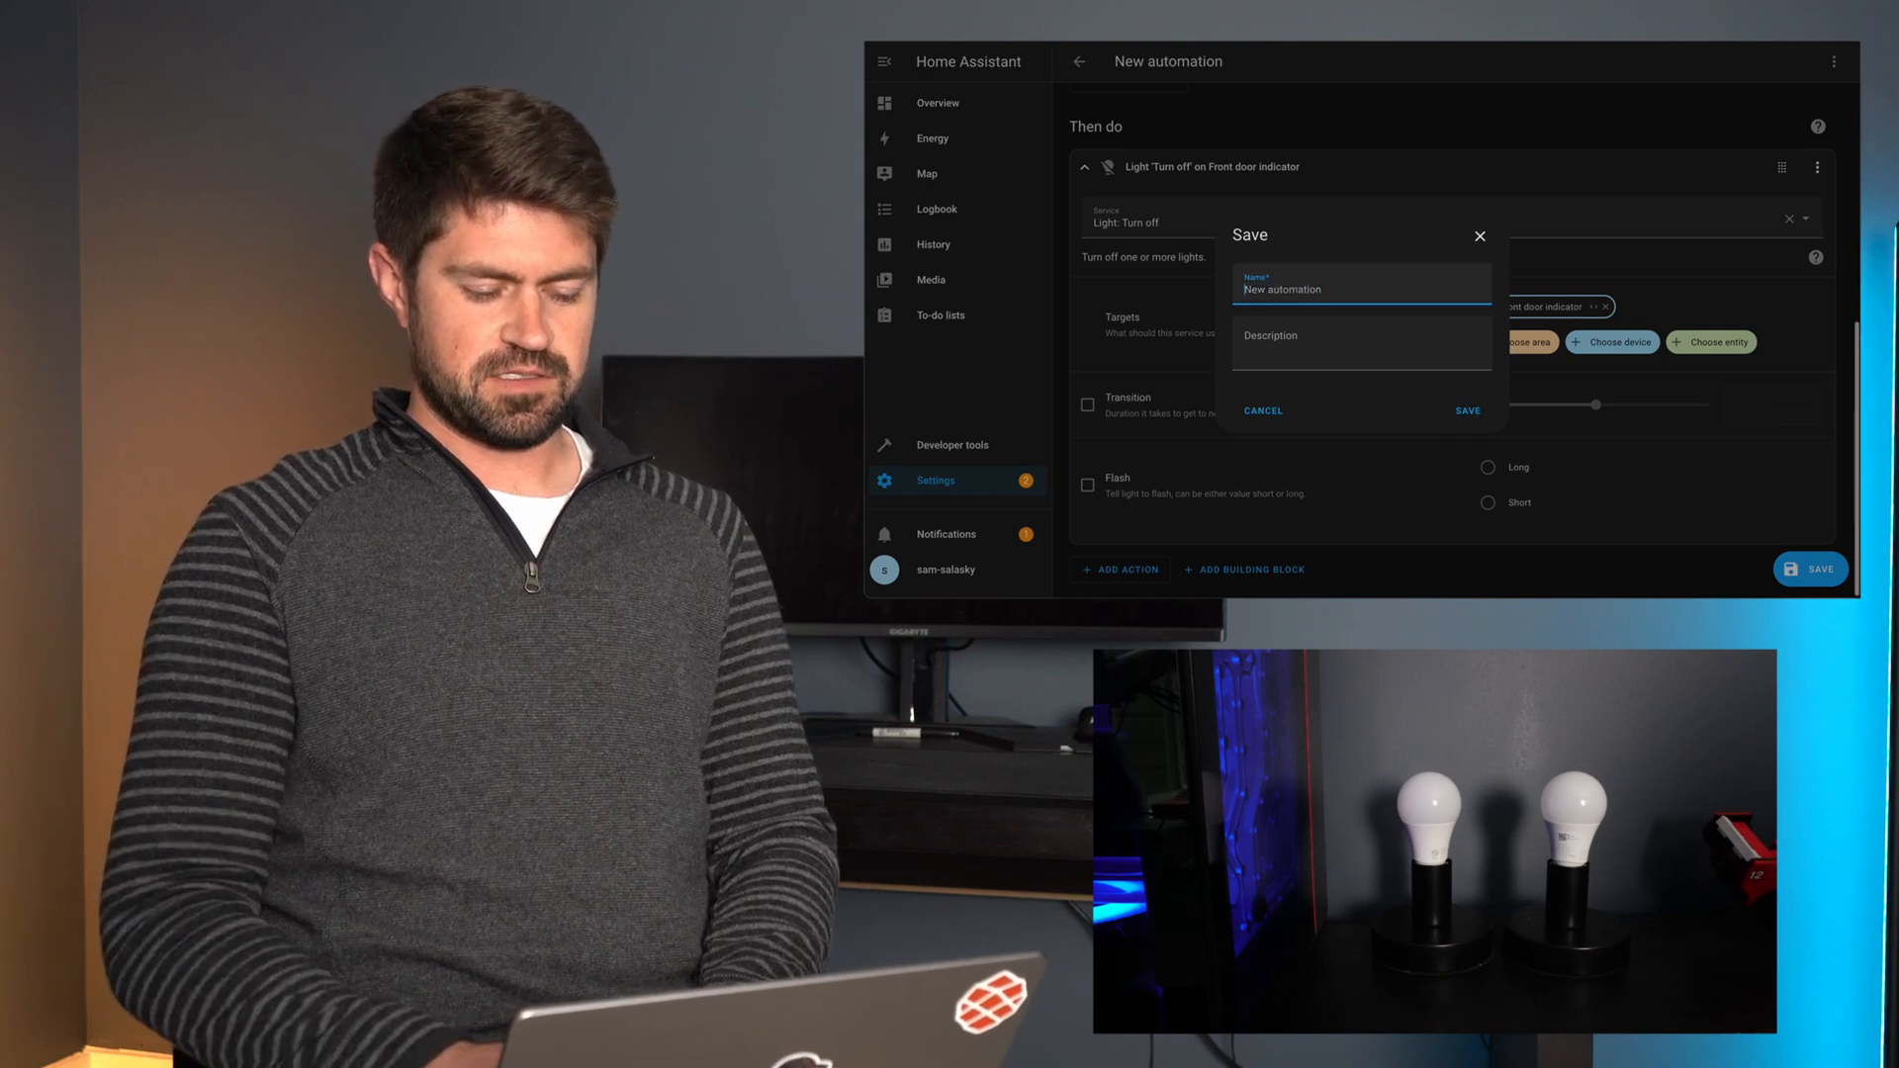
- Save as 'Front door closed', return to the automations list and run it manually
{"action": "type", "text": "Front"}
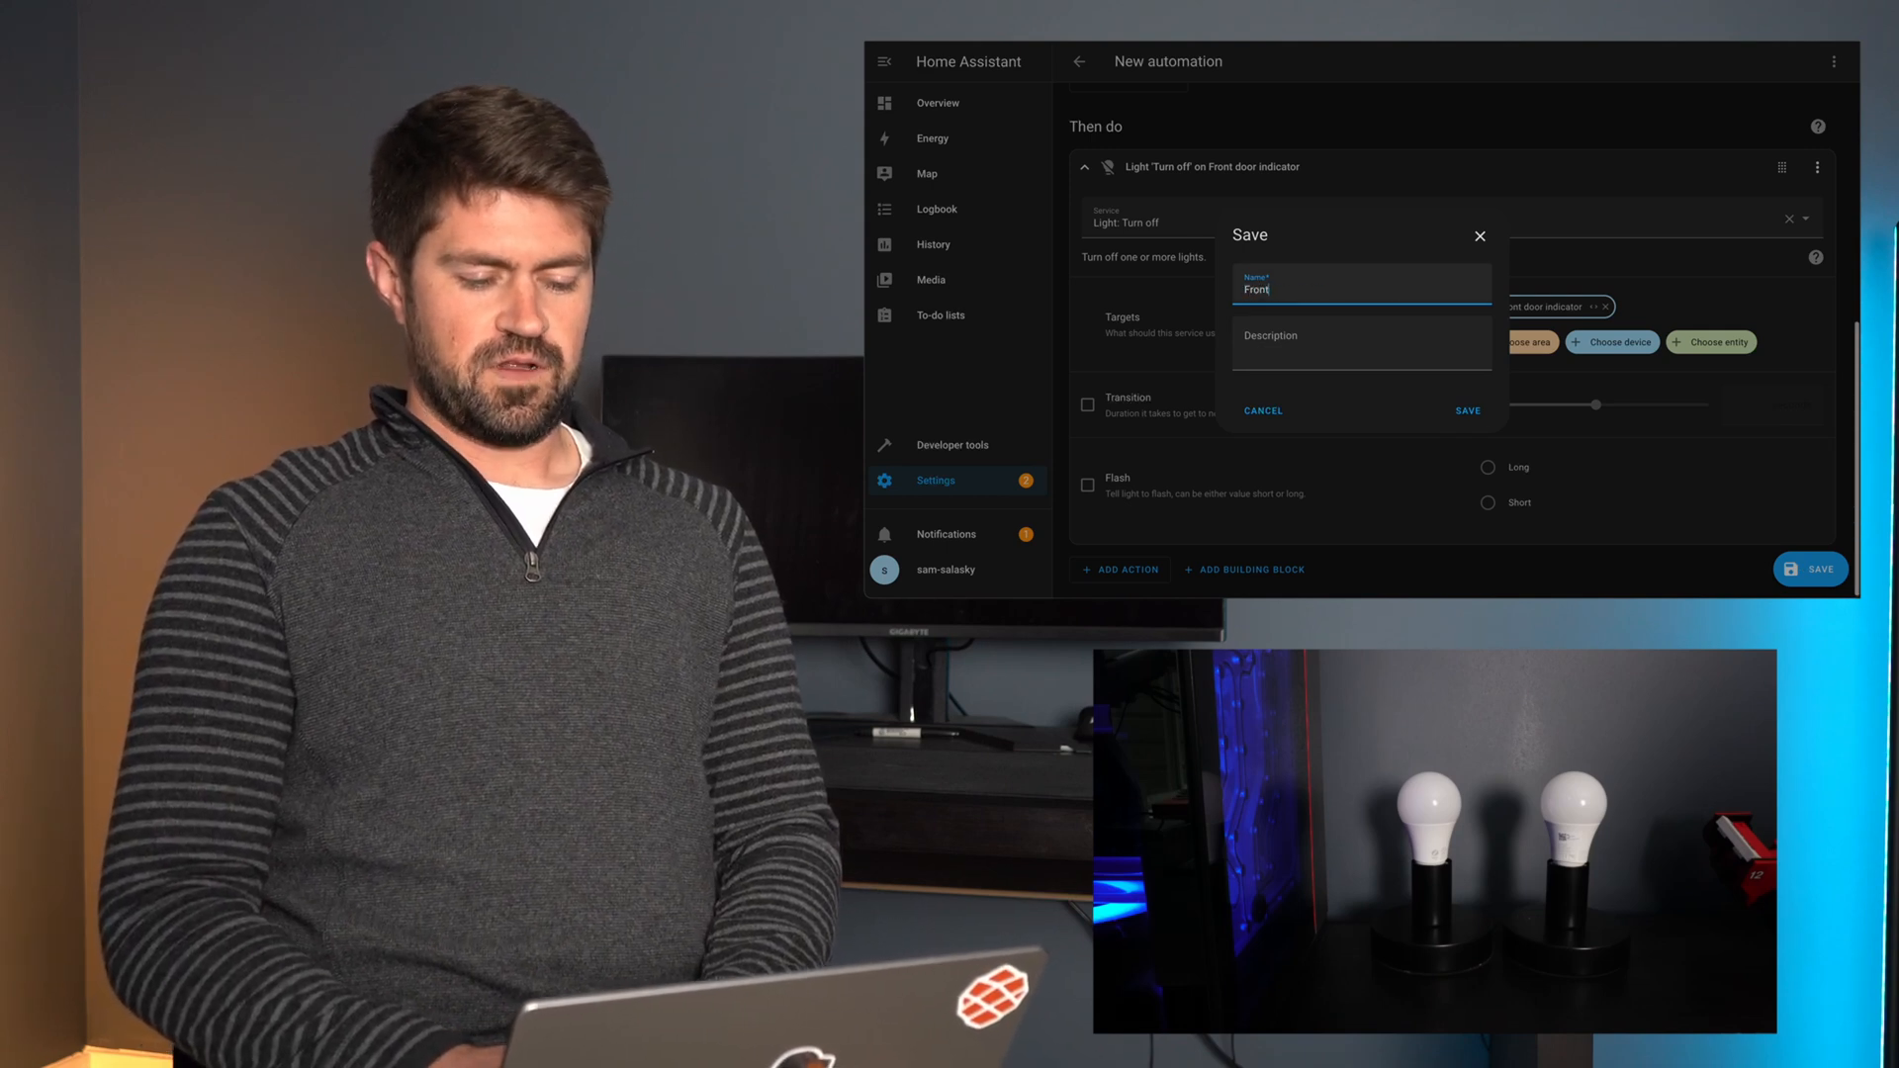
{"action": "type", "text": "door"}
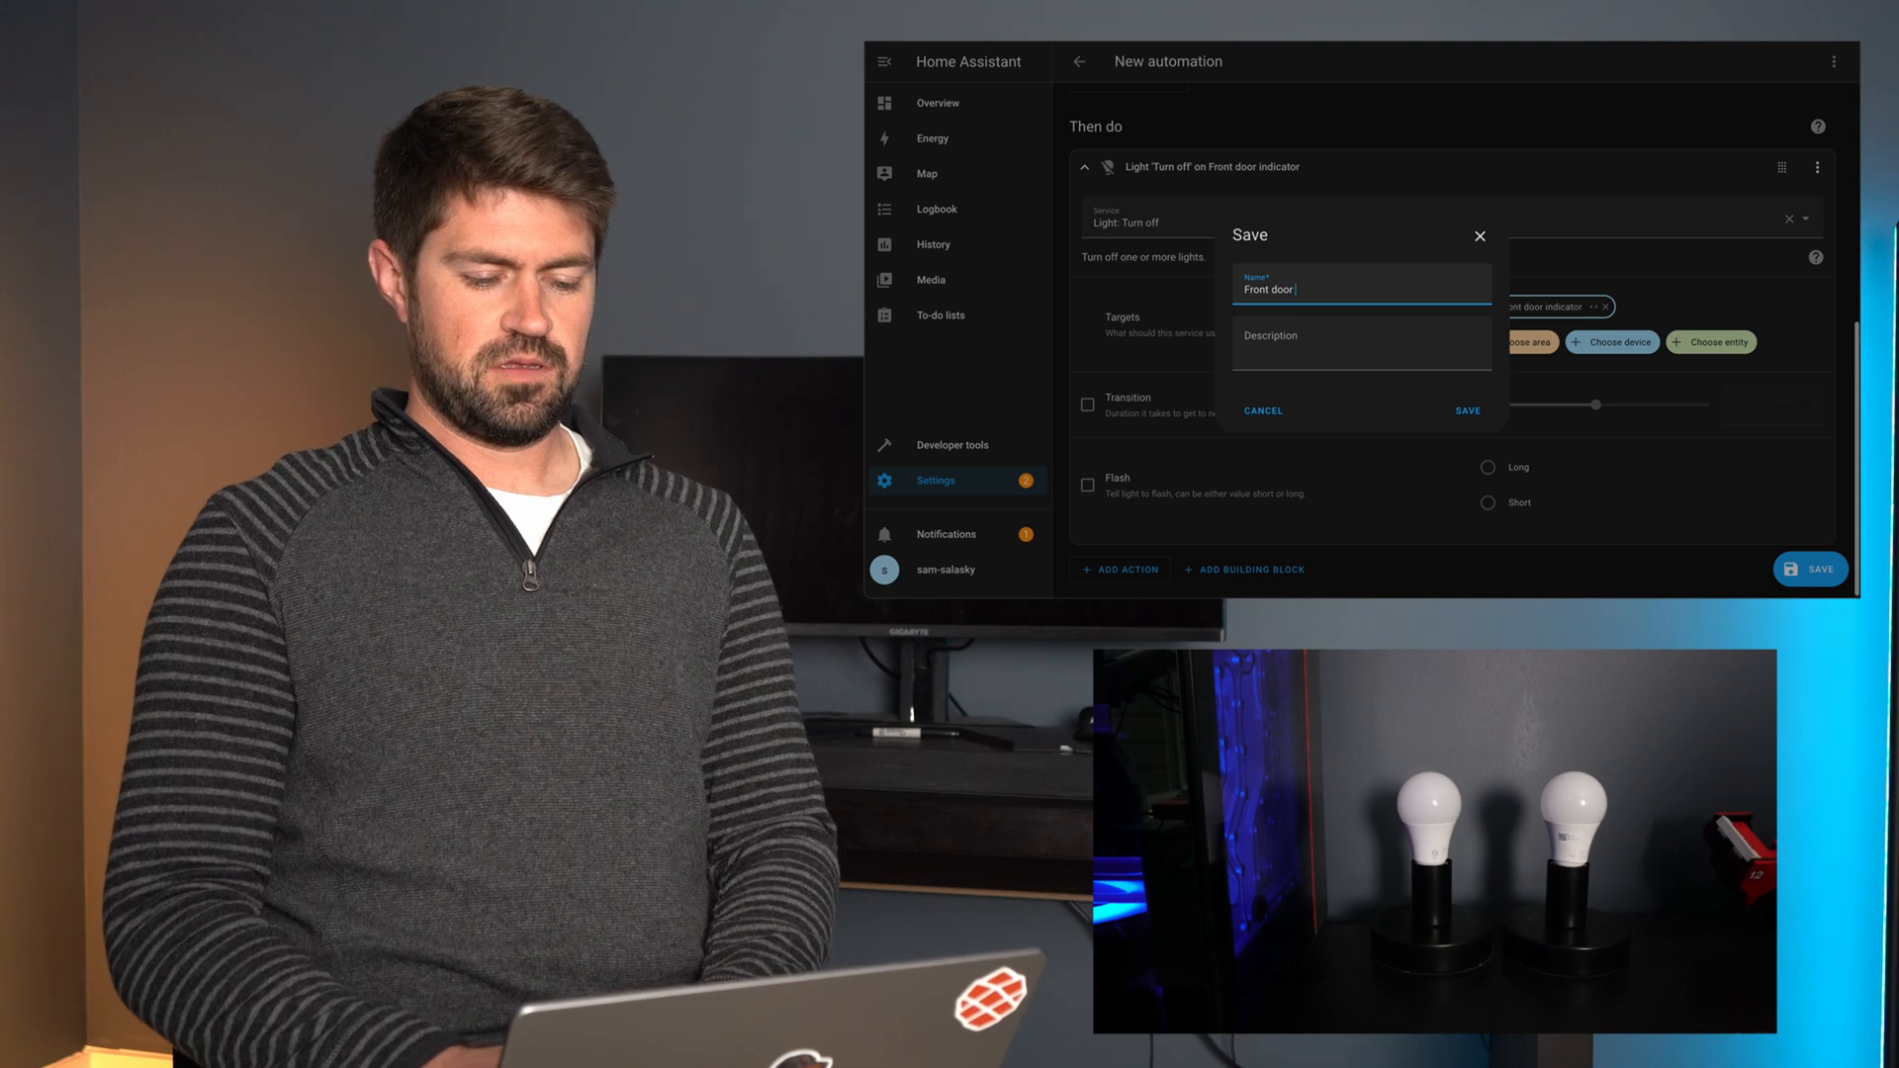
{"action": "left_click", "coordinate": [1466, 411]}
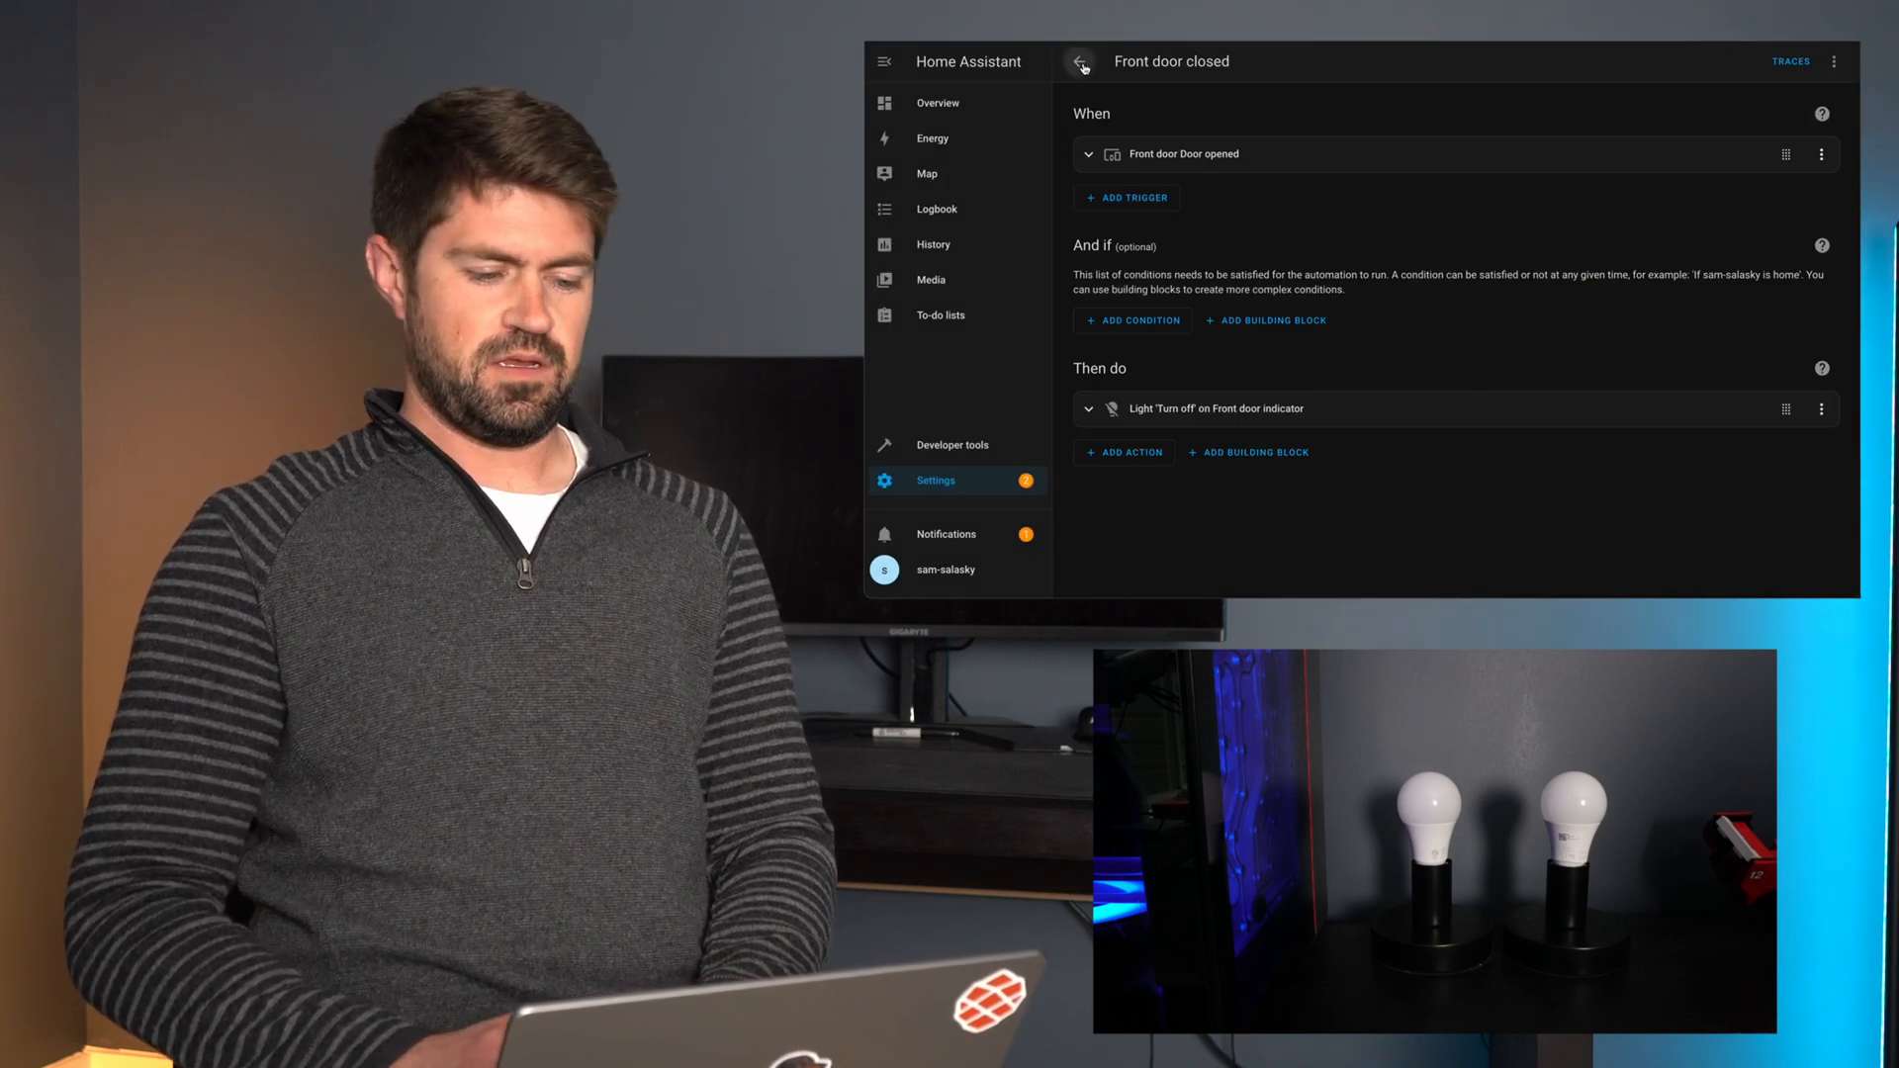
{"action": "left_click", "coordinate": [1078, 61]}
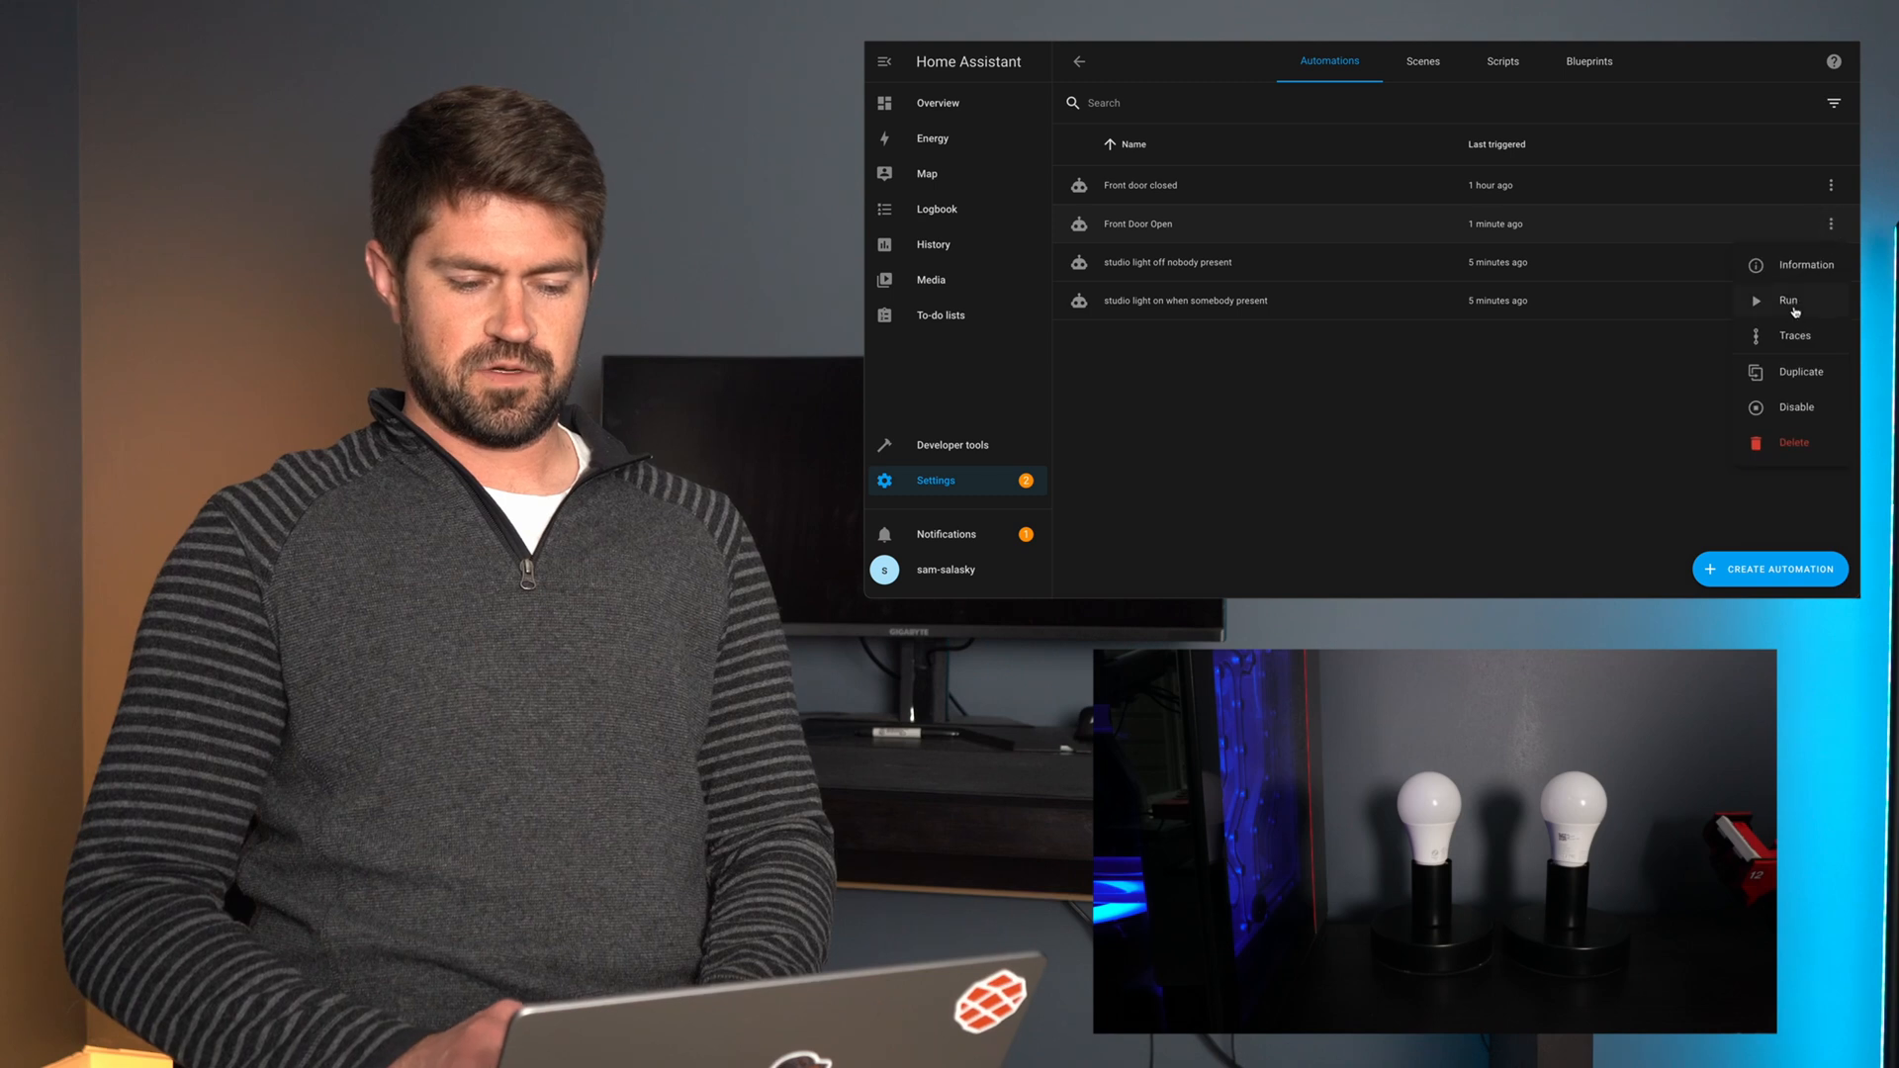
{"action": "left_click", "coordinate": [1787, 301]}
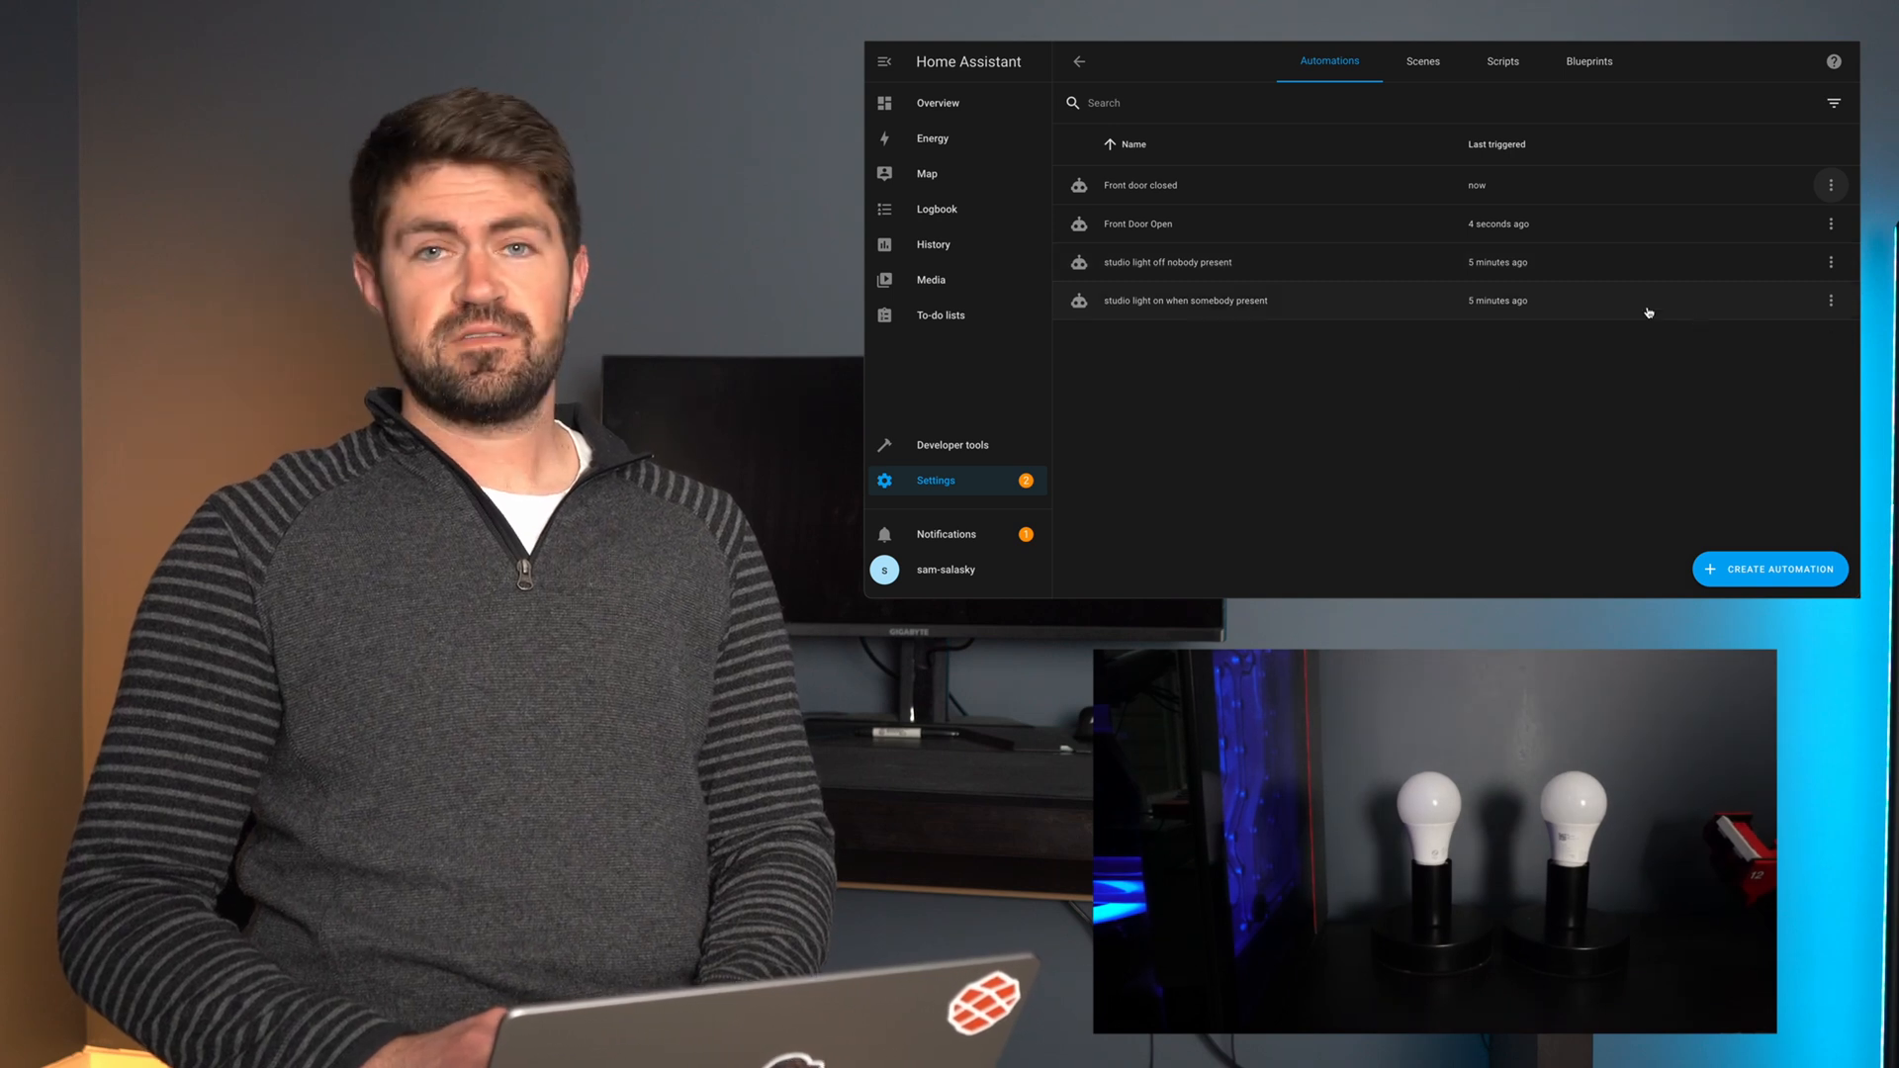
- Create a blank automation with a Garage door 'Door opened' trigger and begin adding an action
{"action": "left_click", "coordinate": [1768, 567]}
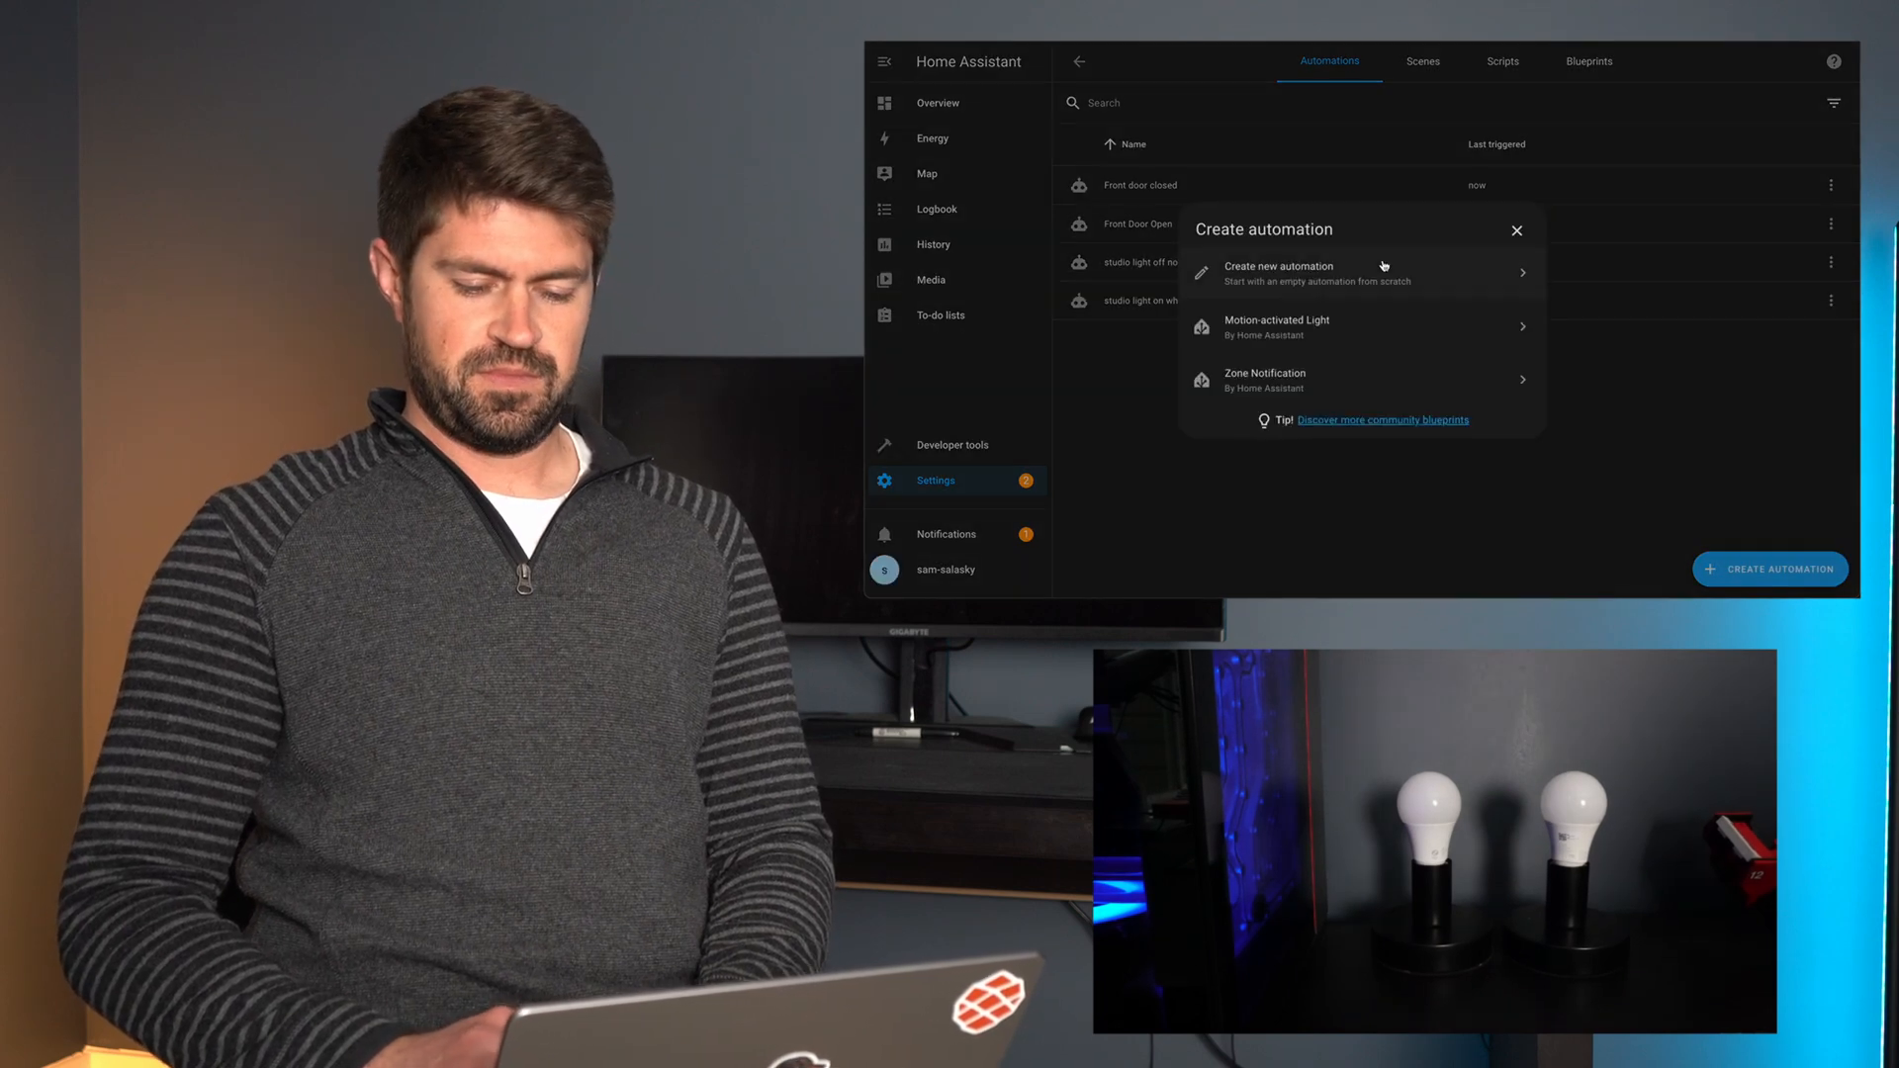
{"action": "left_click", "coordinate": [1280, 271]}
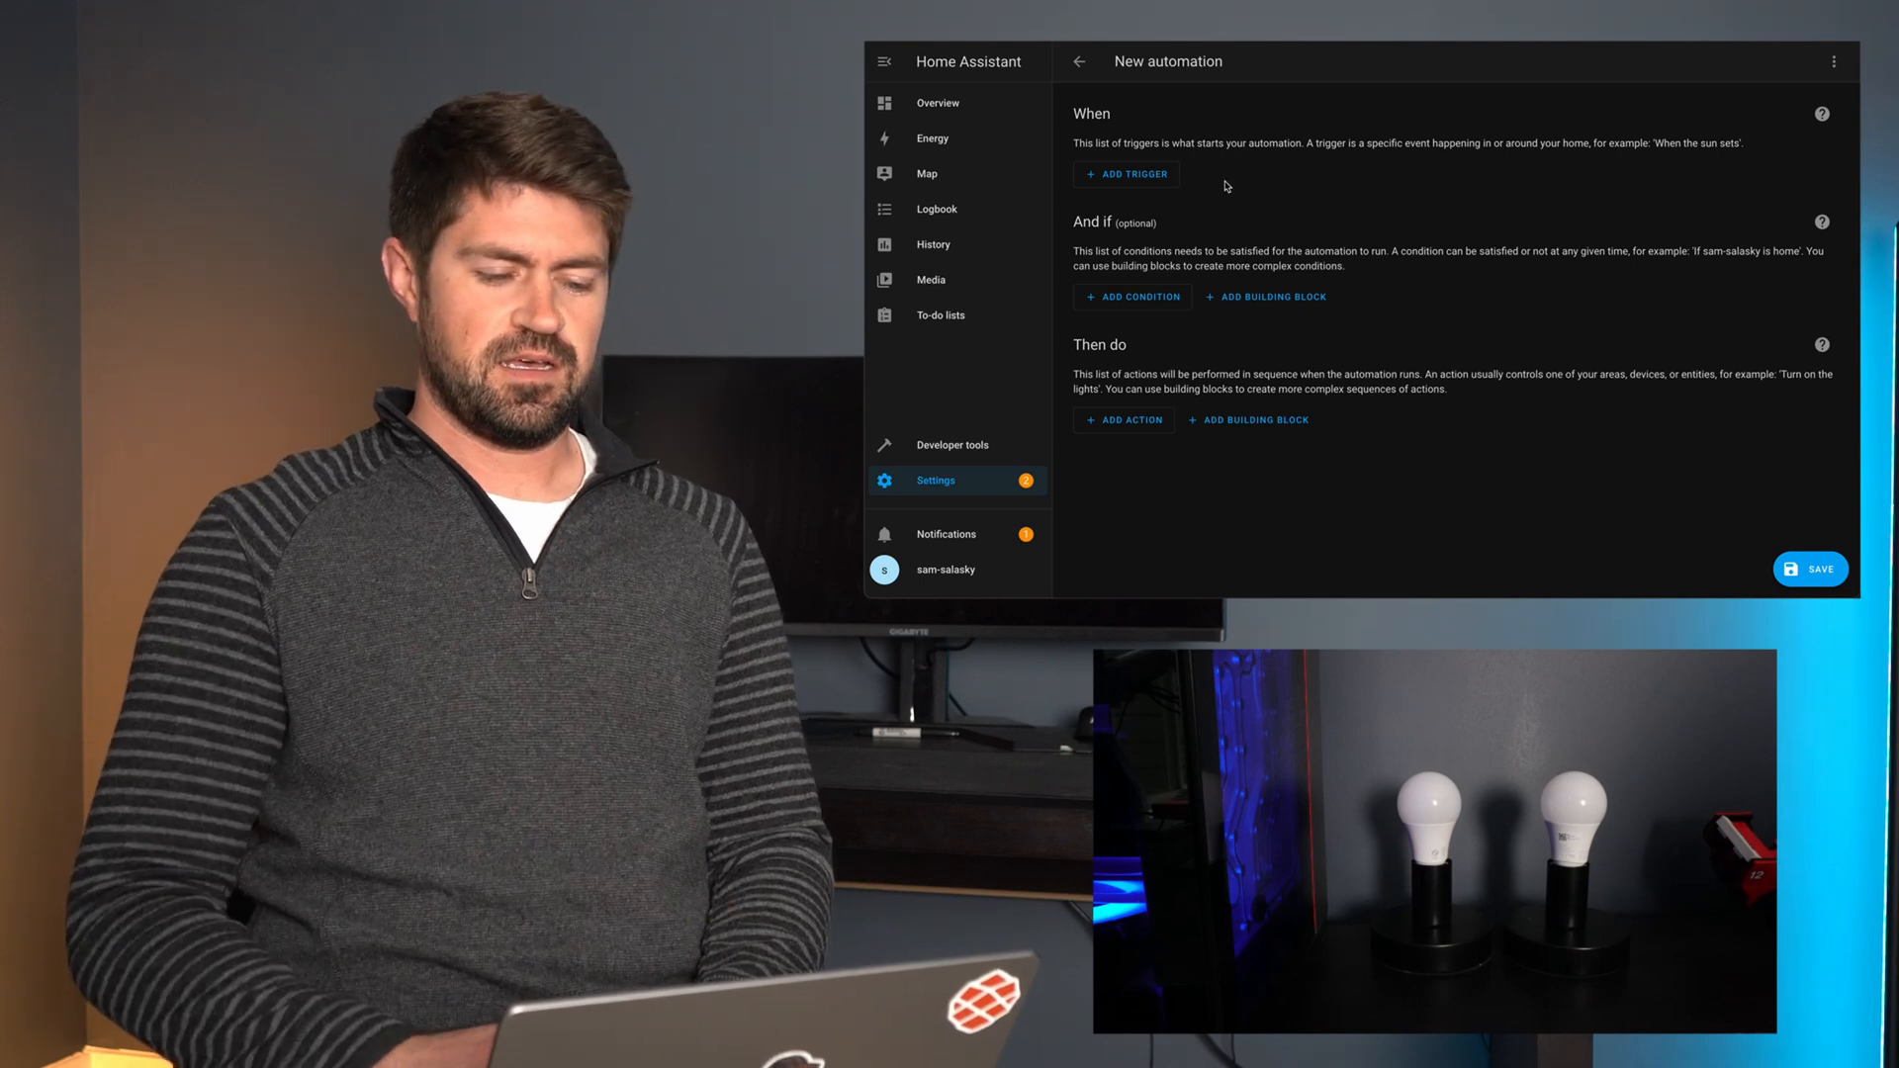
{"action": "left_click", "coordinate": [1124, 174]}
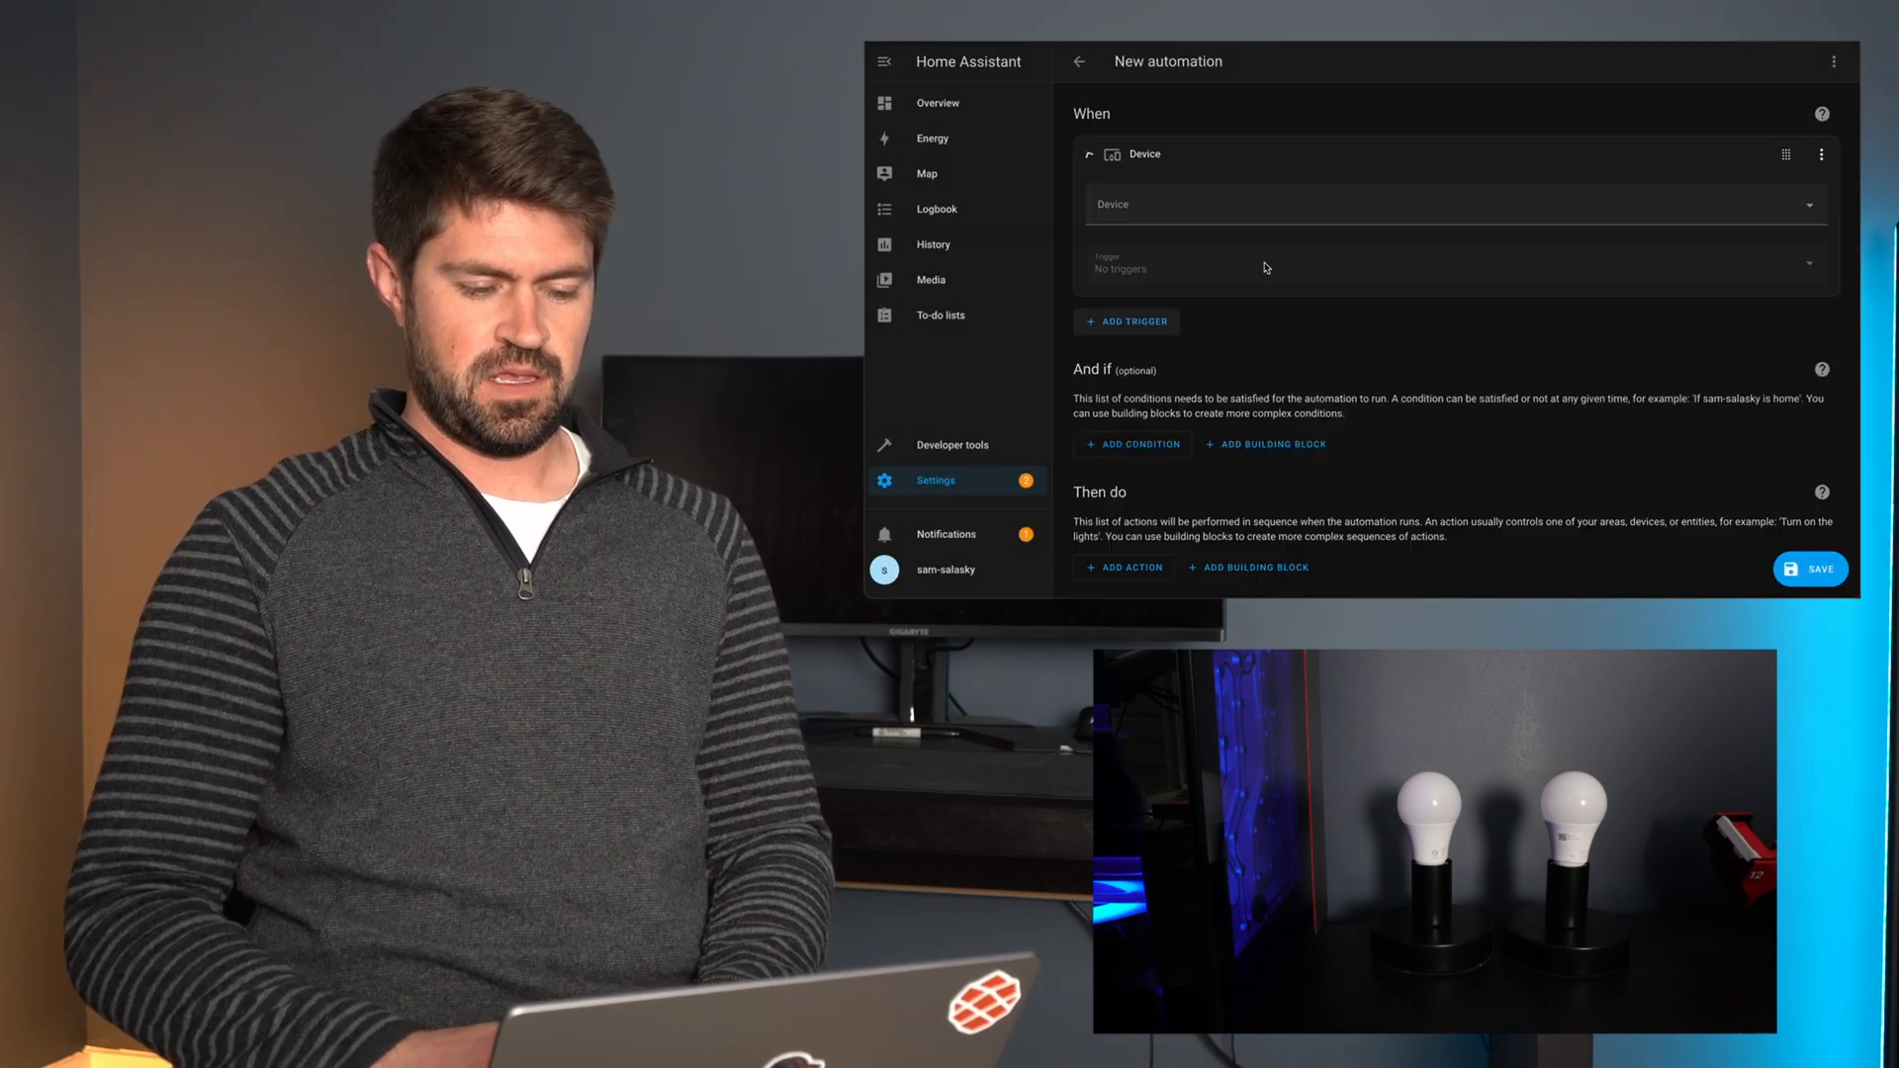
{"action": "type", "text": "Gra"}
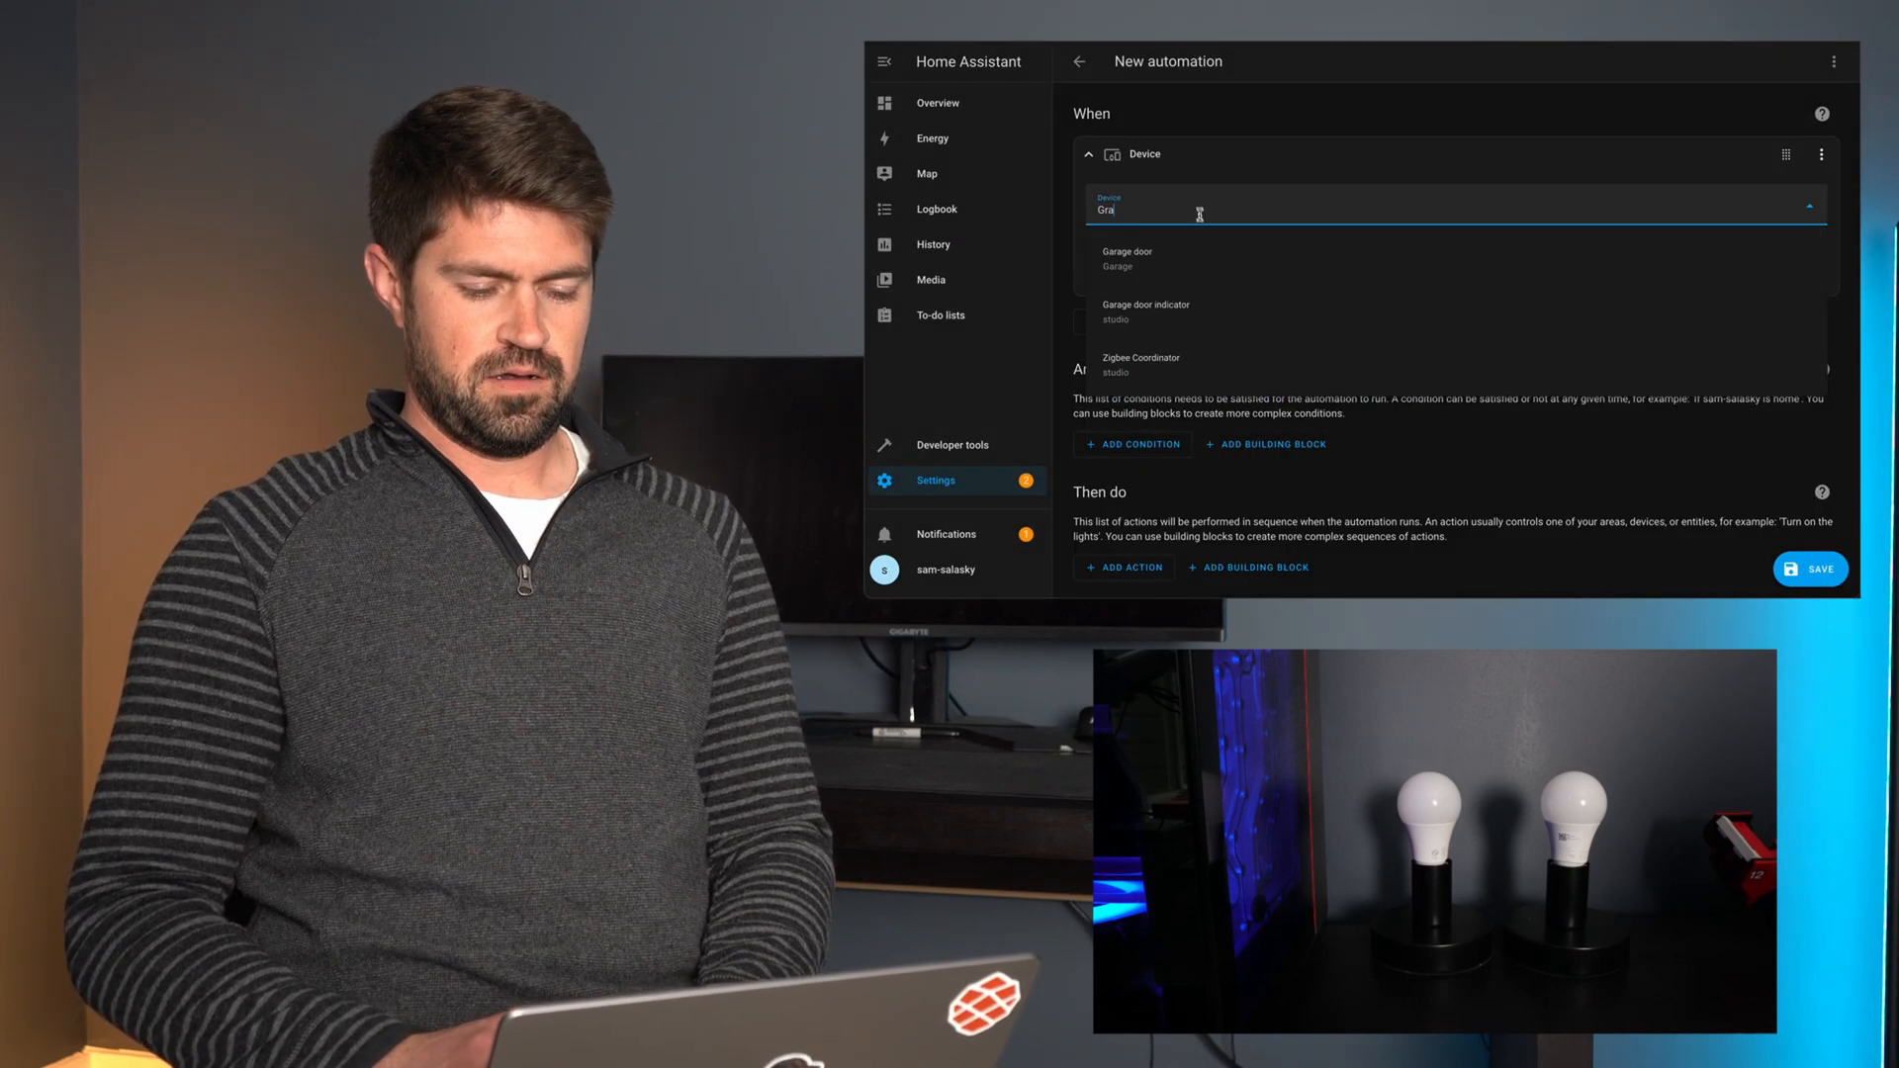
{"action": "left_click", "coordinate": [1126, 257]}
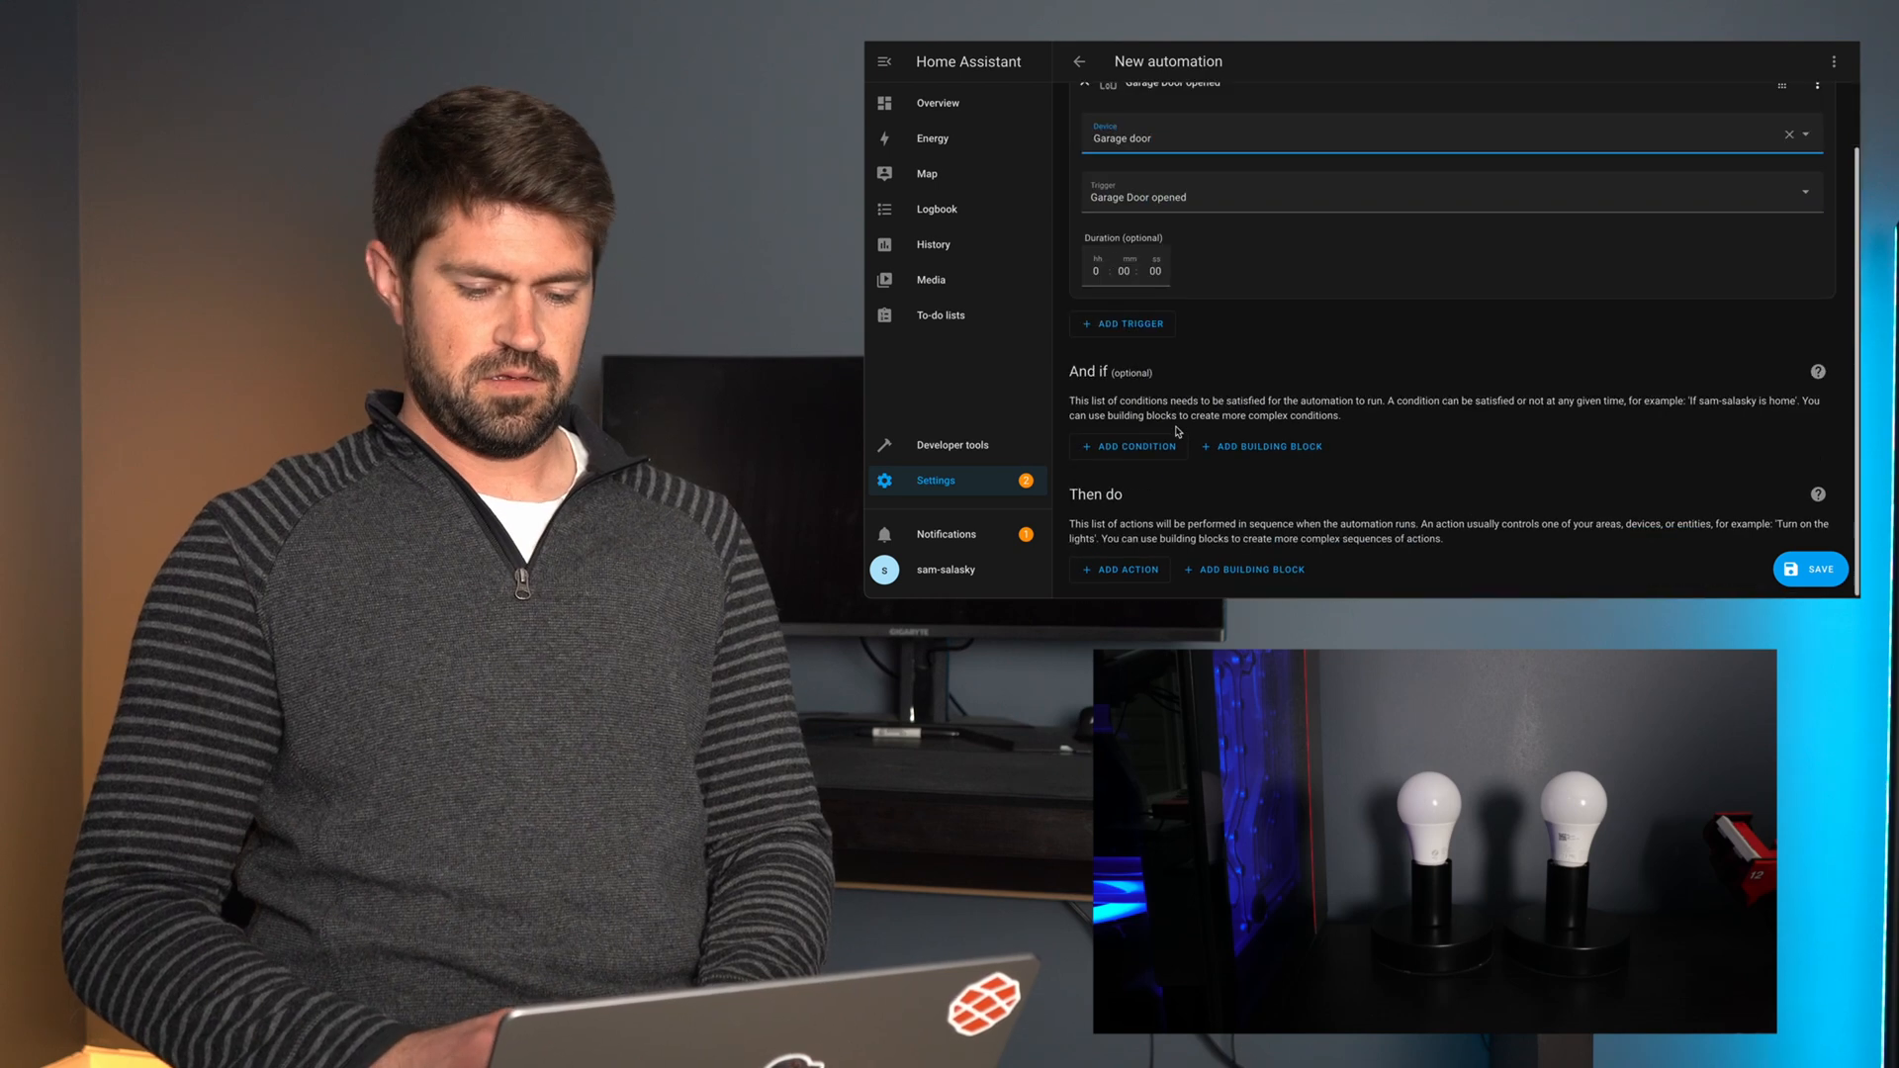
{"action": "left_click", "coordinate": [1119, 570]}
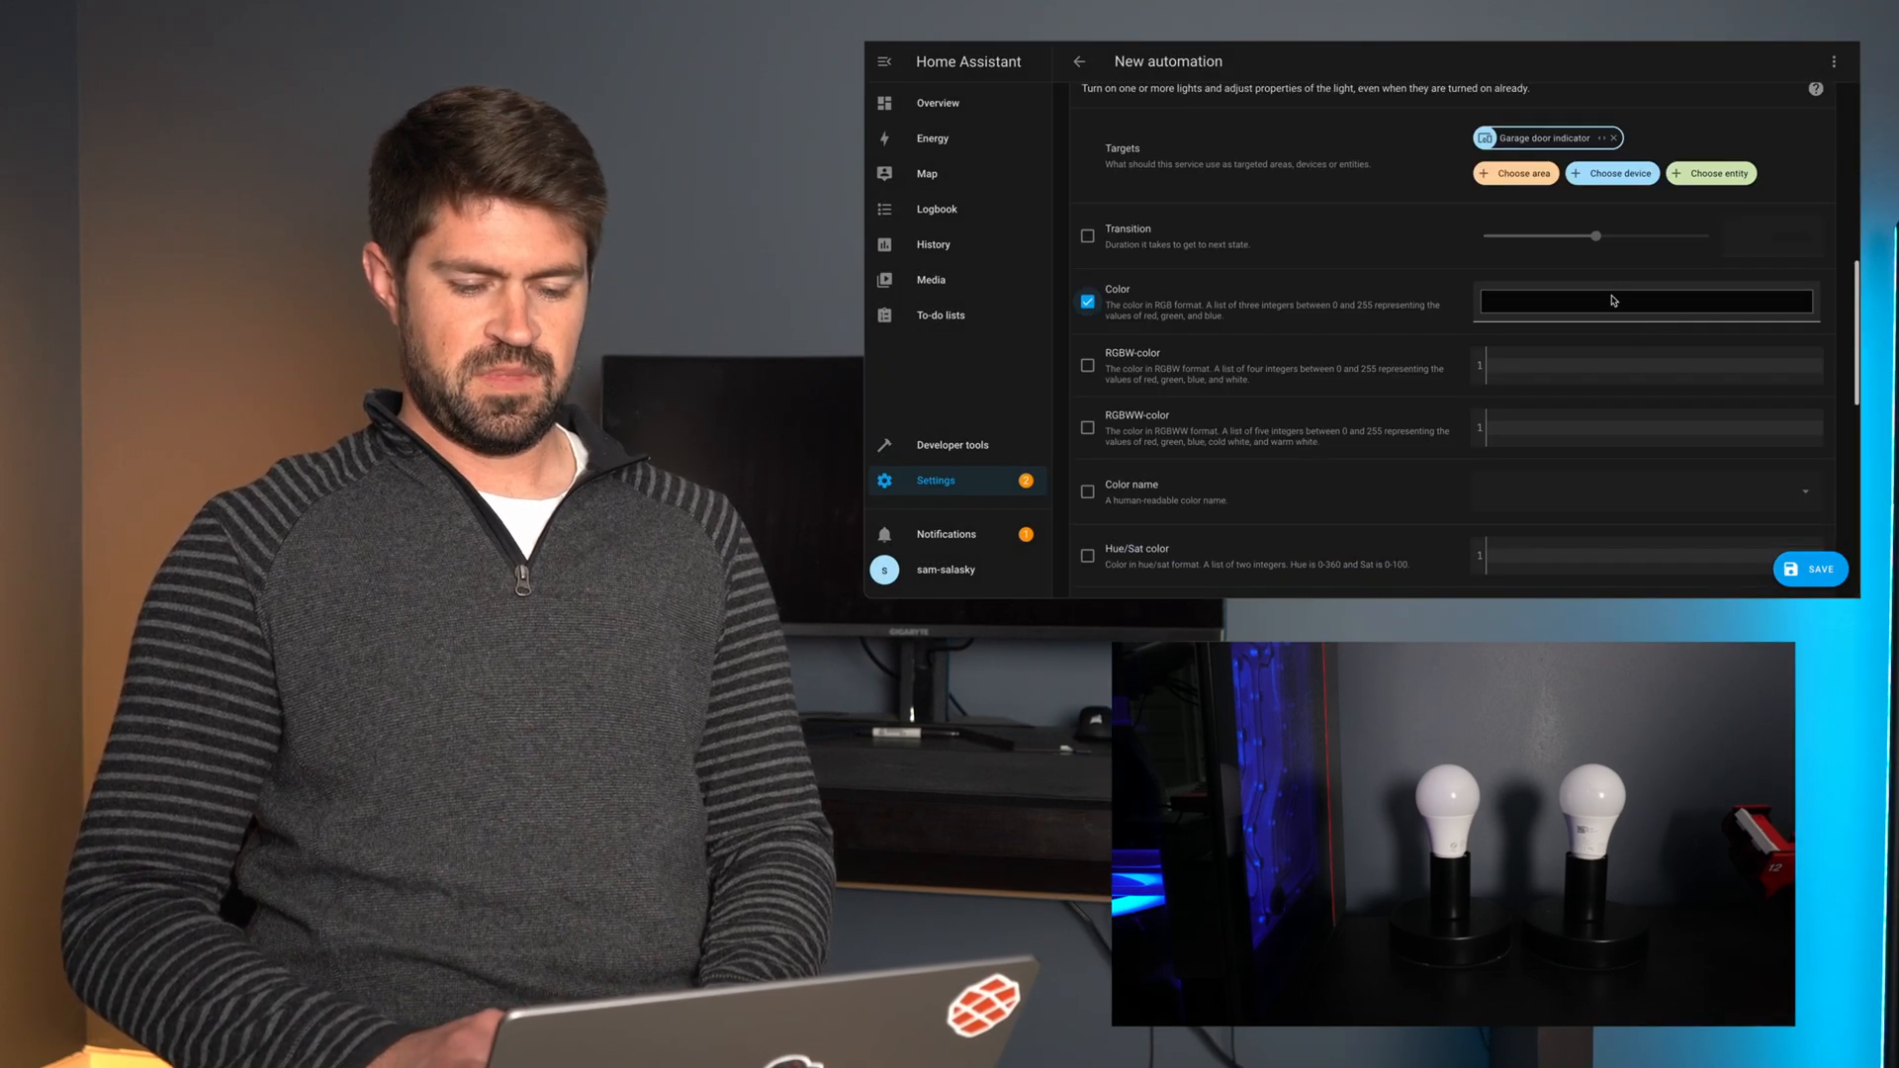
- Give the Garage door indicator action a blue colour from the colour picker
{"action": "left_click", "coordinate": [1644, 301]}
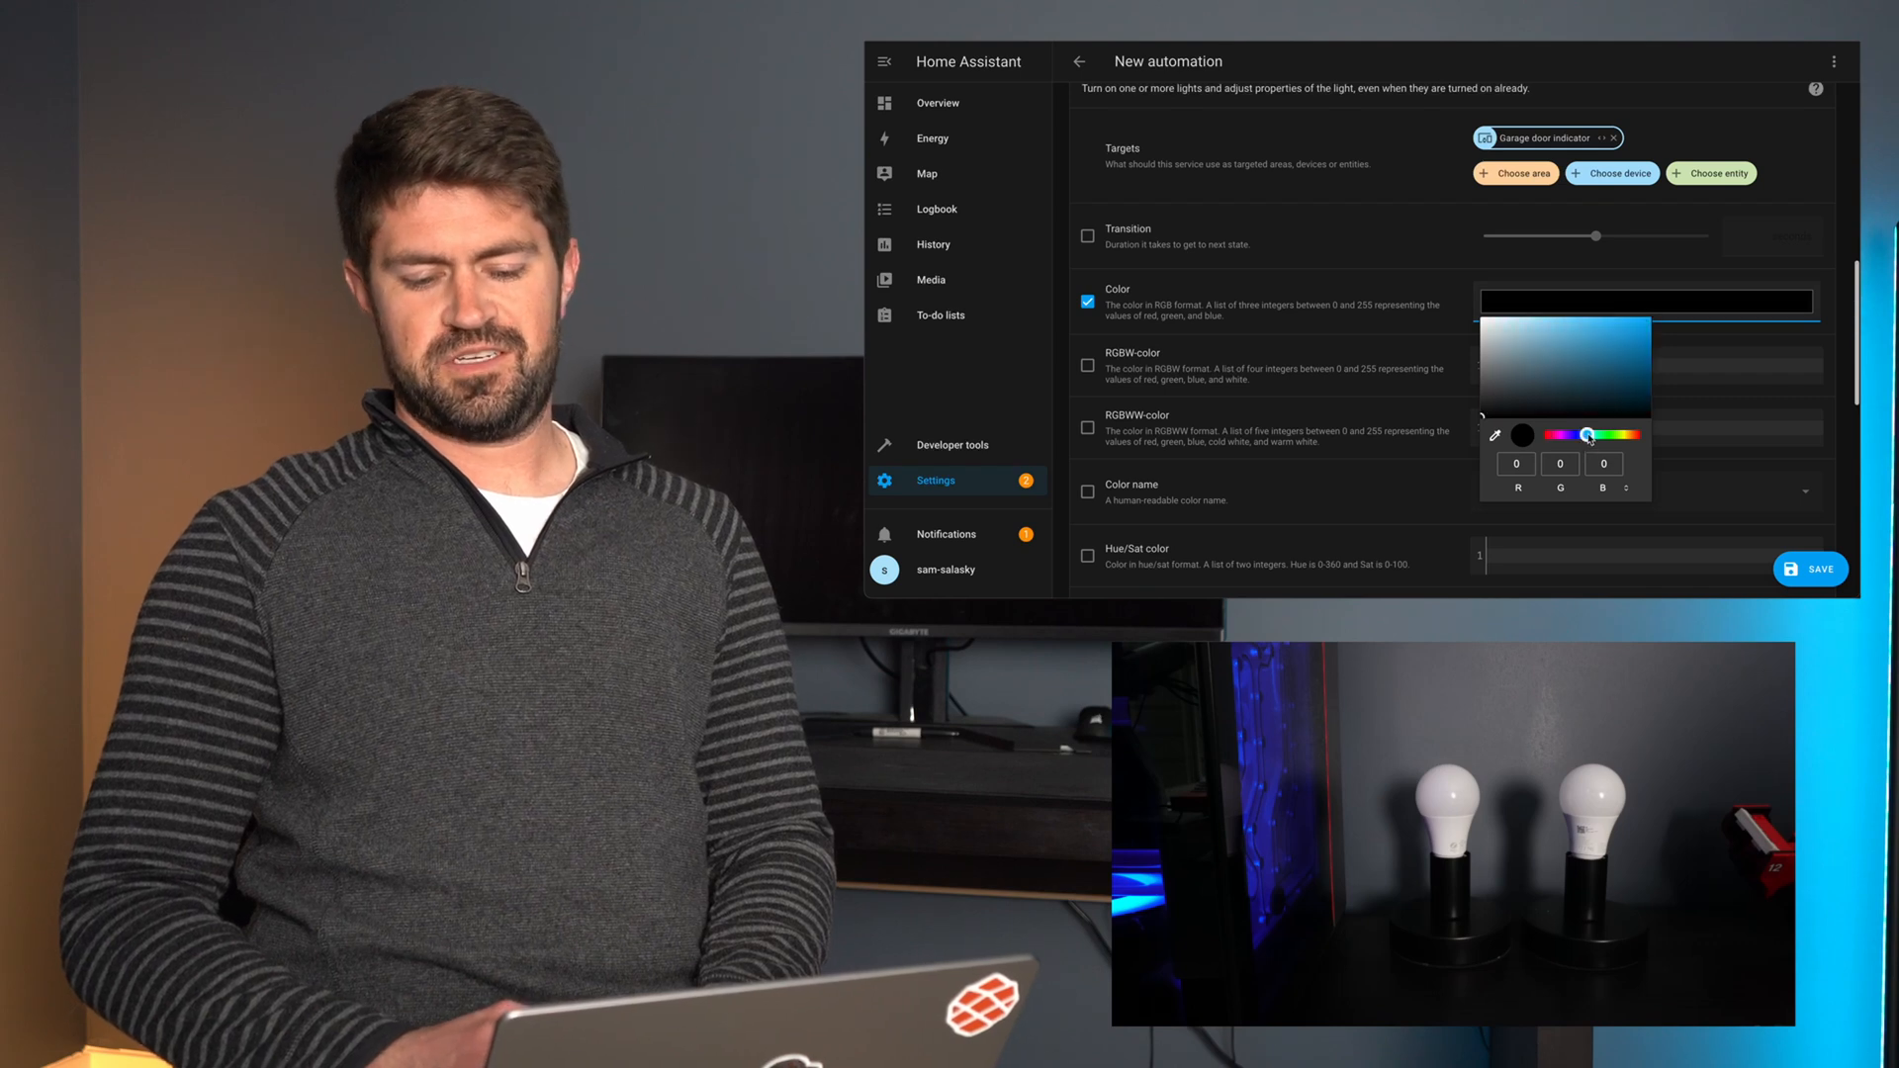
{"action": "left_click", "coordinate": [1577, 375]}
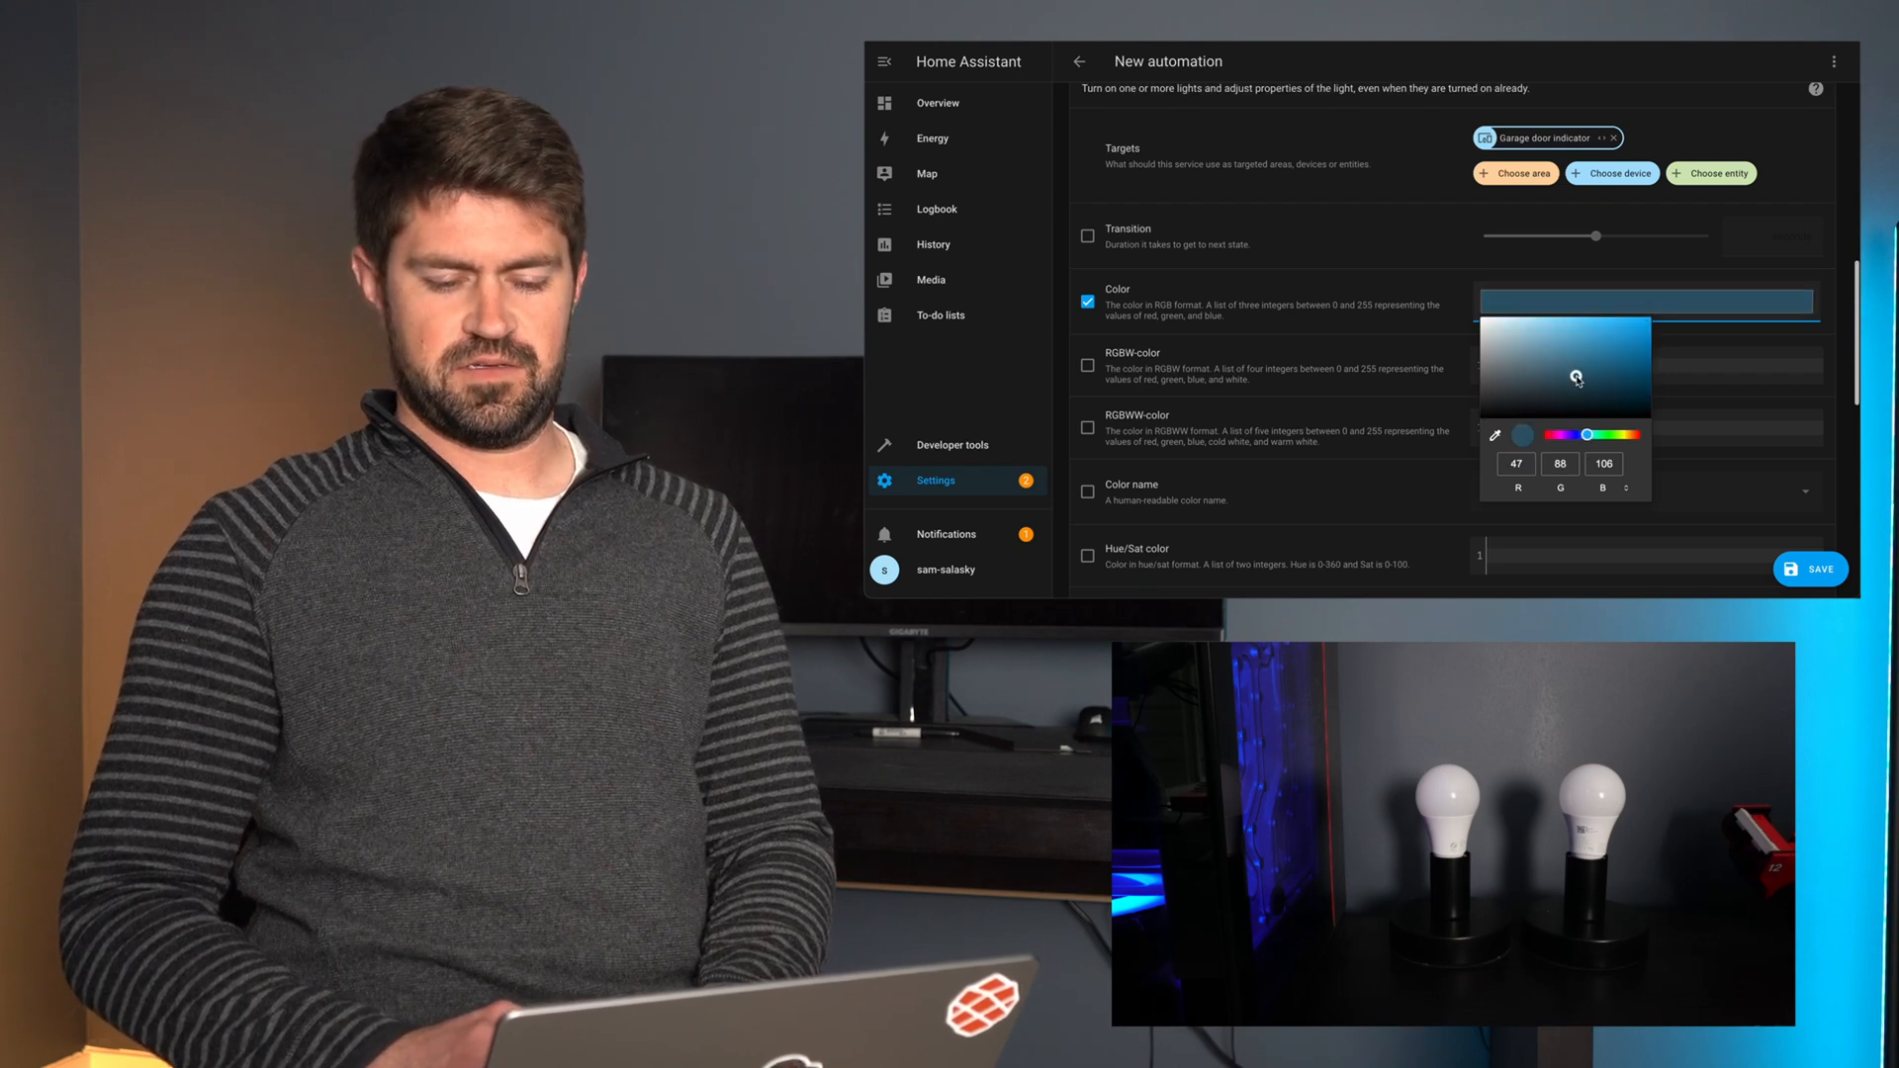
{"action": "scroll", "scroll_direction": "down", "scroll_amount": 3}
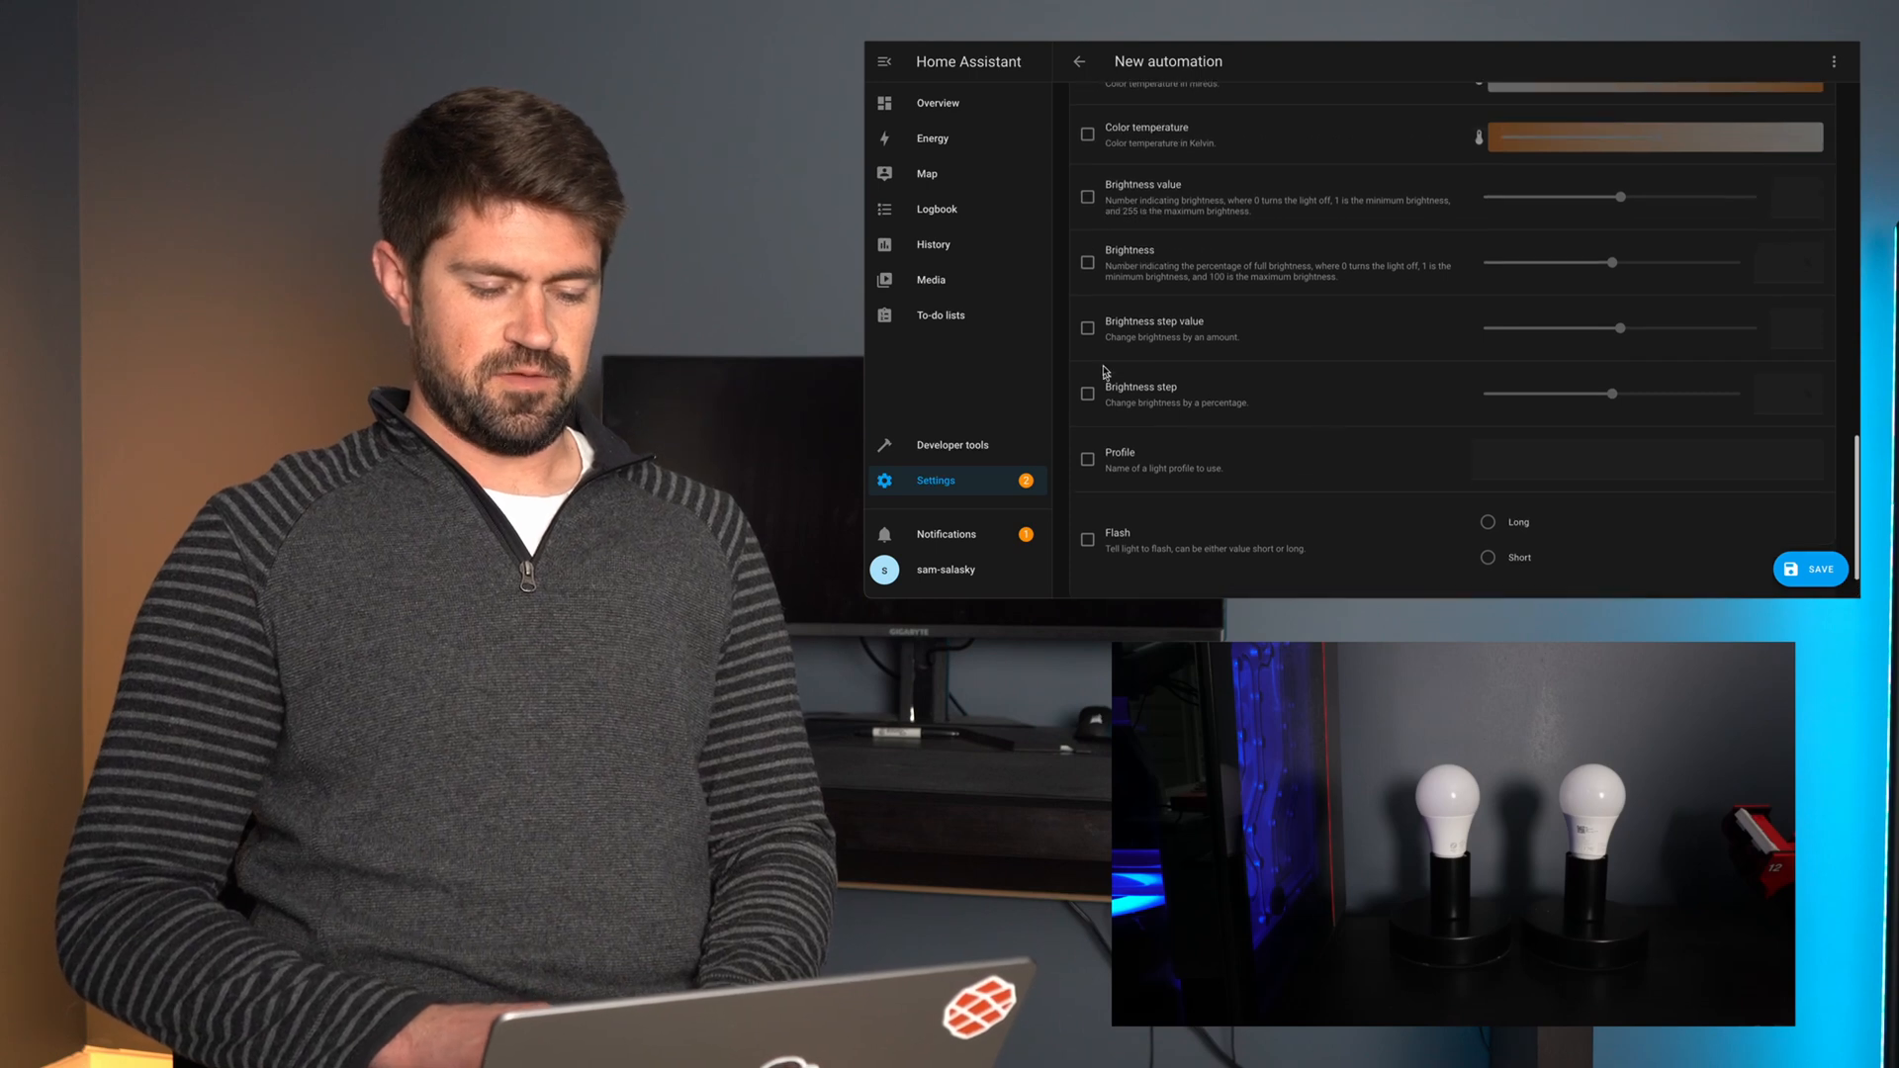
- Set the action's brightness to 17% and bring up the save prompt
{"action": "left_click", "coordinate": [1086, 263]}
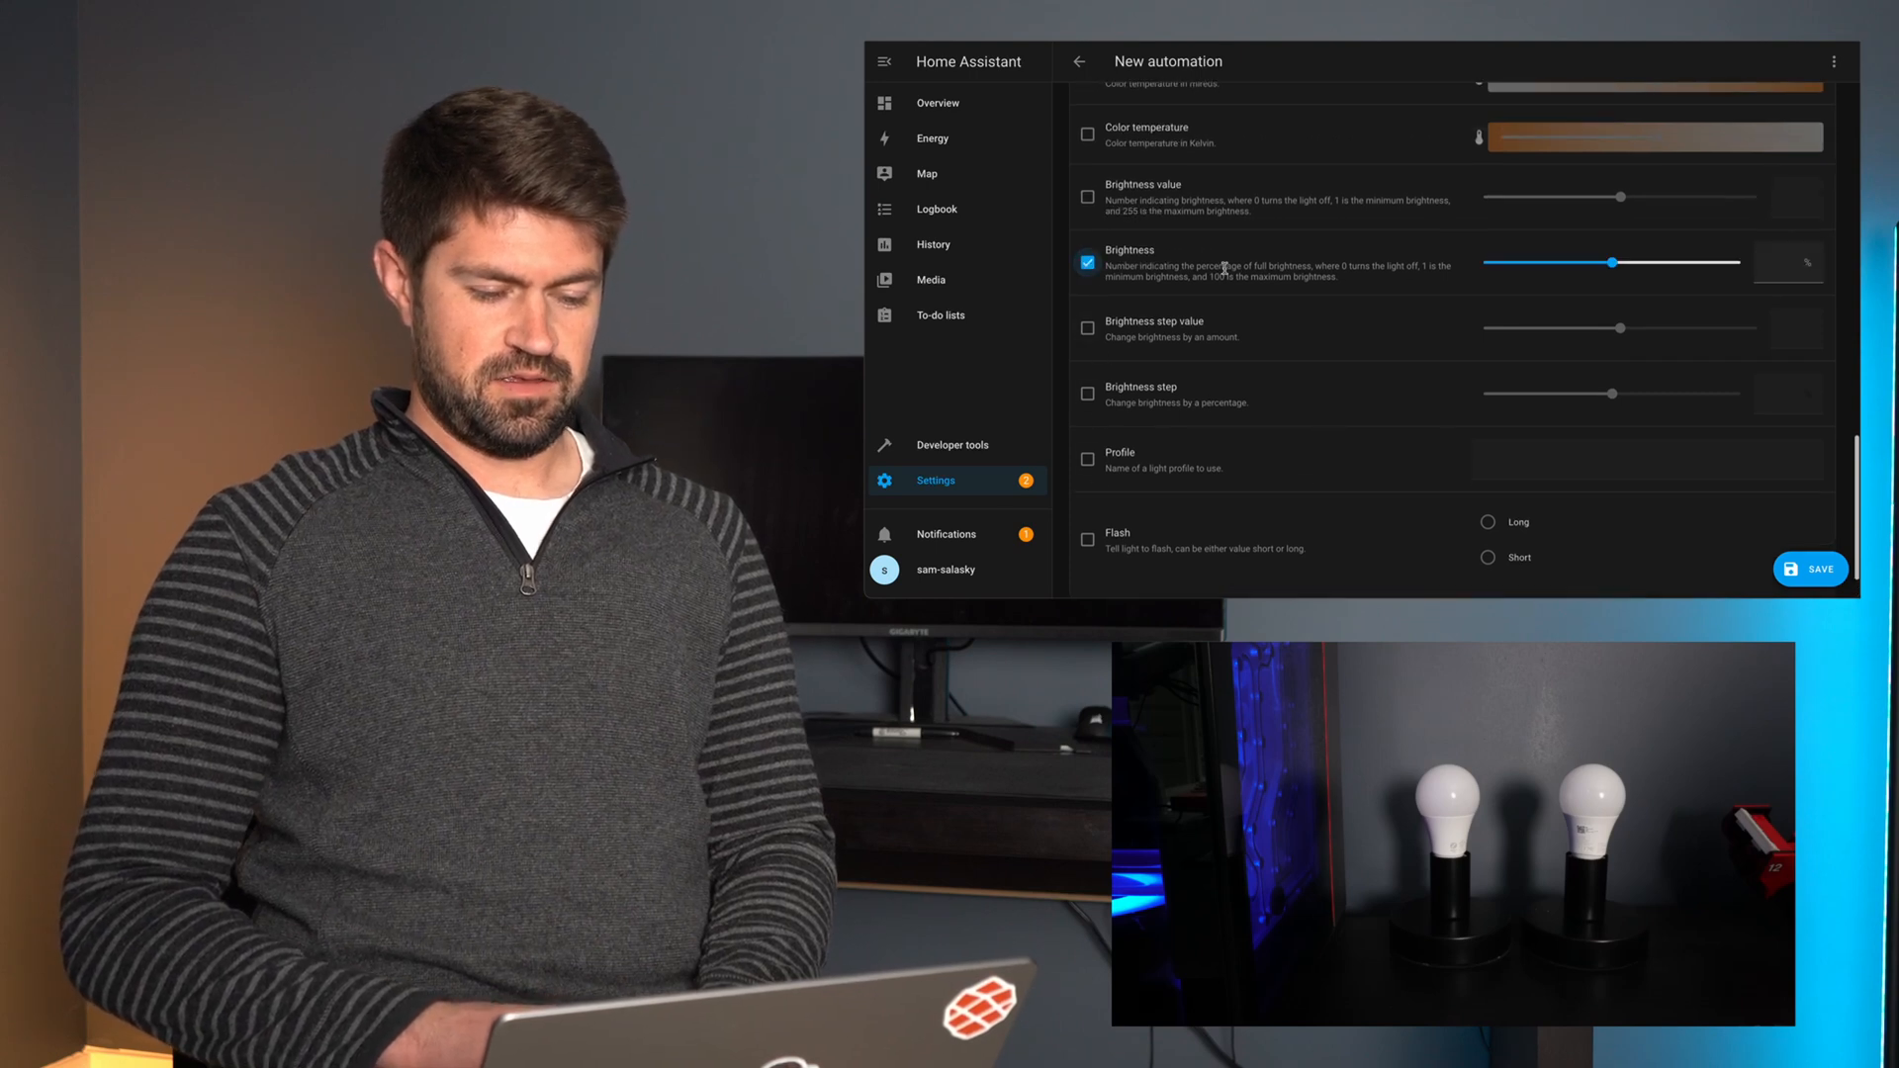
{"action": "left_click_drag", "start_coordinate": [1642, 261], "coordinate": [1529, 261]}
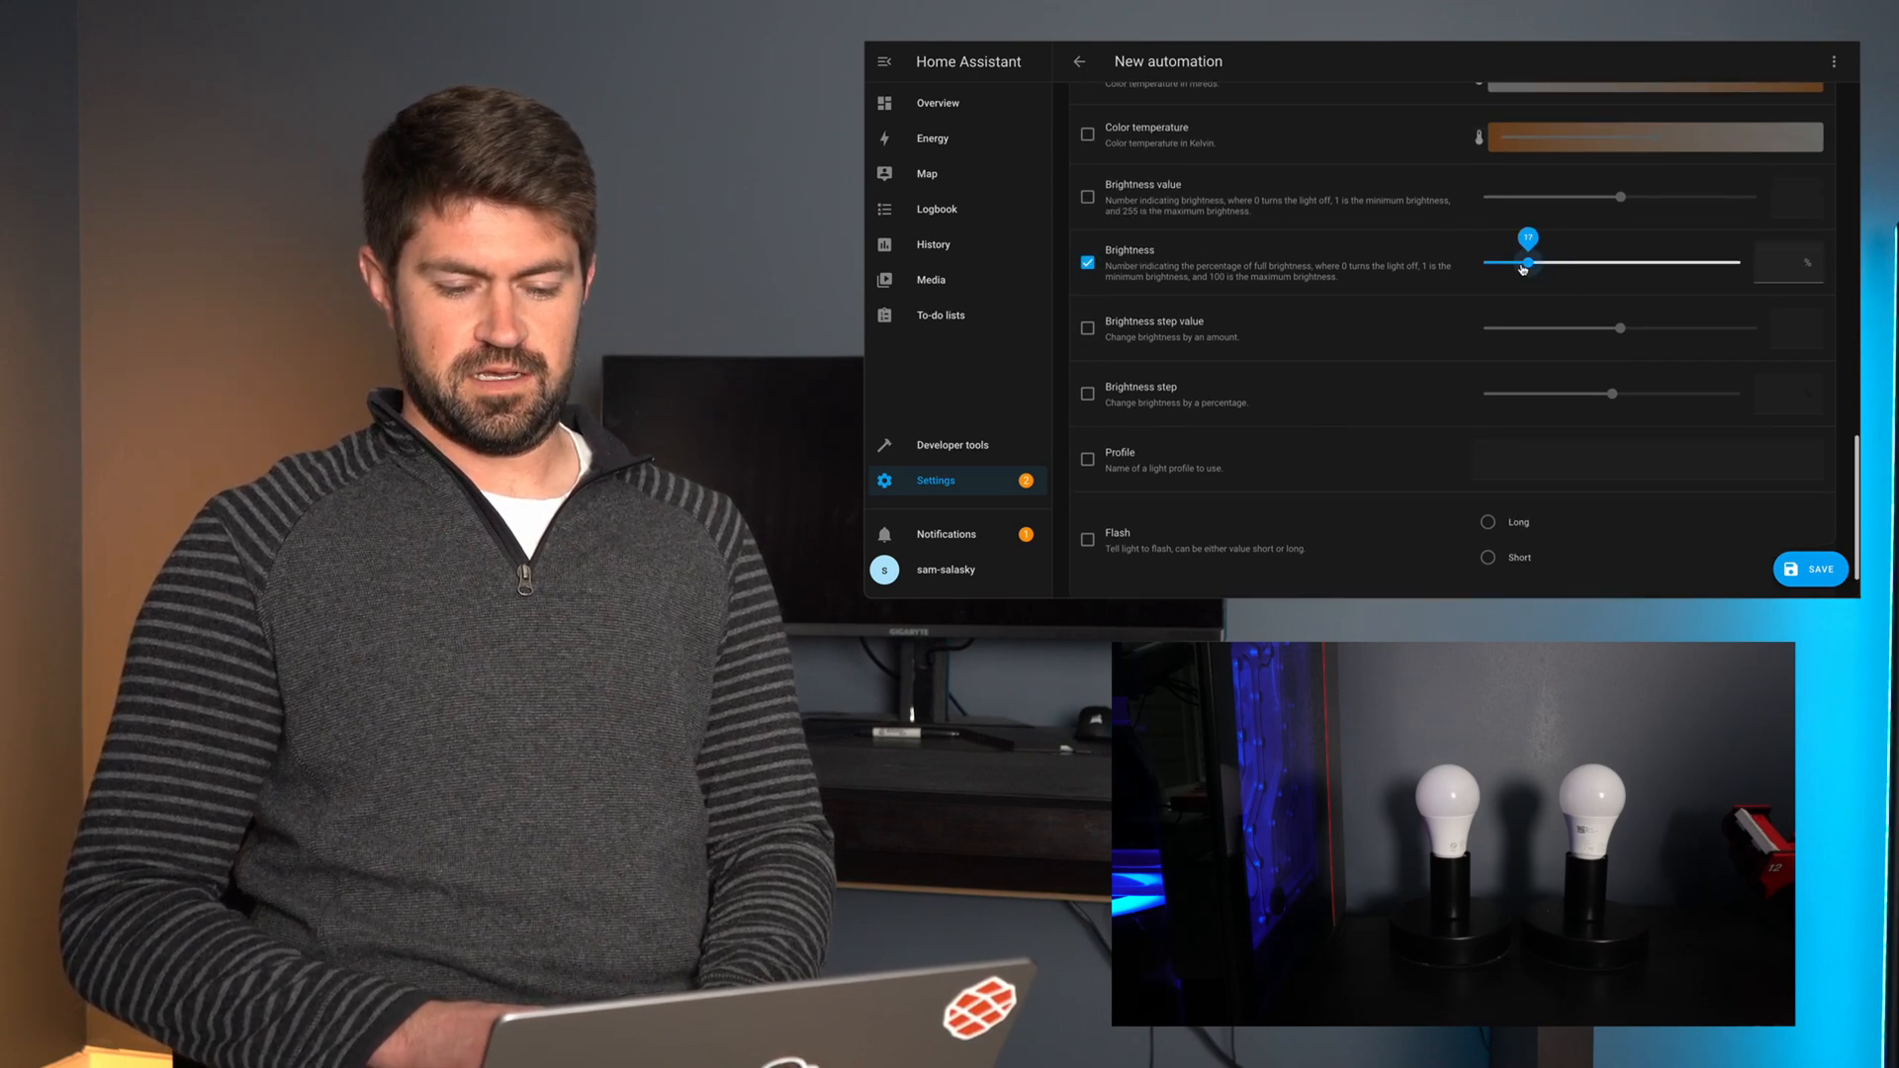
{"action": "left_click", "coordinate": [1810, 570]}
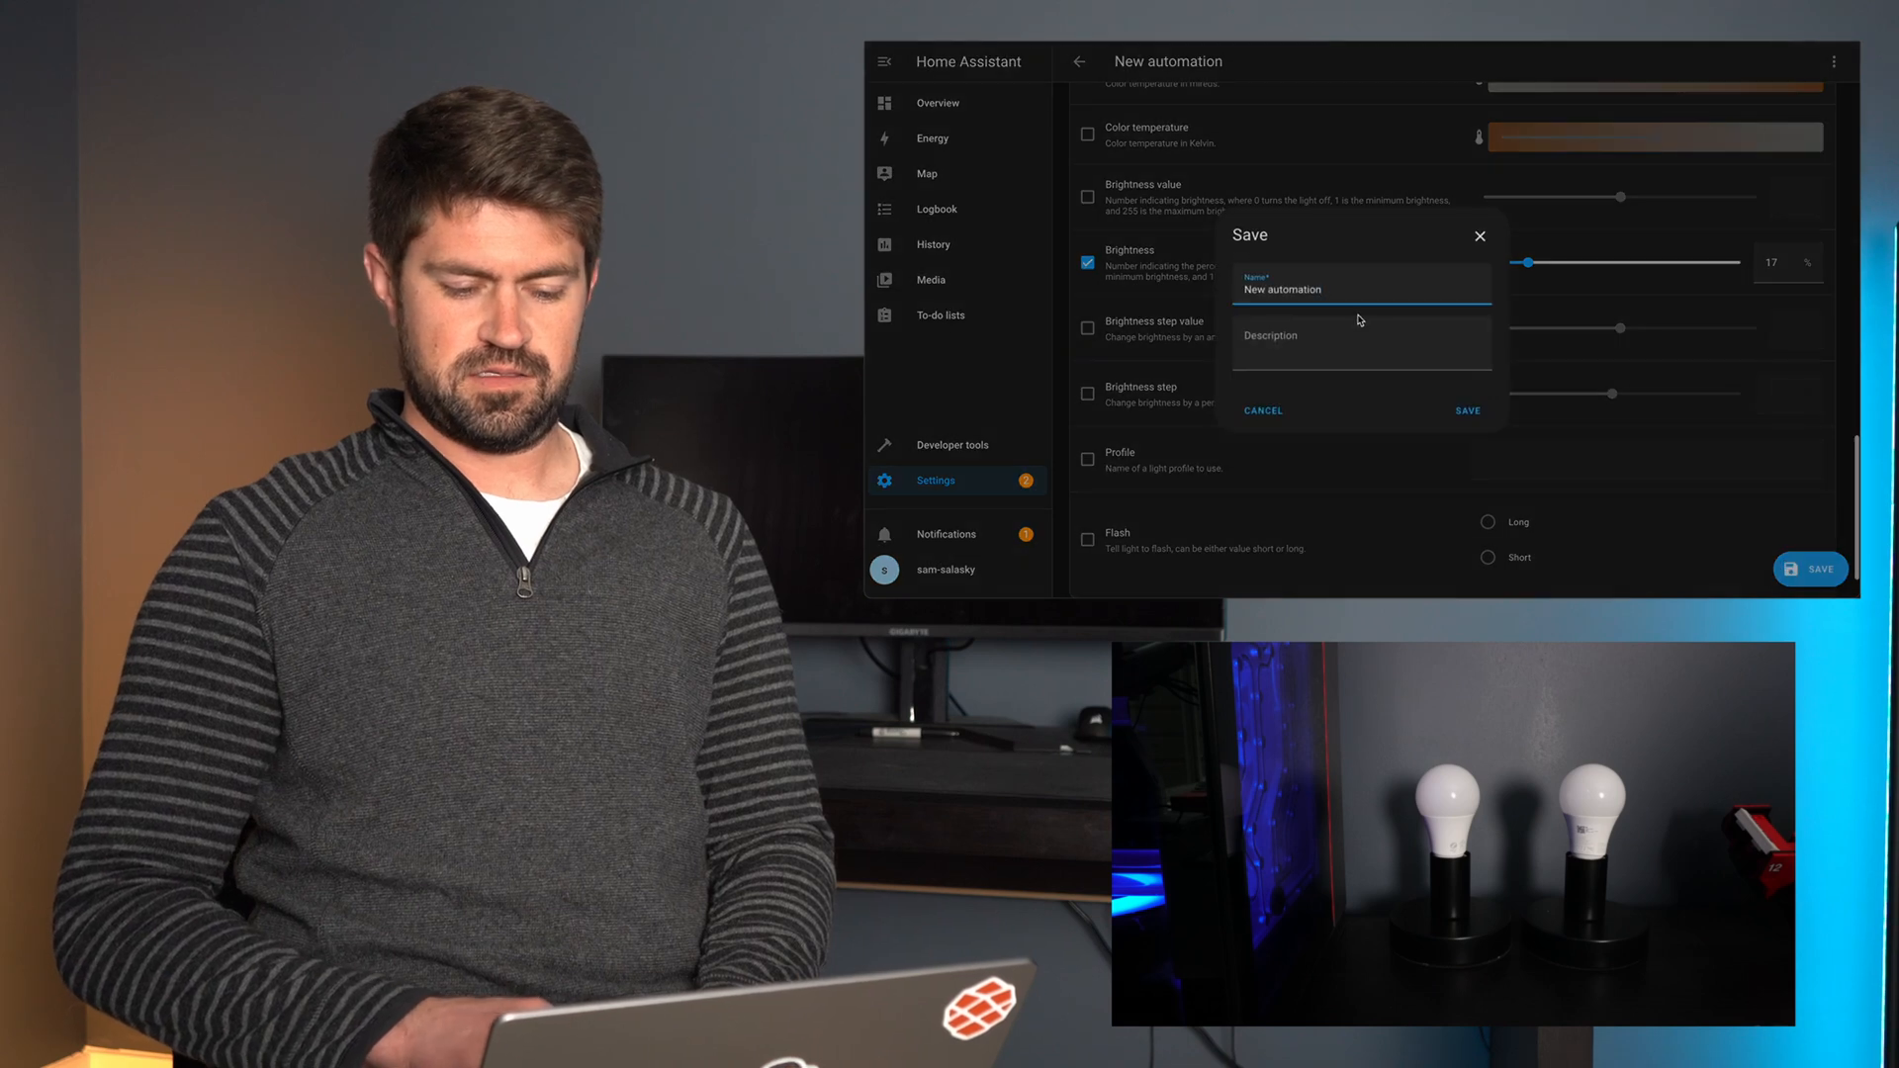
- Name the automation 'Garage door open', save it, and return to the automations list
{"action": "type", "text": "Garage door op"}
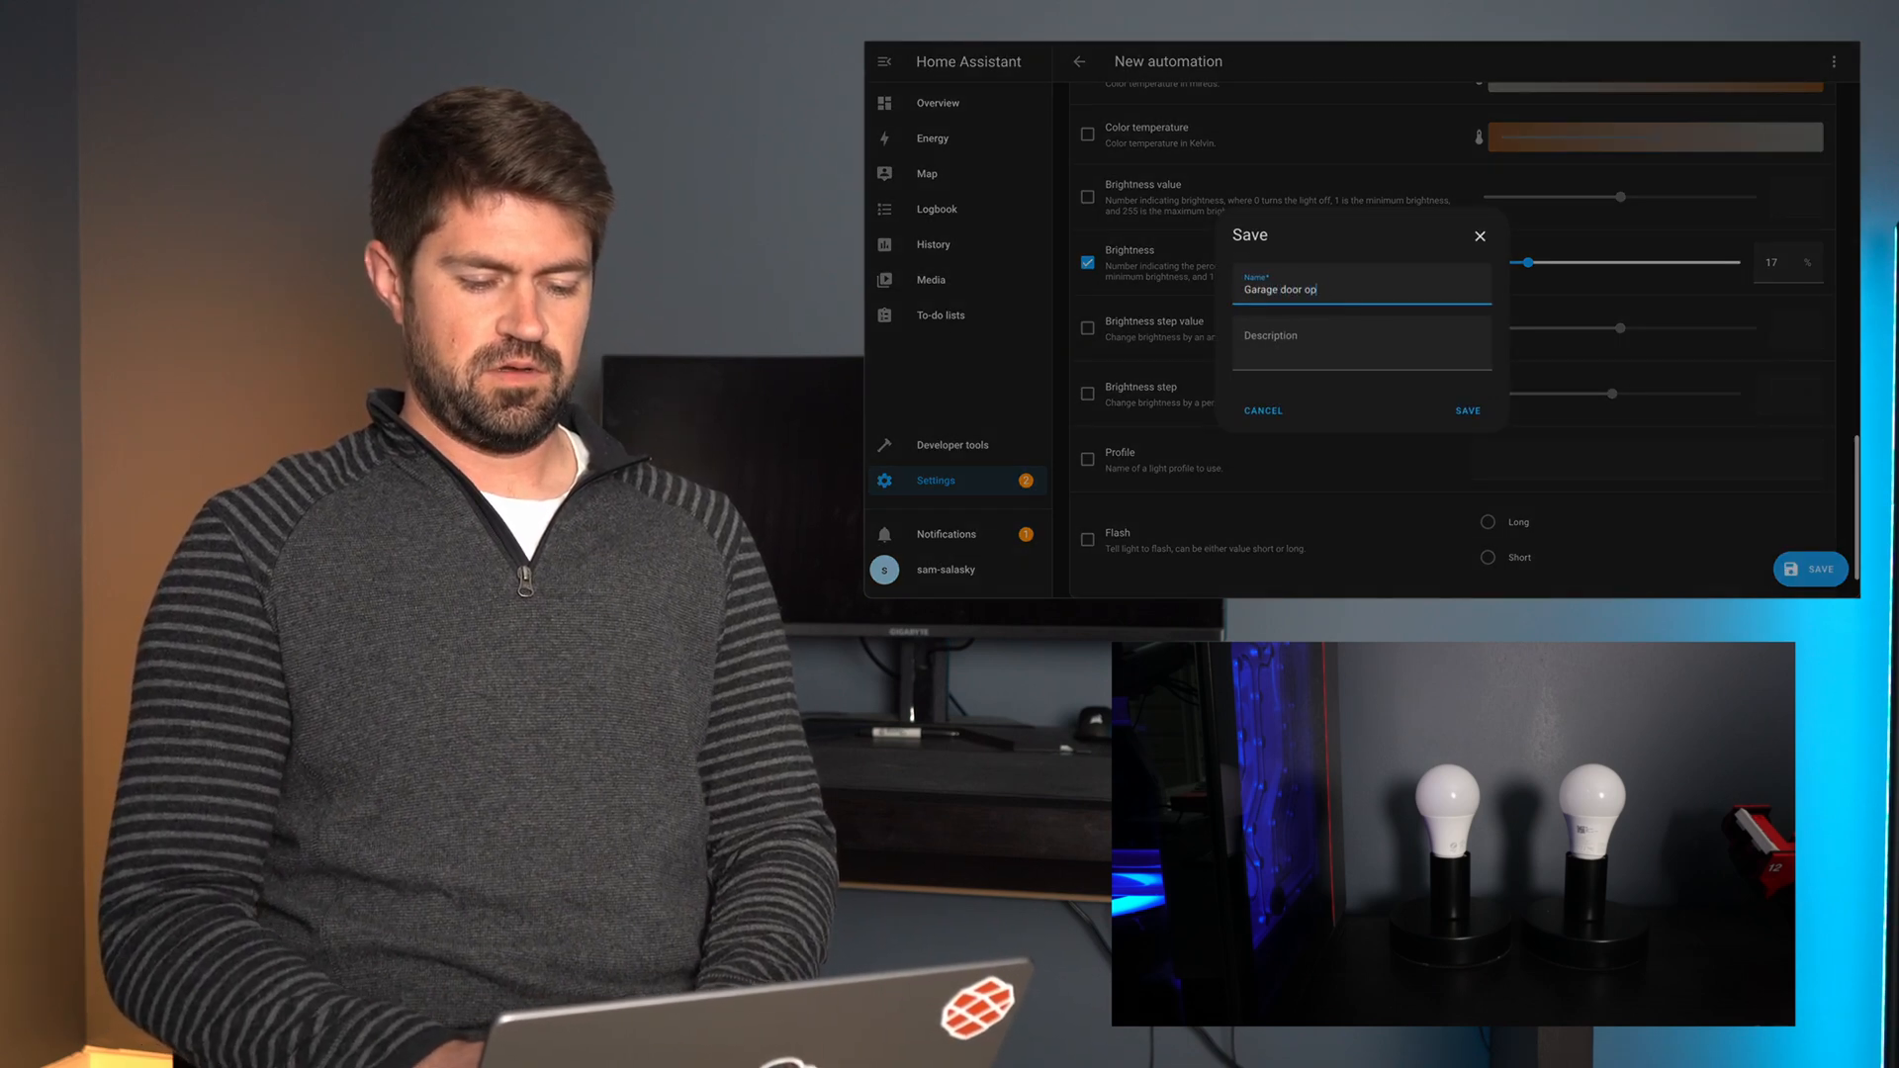
{"action": "left_click", "coordinate": [1466, 412]}
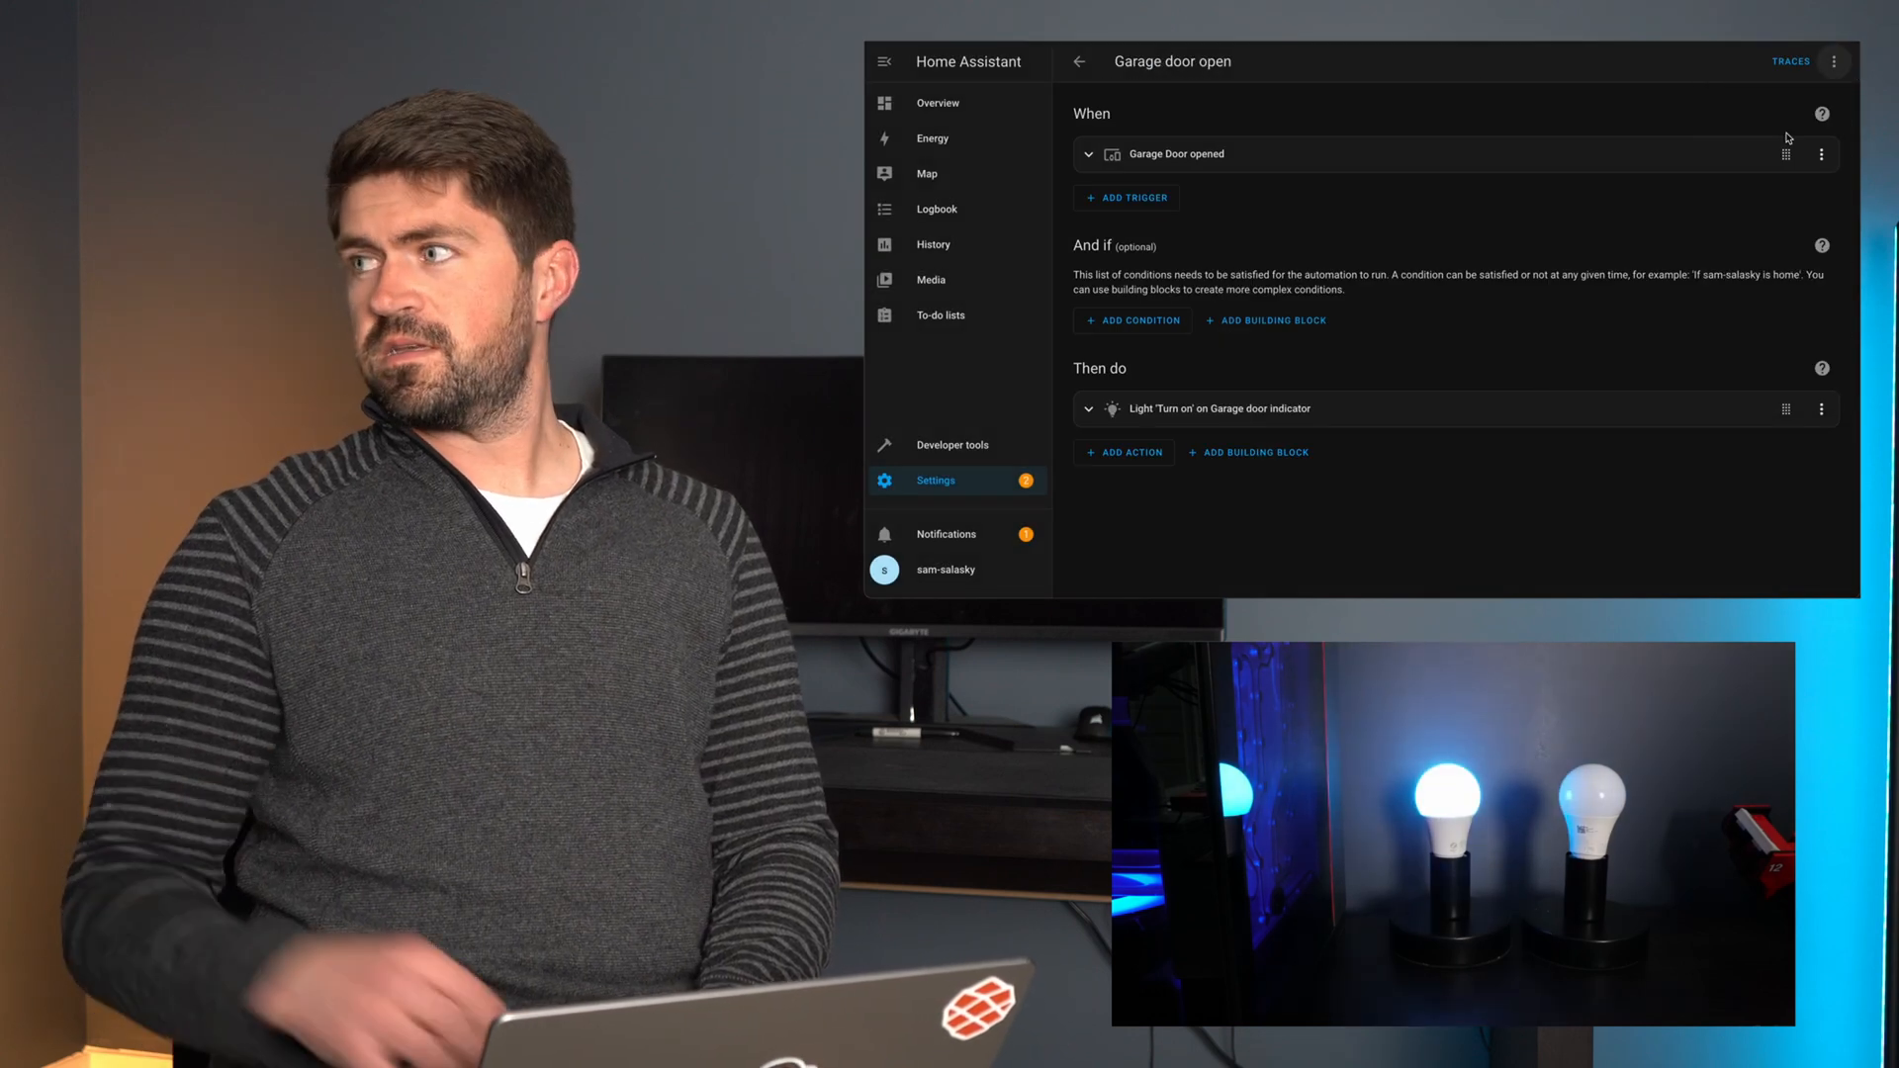
{"action": "left_click", "coordinate": [1077, 61]}
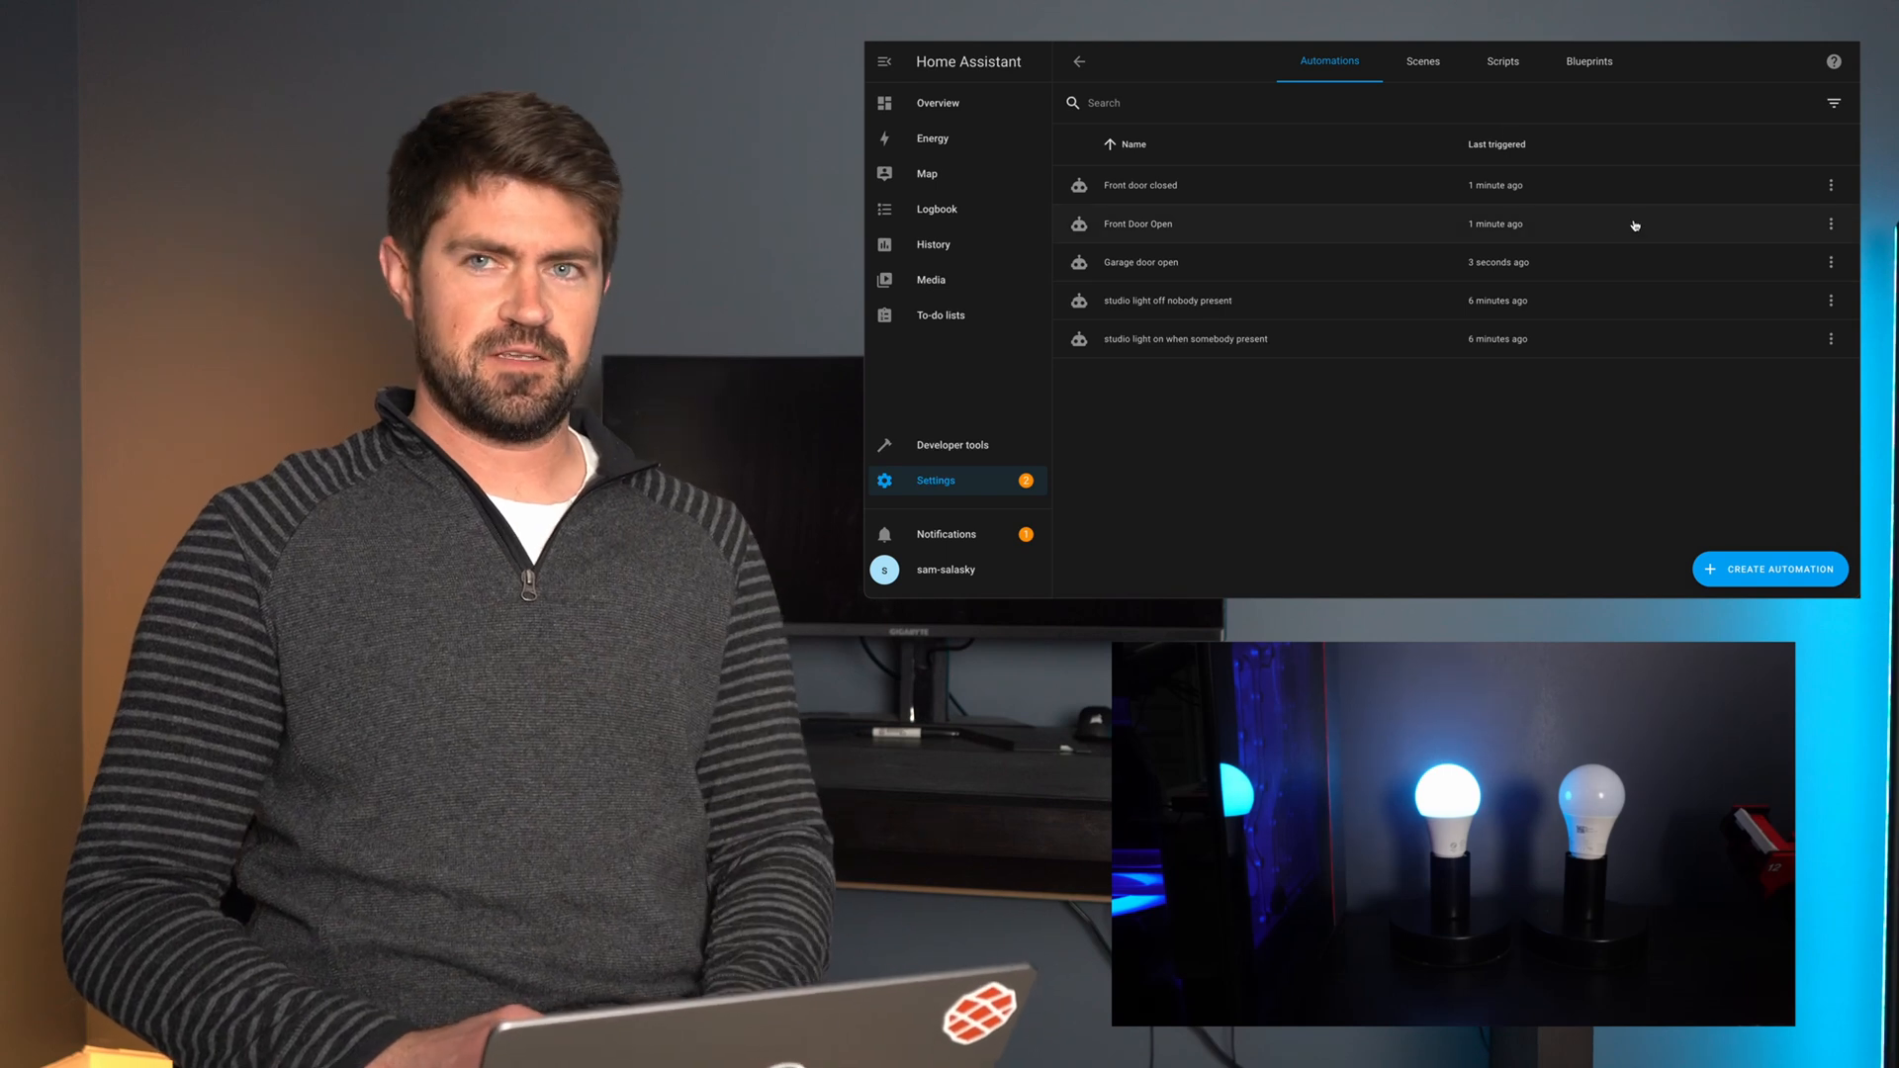
- Create a new automation with a Garage door device trigger
{"action": "left_click", "coordinate": [1769, 568]}
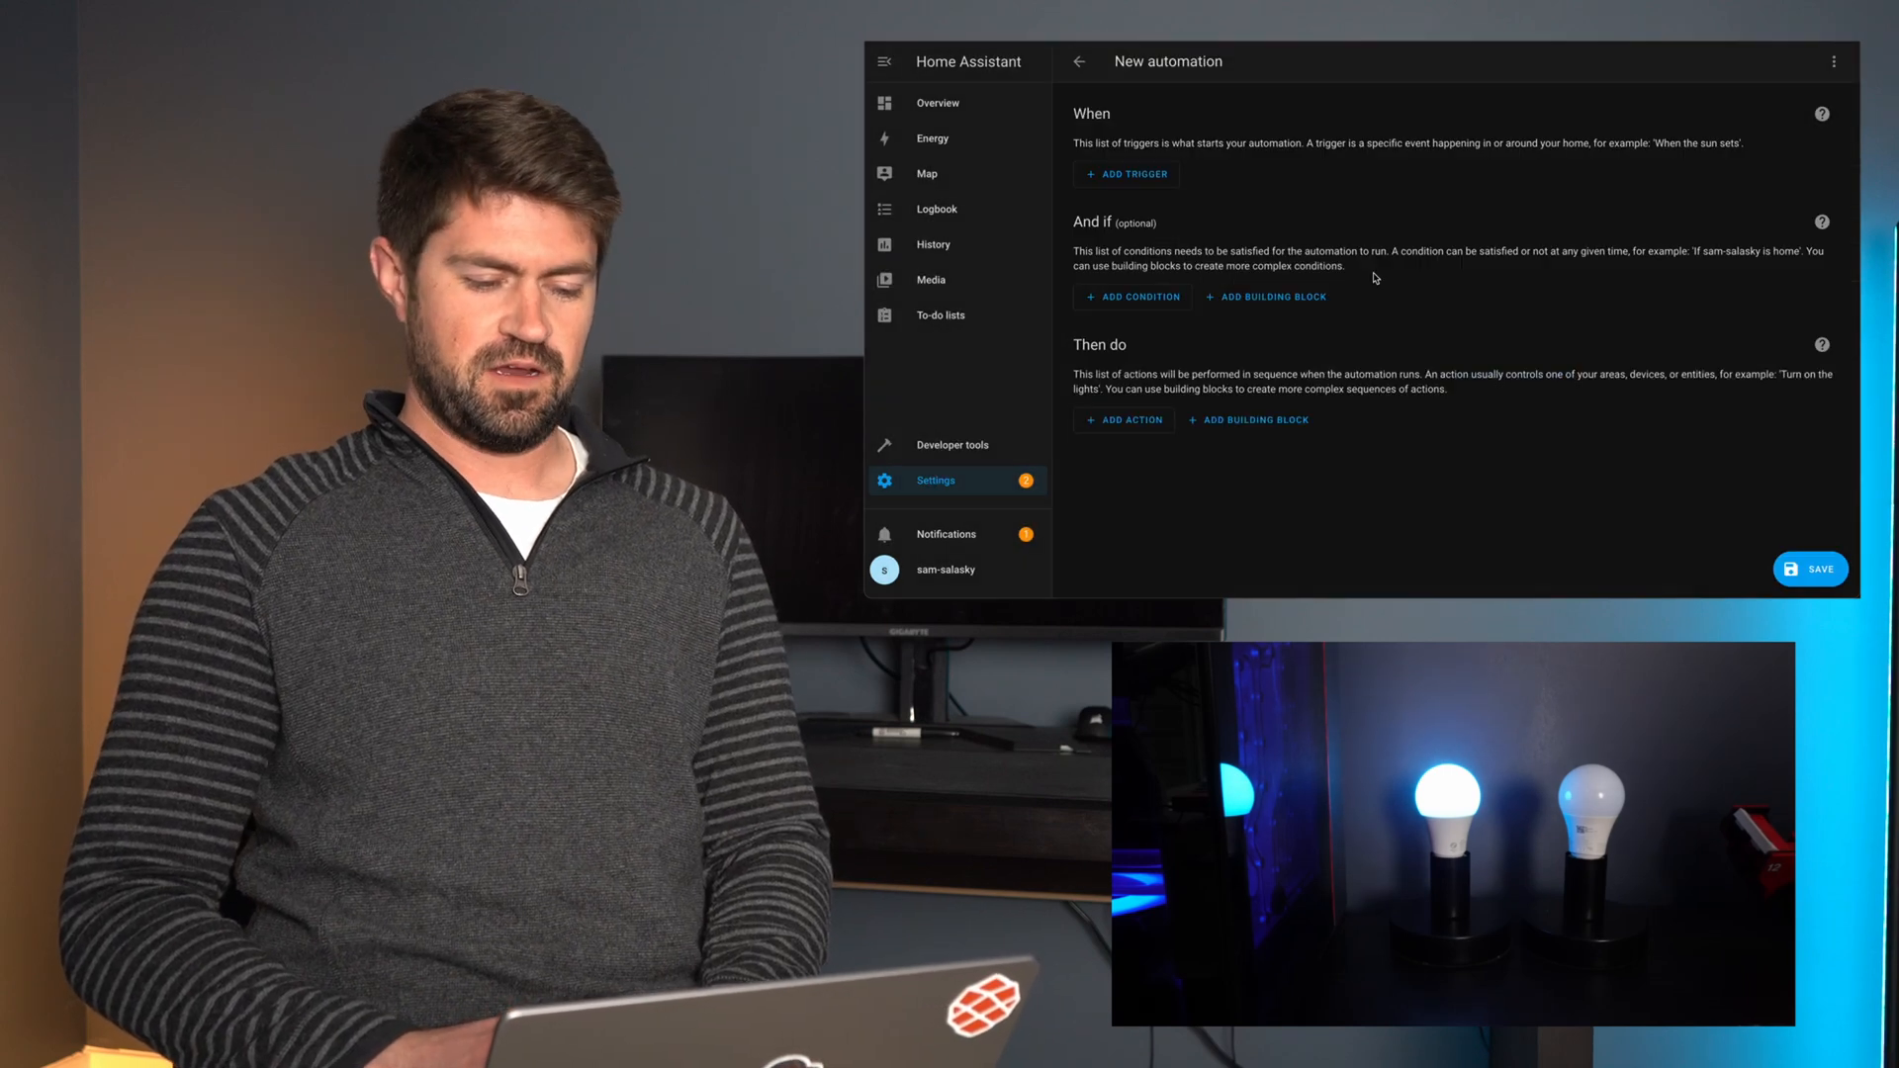
{"action": "left_click", "coordinate": [1126, 174]}
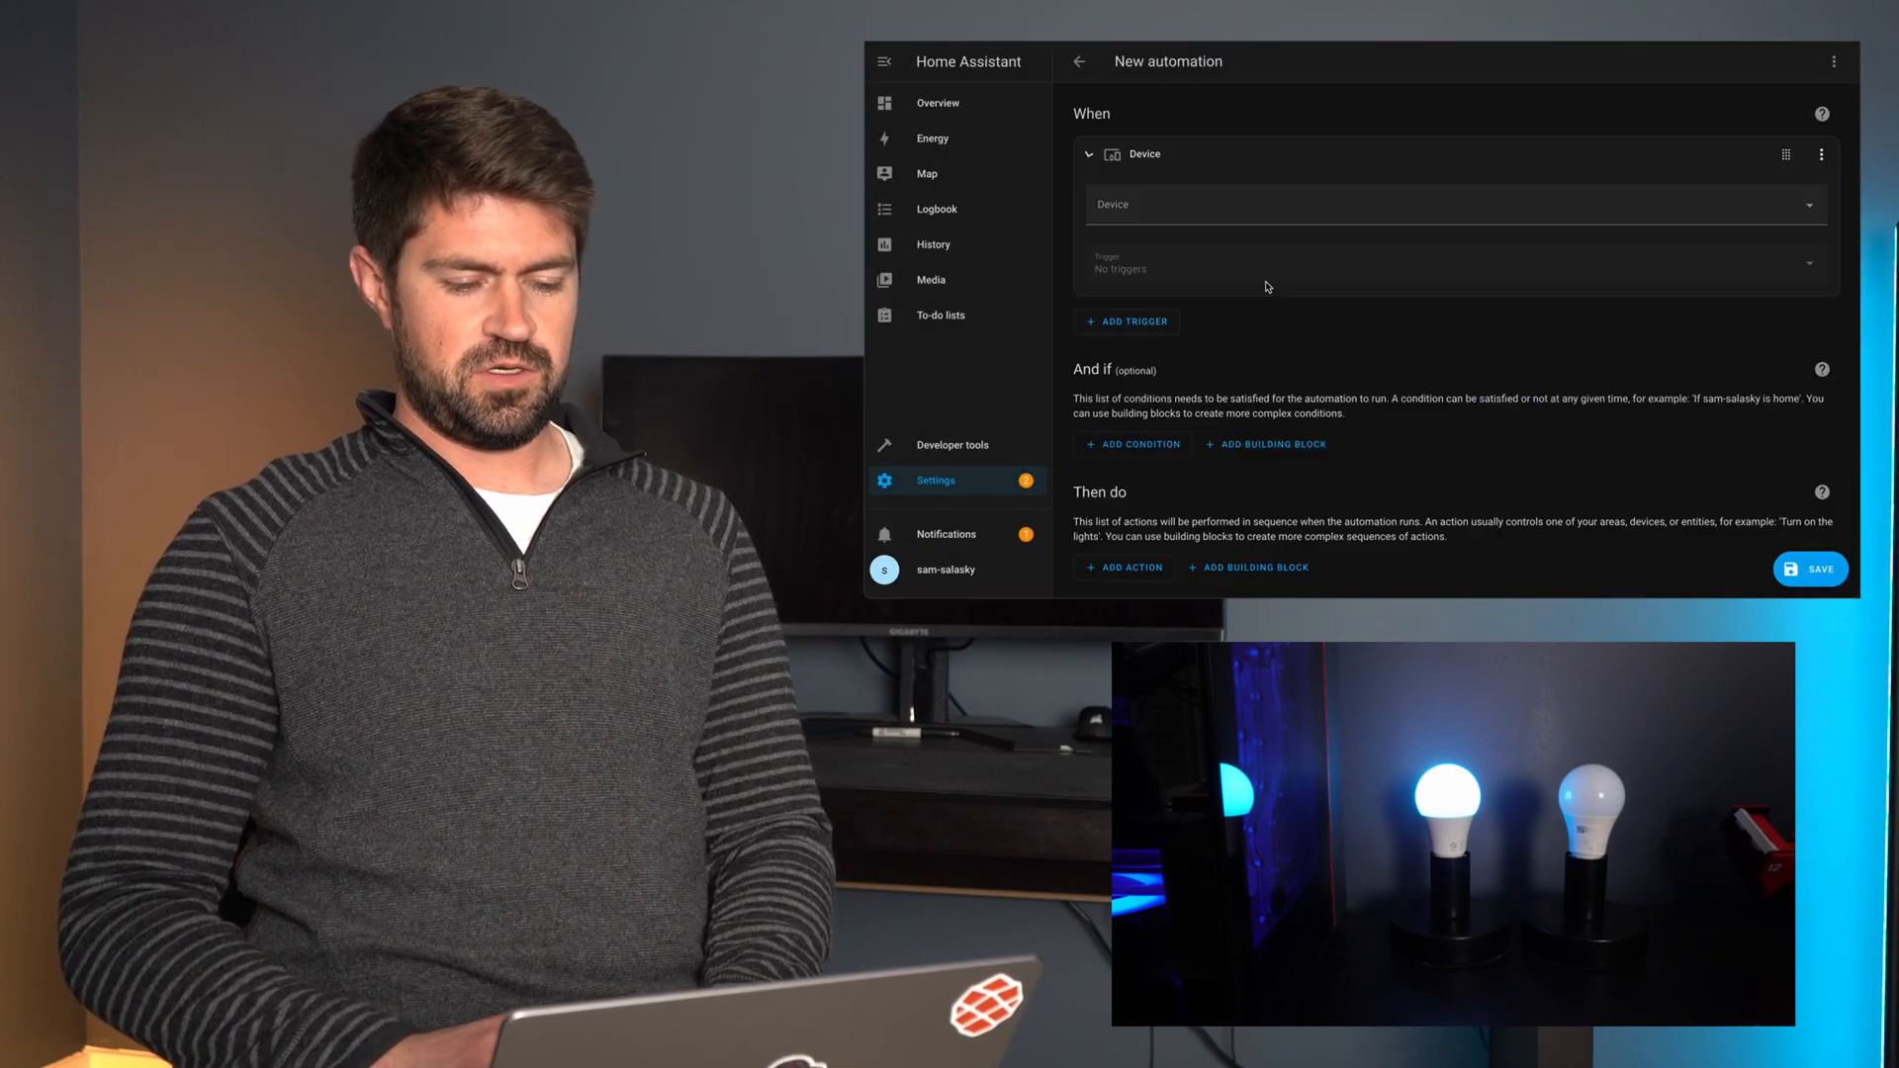
{"action": "type", "text": "Gar"}
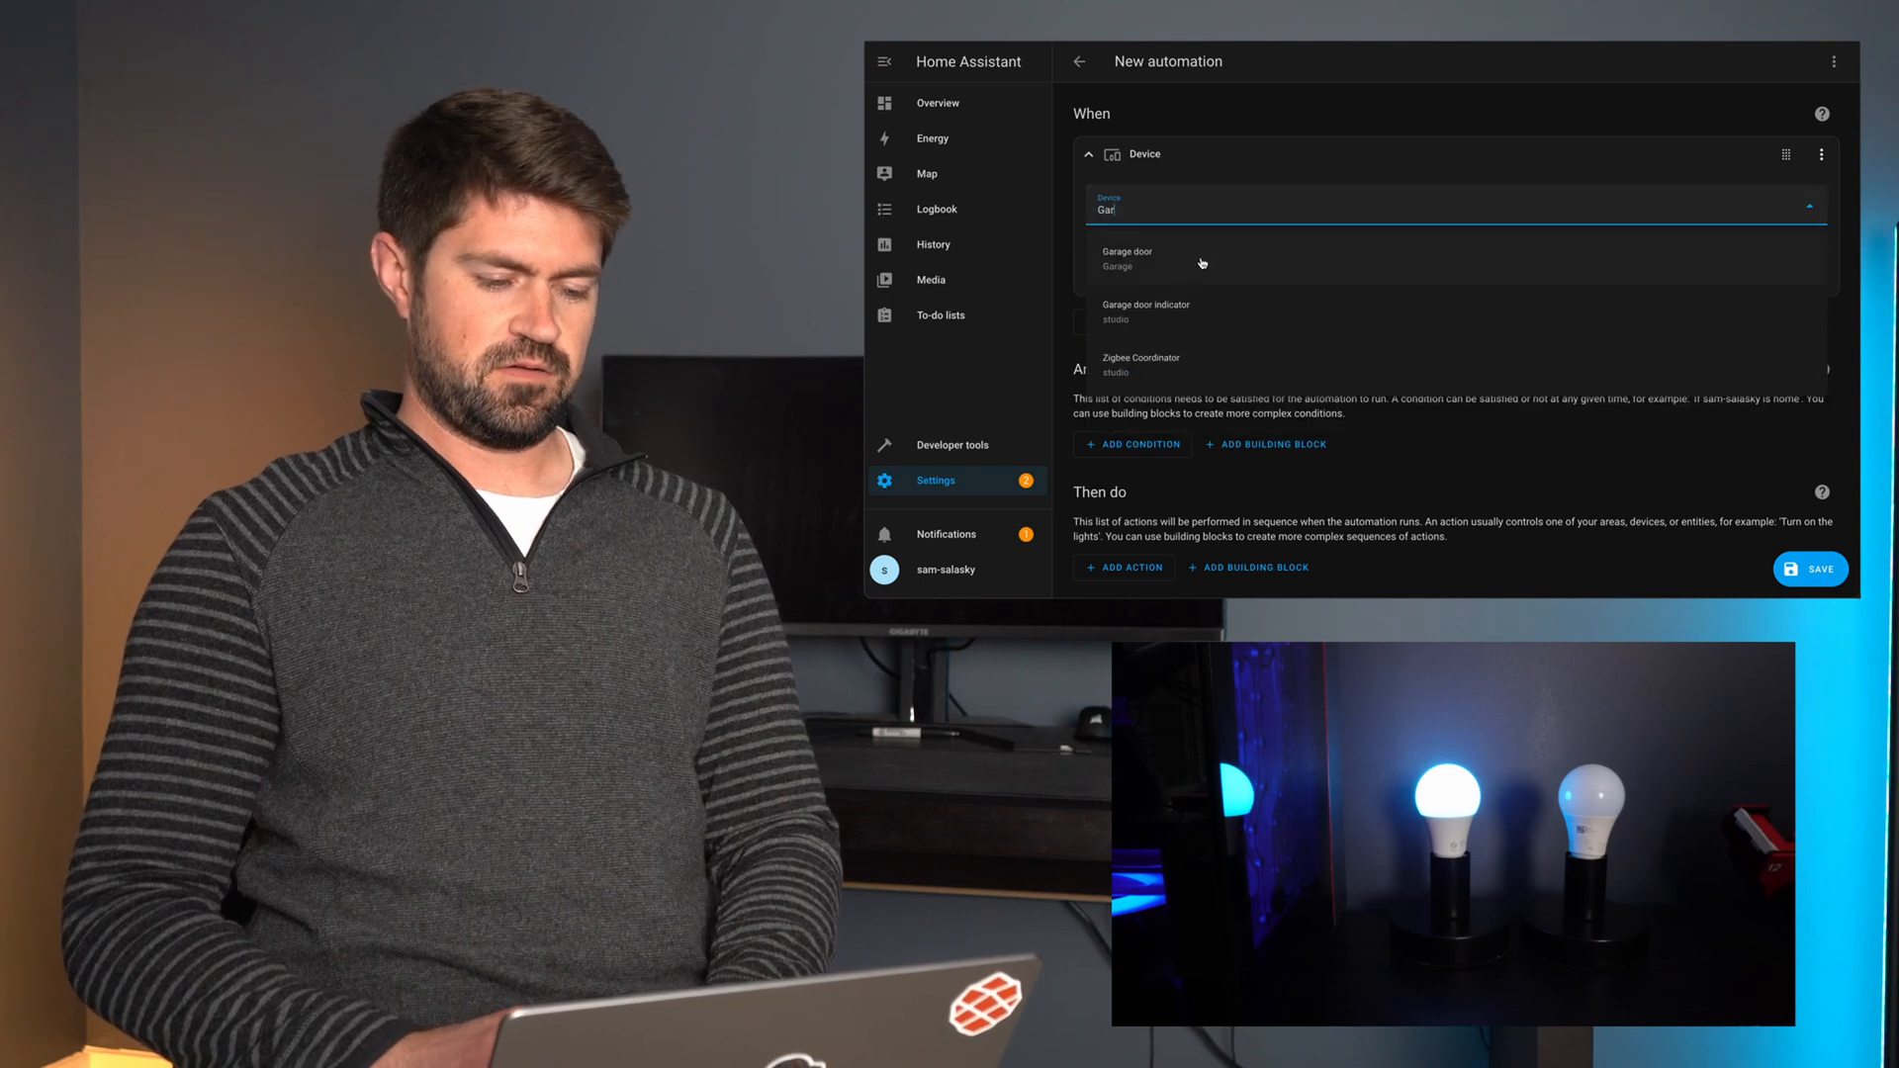
{"action": "left_click", "coordinate": [1126, 257]}
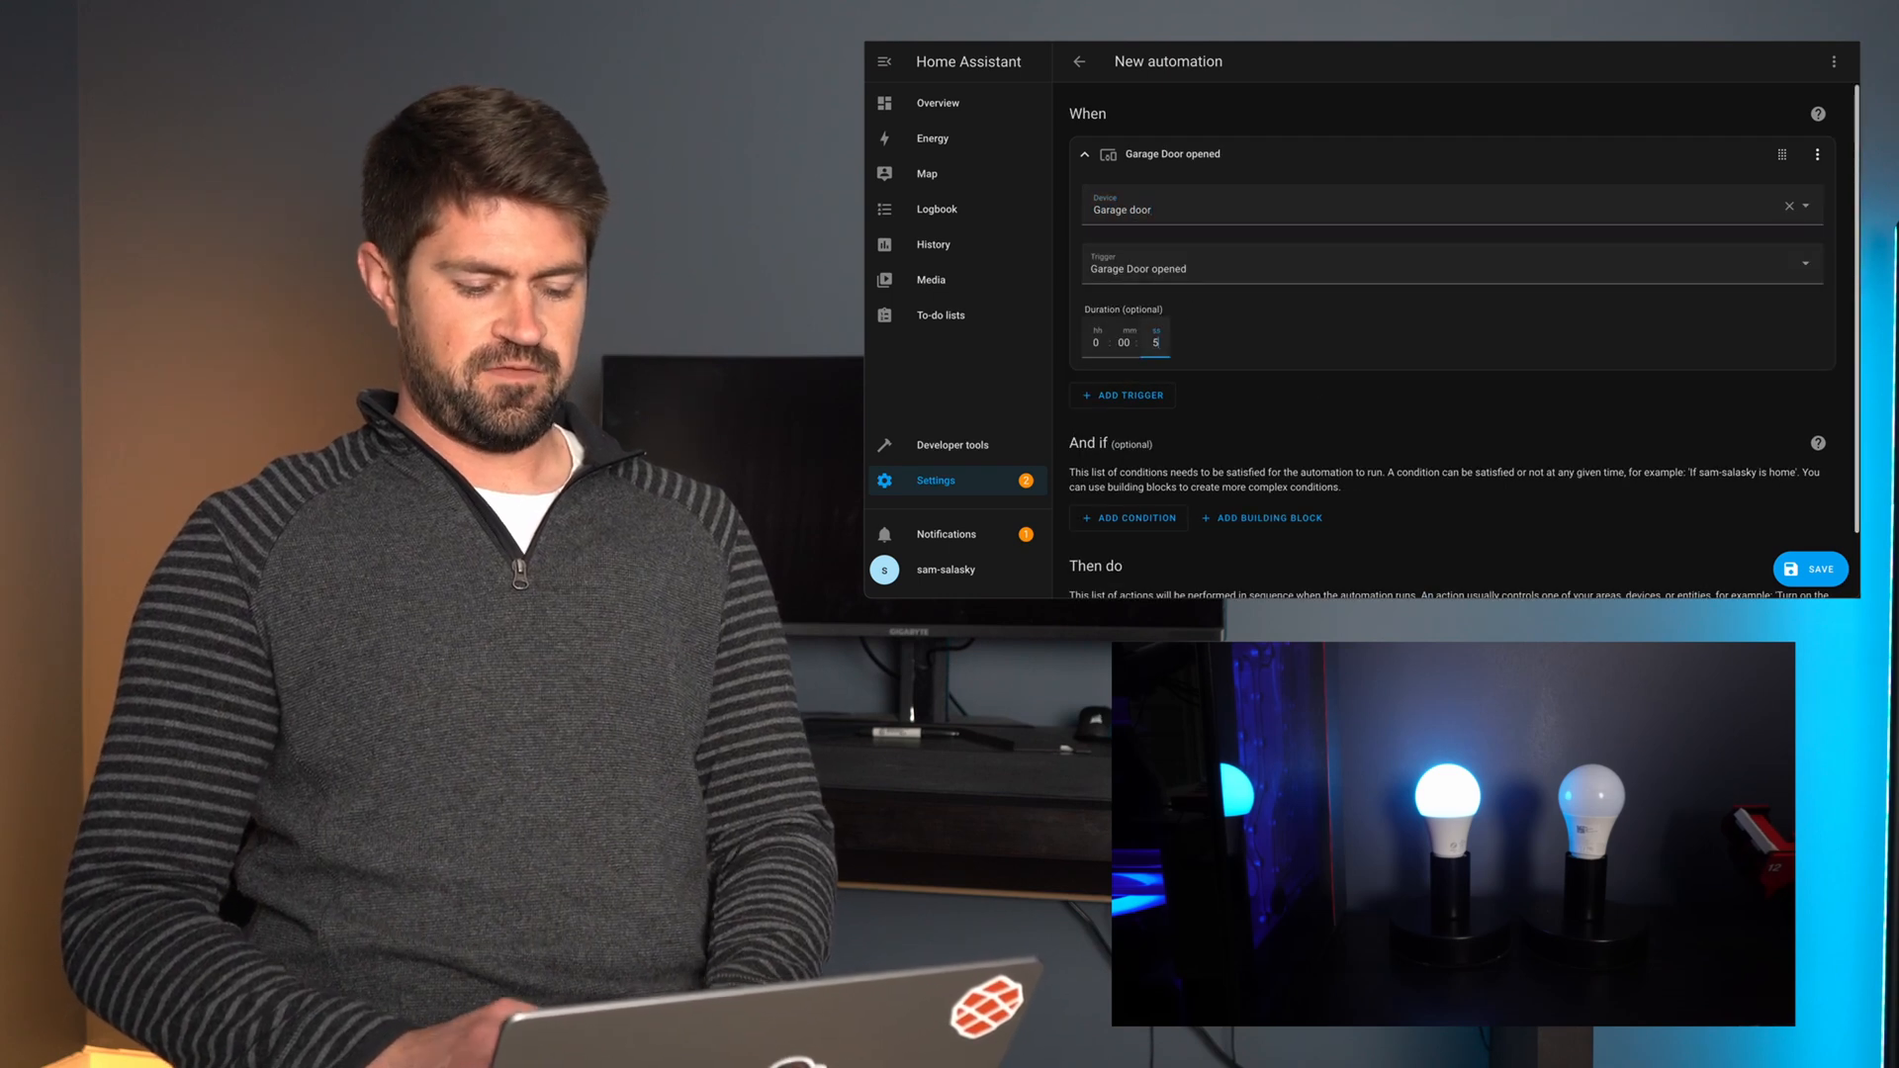
- Add a Light Turn off action on the Garage door indicator and save as 'Garage door close'
{"action": "left_click", "coordinate": [1119, 569]}
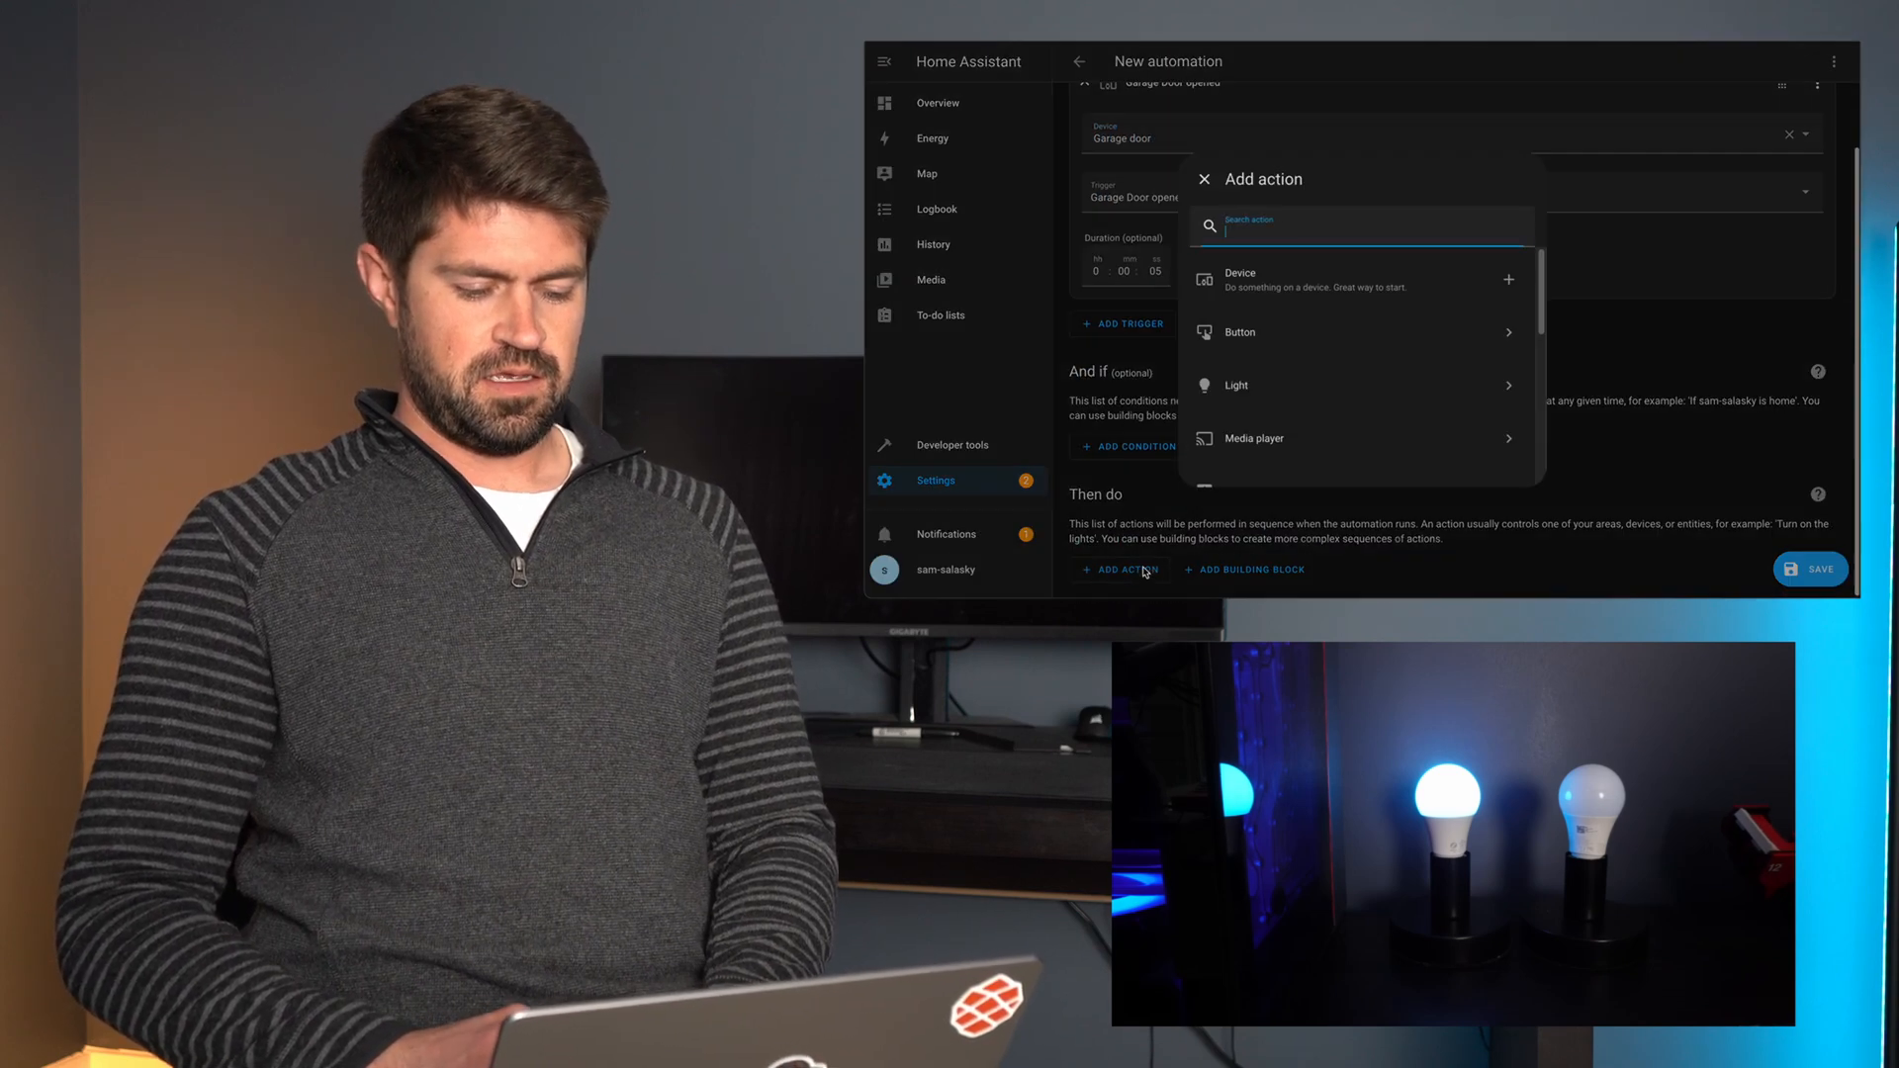
{"action": "left_click", "coordinate": [1235, 386]}
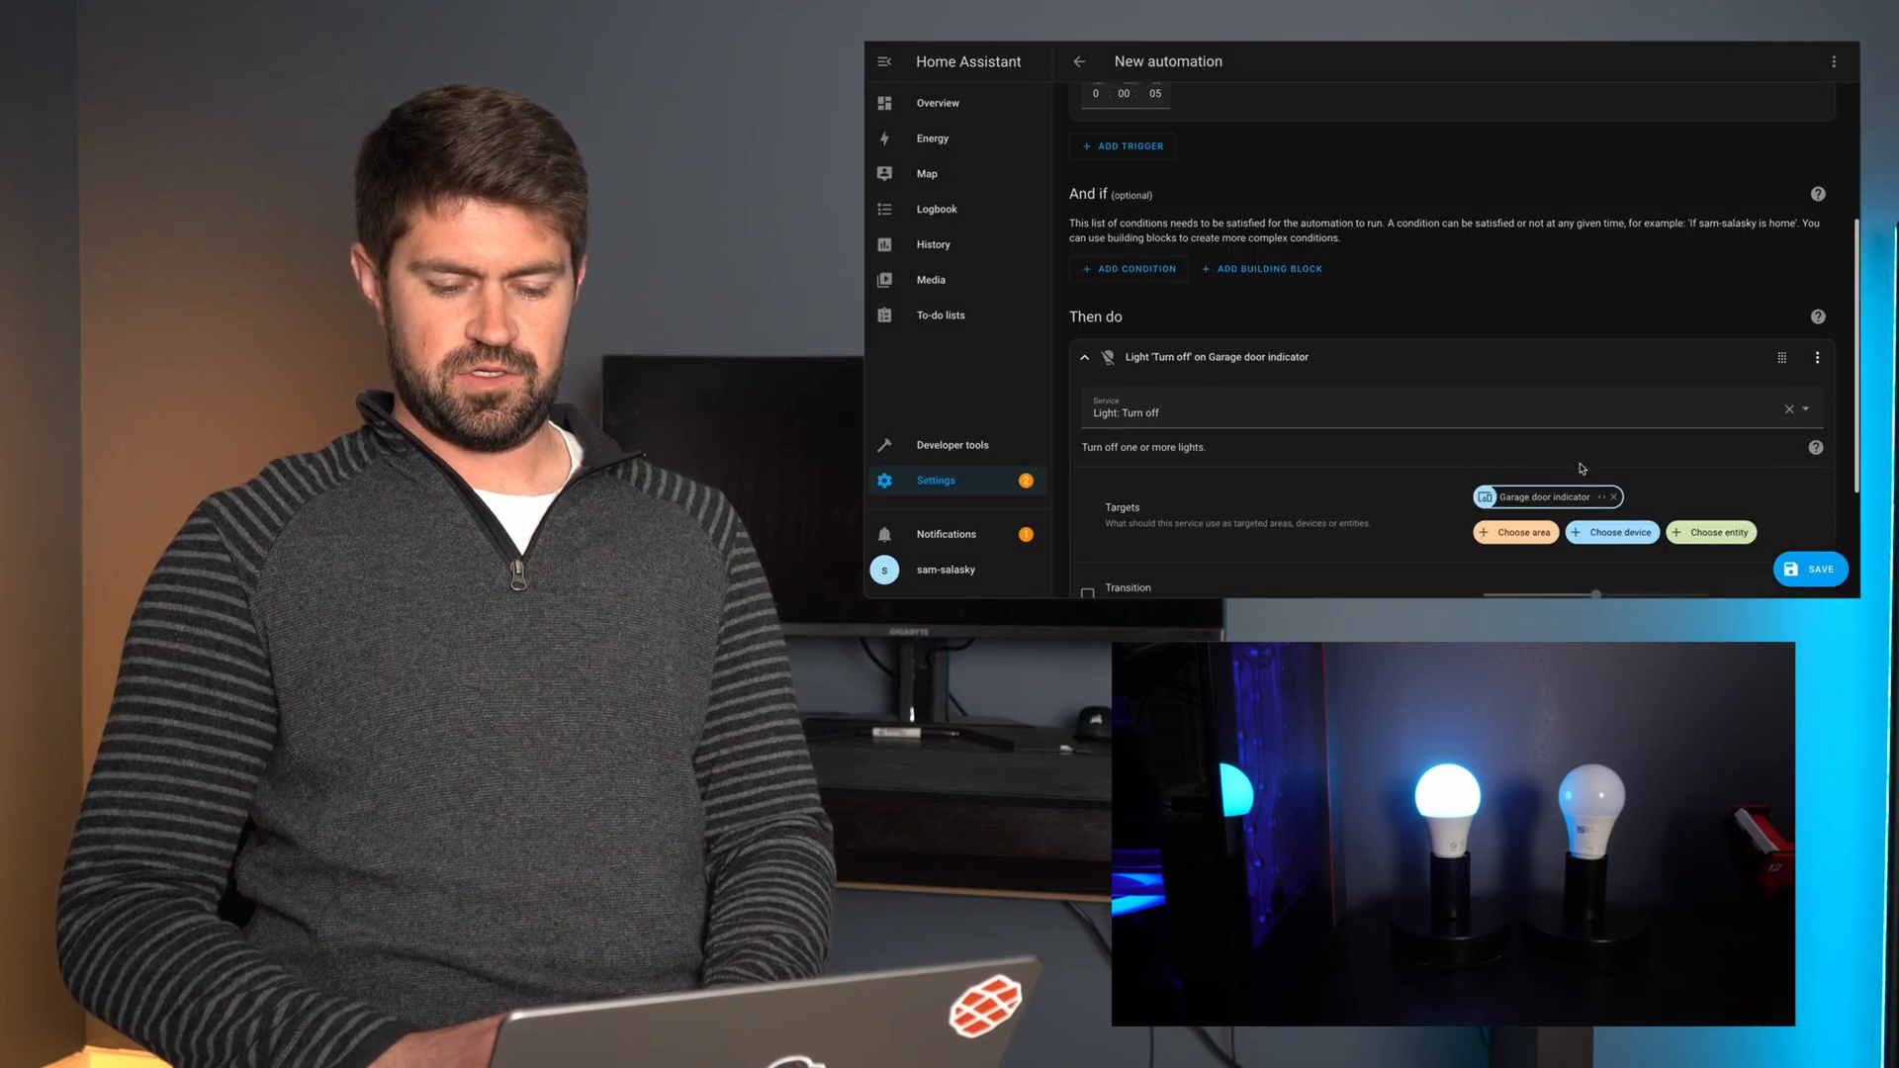
{"action": "left_click", "coordinate": [1810, 570]}
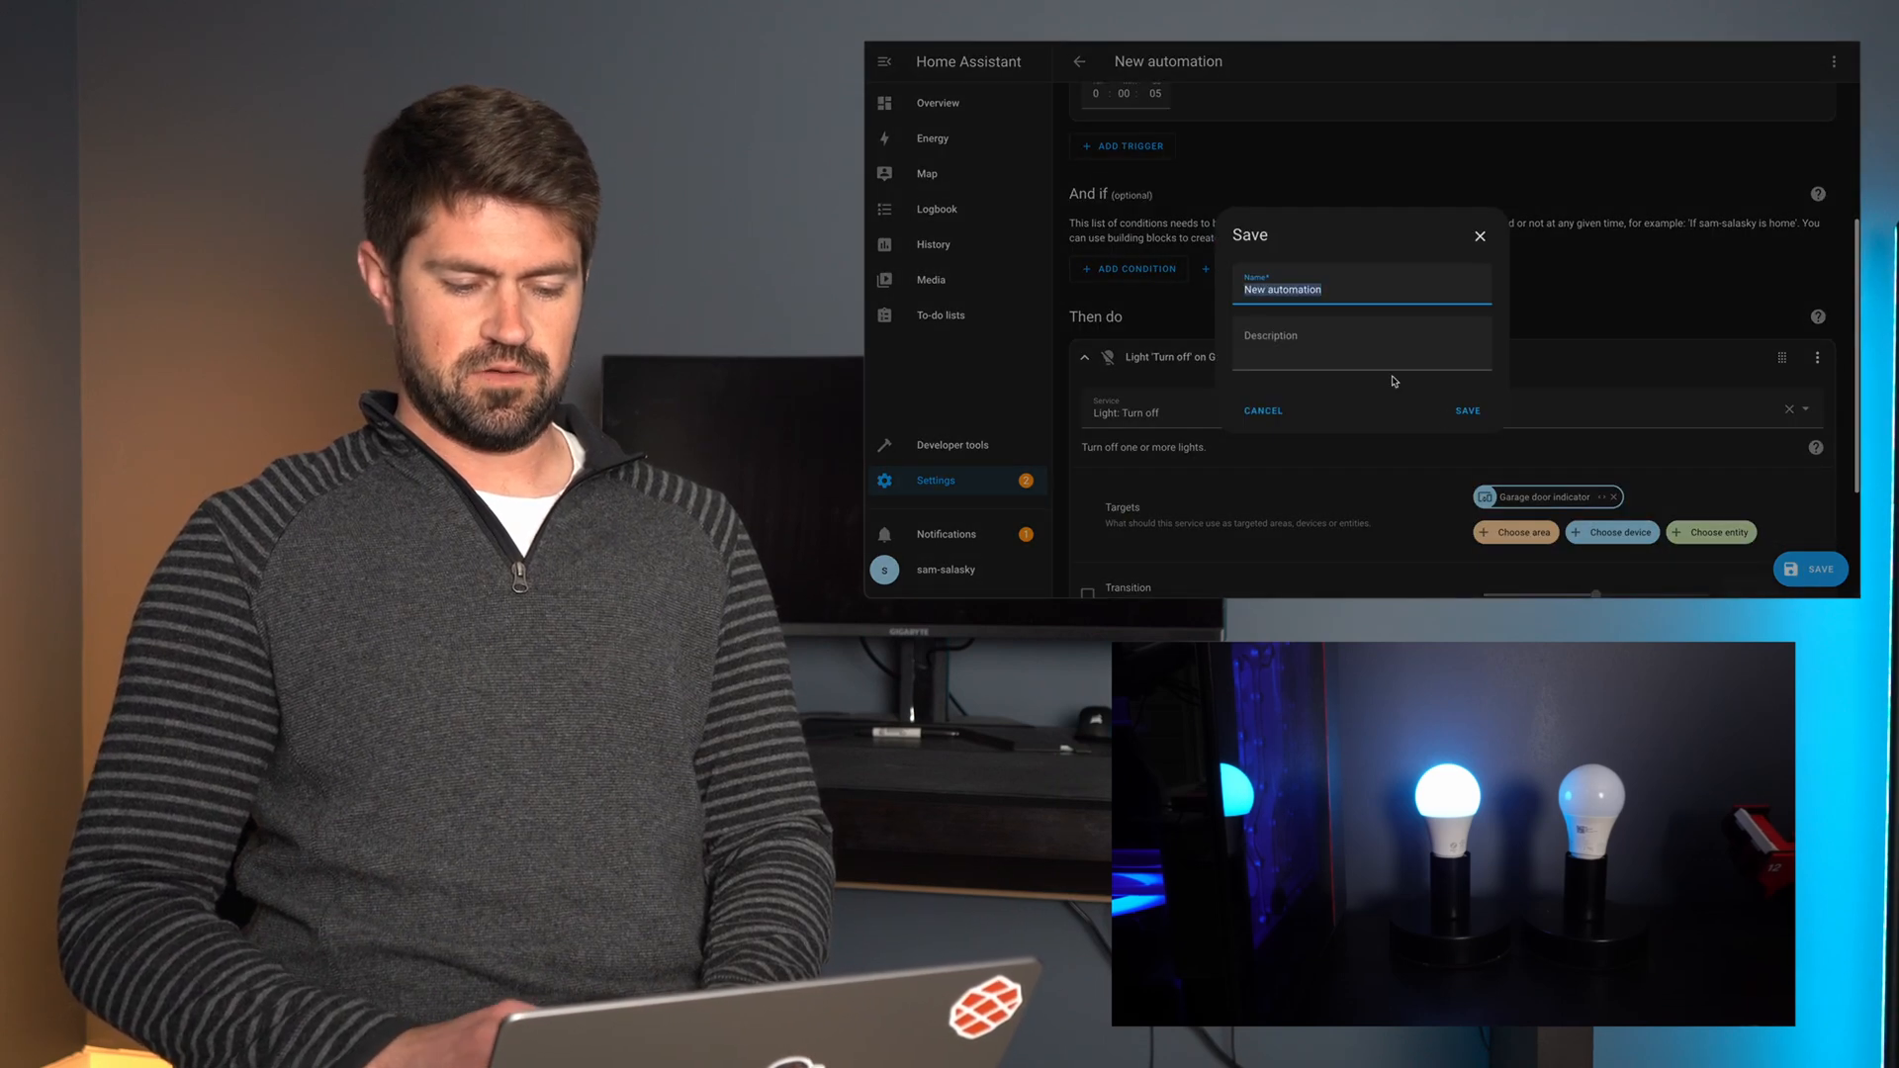
{"action": "type", "text": "Garage door close"}
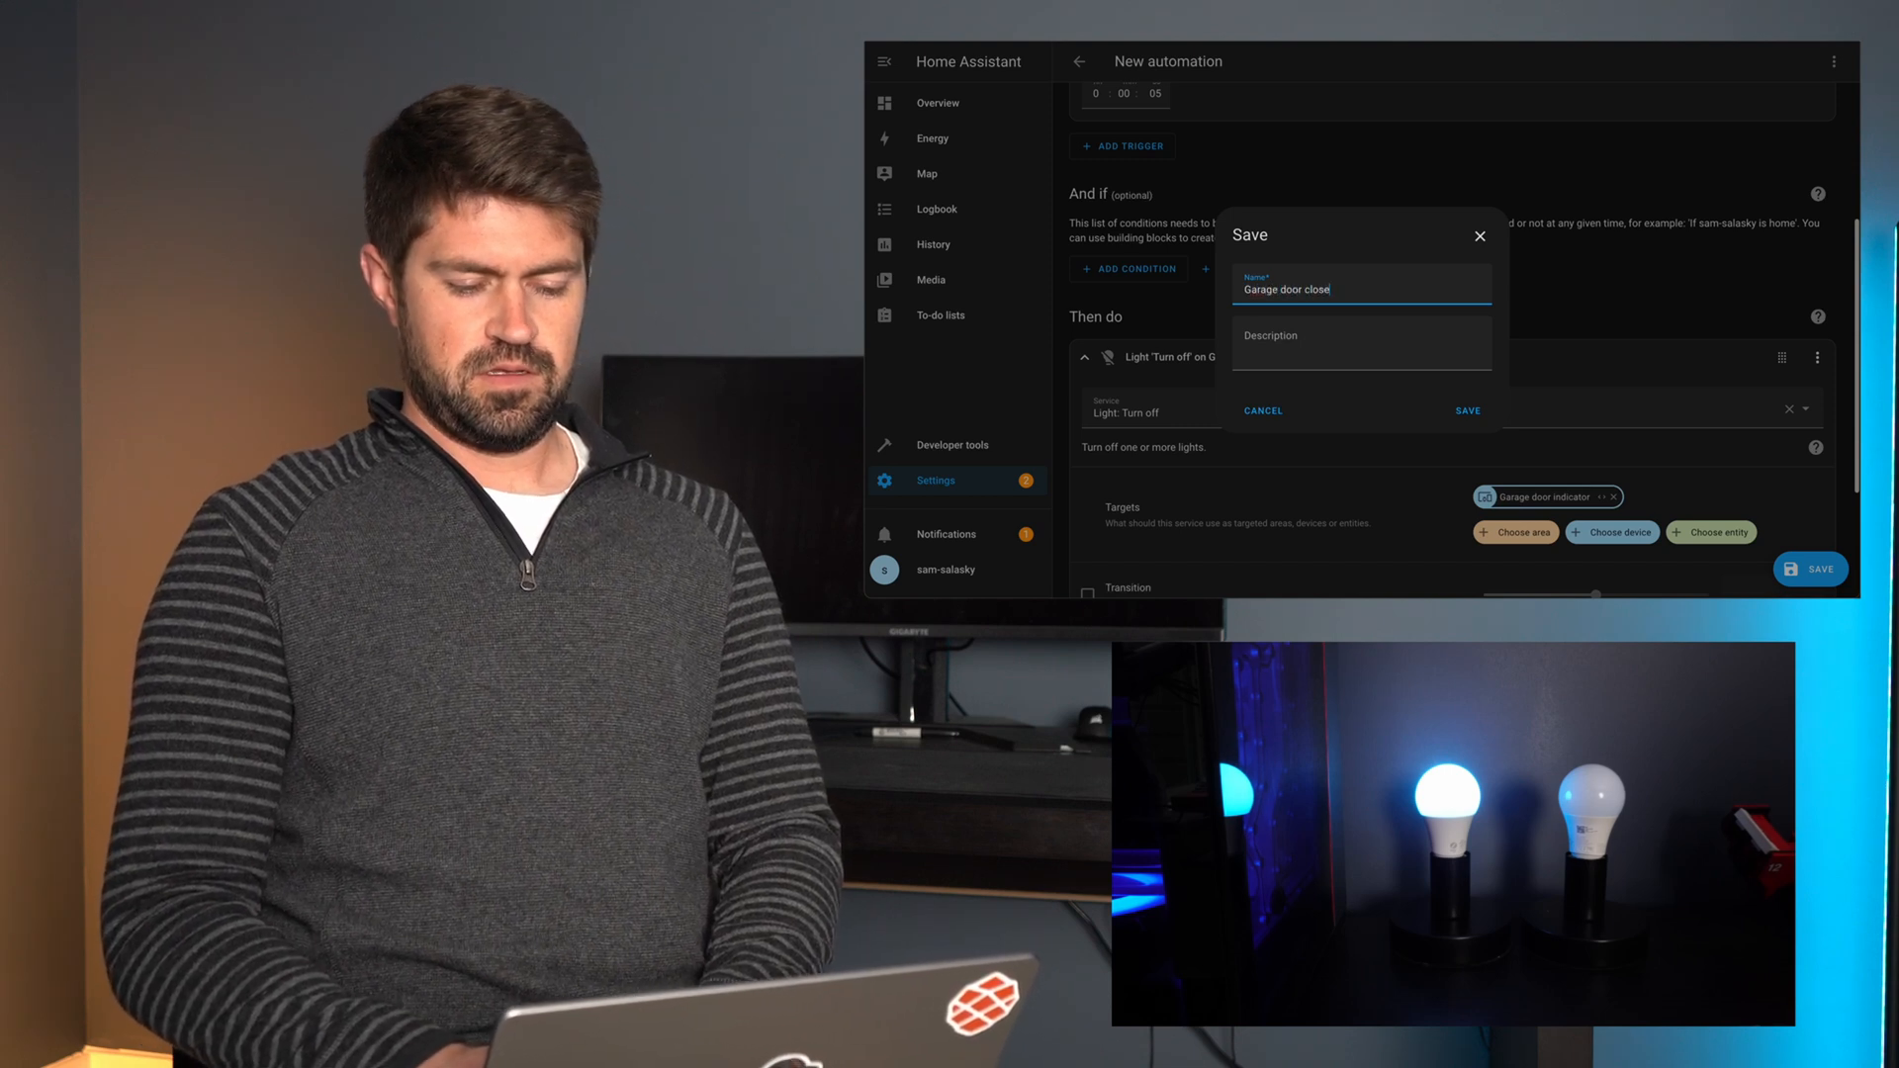
{"action": "left_click", "coordinate": [1466, 410]}
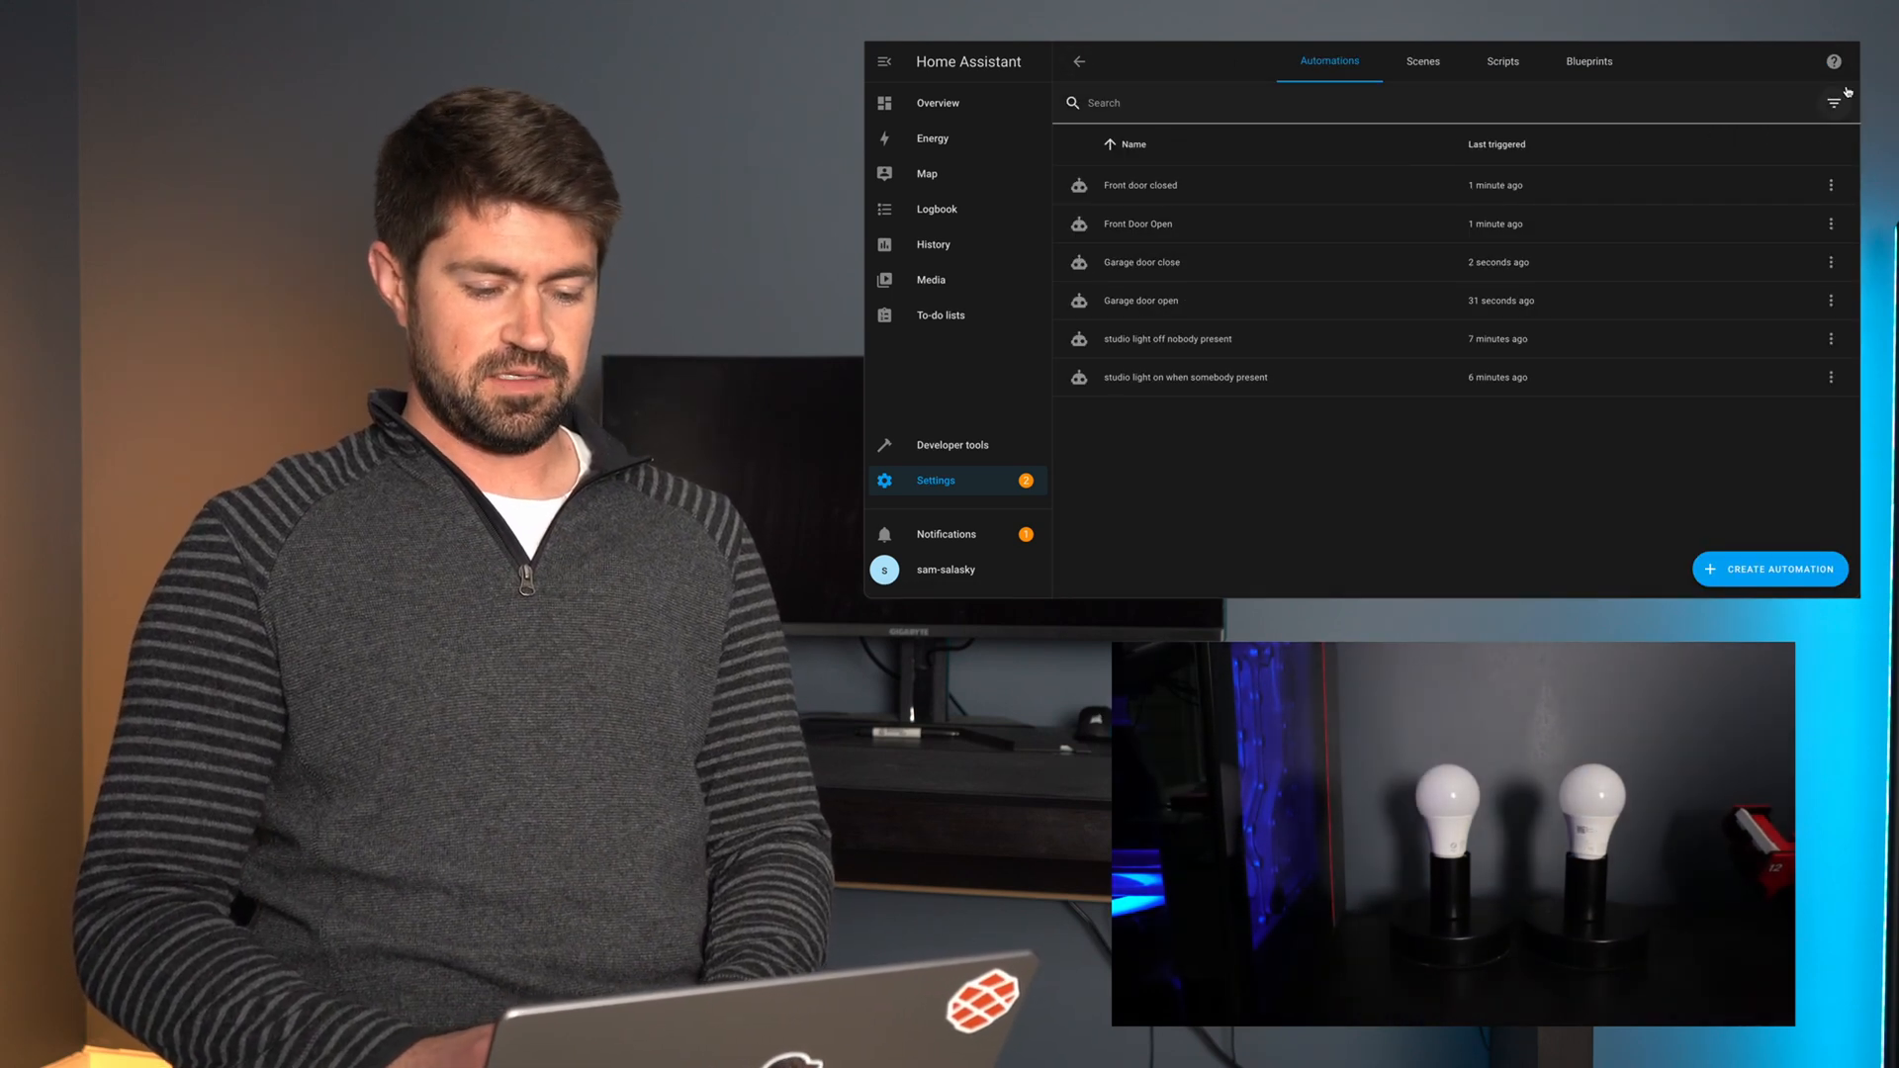
- Create a new automation with a Front door opened device trigger lasting 10 seconds
{"action": "left_click", "coordinate": [1768, 568]}
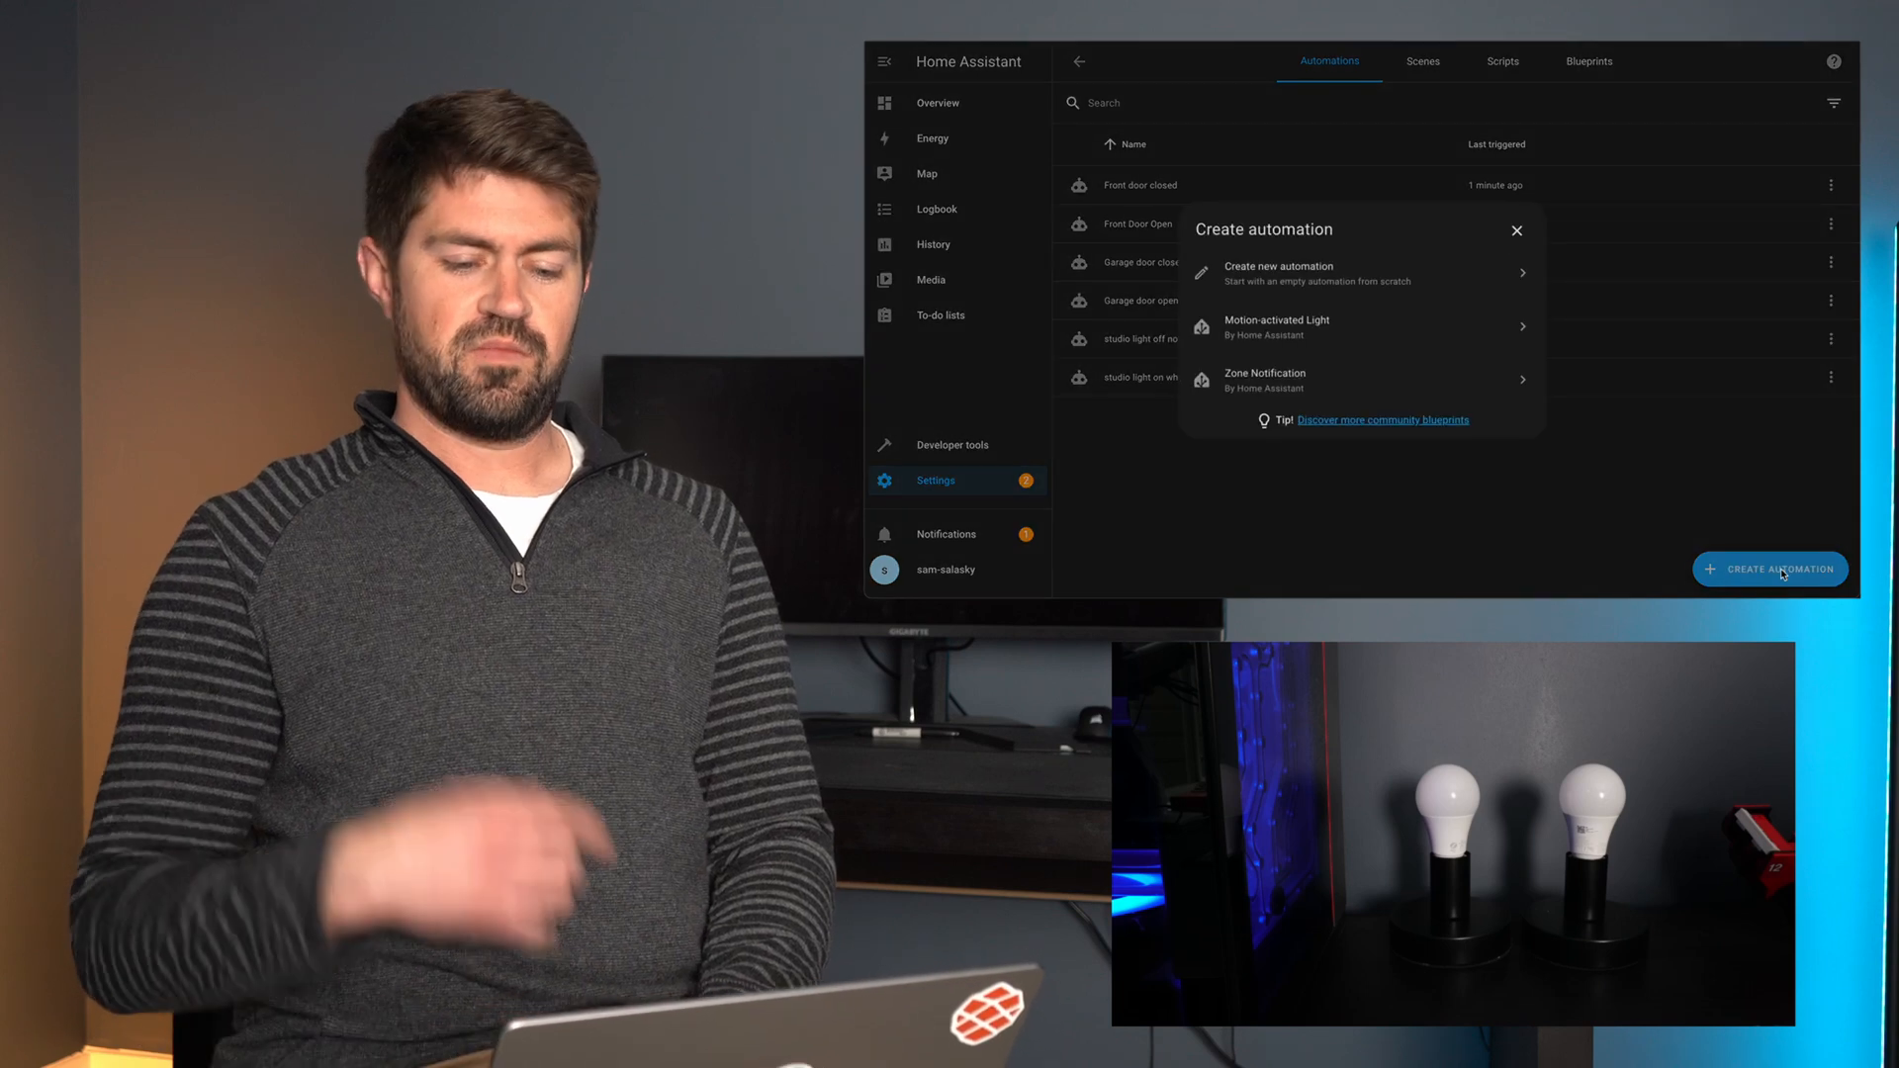
{"action": "left_click", "coordinate": [1278, 273]}
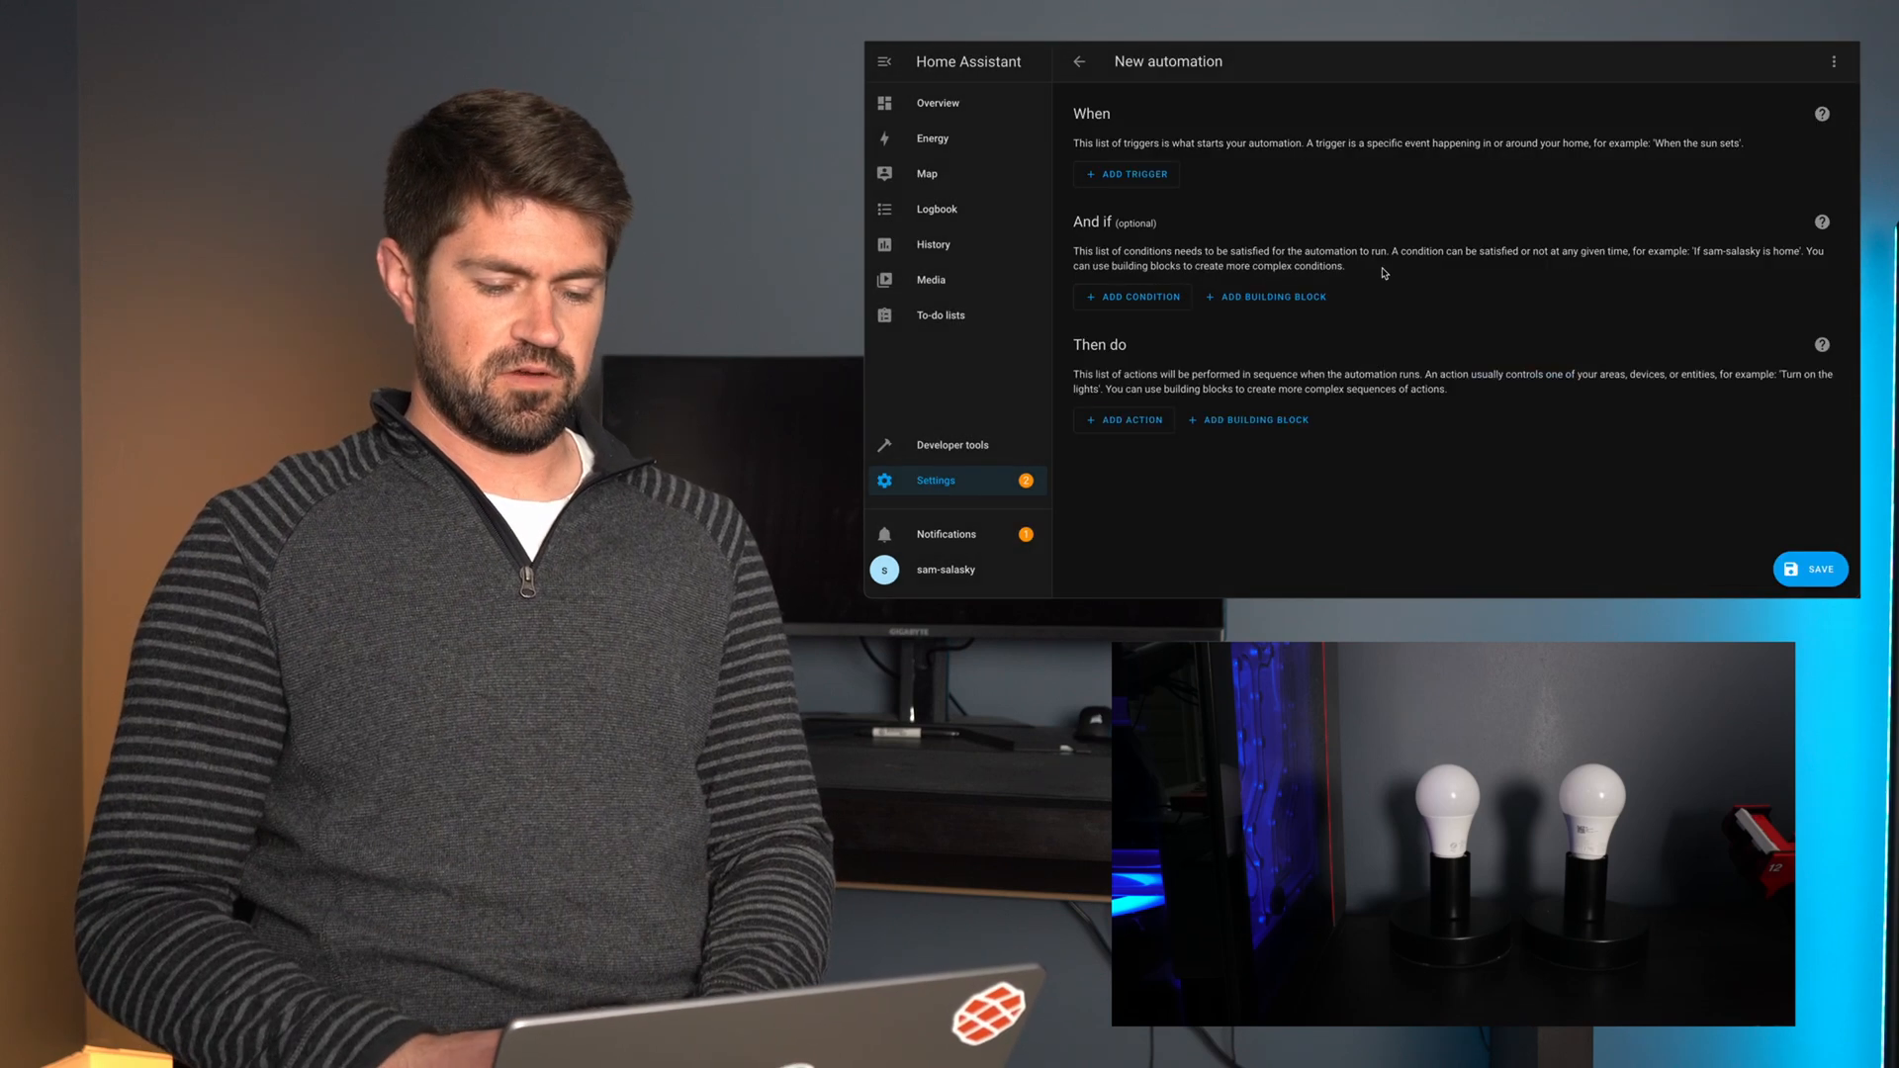
{"action": "left_click", "coordinate": [1125, 174]}
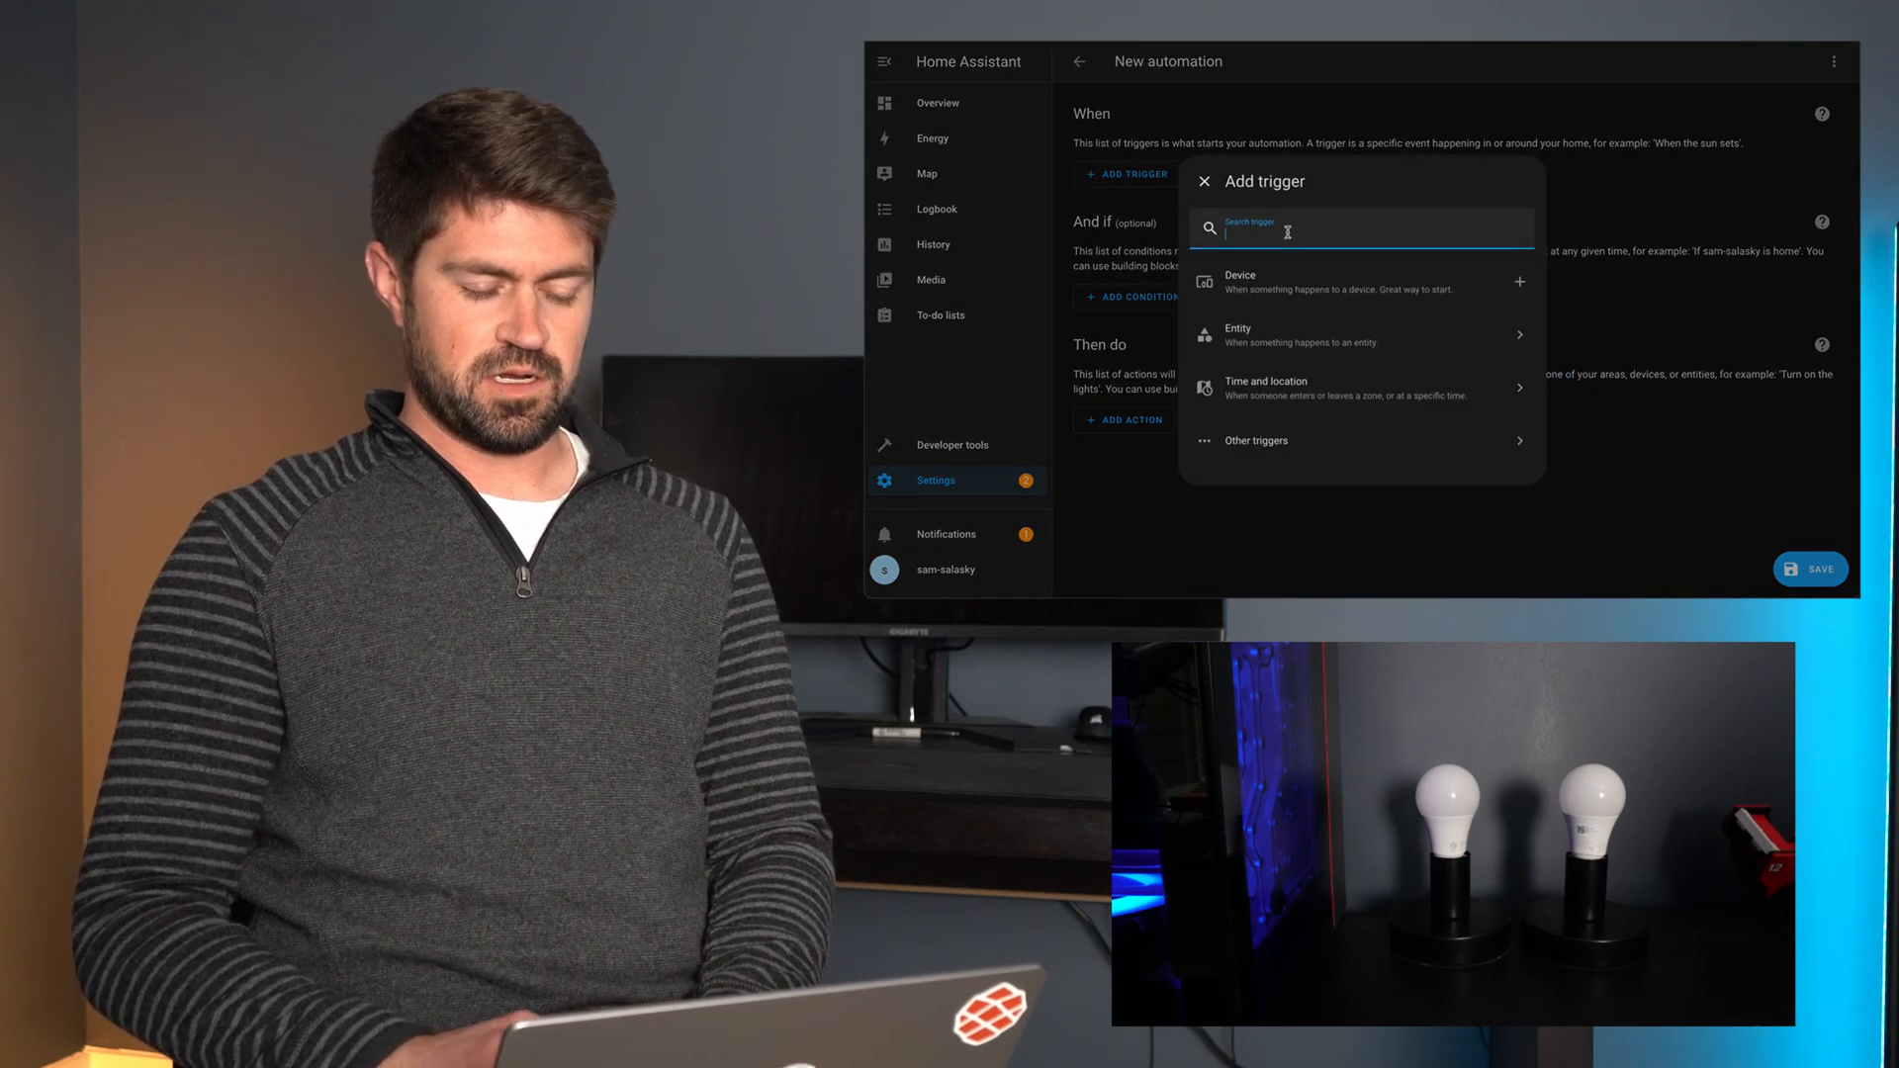
{"action": "left_click", "coordinate": [1241, 281]}
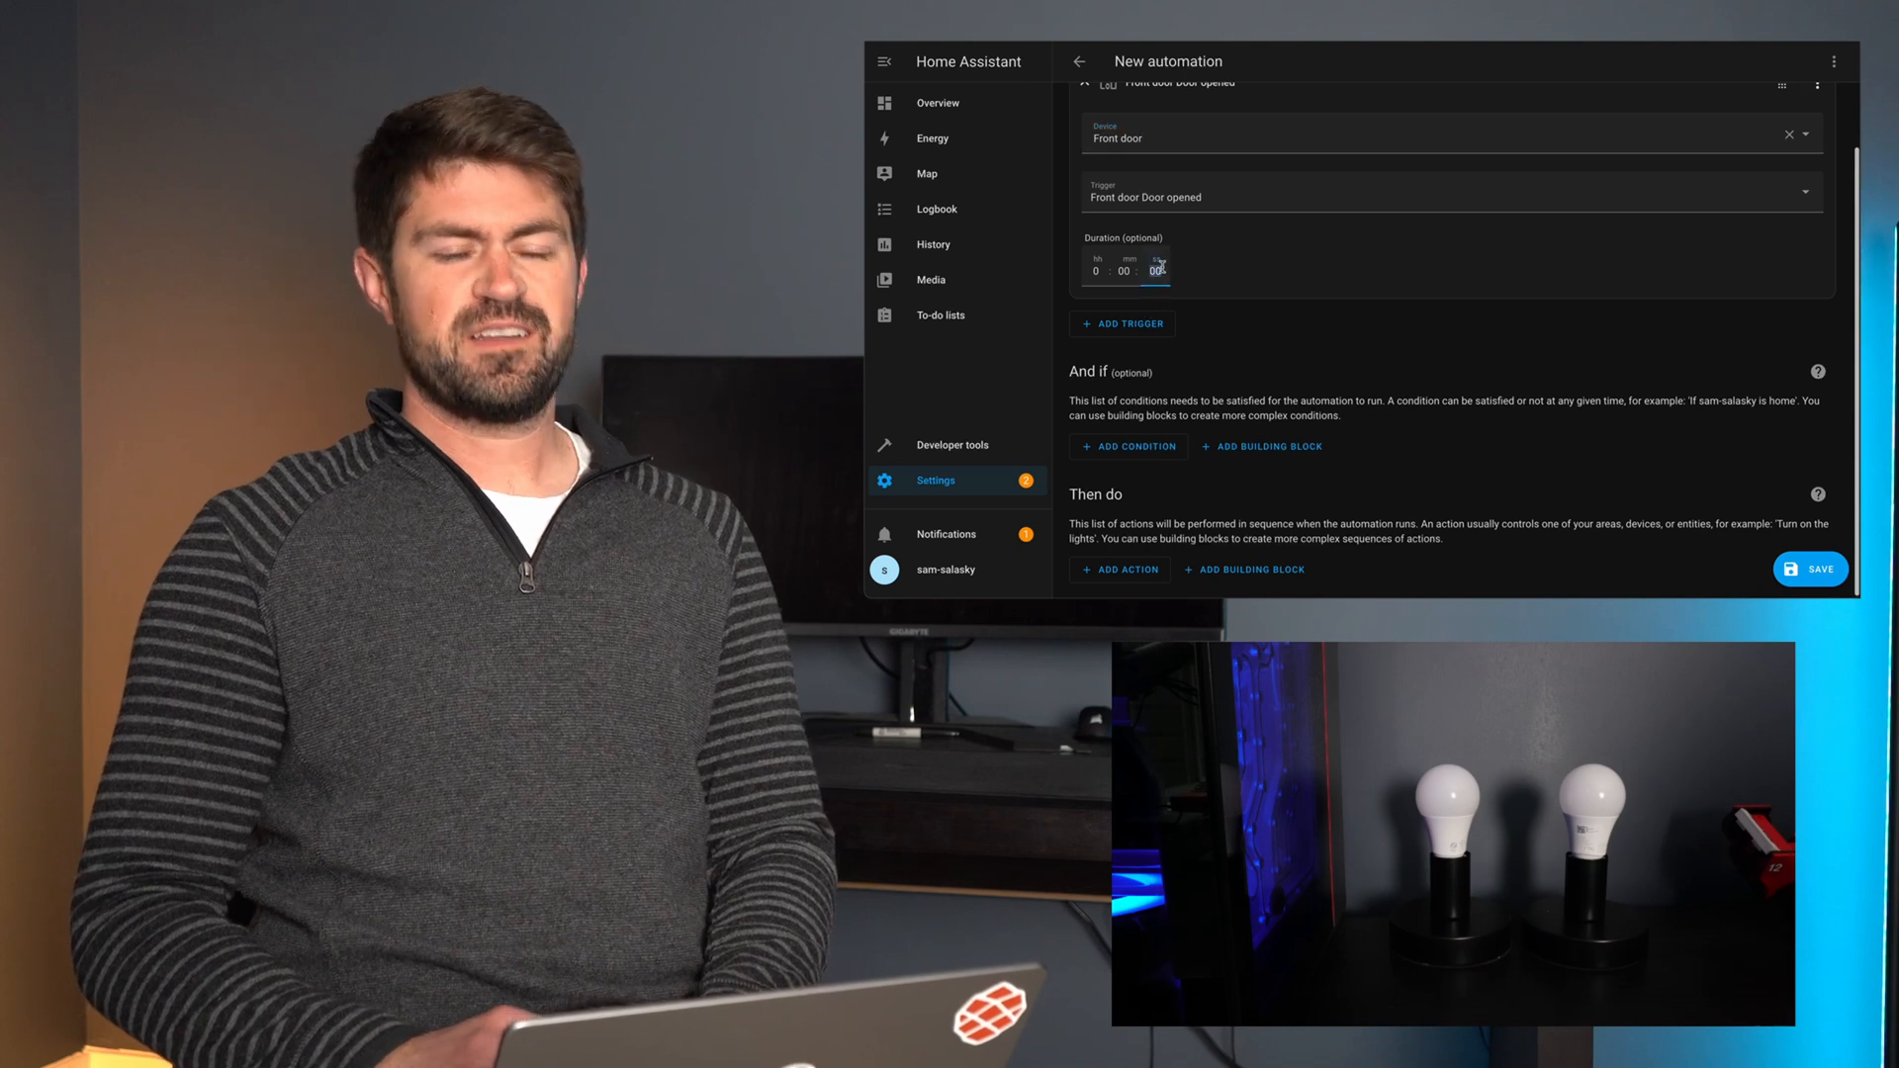
{"action": "type", "text": "10"}
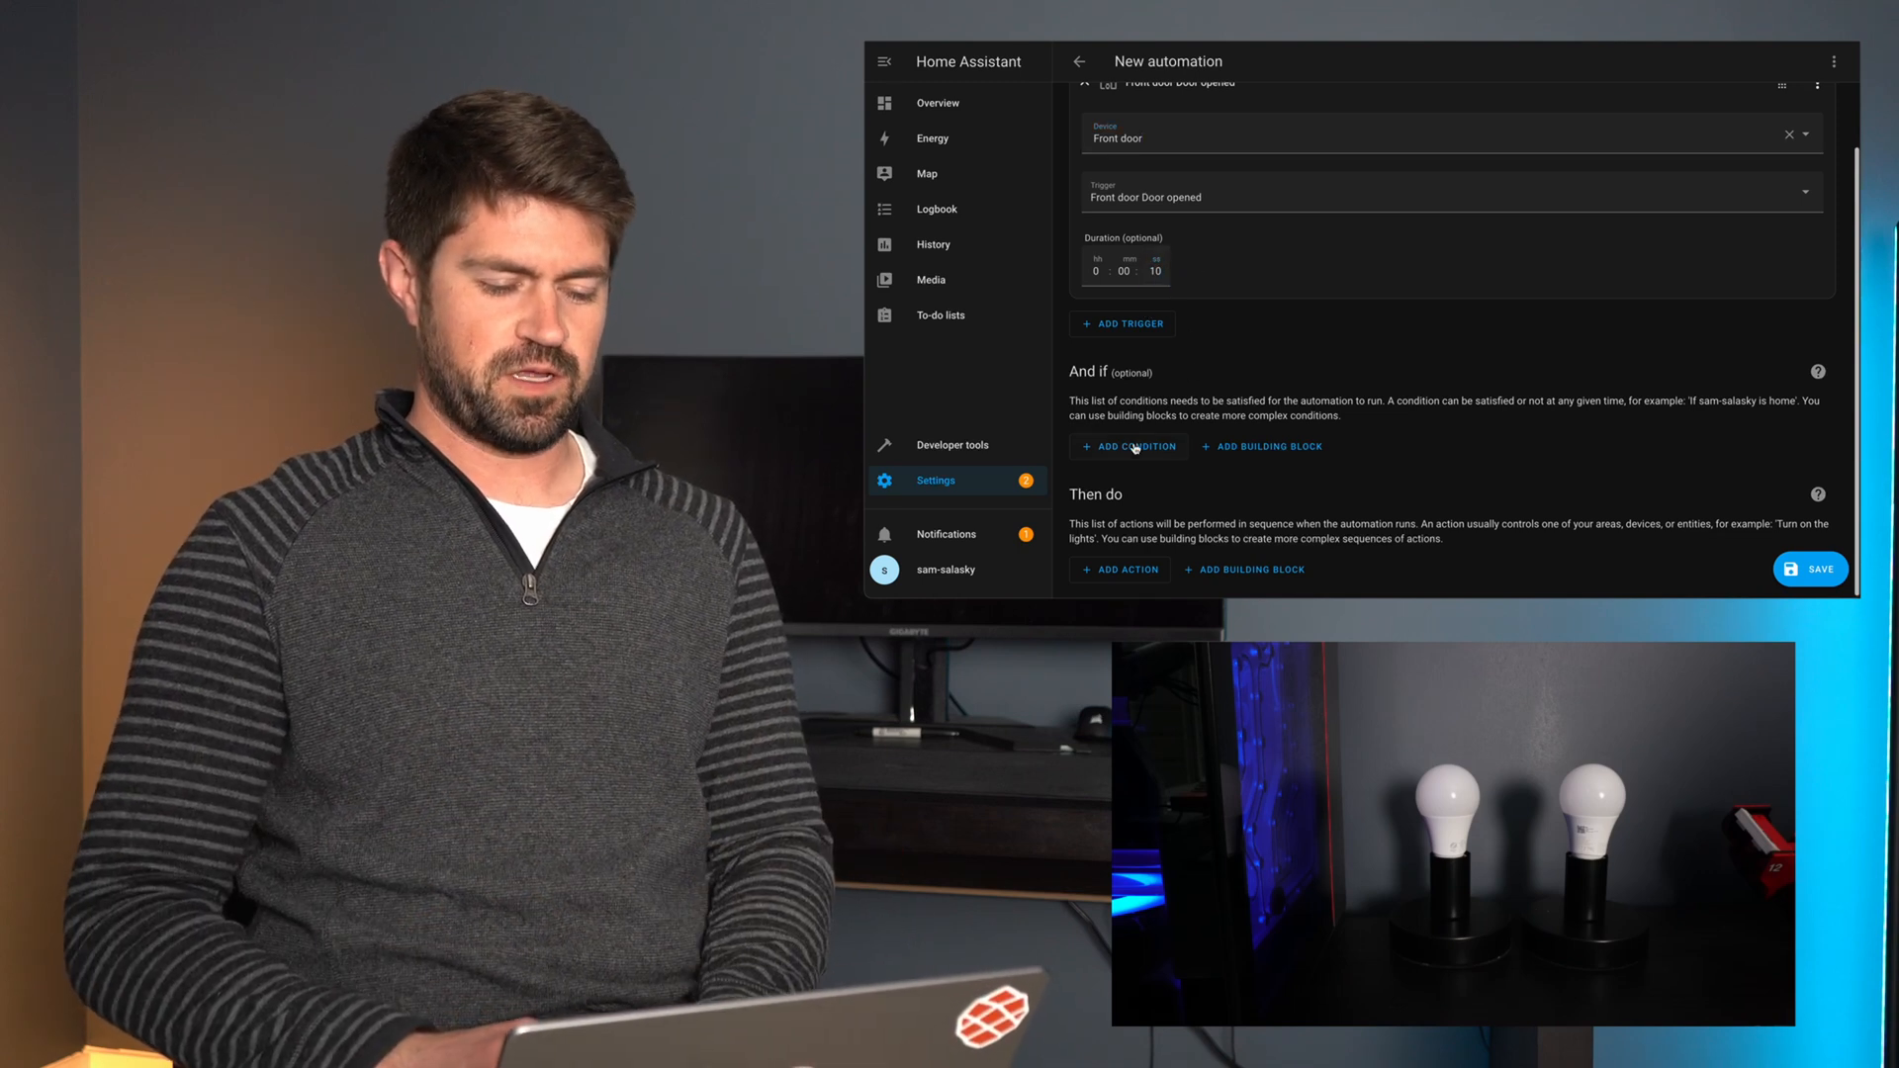
- Add a device condition that the Garage Door is open
{"action": "left_click", "coordinate": [1125, 445]}
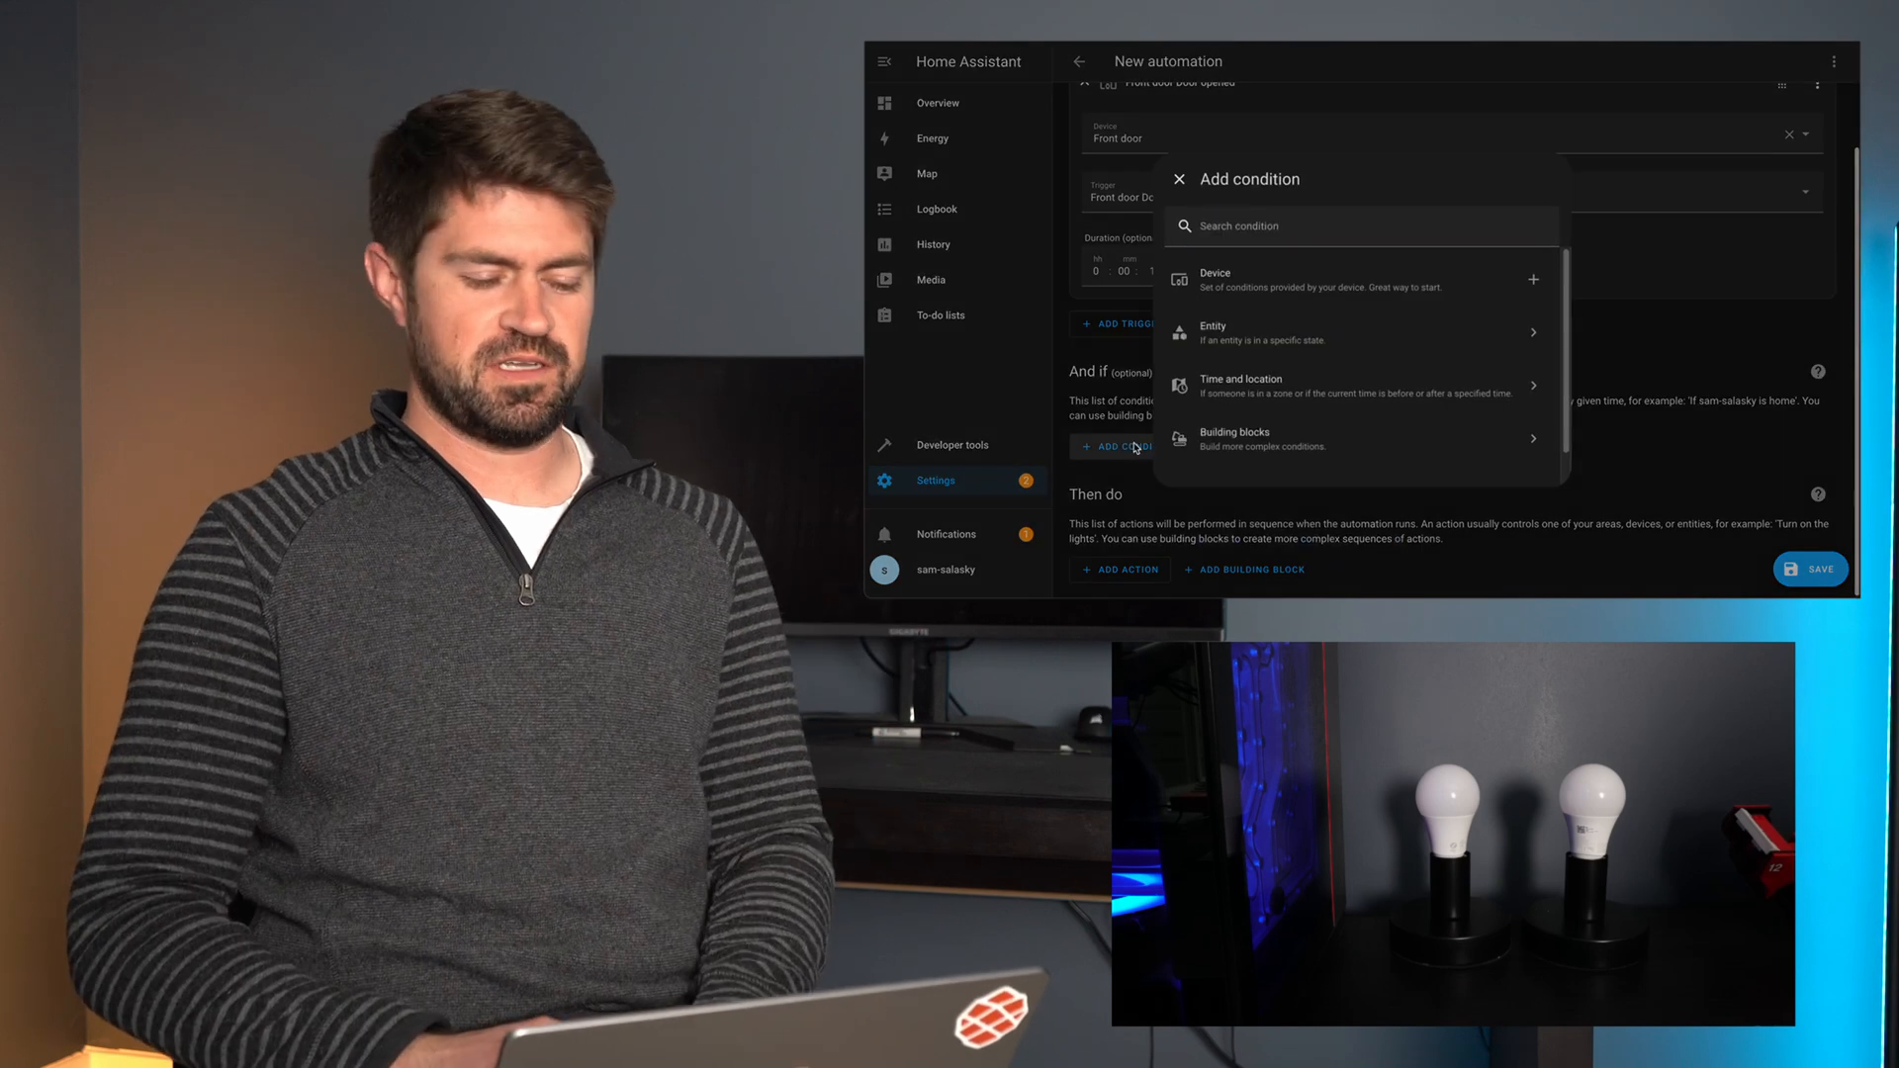
{"action": "left_click", "coordinate": [1213, 279]}
{"action": "type", "text": "10"}
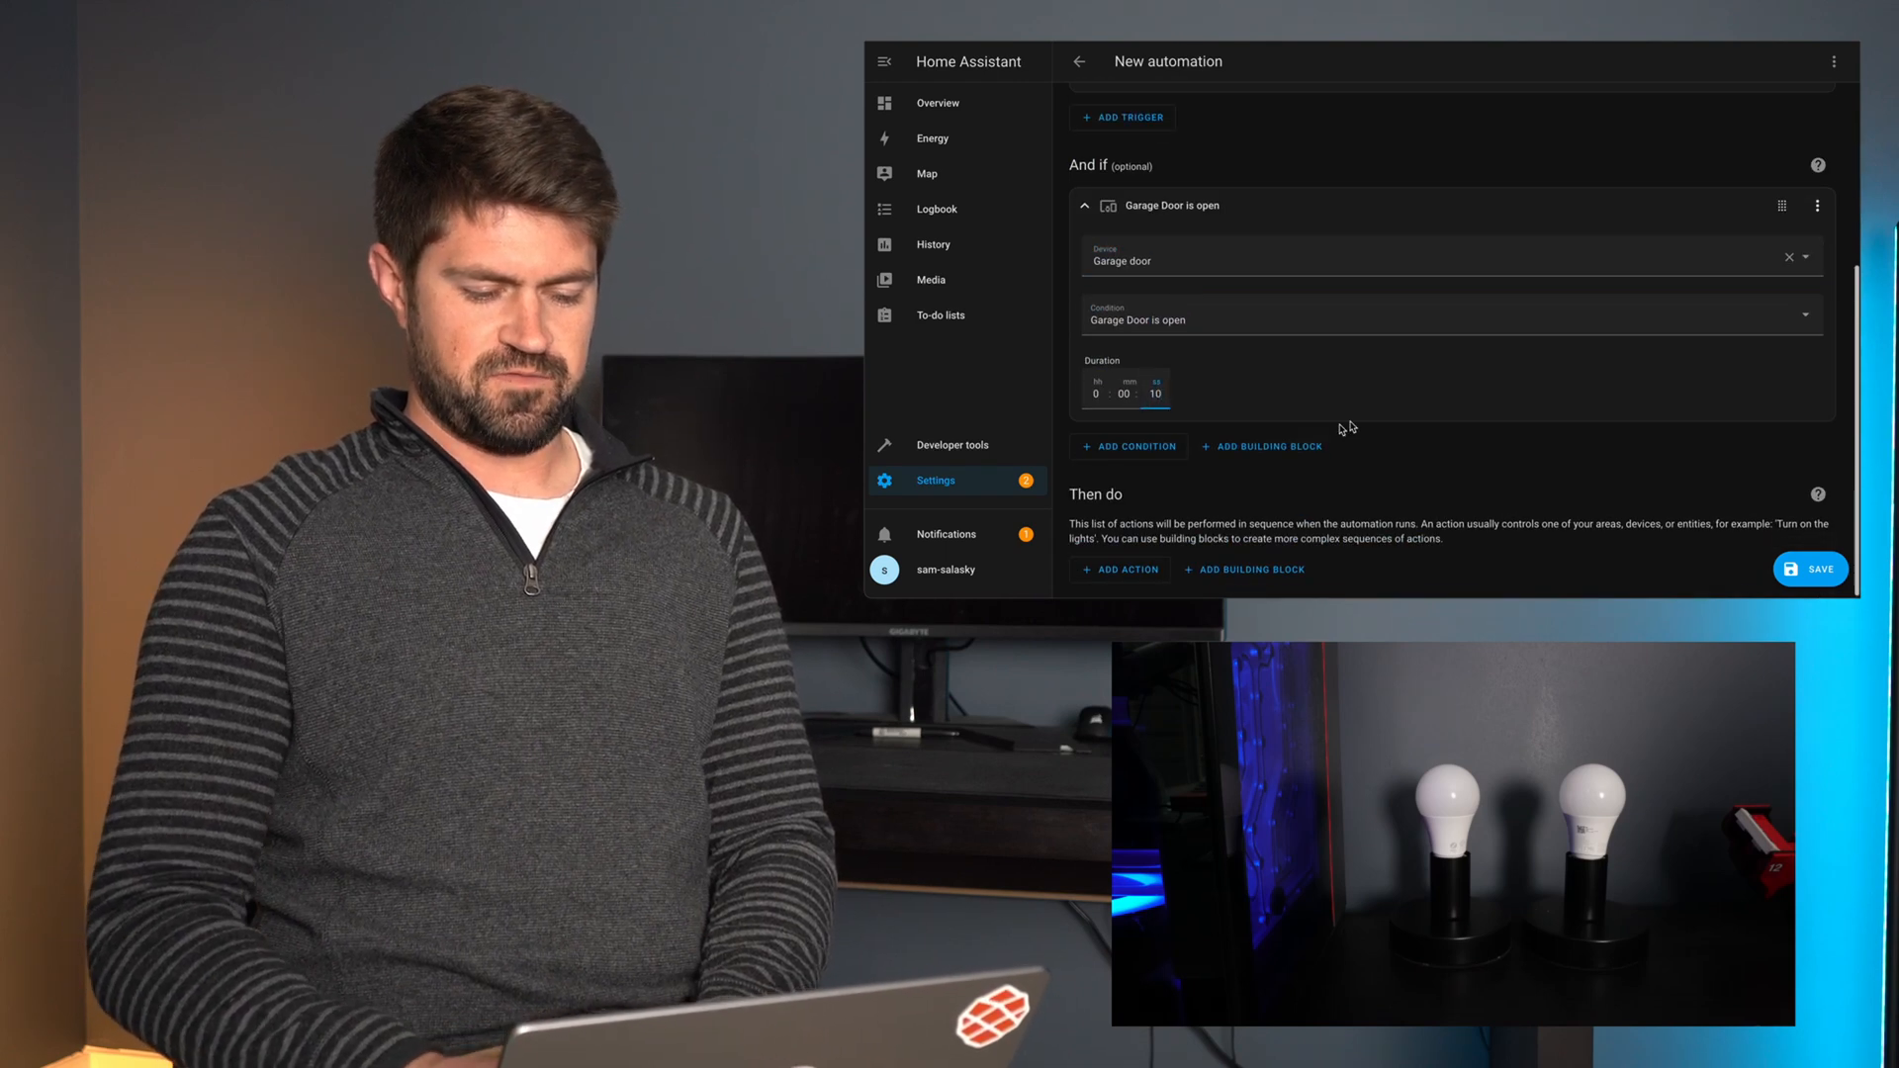
- Add a Light Turn on action setting the Front door indicator to red
{"action": "left_click", "coordinate": [1120, 569]}
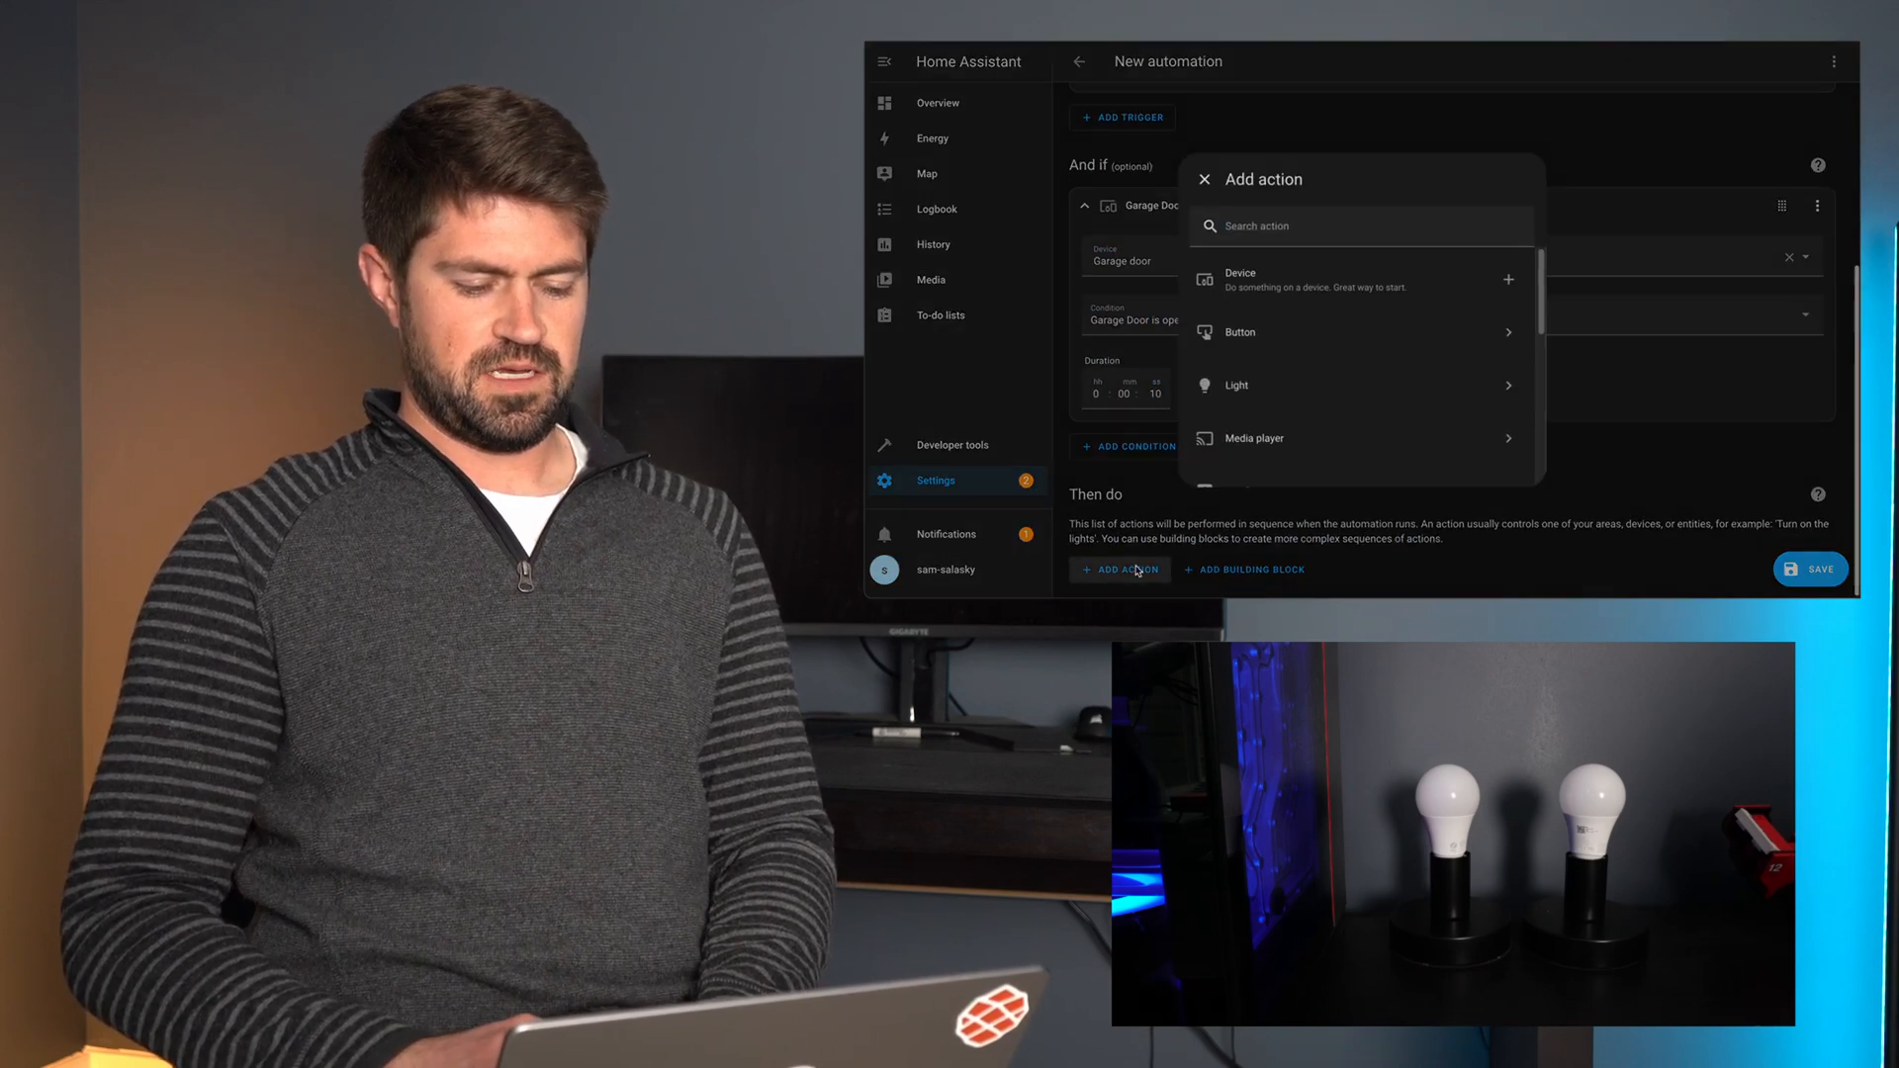
{"action": "left_click", "coordinate": [1234, 385]}
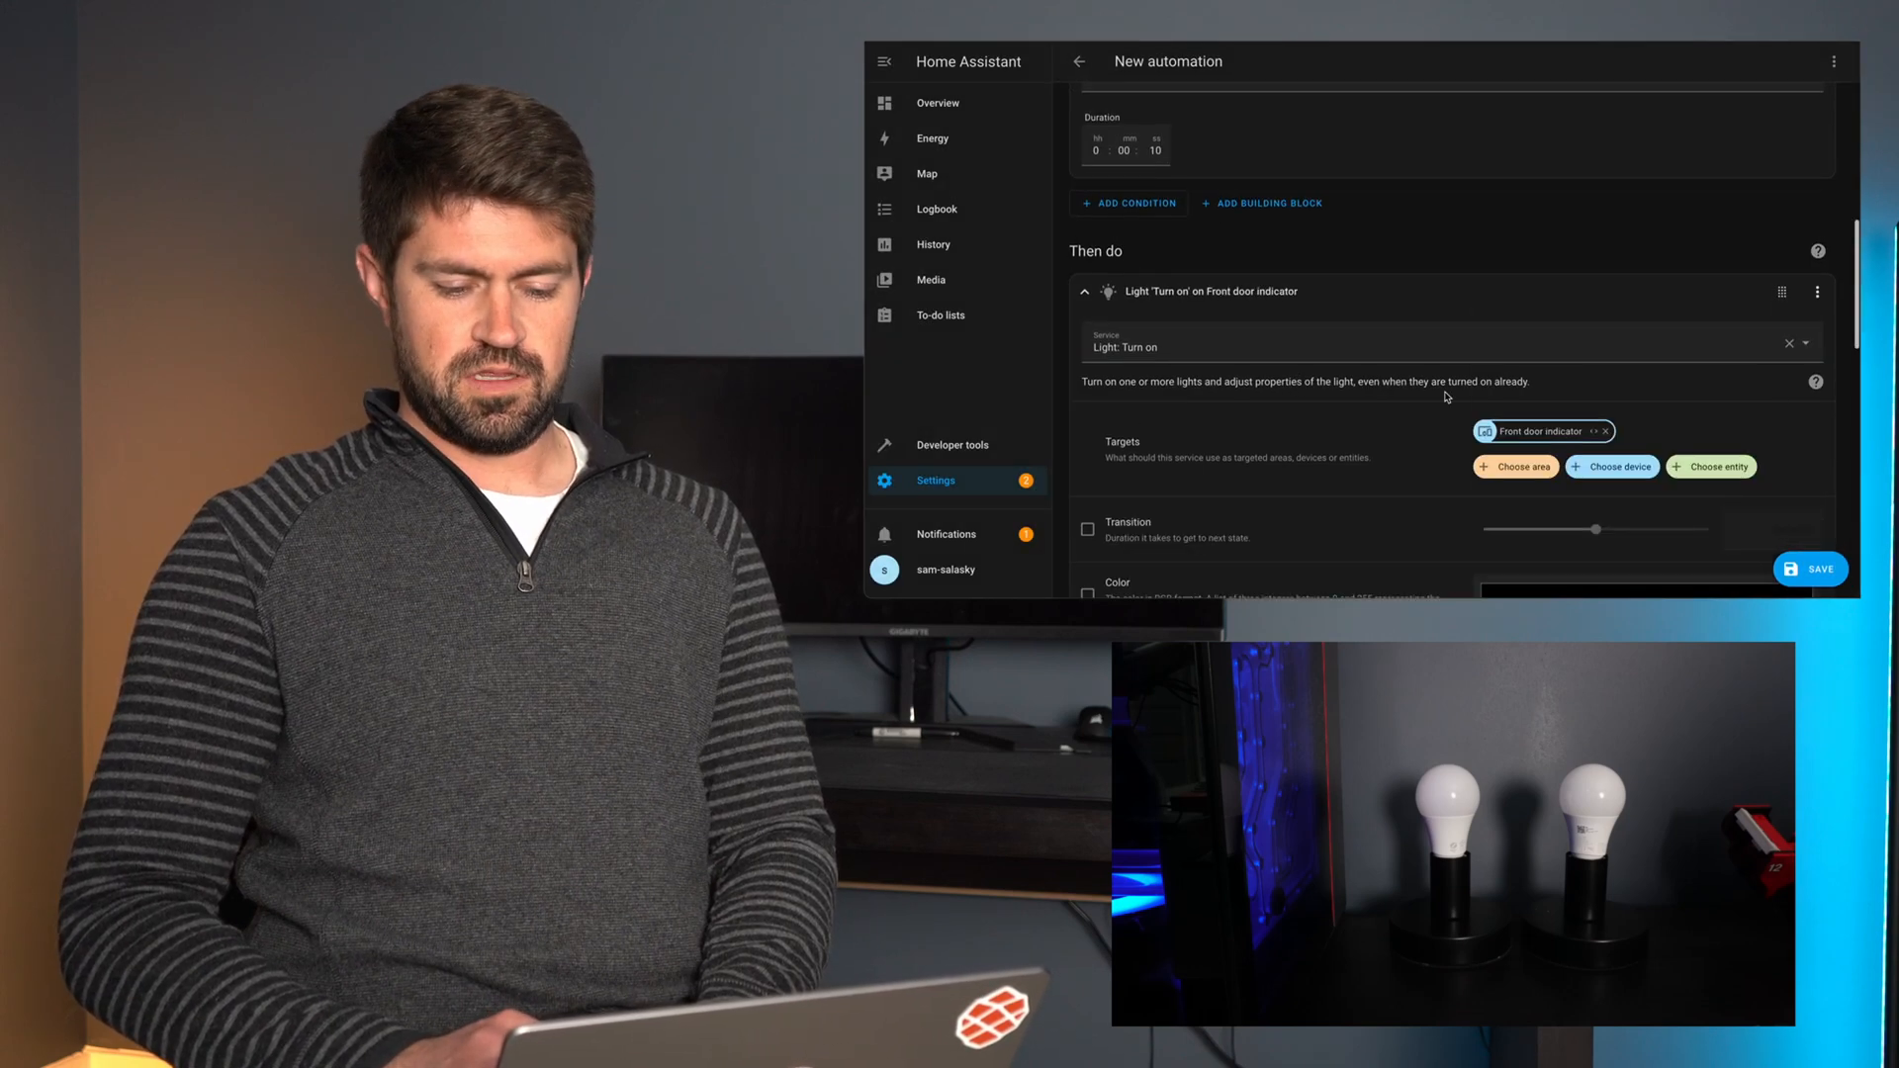
{"action": "left_click", "coordinate": [1086, 266]}
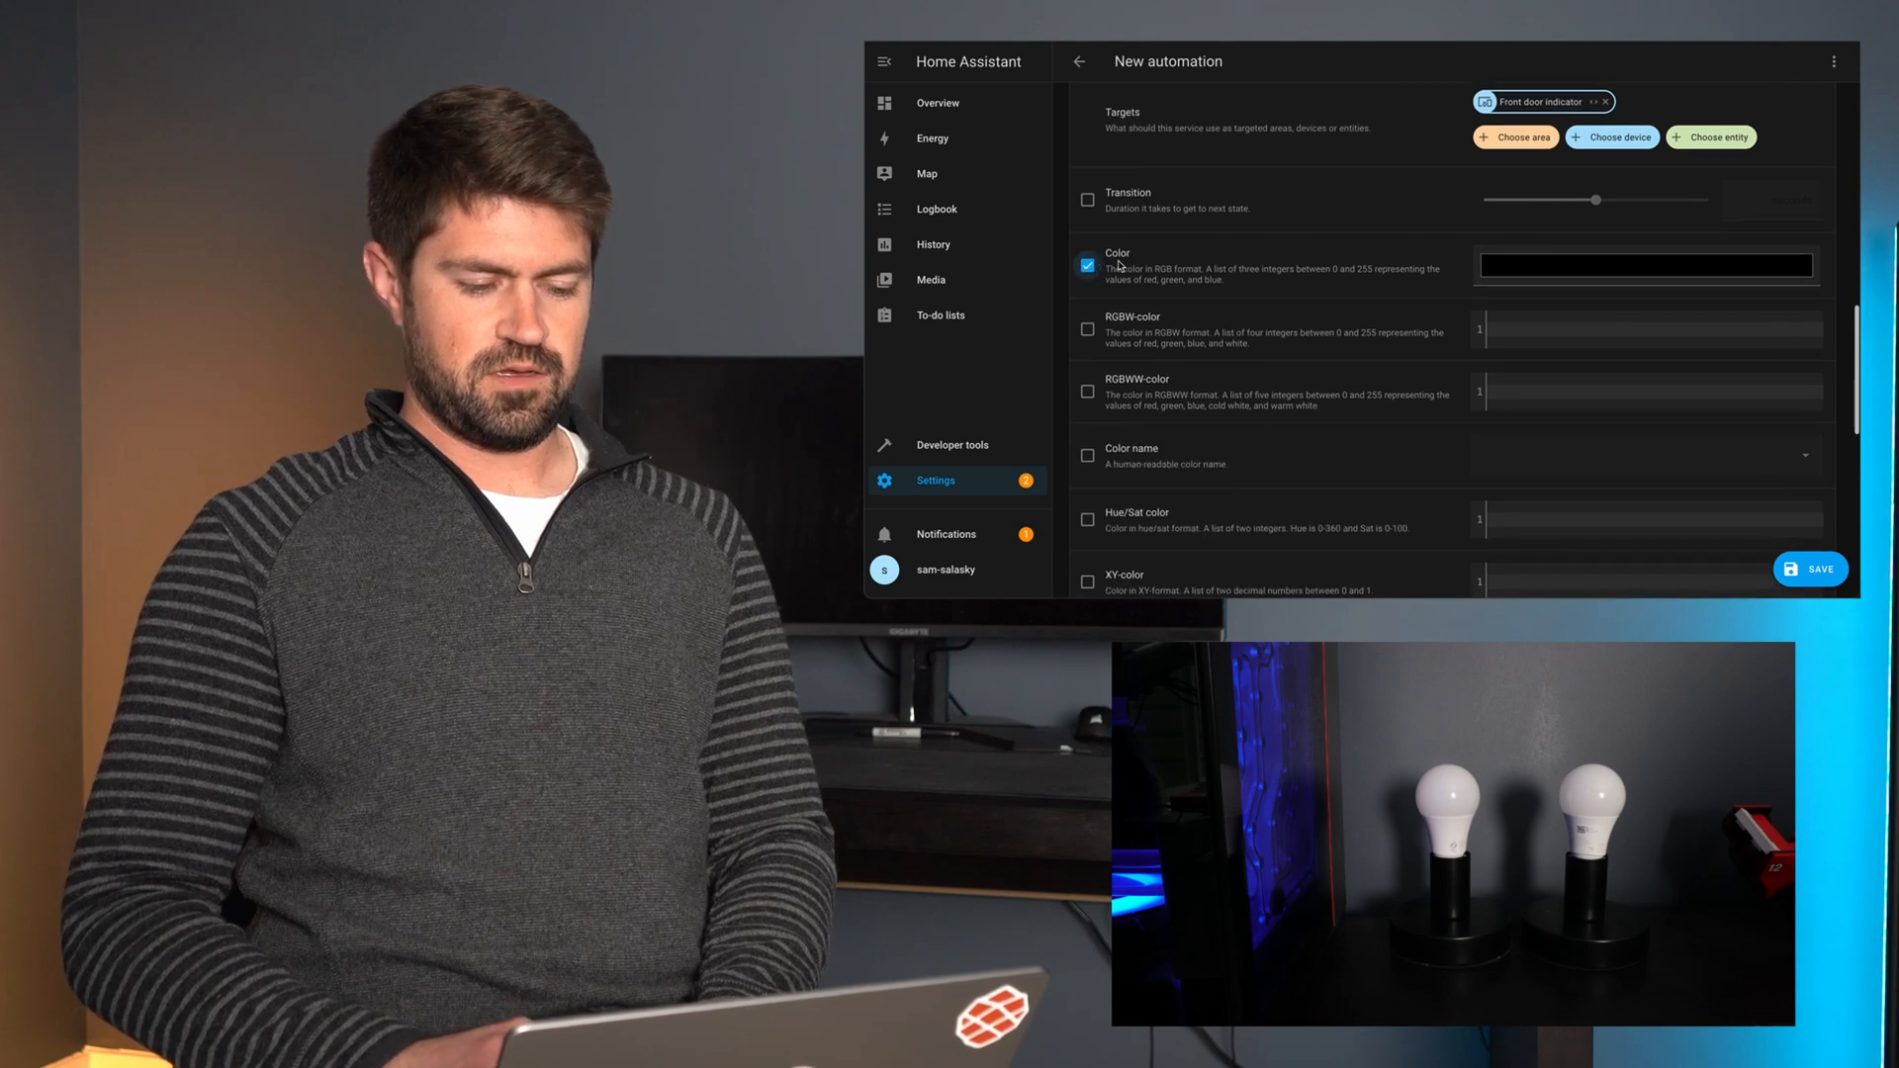
{"action": "left_click", "coordinate": [1644, 263]}
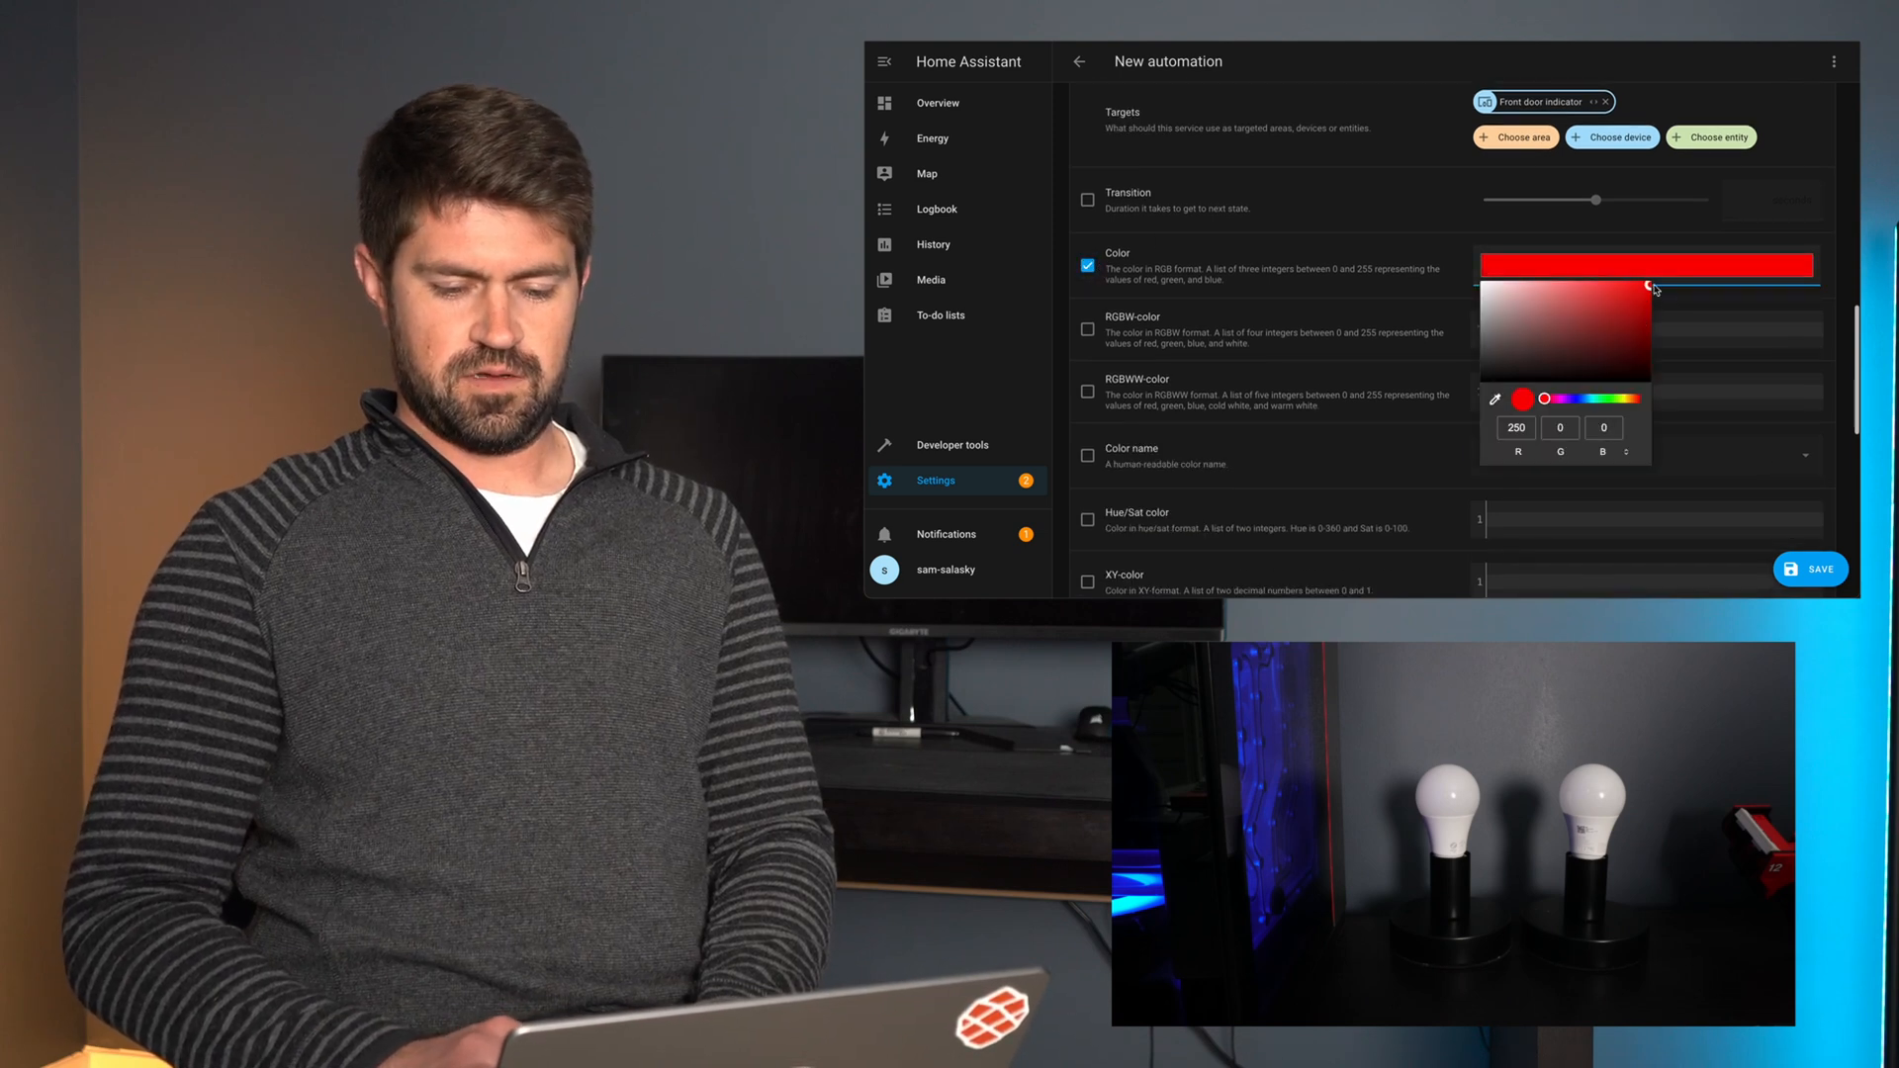
{"action": "scroll", "scroll_direction": "down", "scroll_amount": 3}
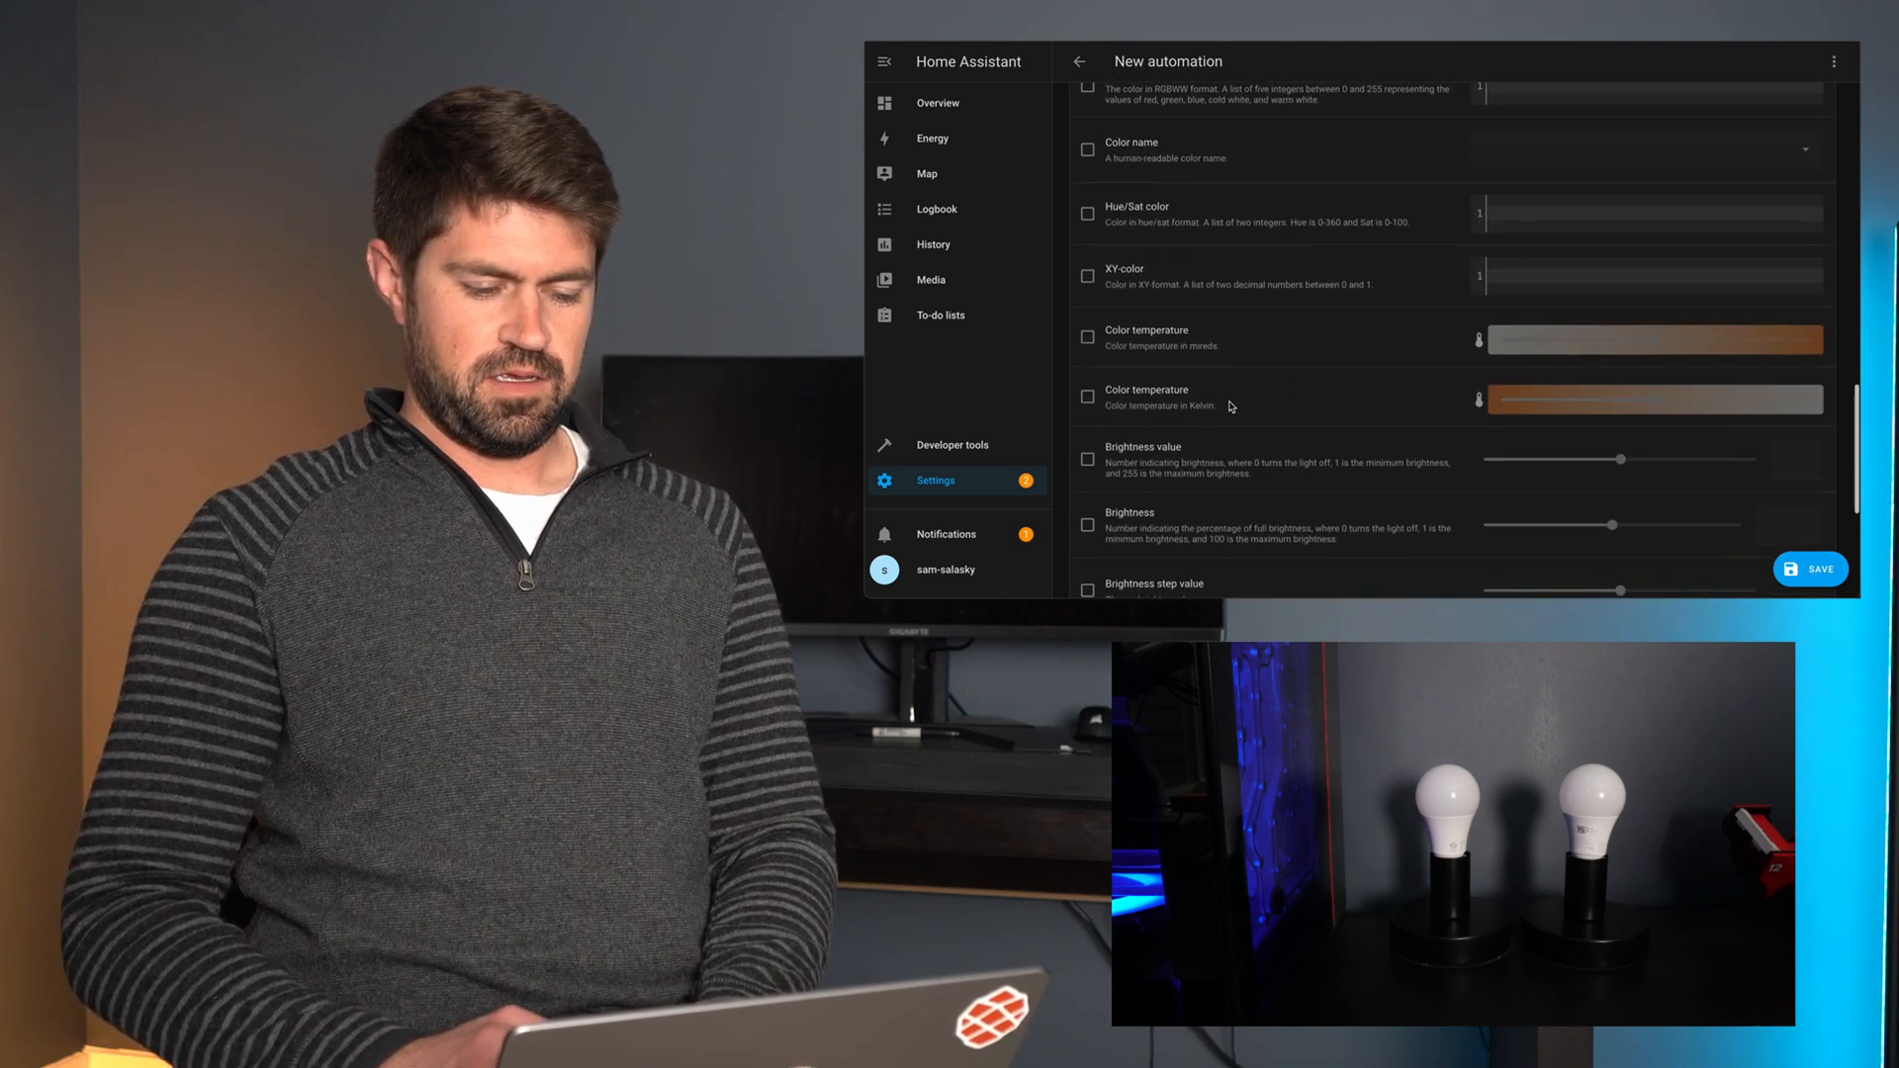
{"action": "scroll", "scroll_direction": "down", "scroll_amount": 3}
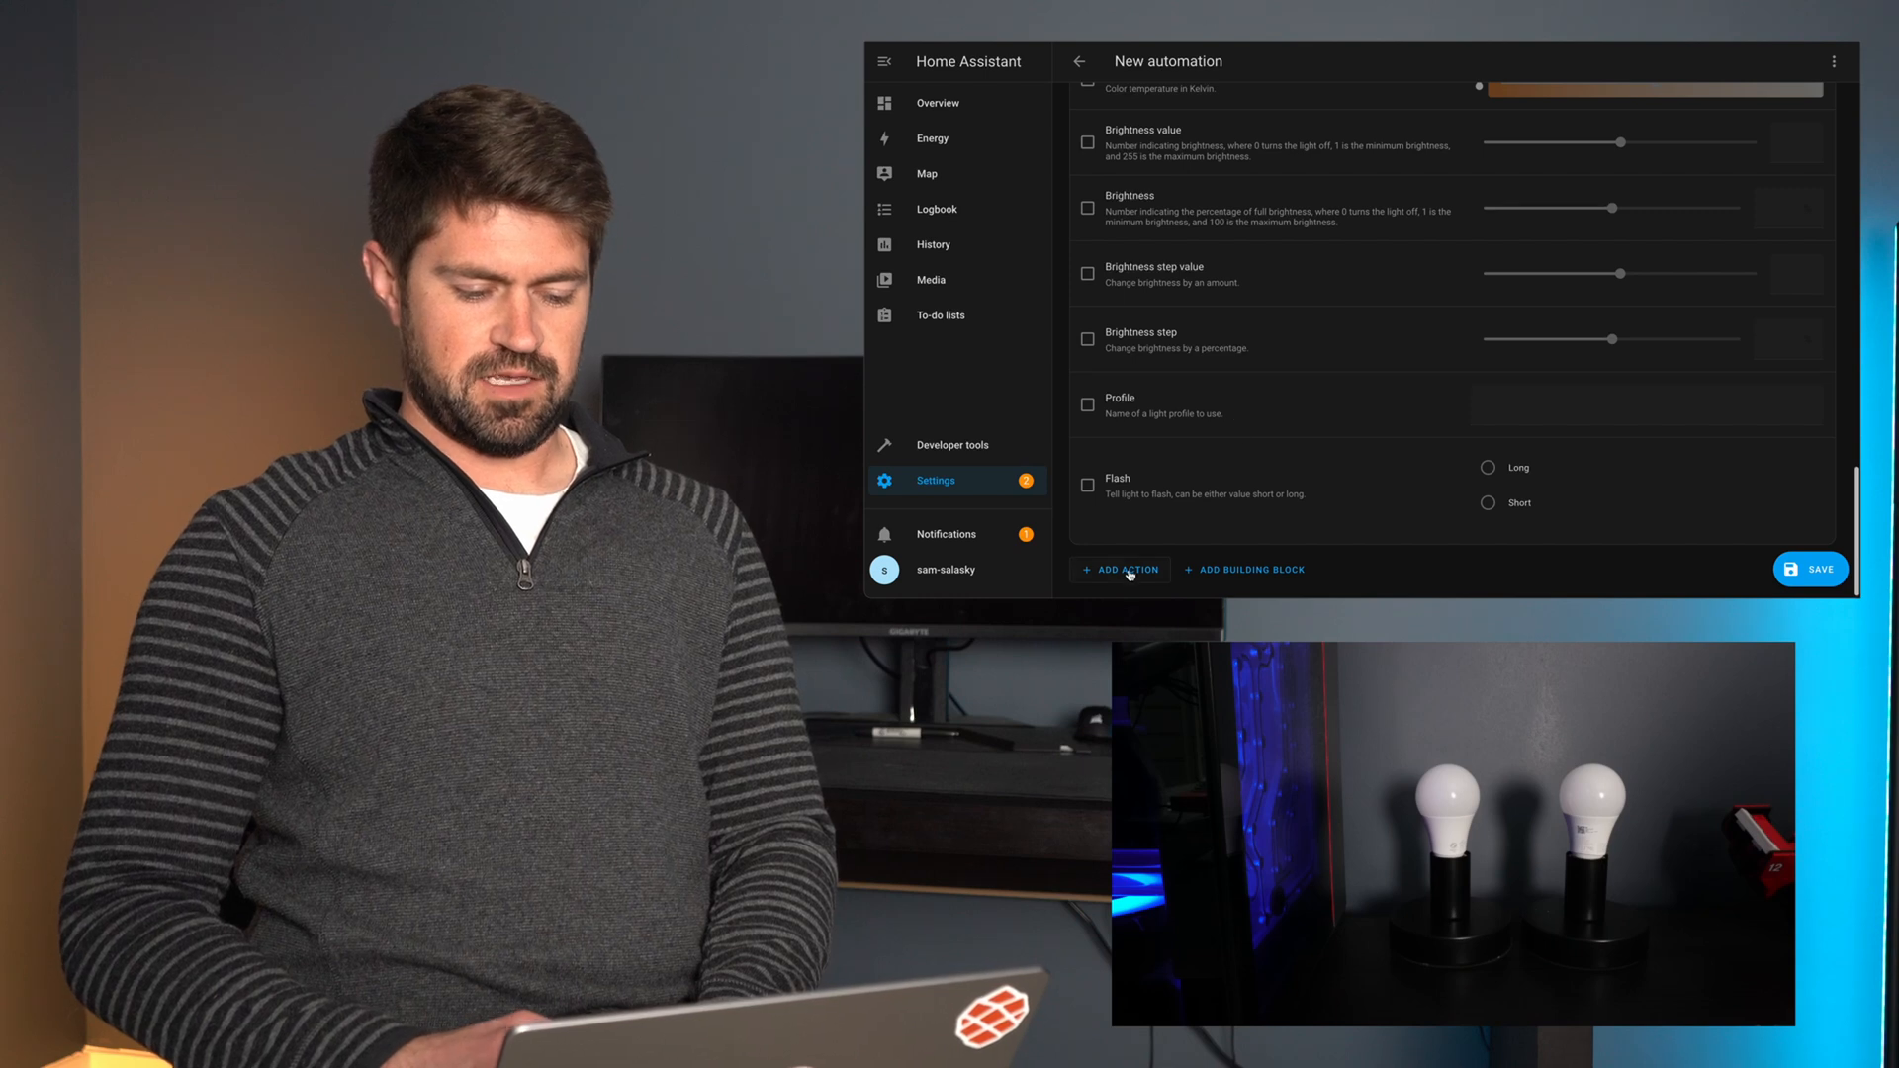
- Add a second Turn on action for the Garage door indicator and bring up the save prompt
{"action": "left_click", "coordinate": [1120, 570]}
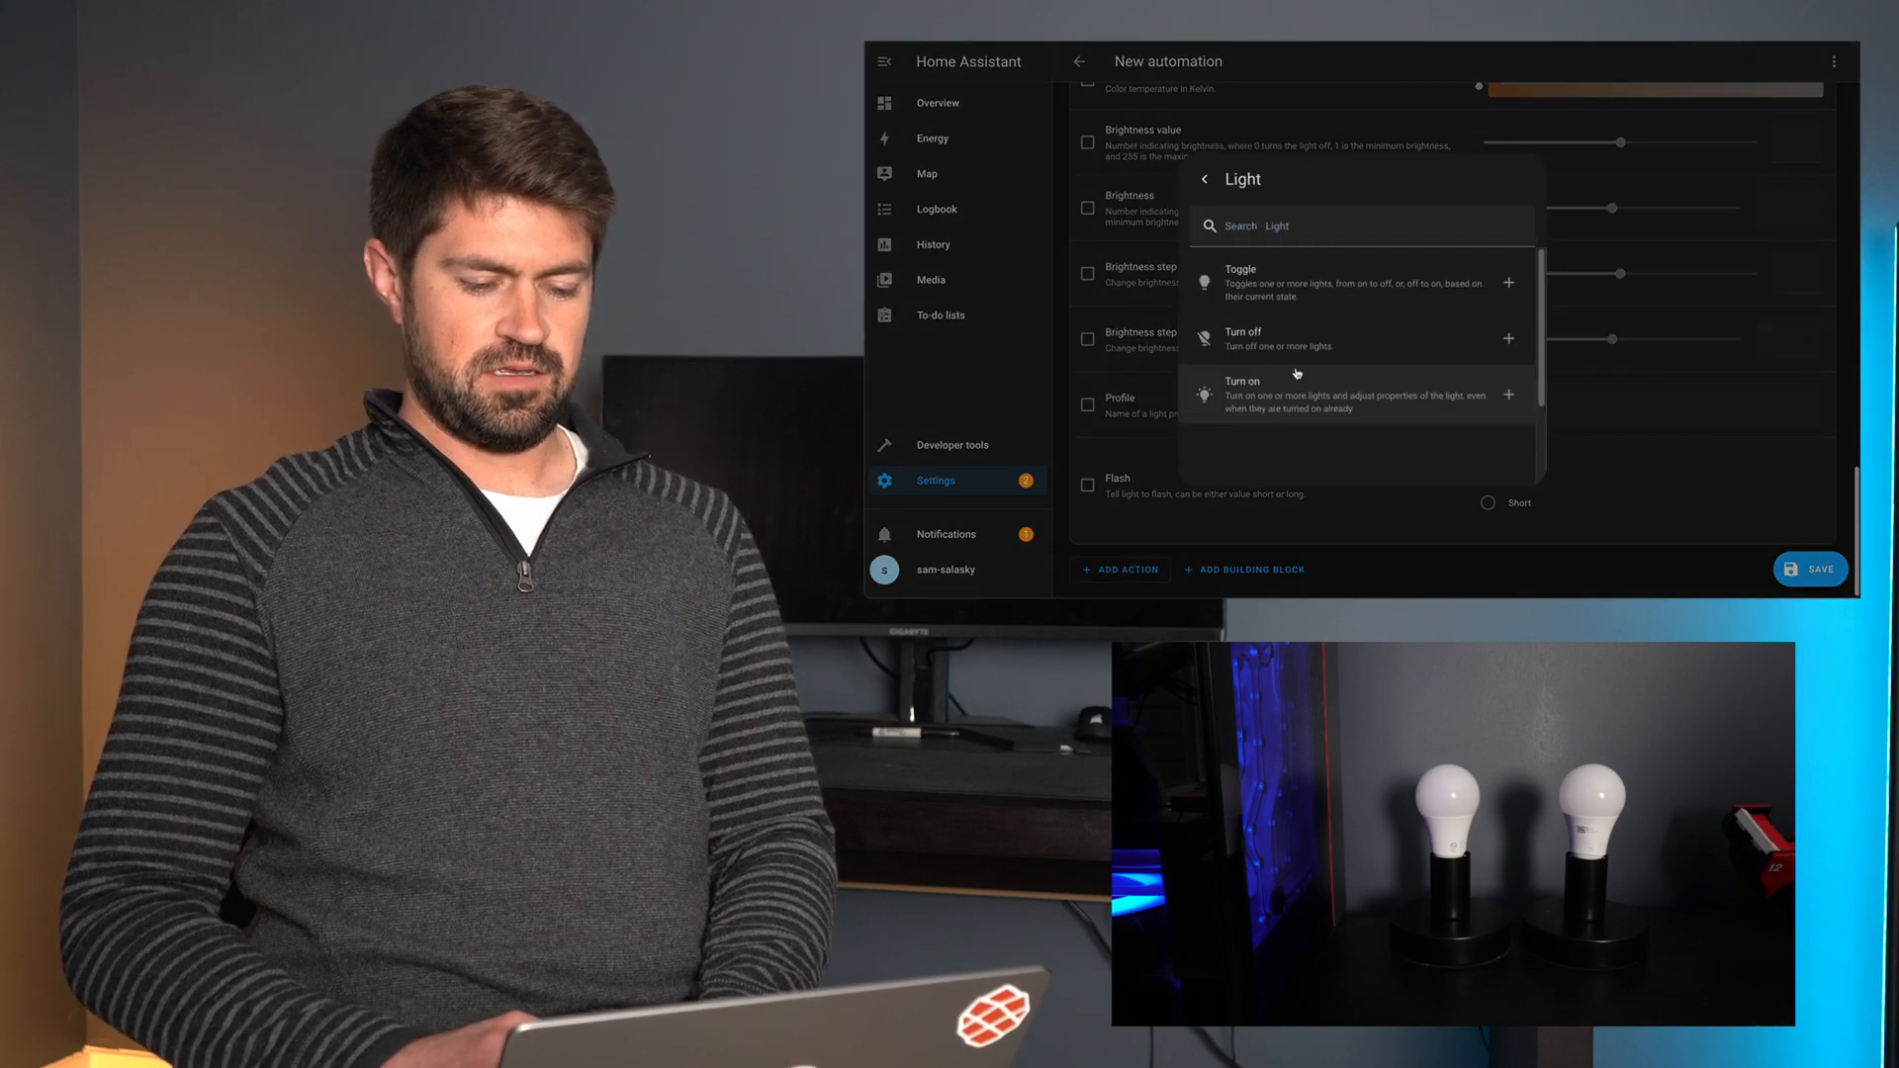
{"action": "left_click", "coordinate": [1296, 394]}
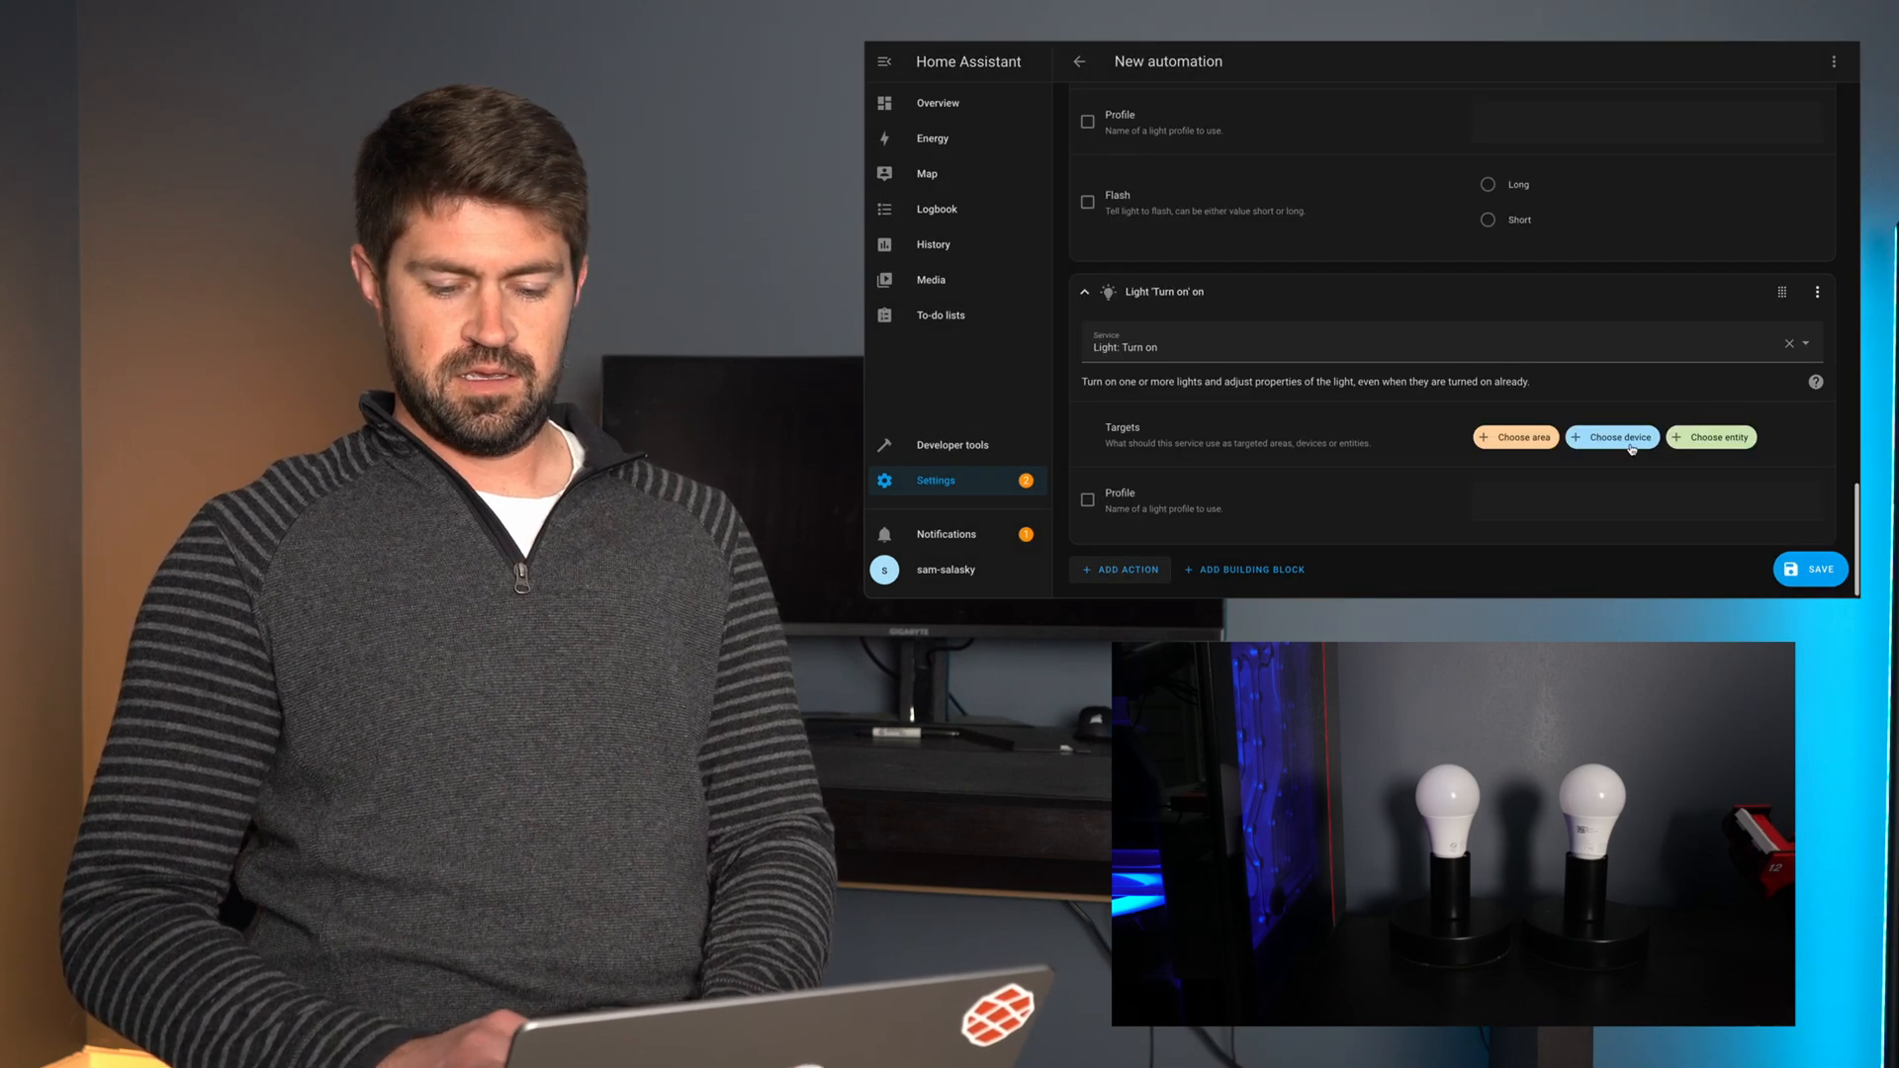
{"action": "left_click", "coordinate": [1612, 437]}
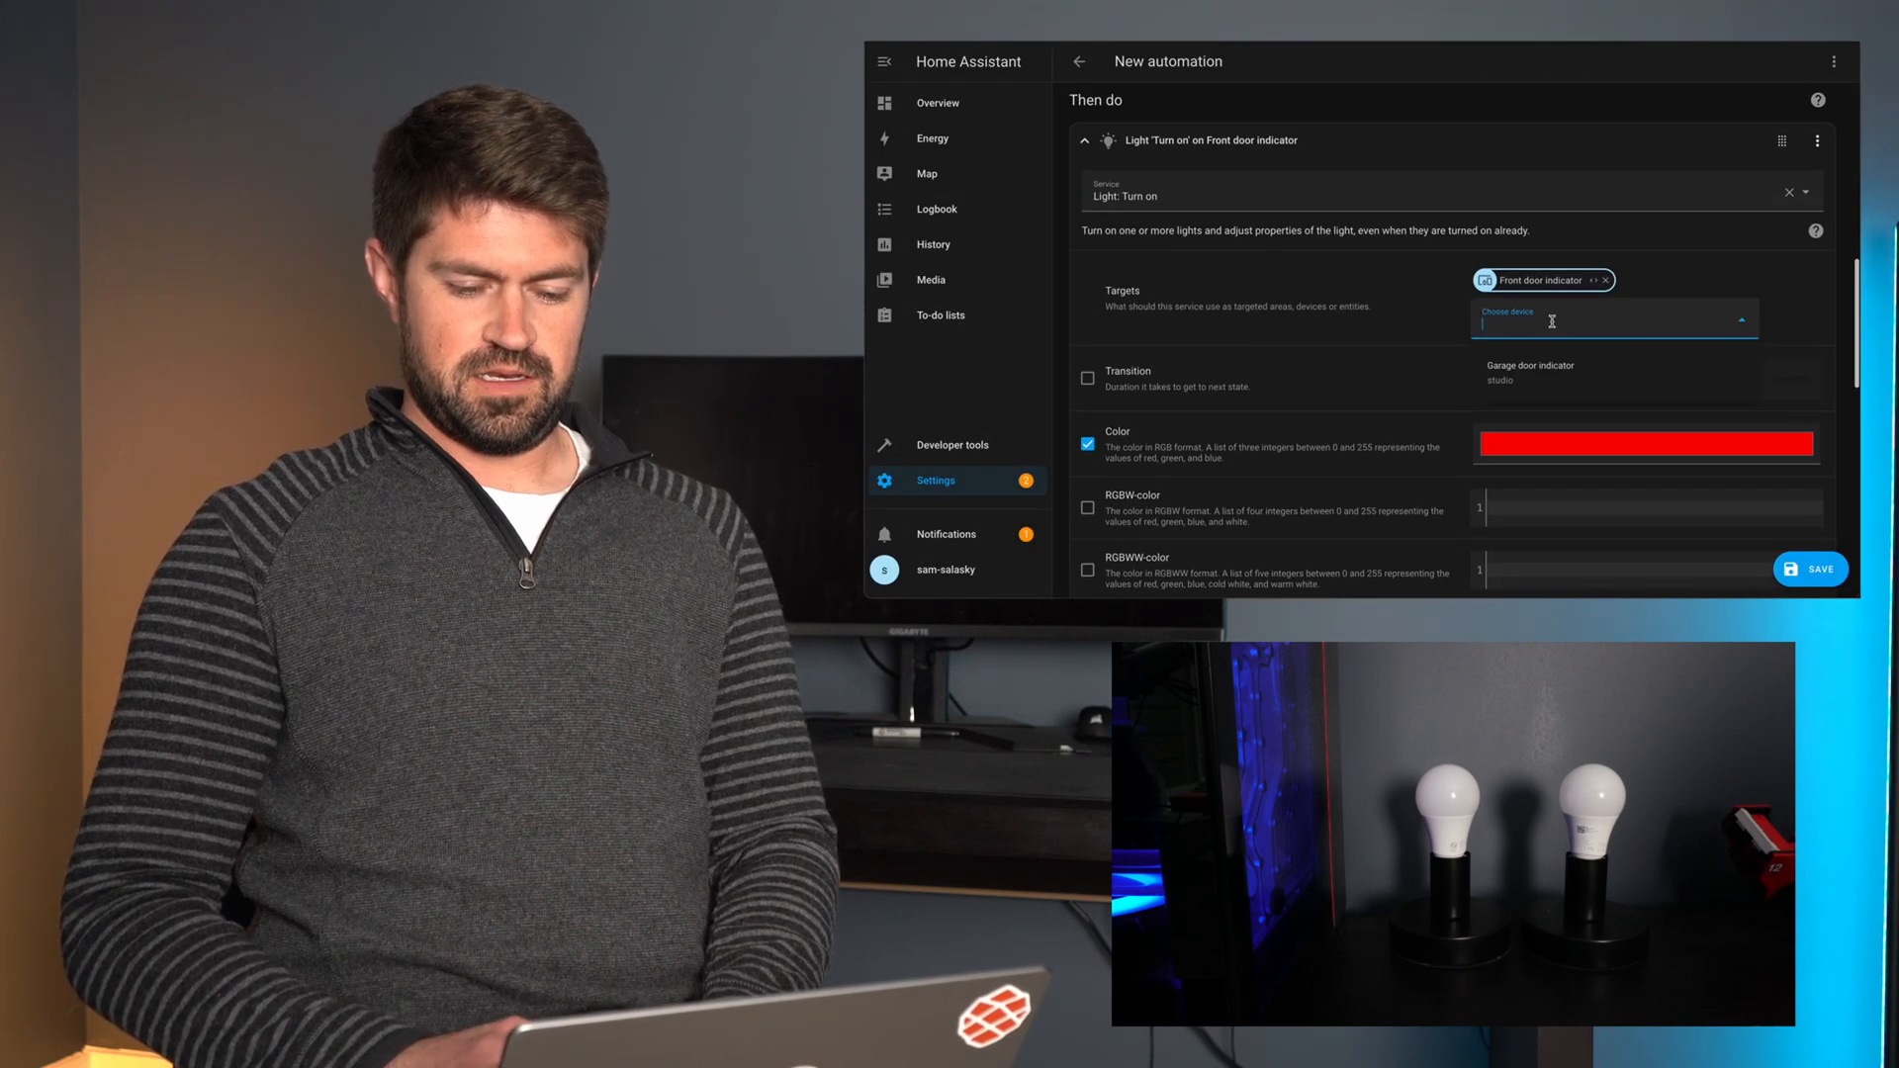
{"action": "scroll", "scroll_direction": "down", "scroll_amount": 3}
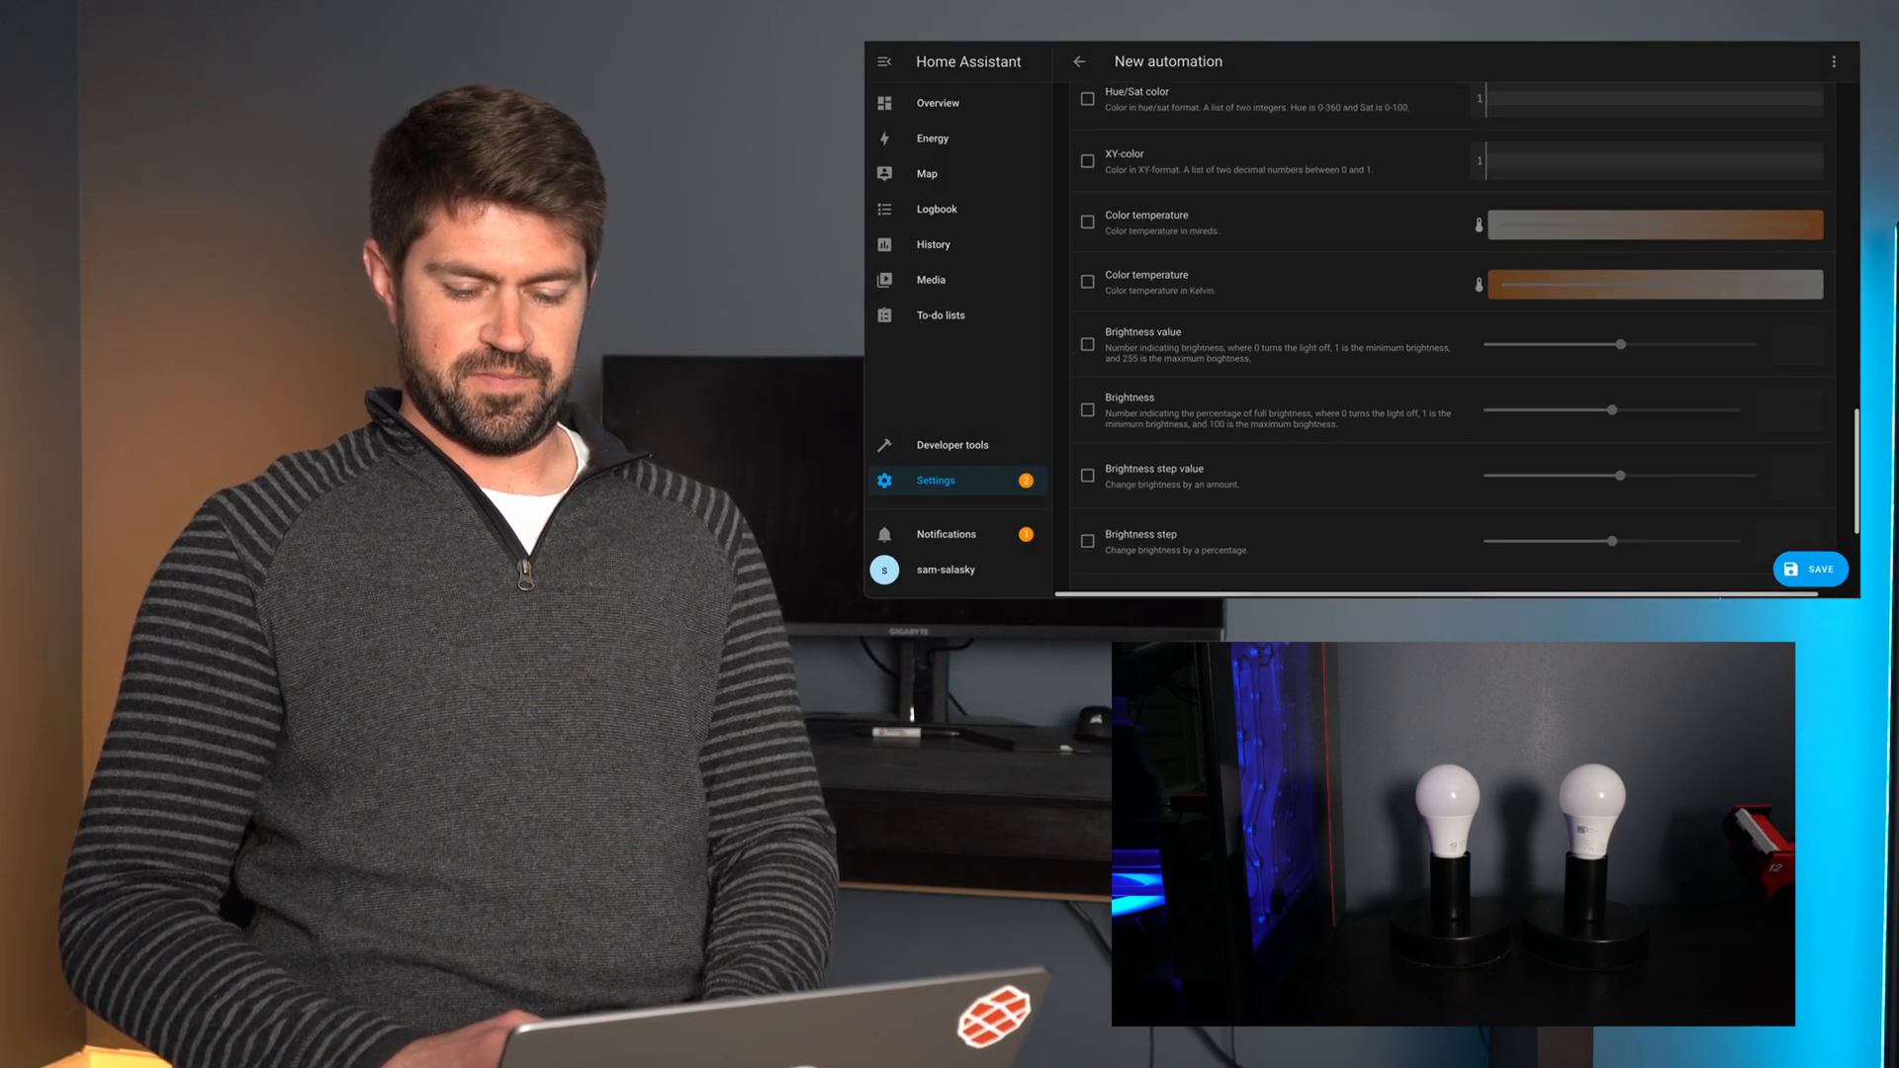
{"action": "left_click", "coordinate": [1811, 570]}
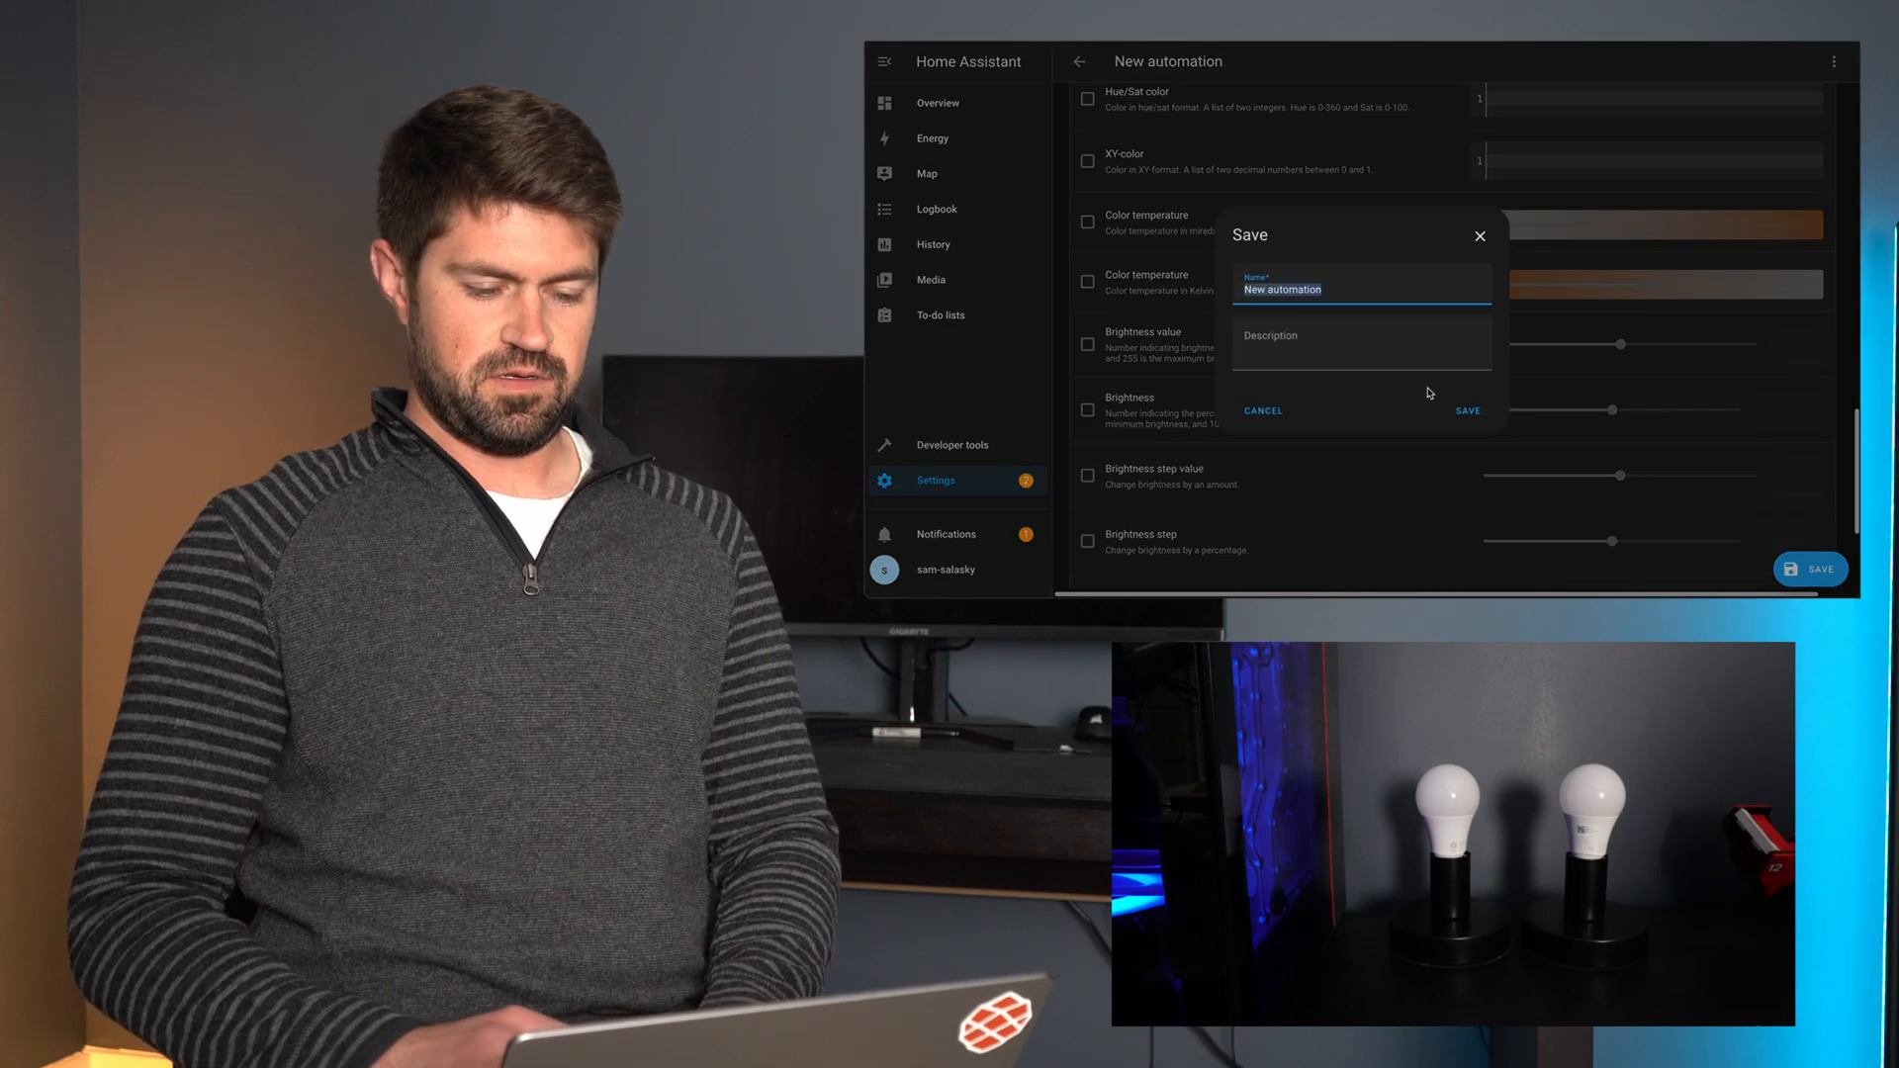
- Name the automation 'Both doors open' and save it
{"action": "type", "text": "Both D"}
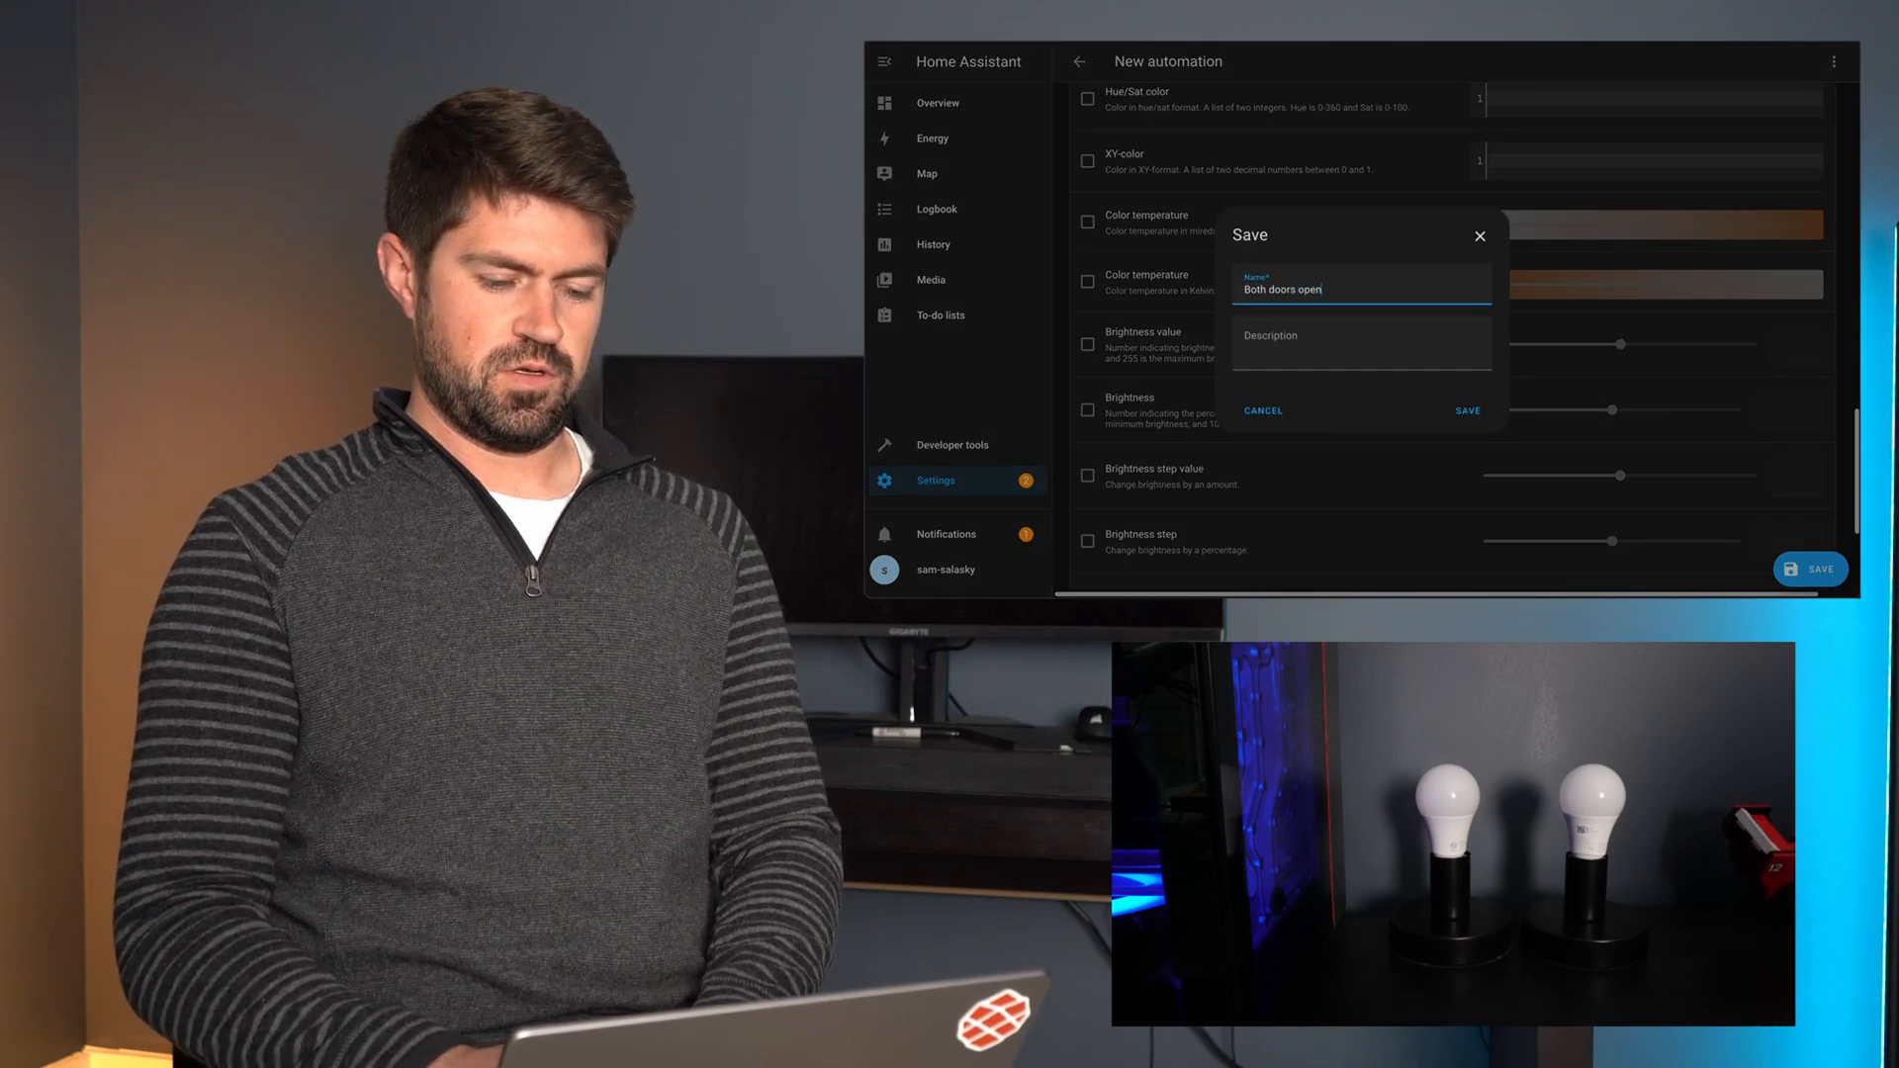
{"action": "left_click", "coordinate": [1464, 412]}
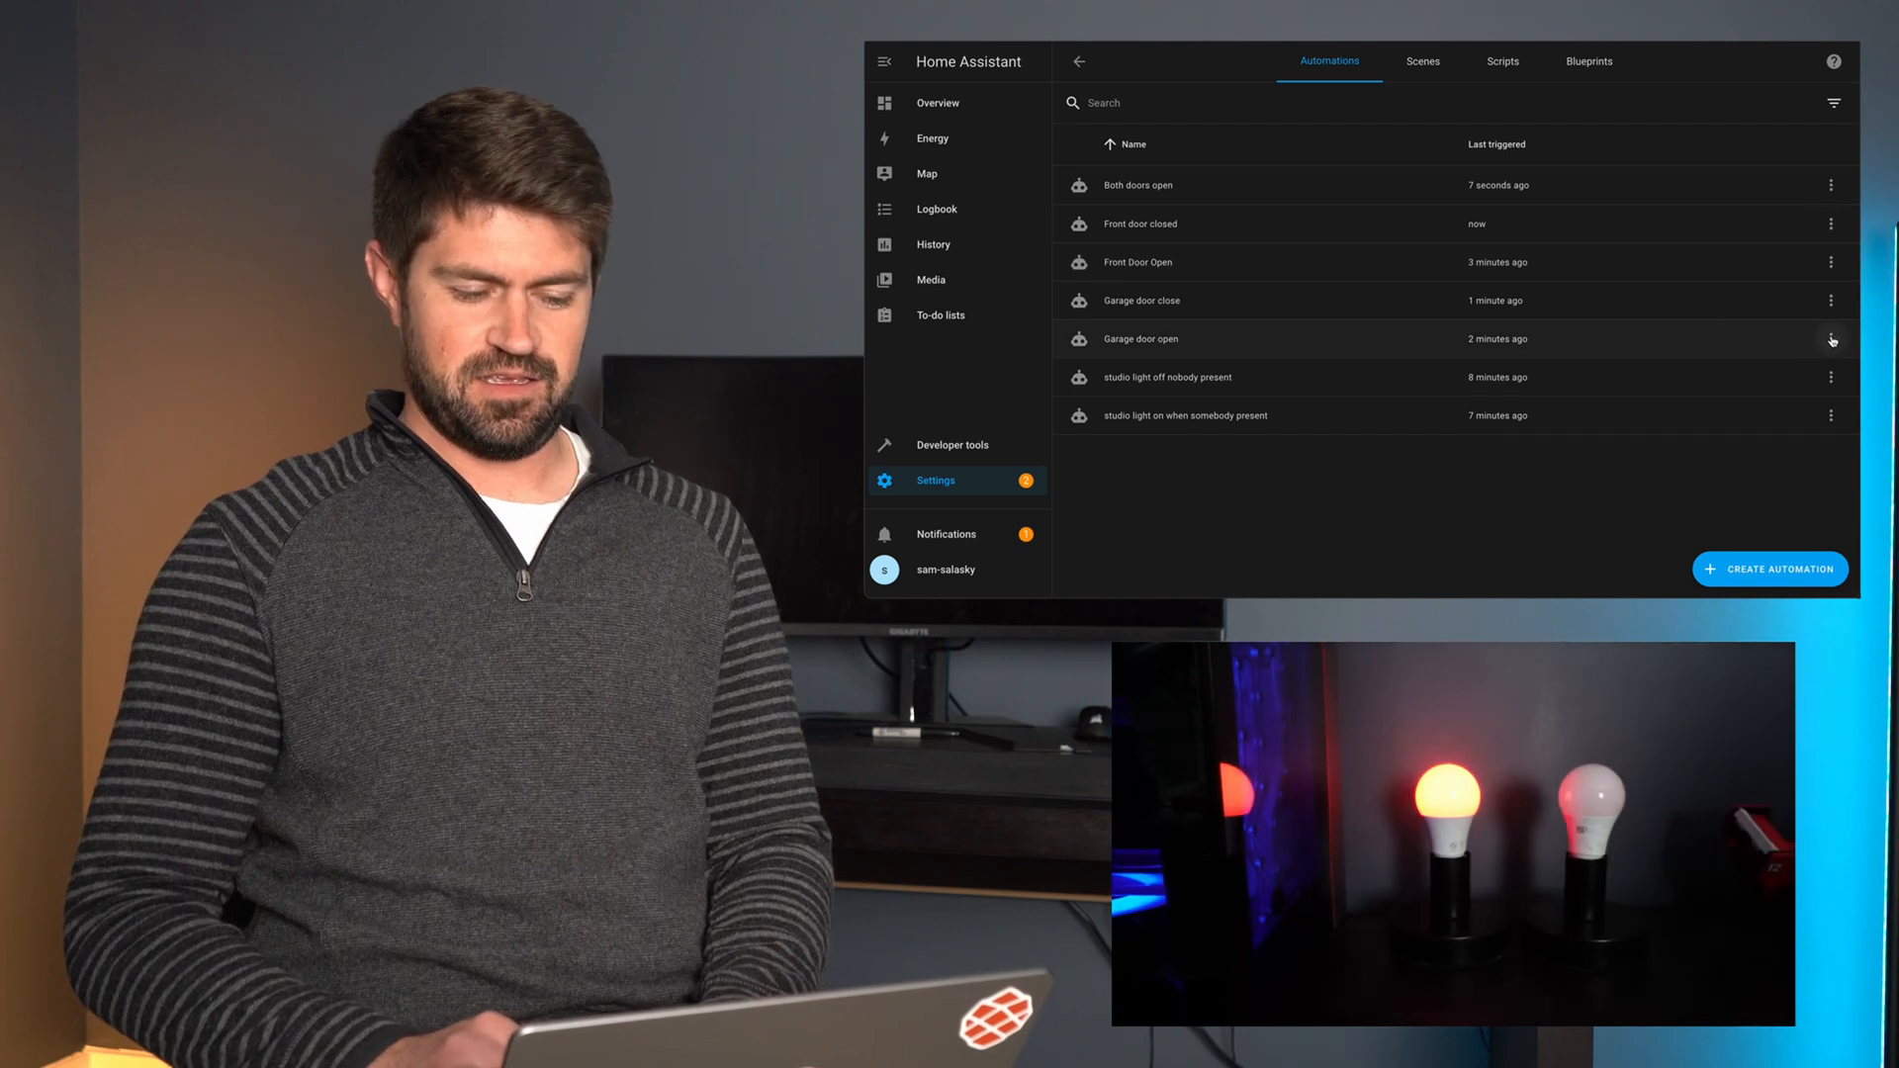
- Open the Garage door close automation and run it from its ⋮ menu
{"action": "left_click", "coordinate": [1832, 339]}
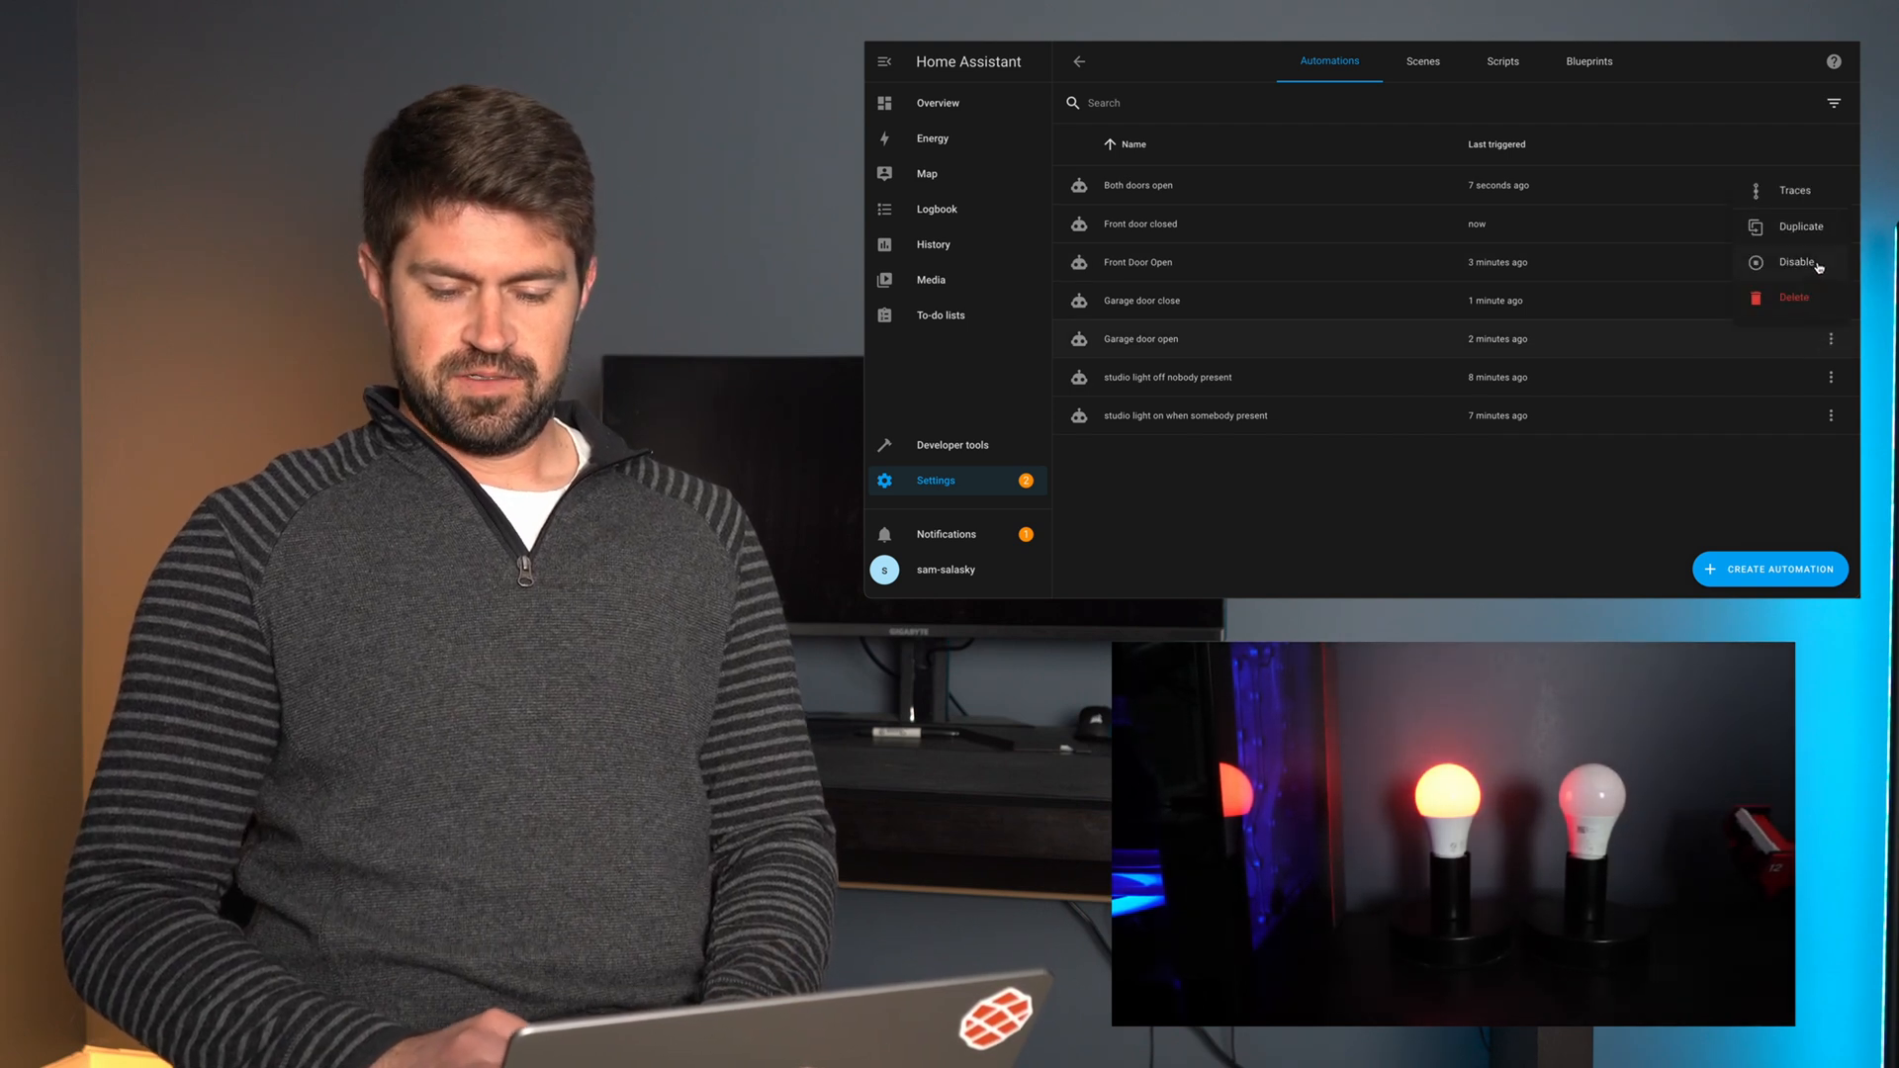
{"action": "left_click", "coordinate": [1140, 301]}
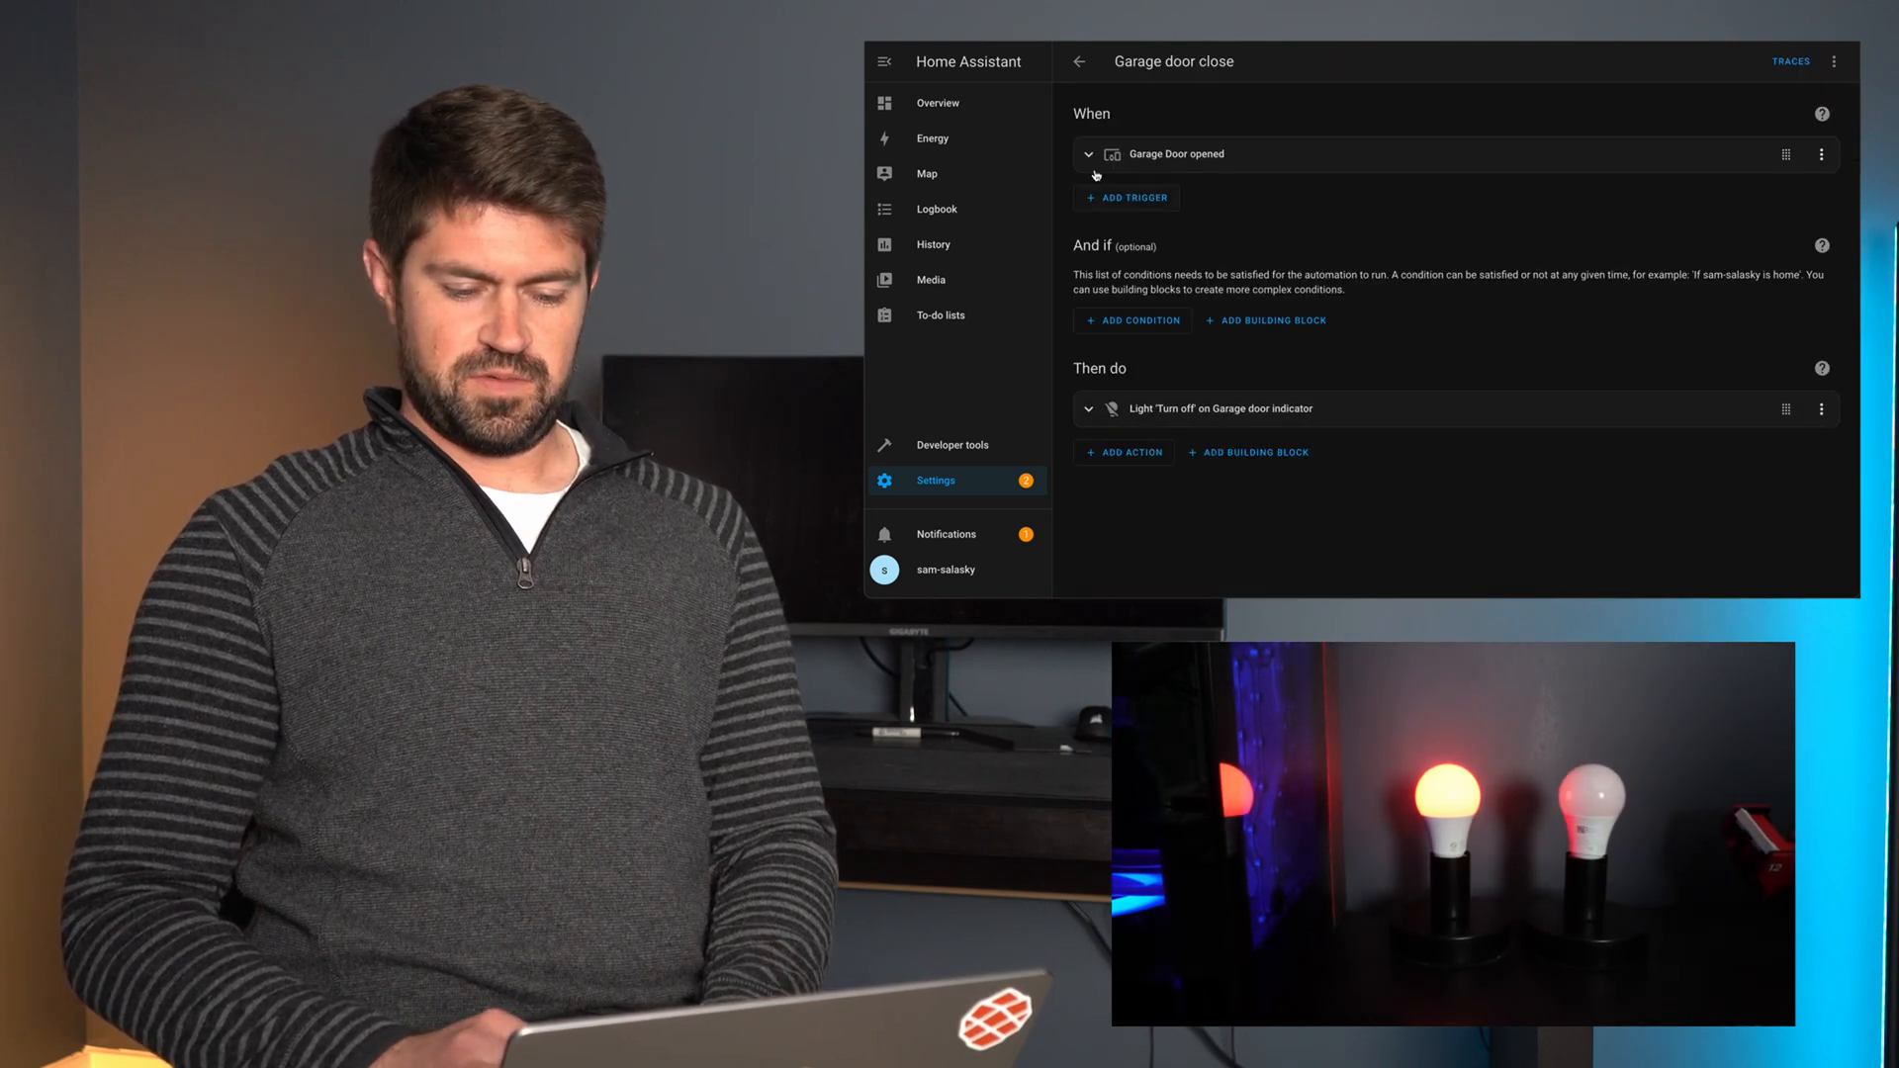
{"action": "left_click", "coordinate": [1832, 62]}
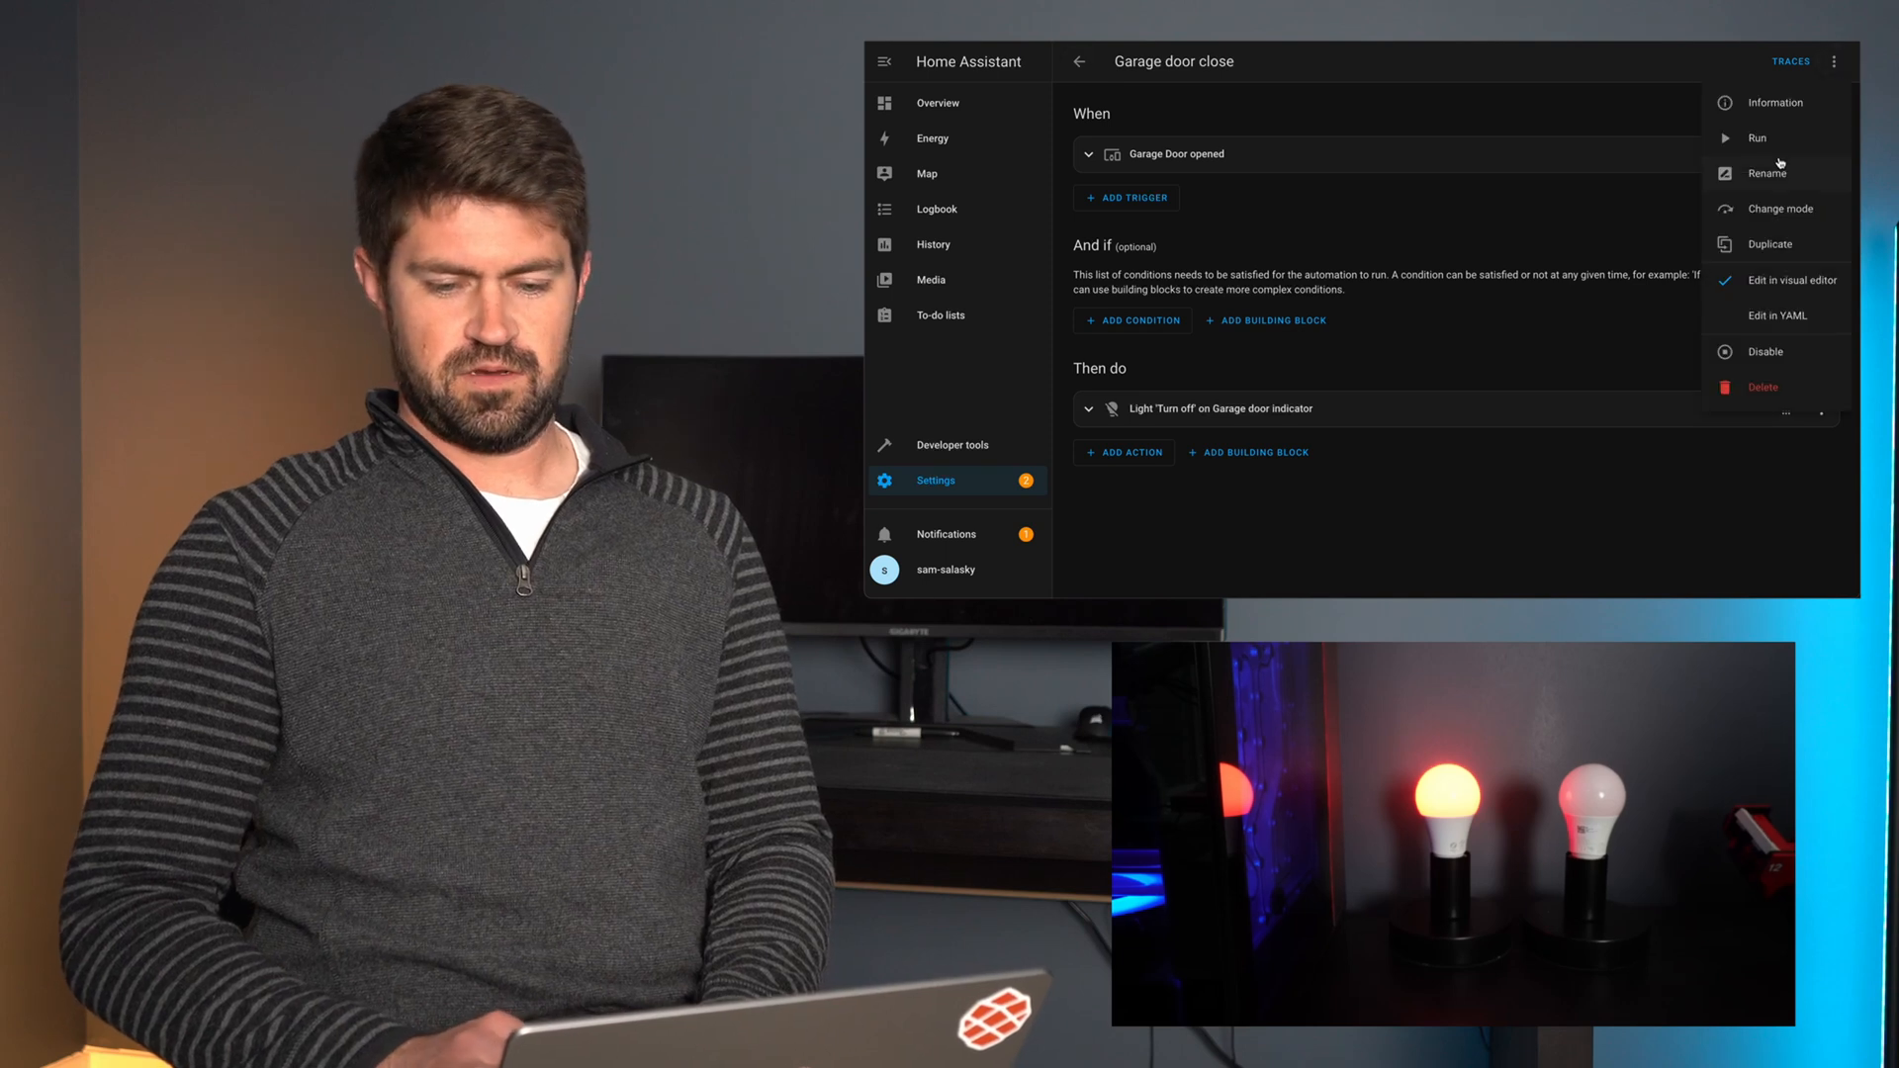
{"action": "left_click", "coordinate": [1834, 61]}
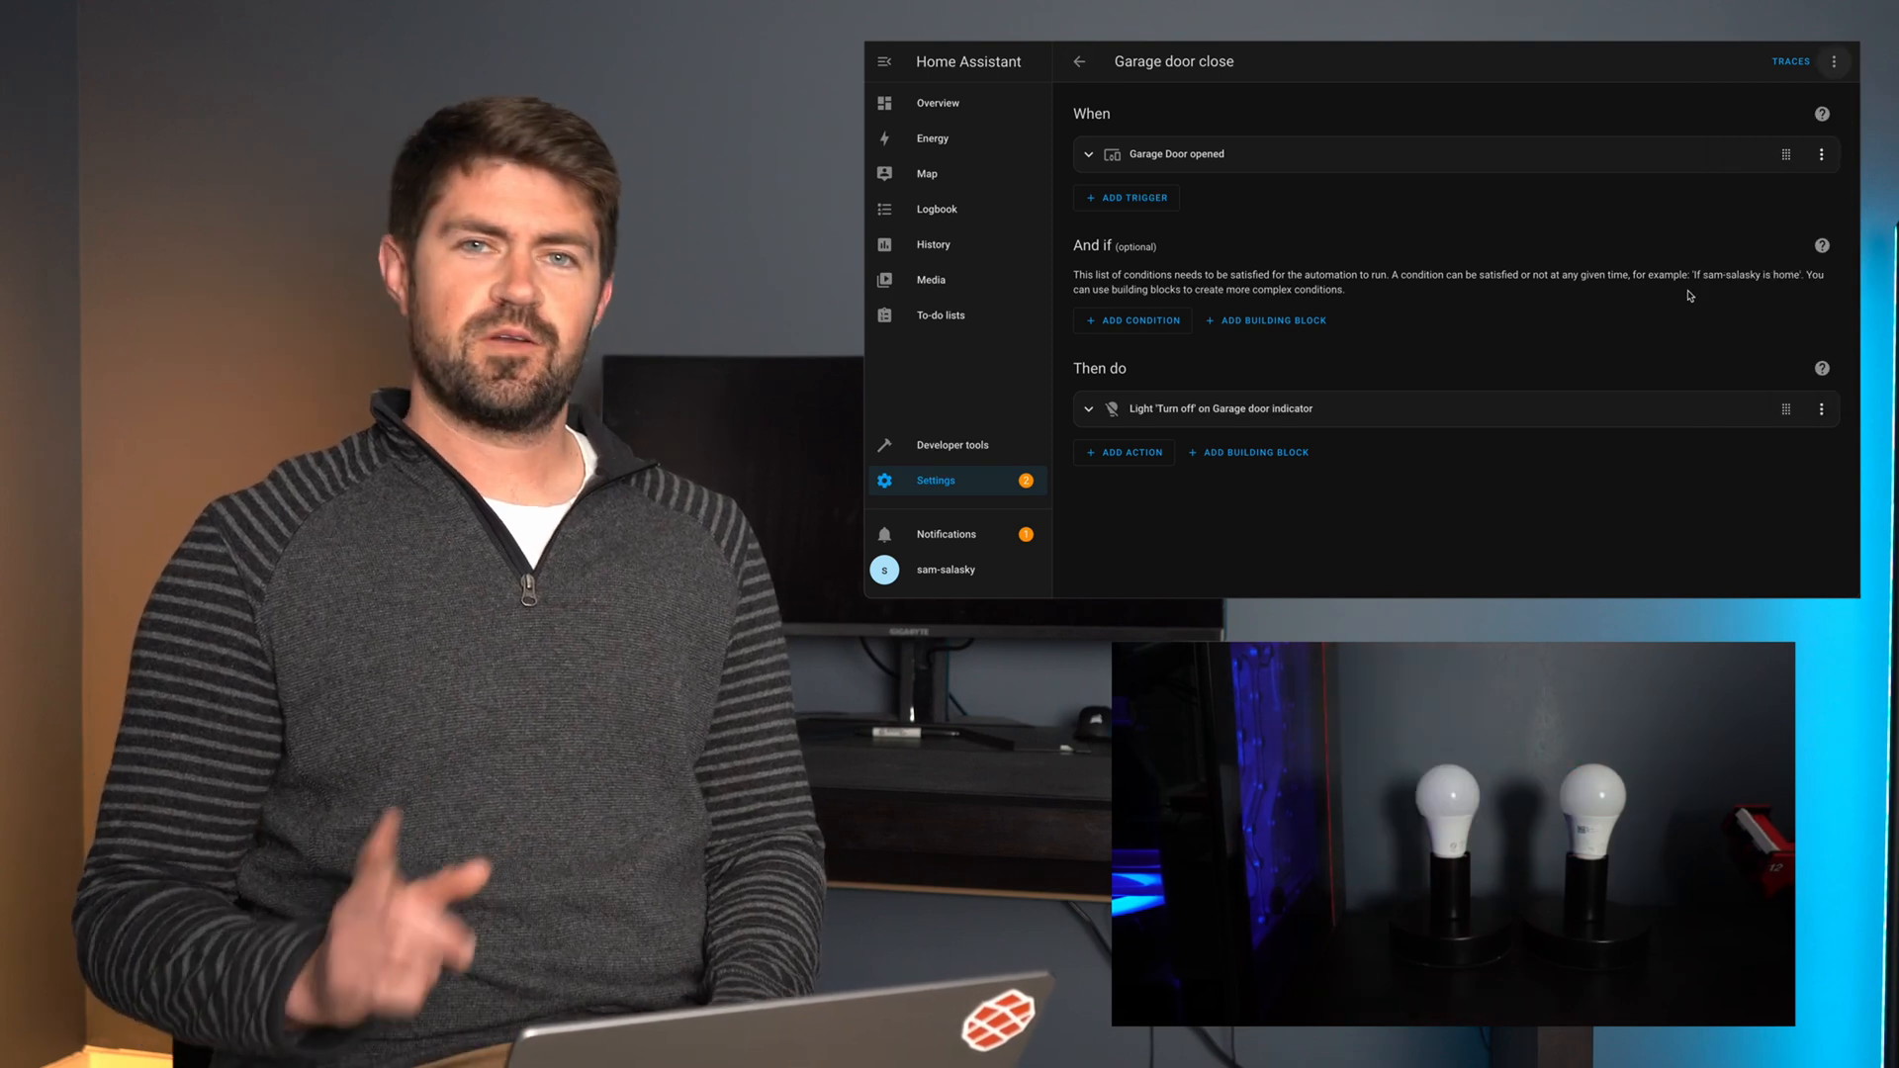